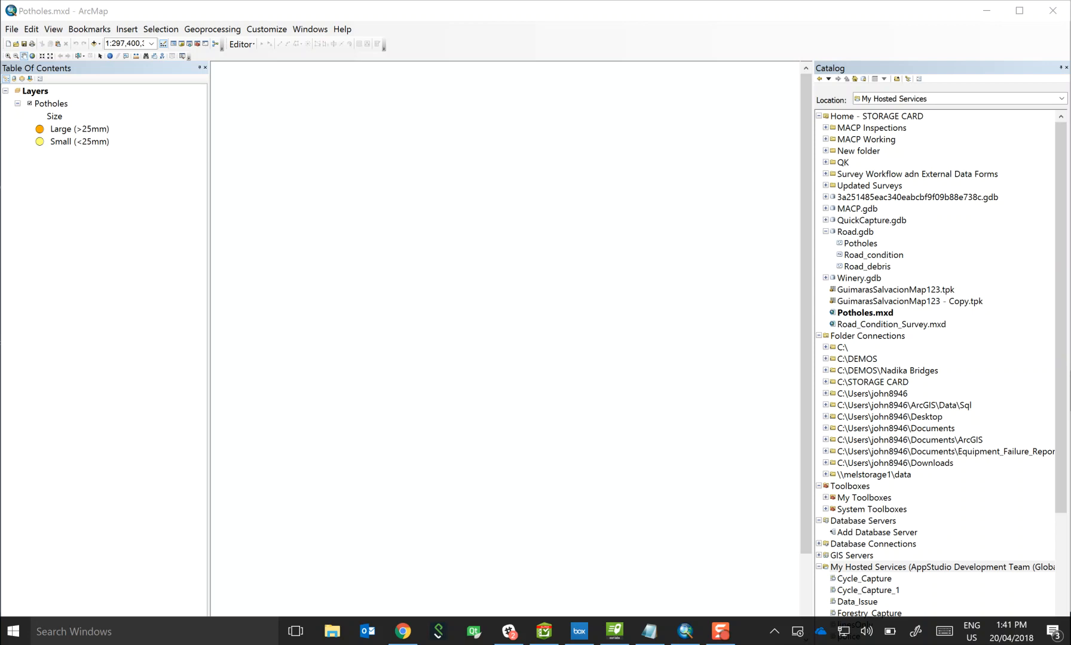
mouse_move(370, 185)
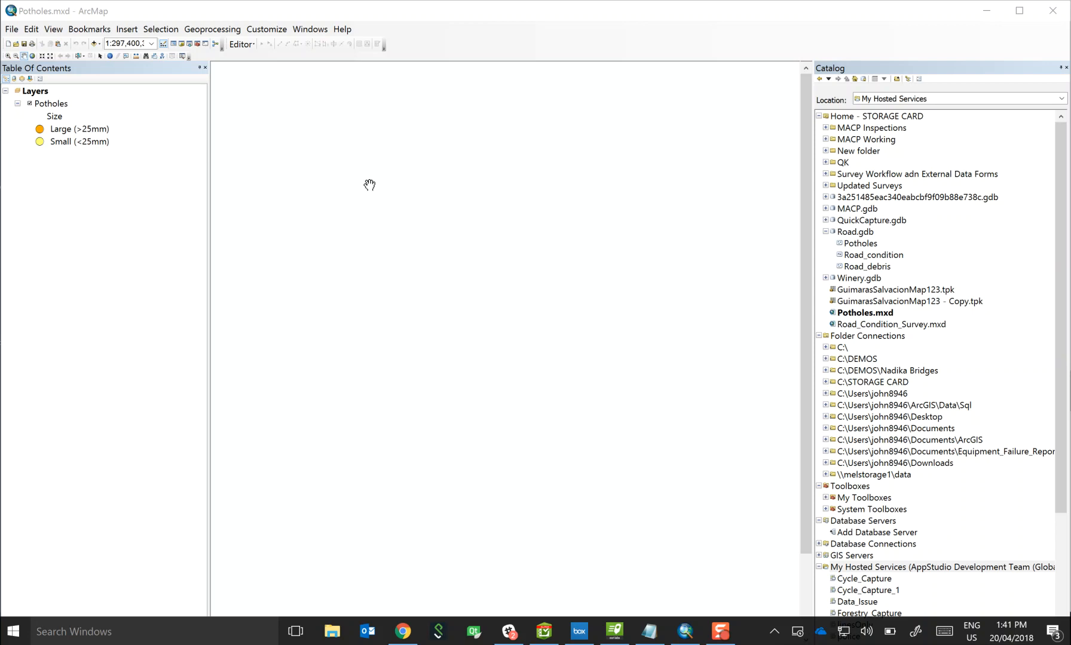
mouse_move(92, 102)
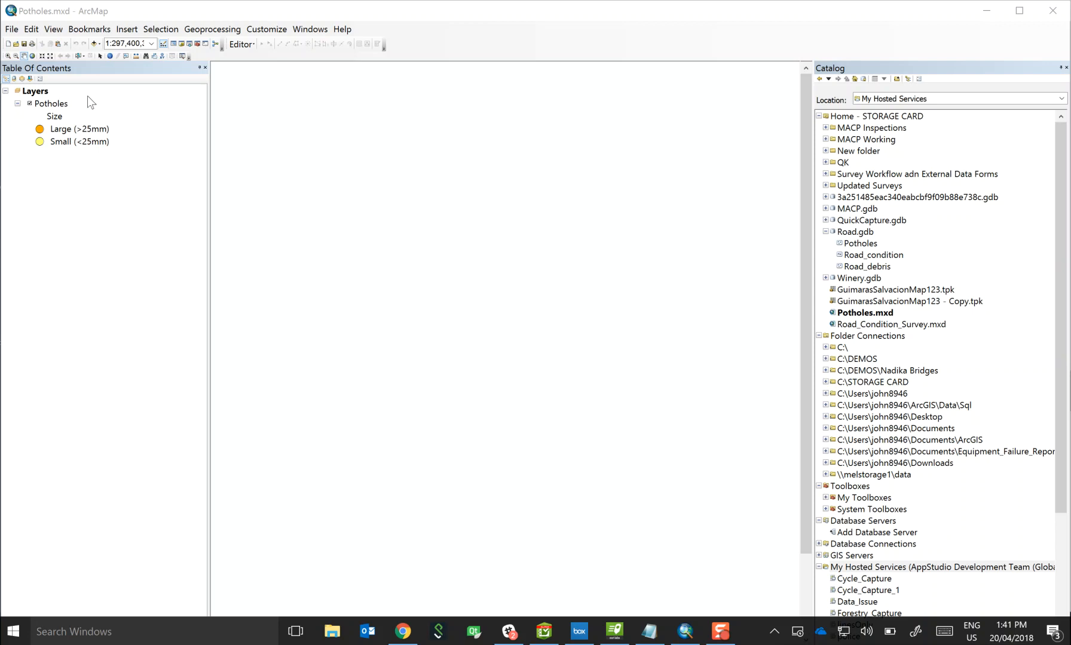
mouse_move(861, 245)
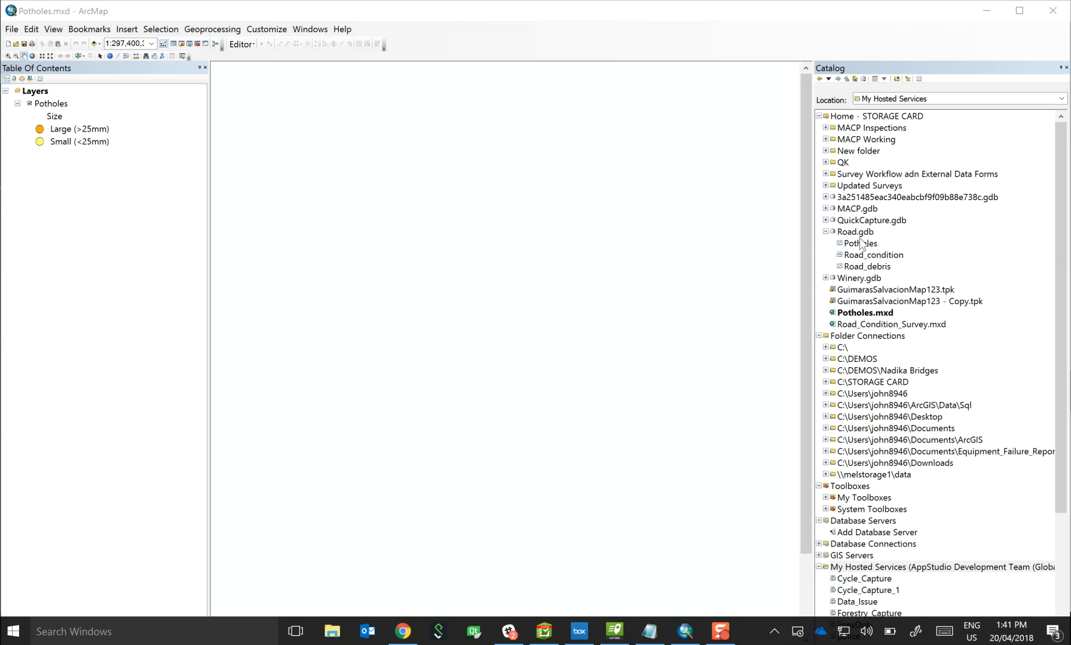
Step: Review the pothole_category domain's coded values in the Road geodatabase properties
right_click(854, 232)
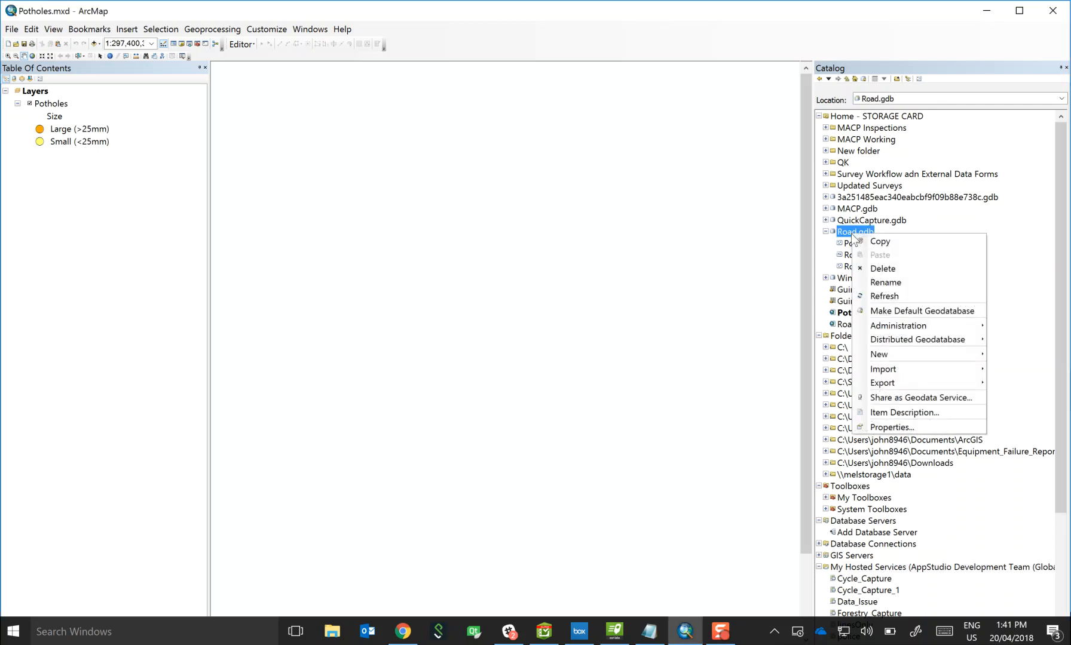
left_click(892, 427)
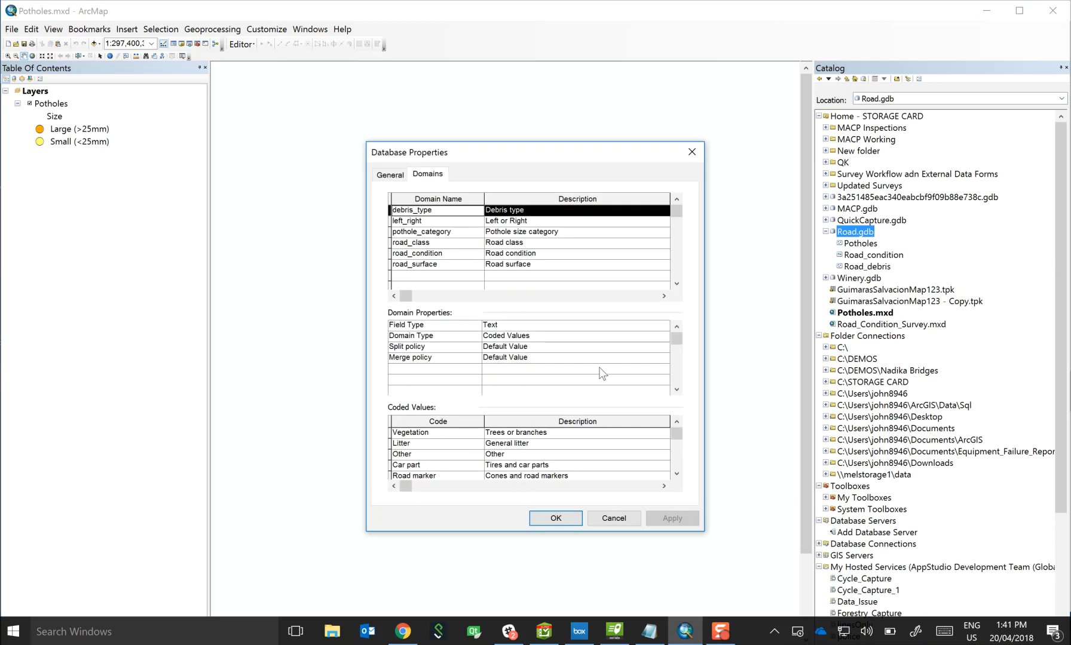
left_click(422, 232)
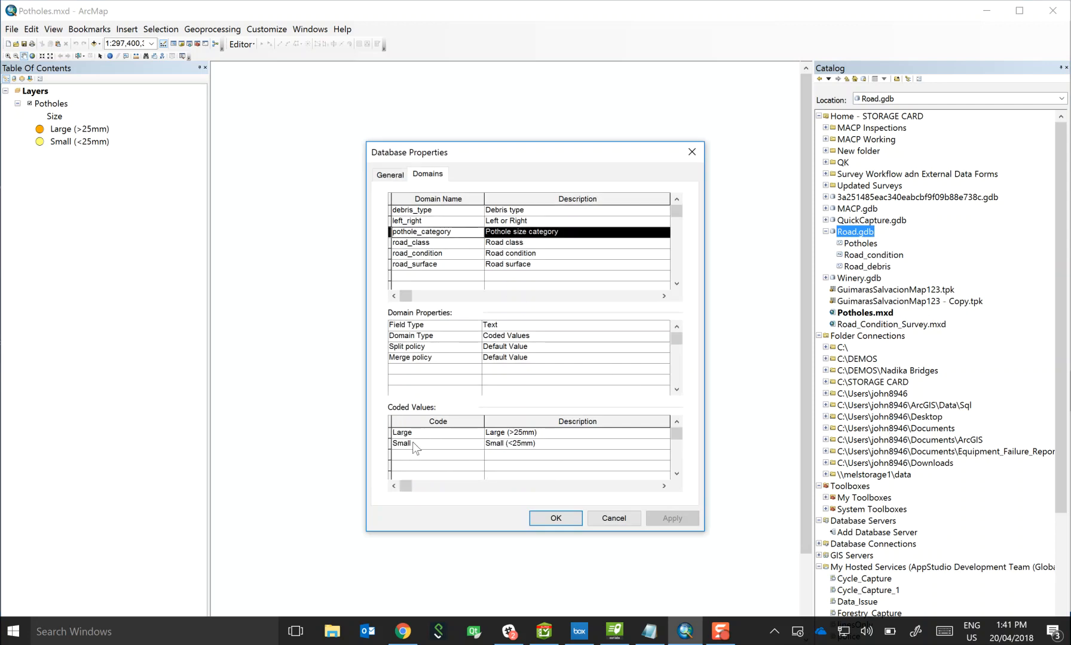
mouse_move(570, 422)
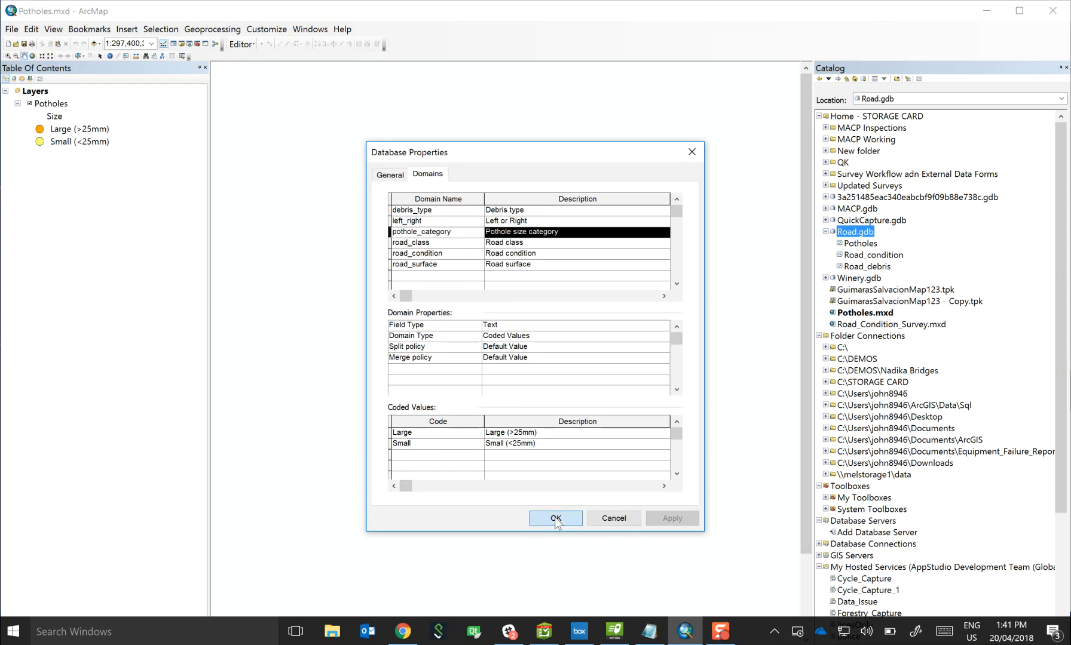
left_click(555, 518)
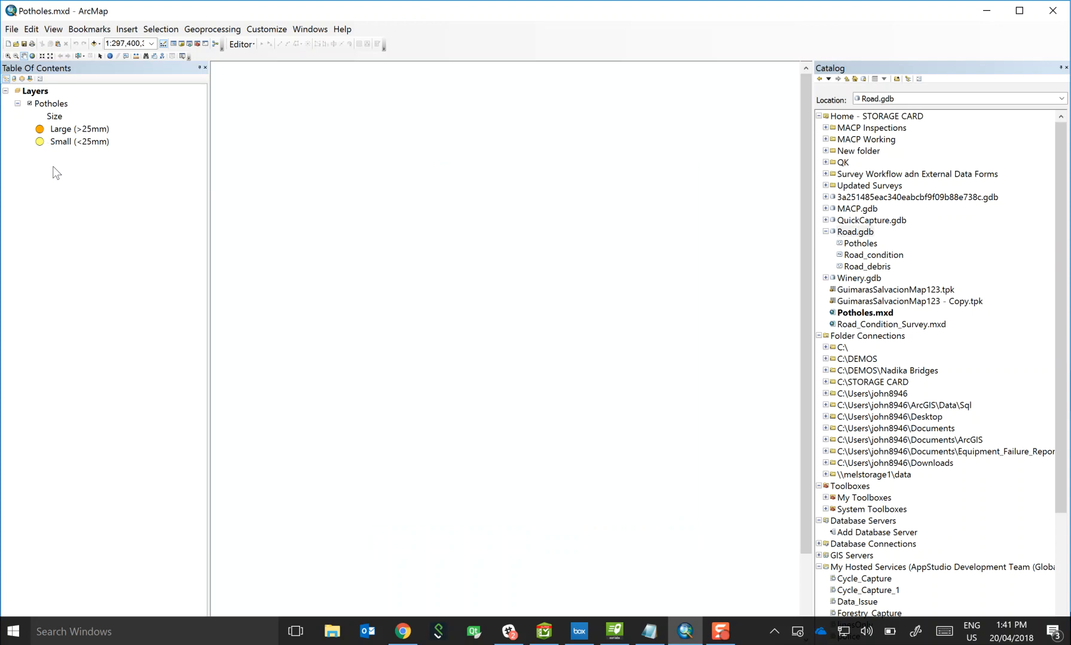
mouse_move(86, 227)
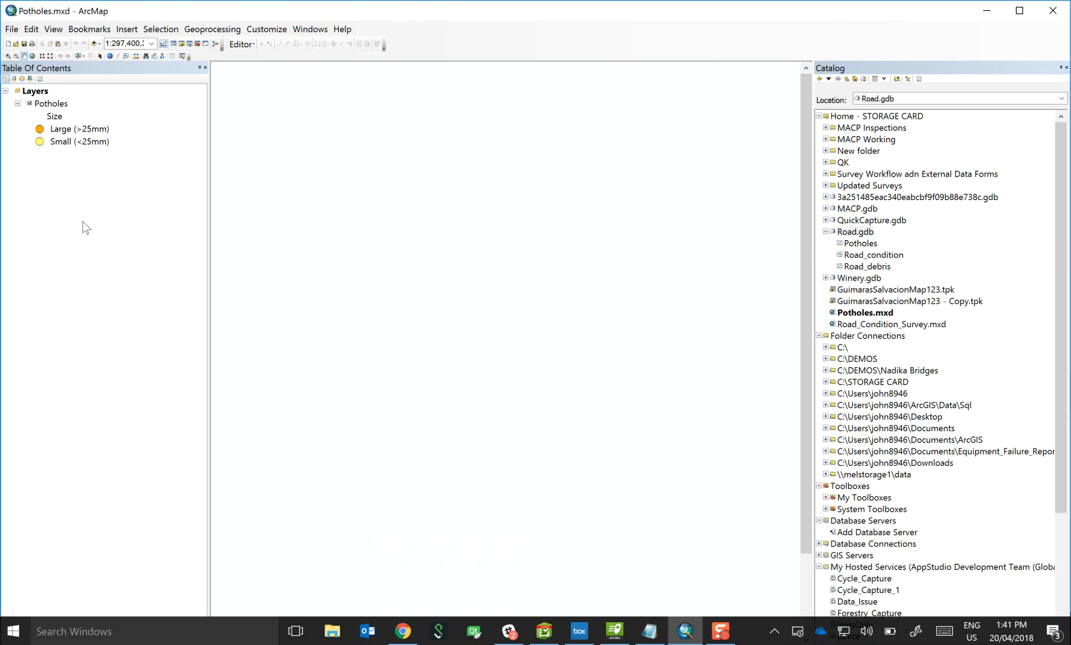
mouse_move(65, 121)
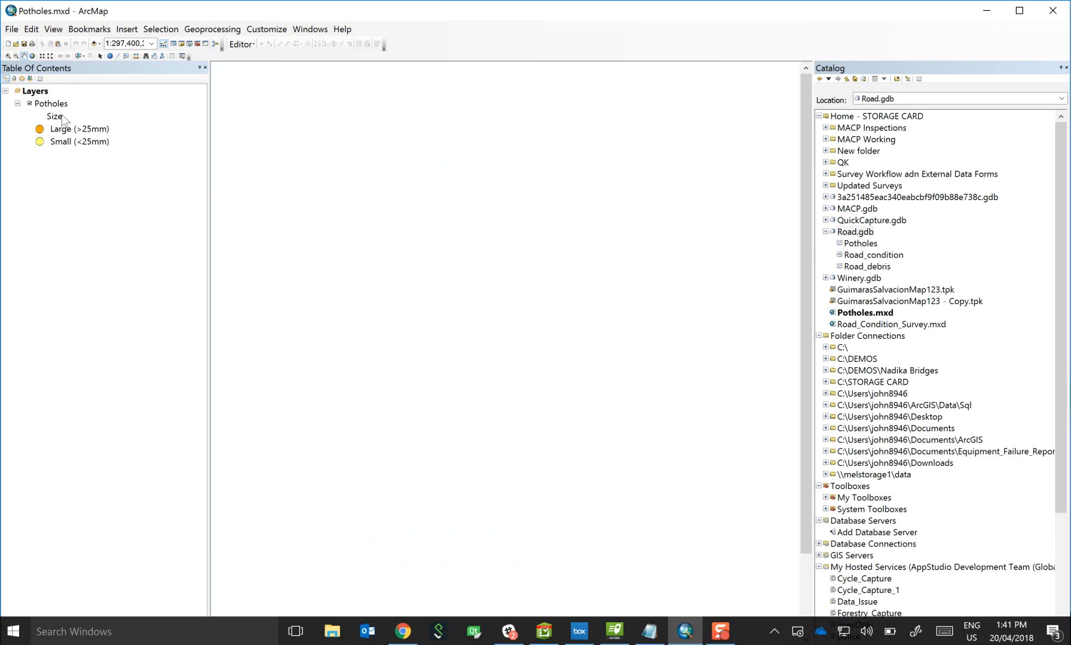
Step: Share the map as a new published service named Potholes_ and continue
left_click(11, 28)
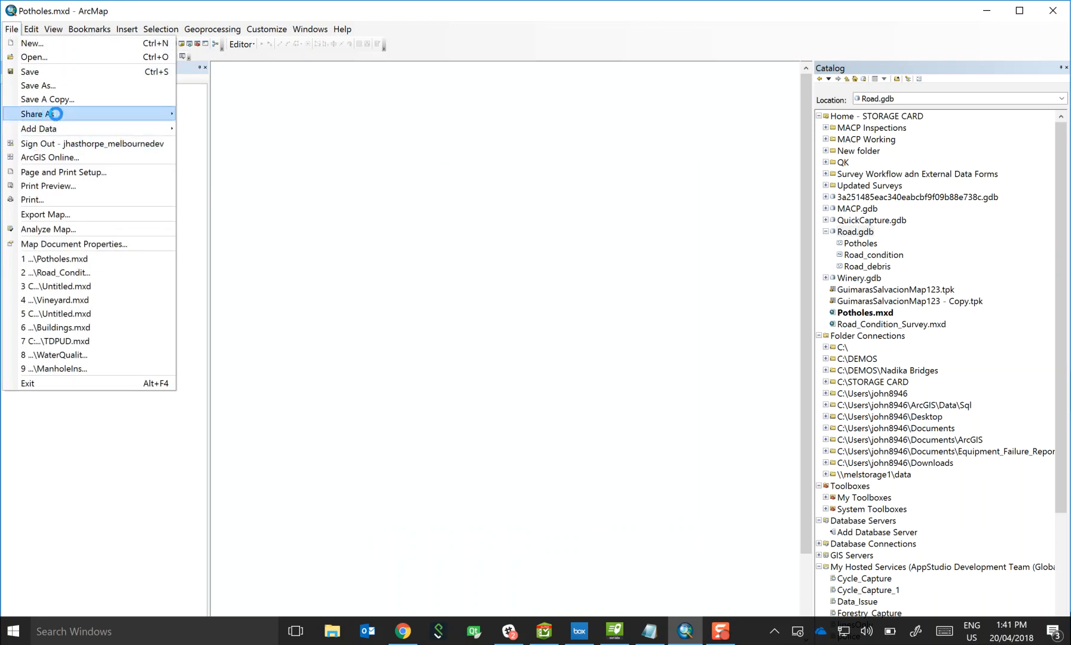
left_click(39, 114)
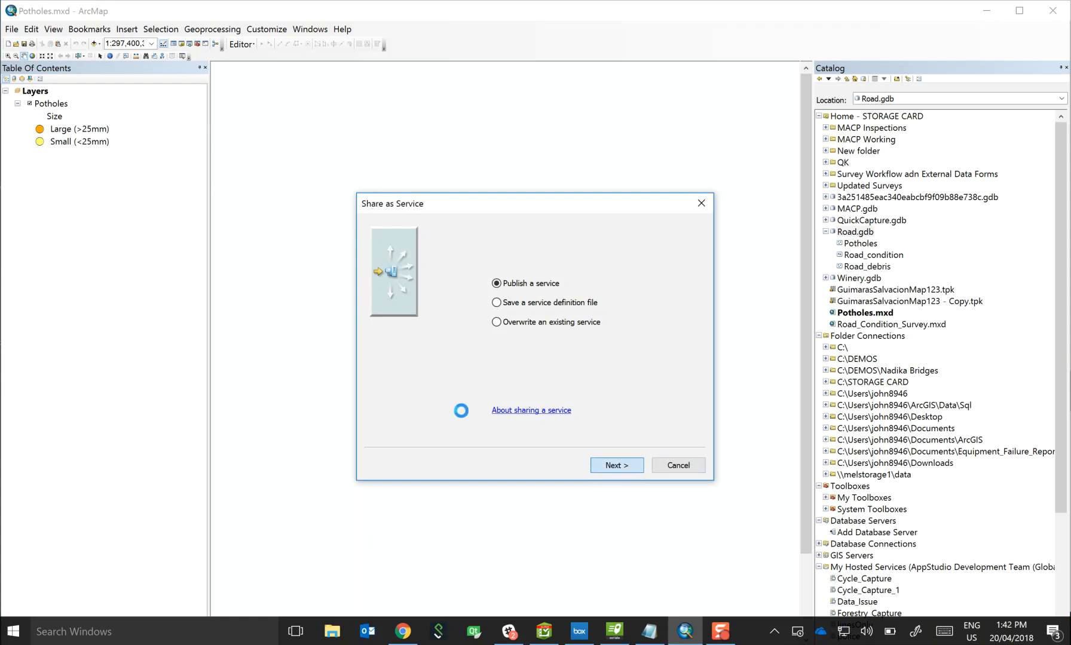
left_click(614, 465)
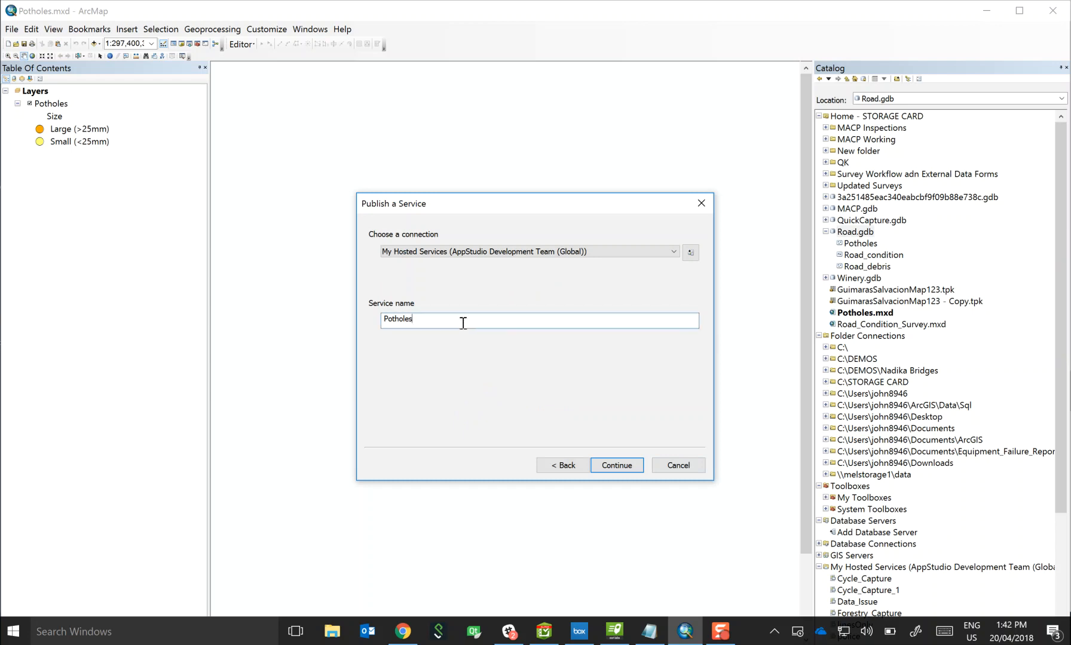
type("_")
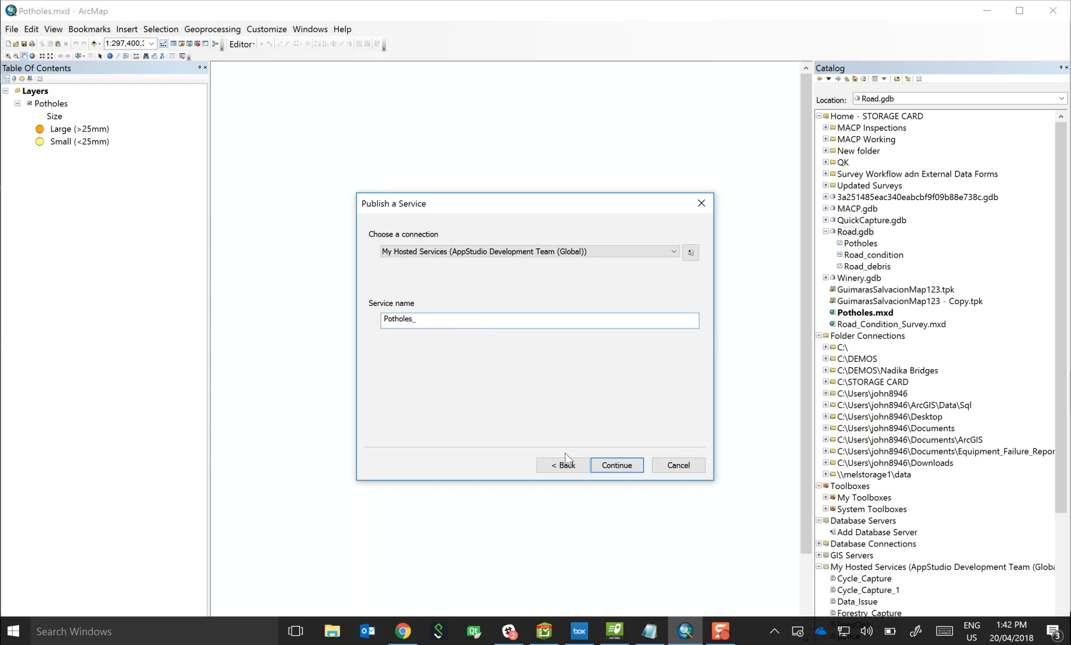
left_click(615, 465)
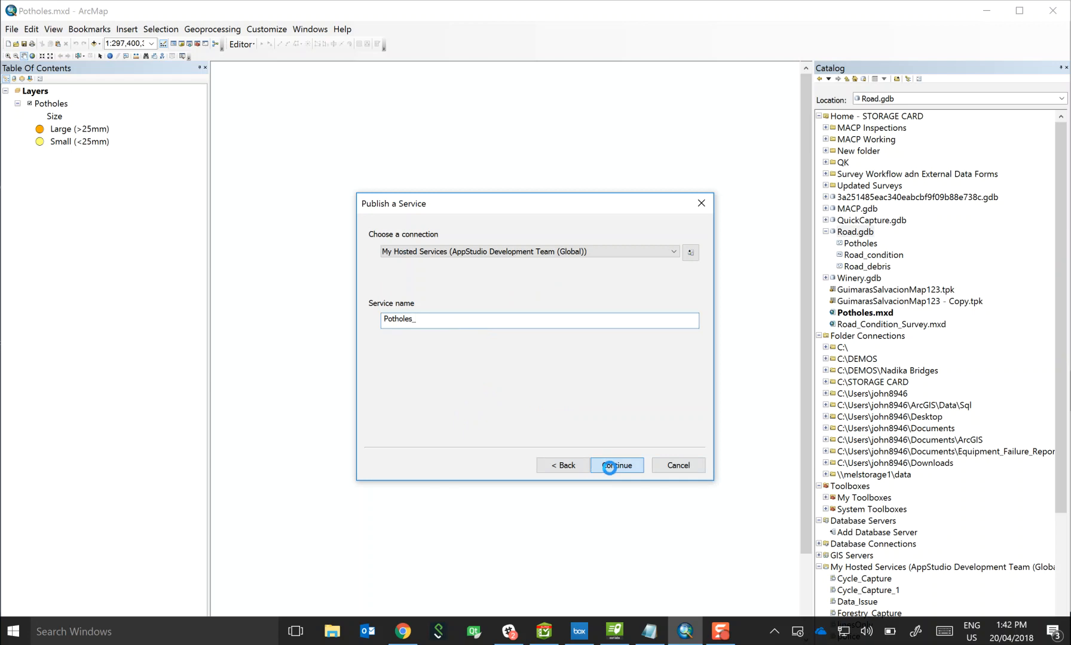
Step: Enable Feature Access with Create, Delete and Update allowed alongside Query
left_click(615, 465)
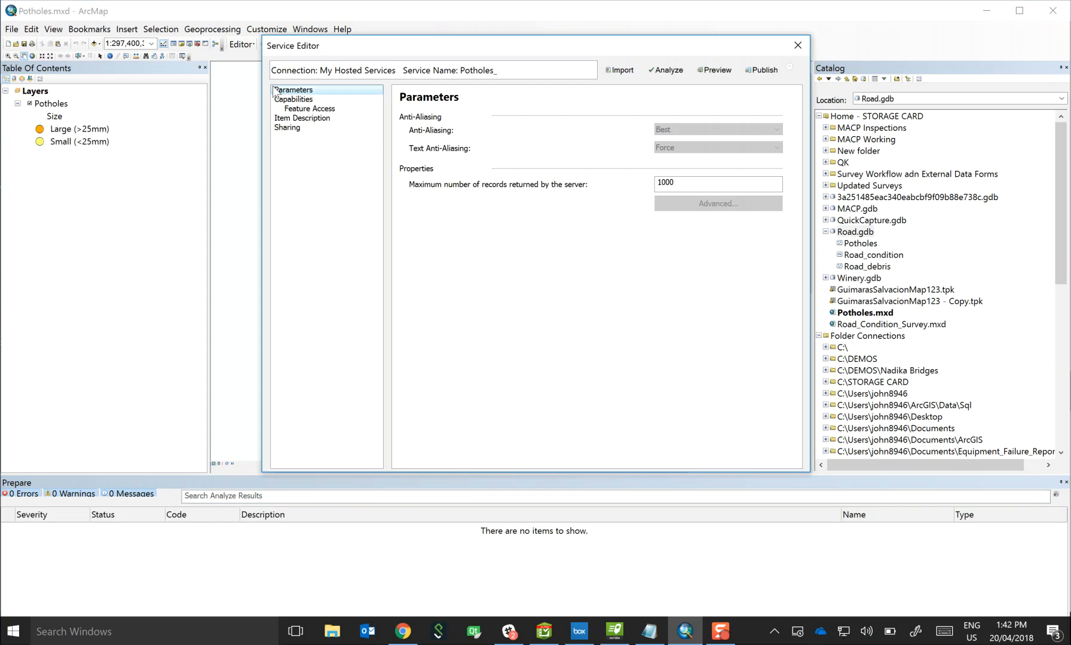
left_click(309, 109)
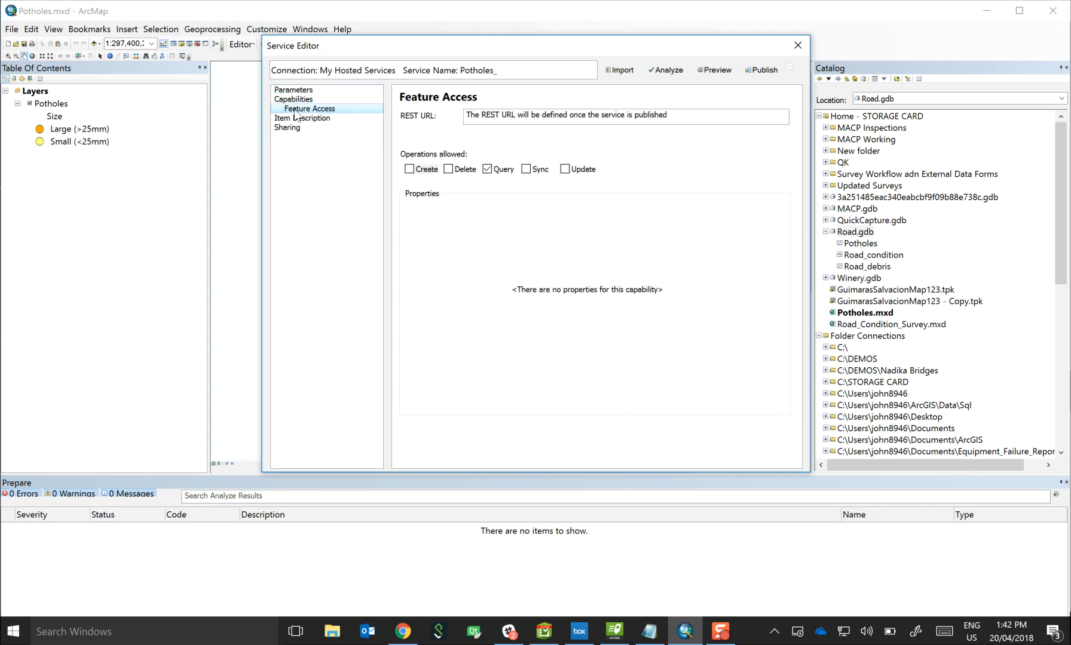
left_click(410, 169)
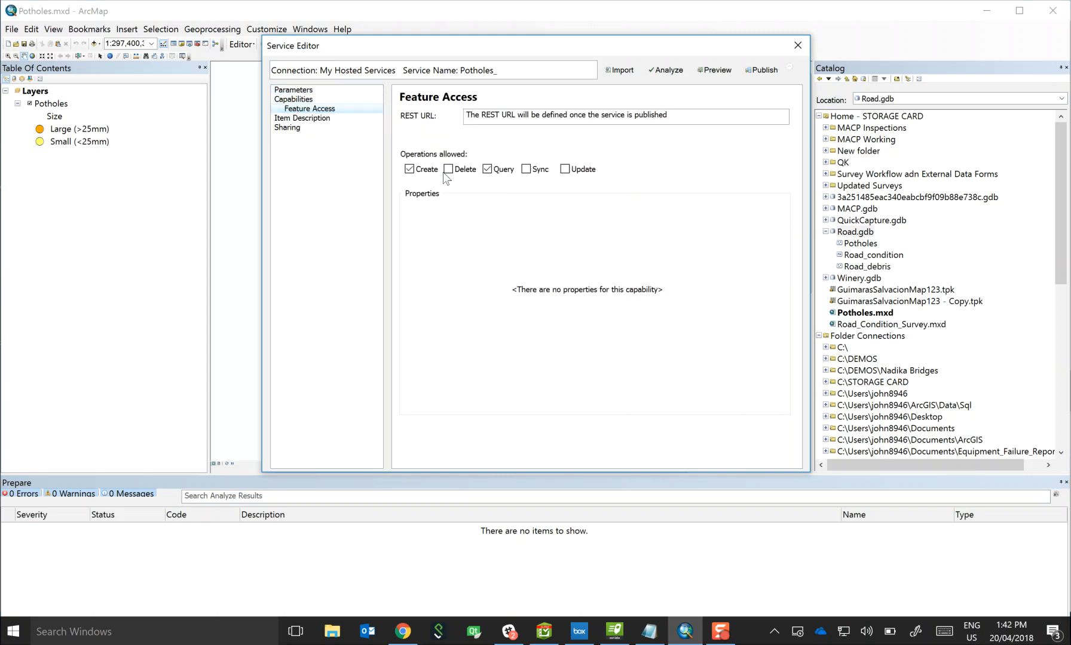
left_click(447, 169)
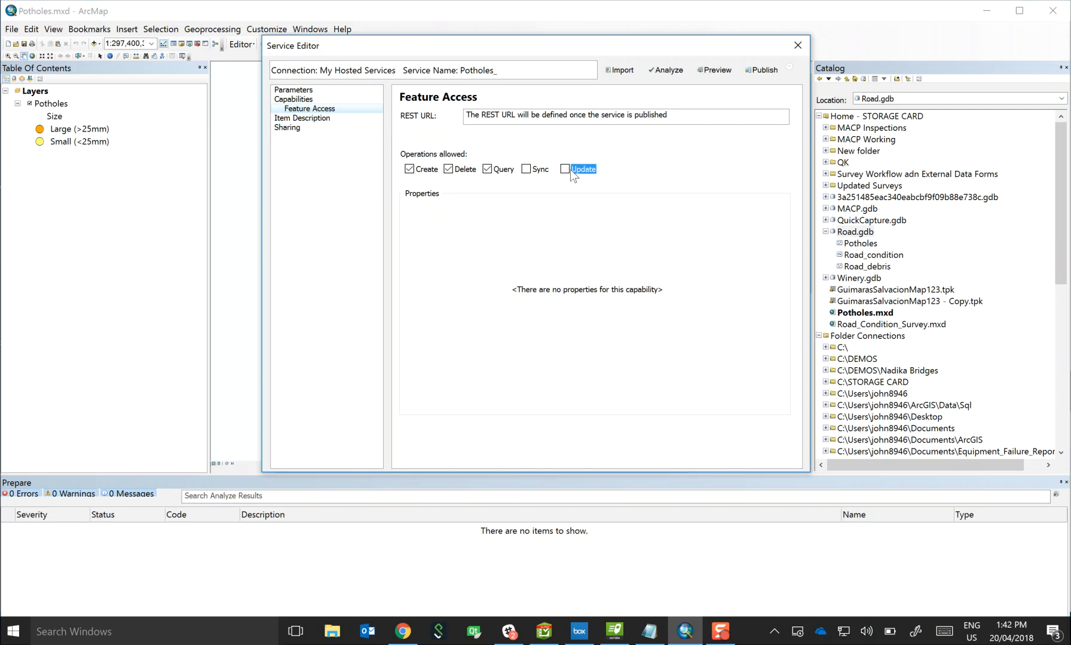
left_click(565, 169)
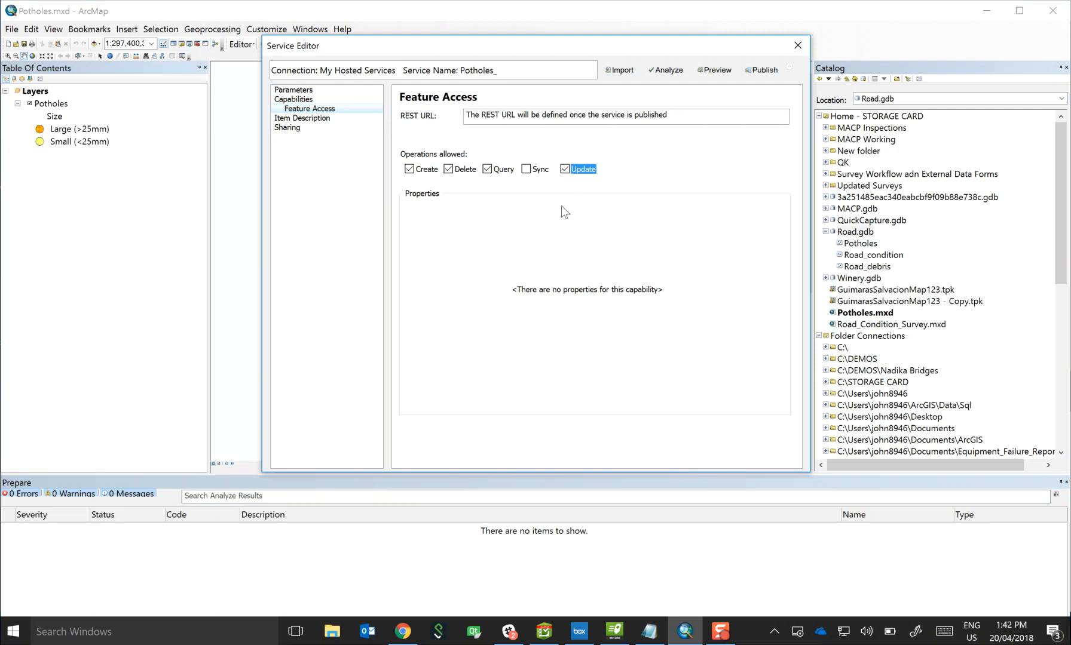
mouse_move(563, 269)
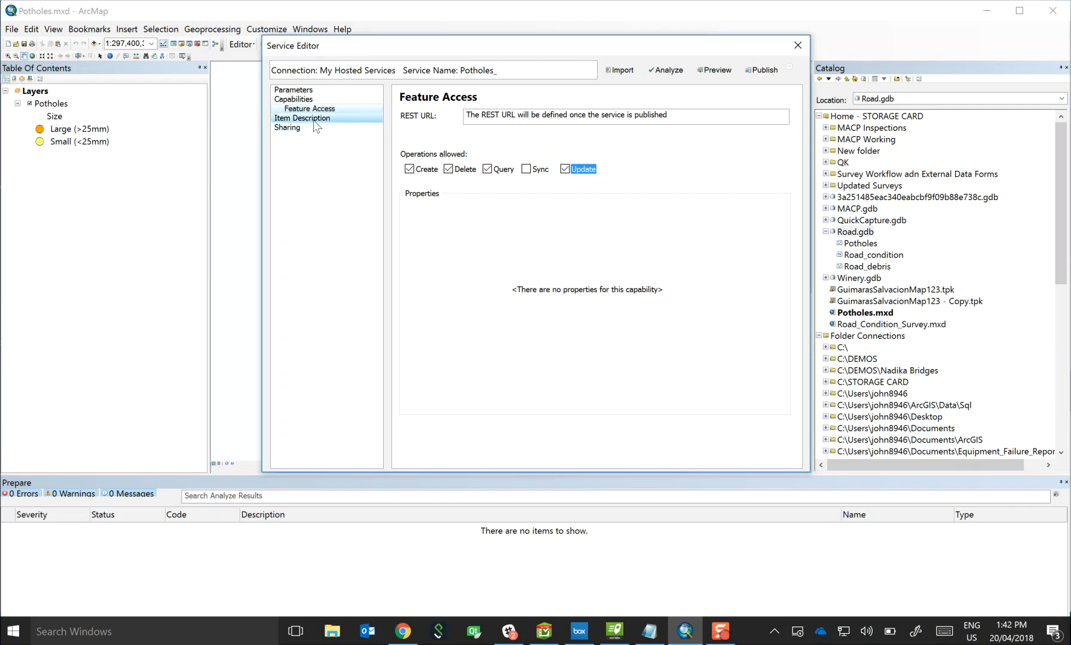
Step: Review the item description and publish the Potholes_ service
left_click(302, 117)
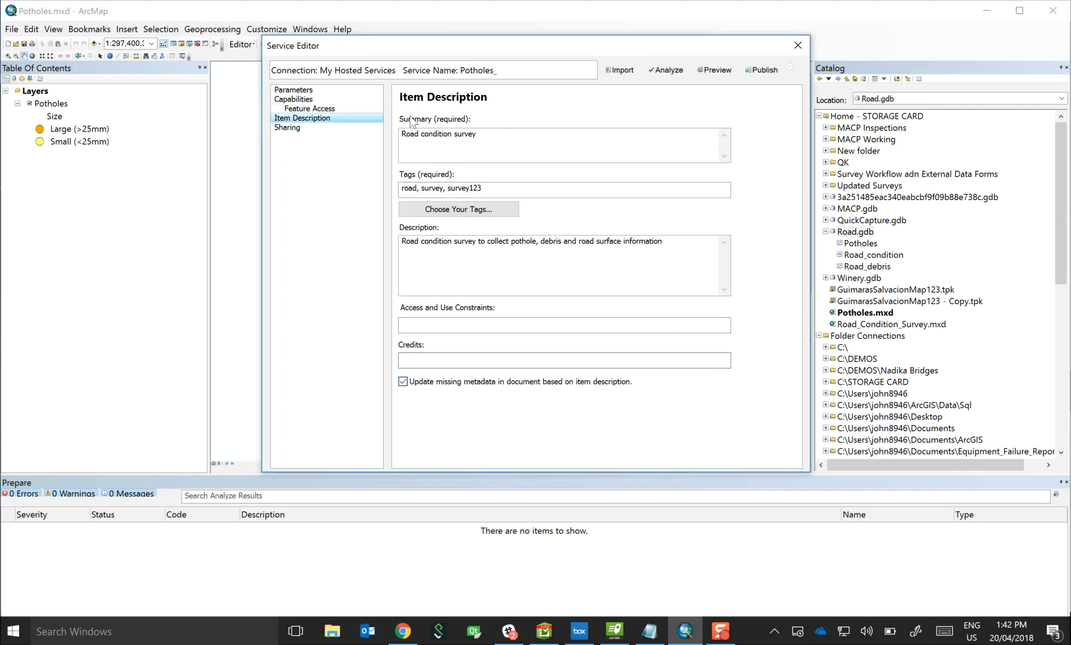
mouse_move(762, 89)
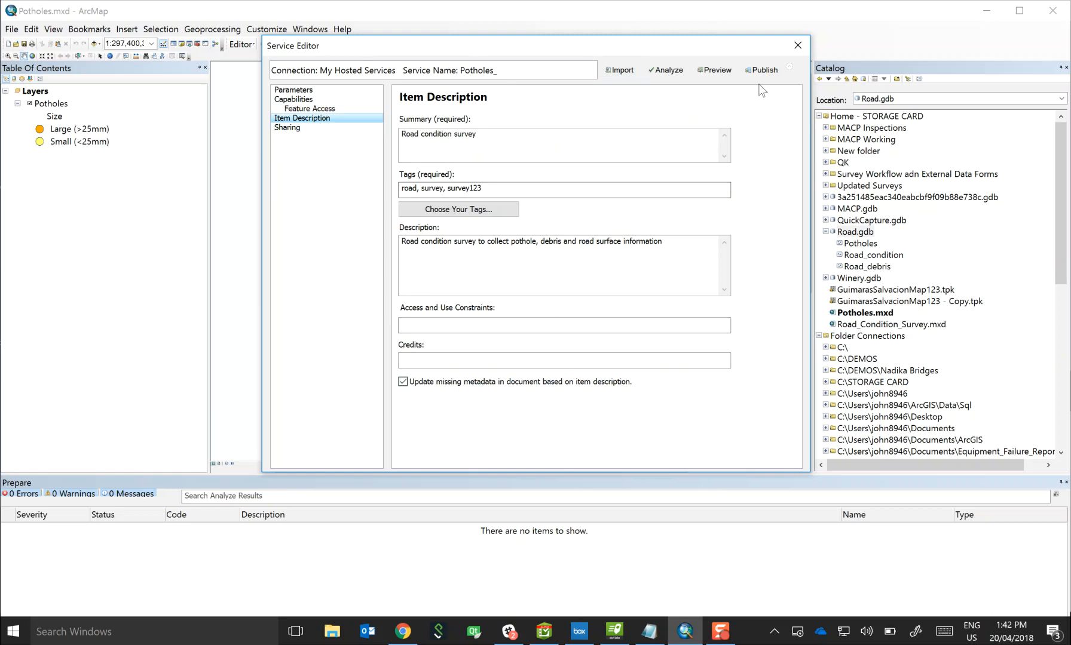
left_click(761, 69)
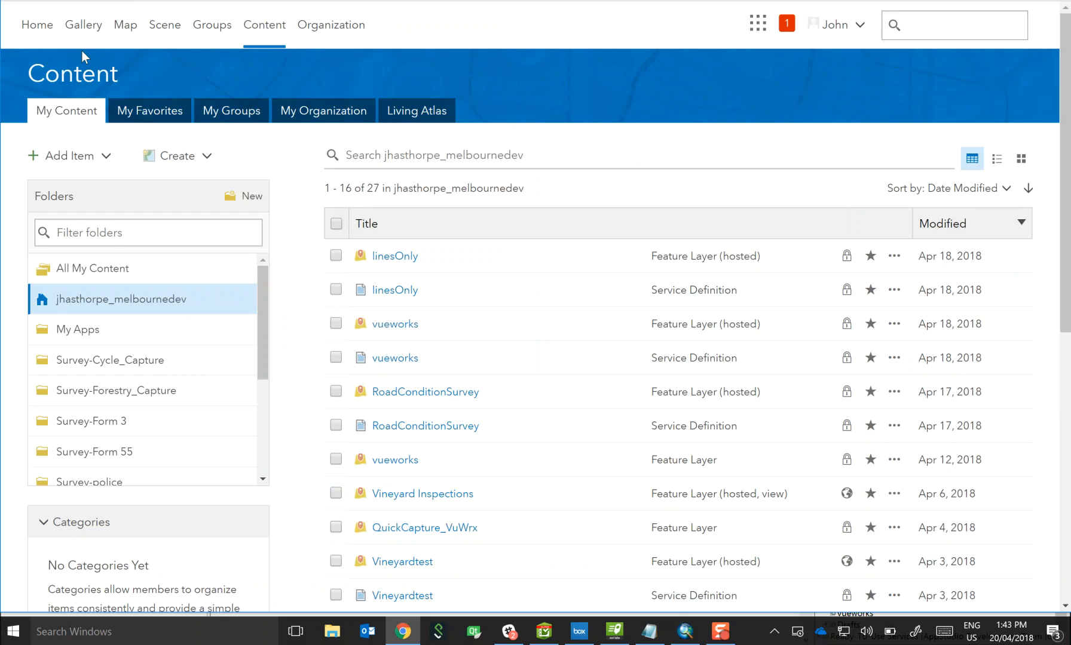
Step: Refresh My Content and open the Potholes_ hosted feature layer's item page
left_click(149, 111)
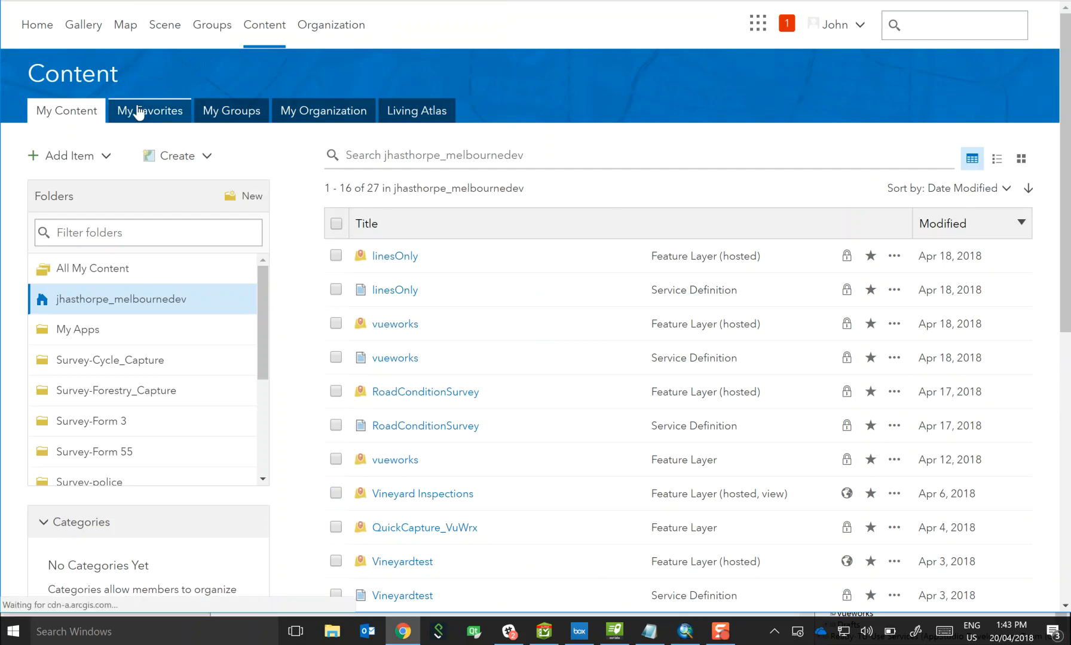
left_click(149, 111)
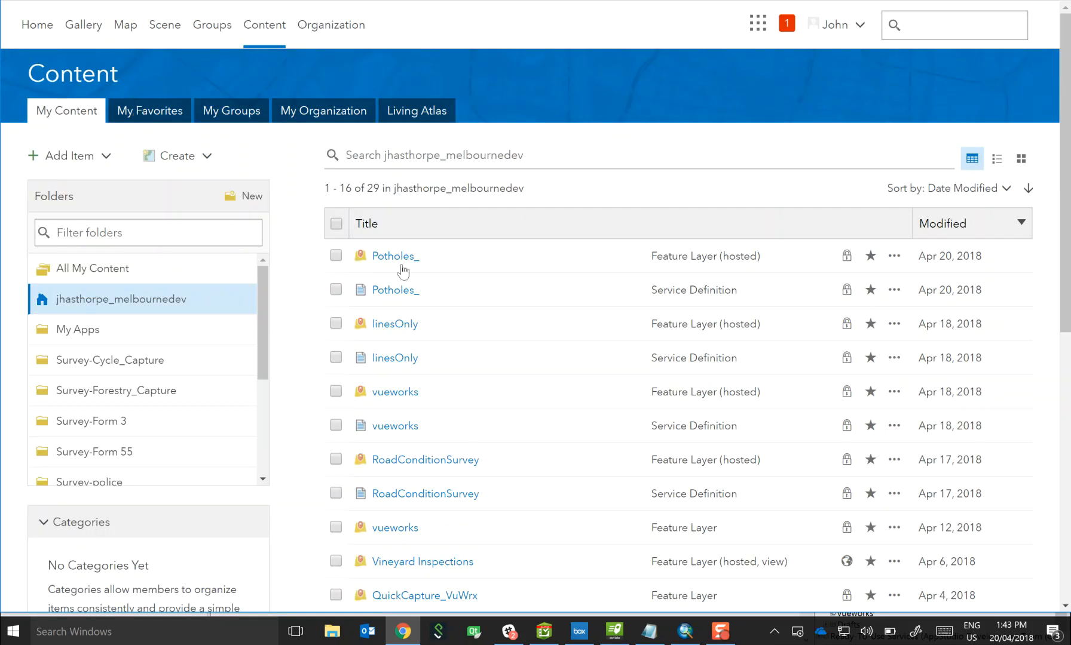
left_click(403, 255)
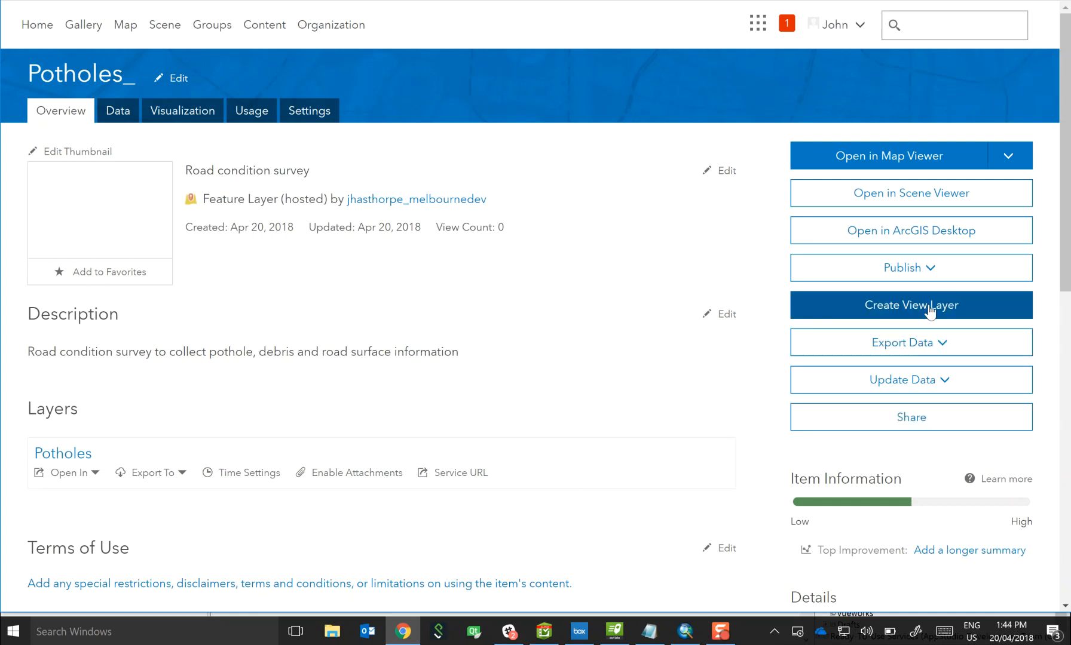
Step: Create a view layer of Potholes_ titled Potholes View, keeping tags and summary
left_click(910, 304)
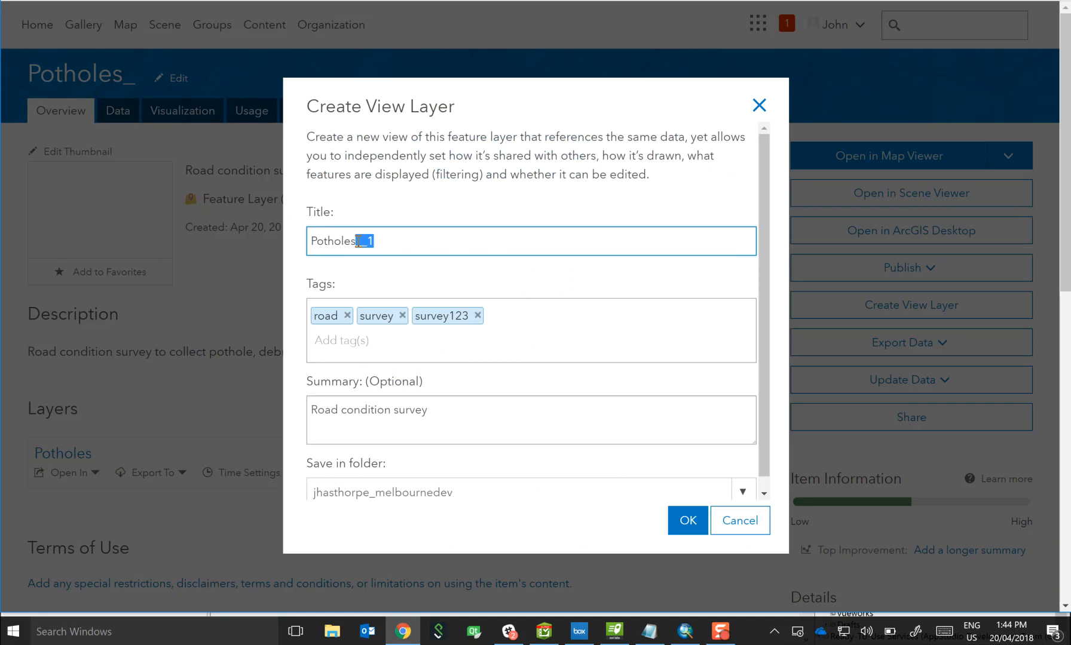
key("Backspace")
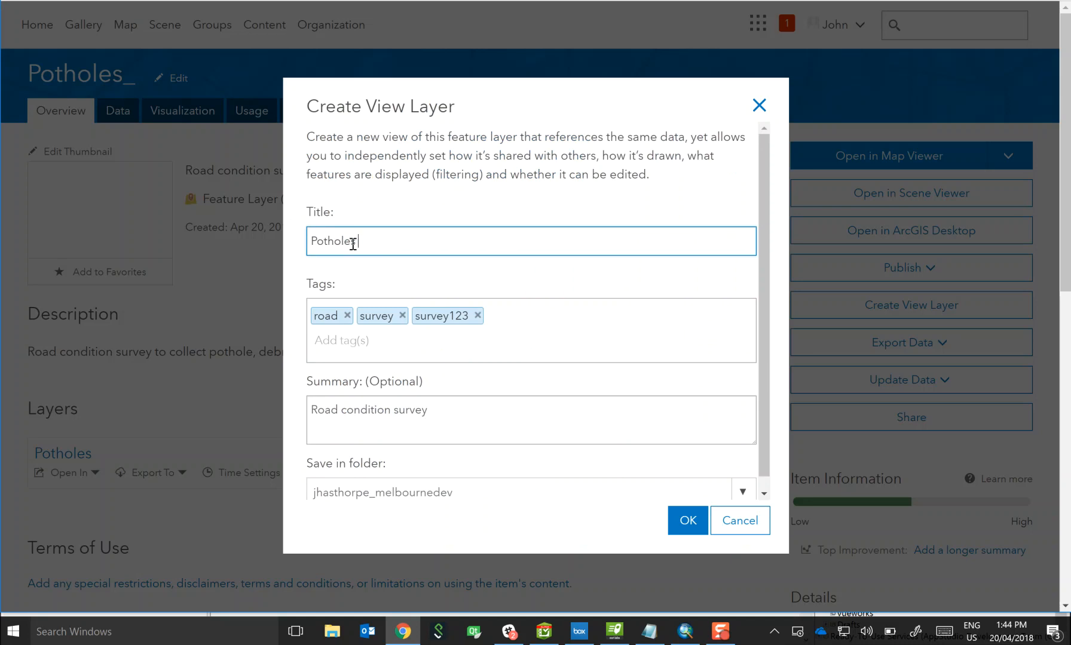
type("View")
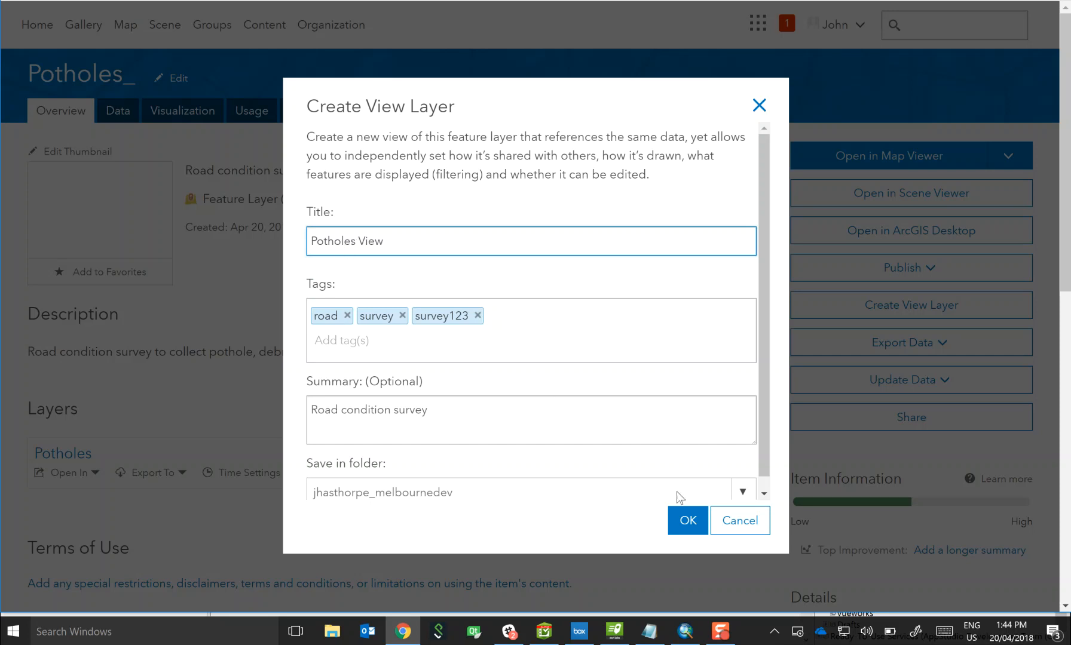
left_click(686, 519)
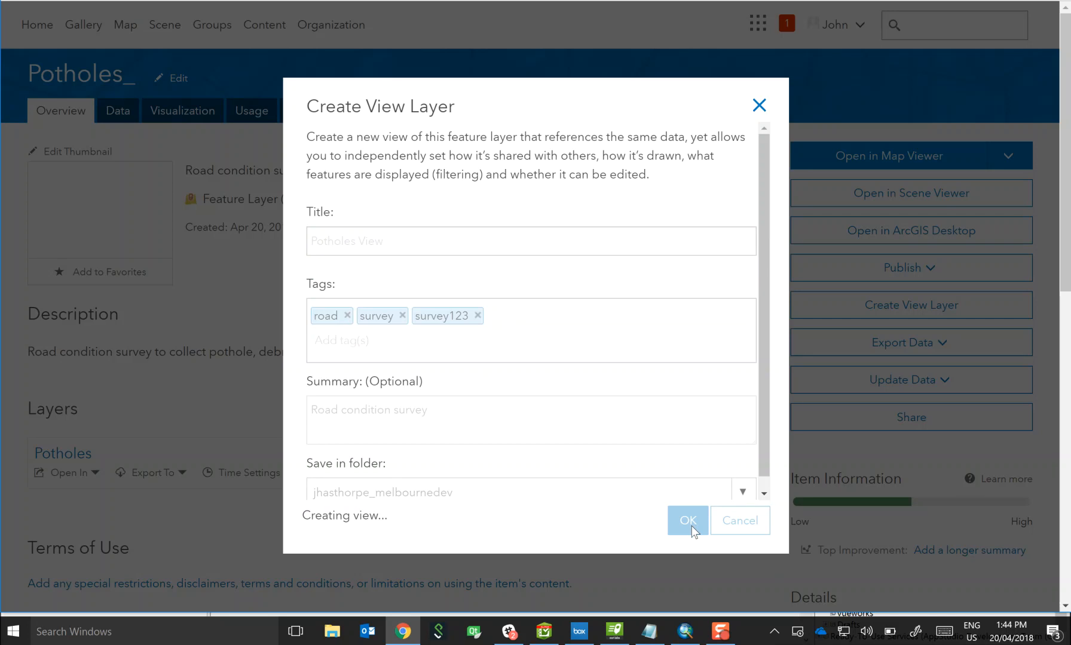
left_click(686, 520)
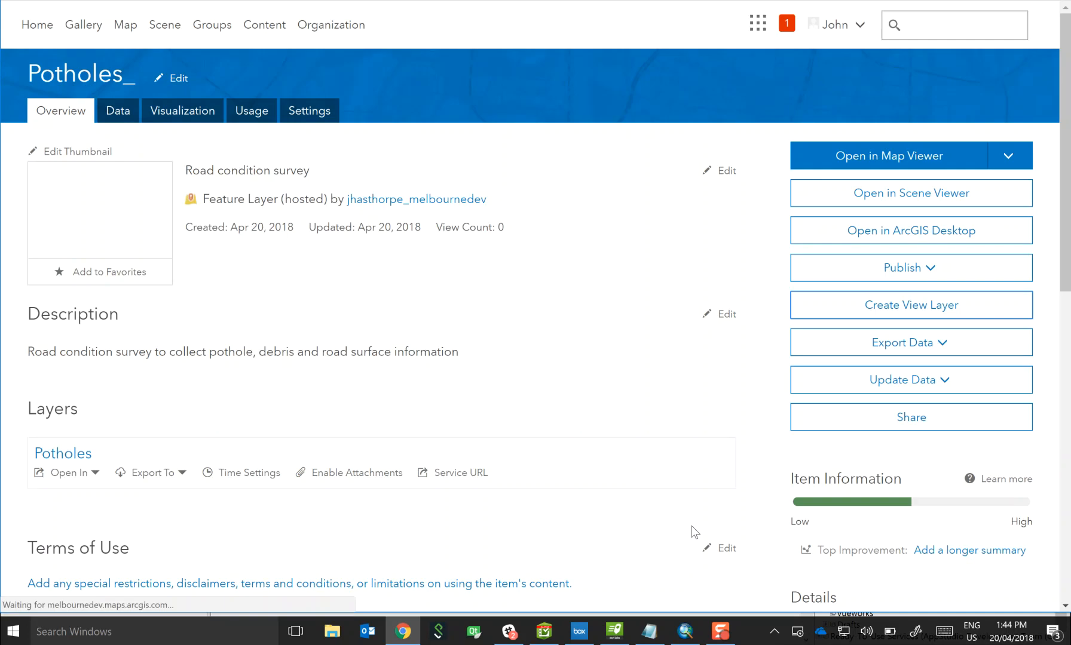
left_click(888, 155)
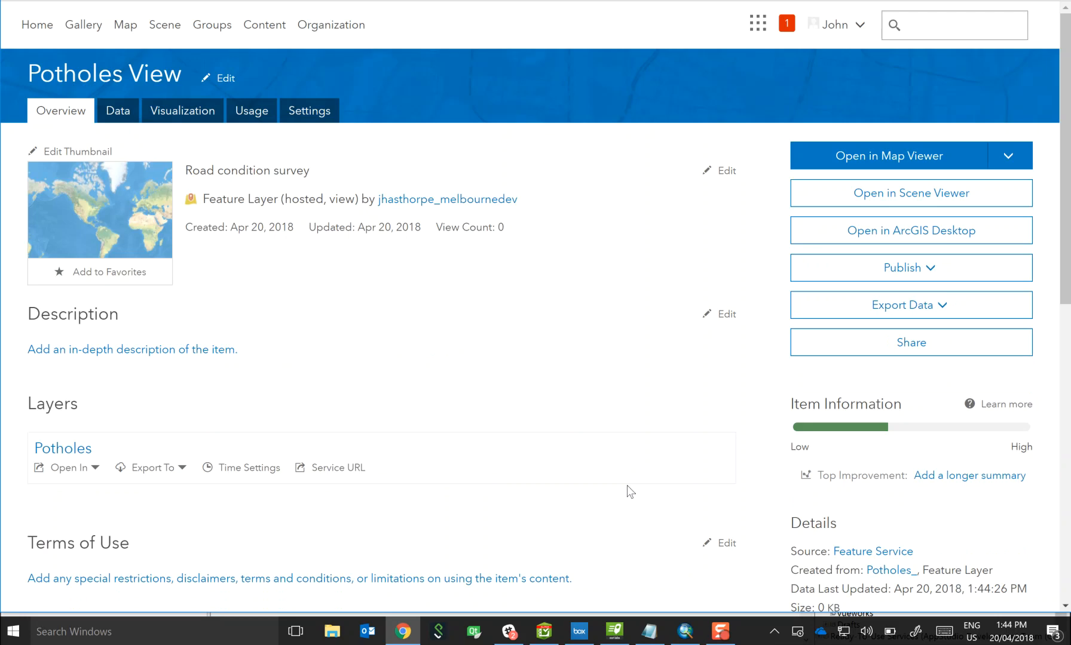
Step: Enable editing in the Potholes View settings, save, and return to the overview
left_click(309, 110)
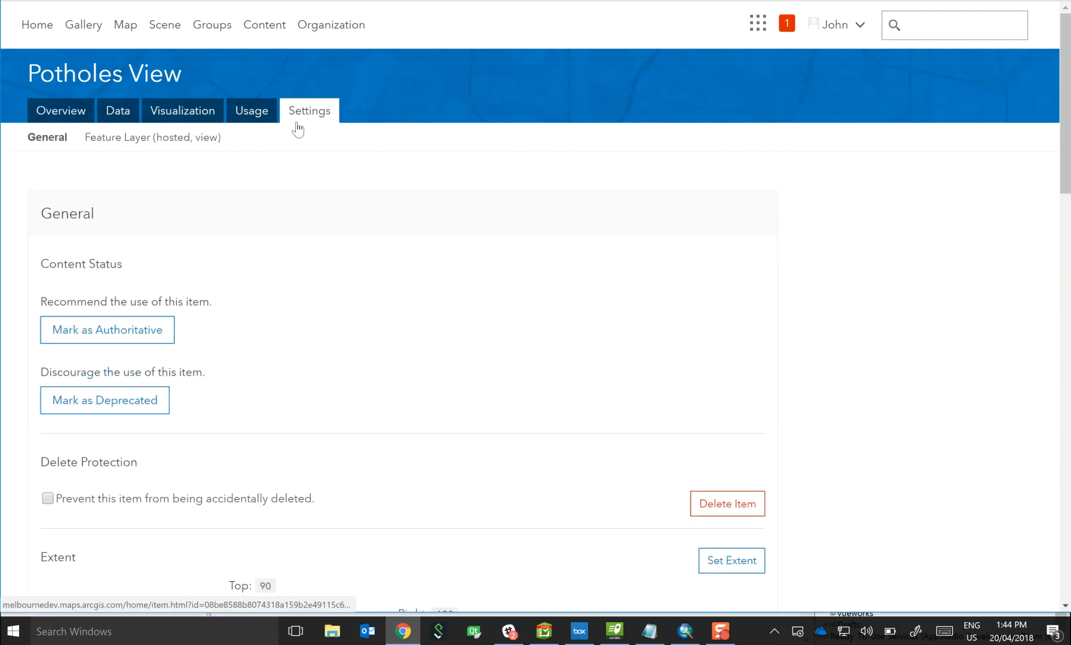
scroll("down", 3)
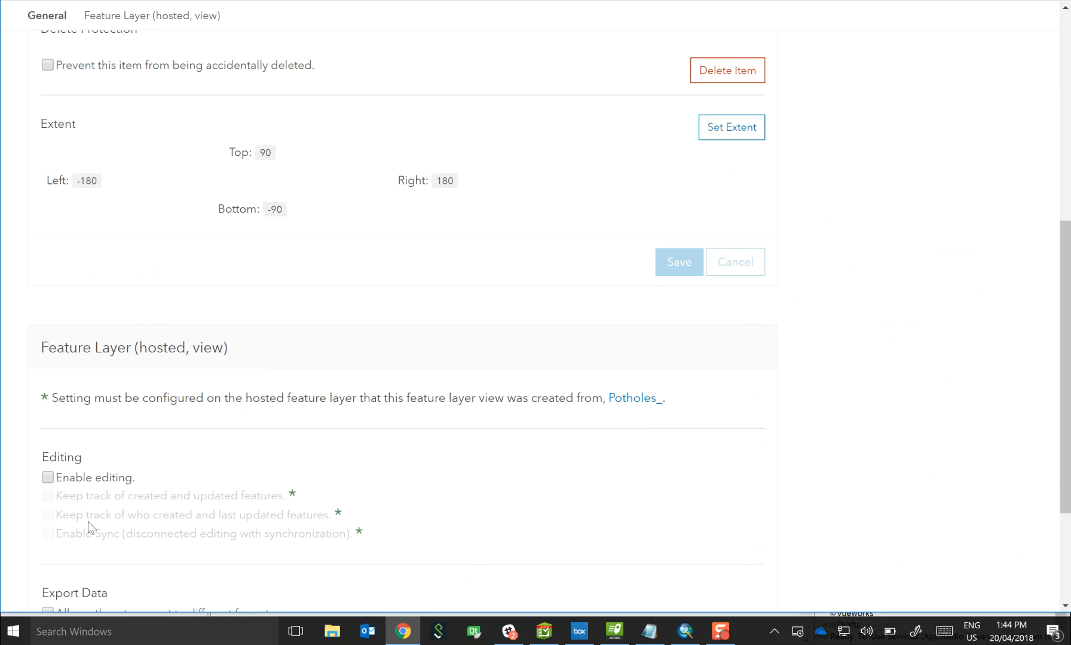
left_click(47, 478)
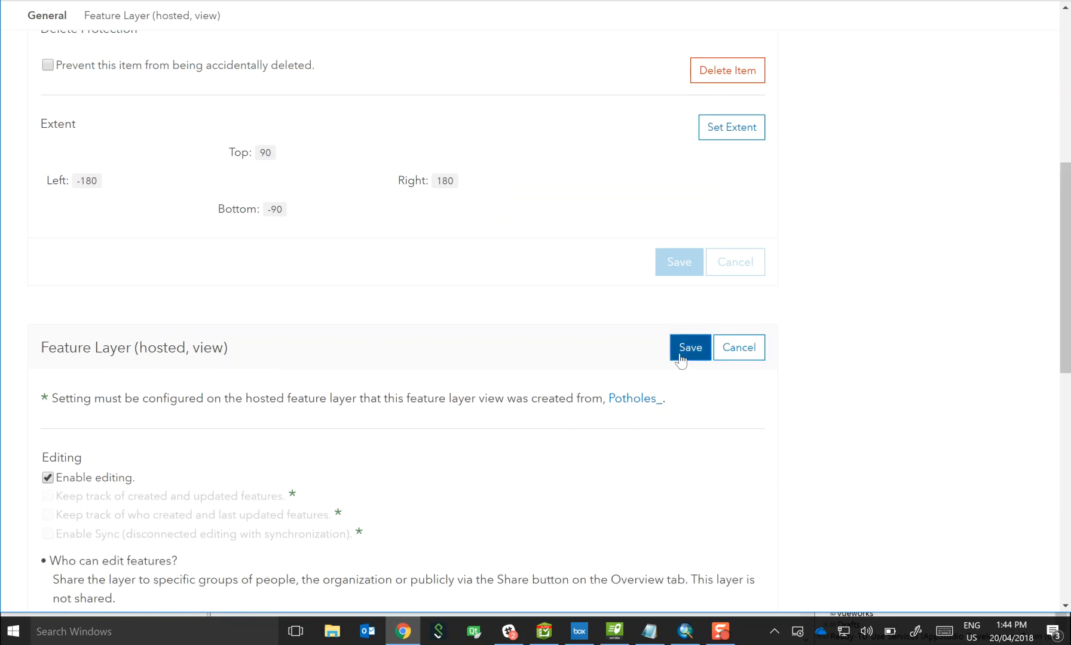
left_click(690, 348)
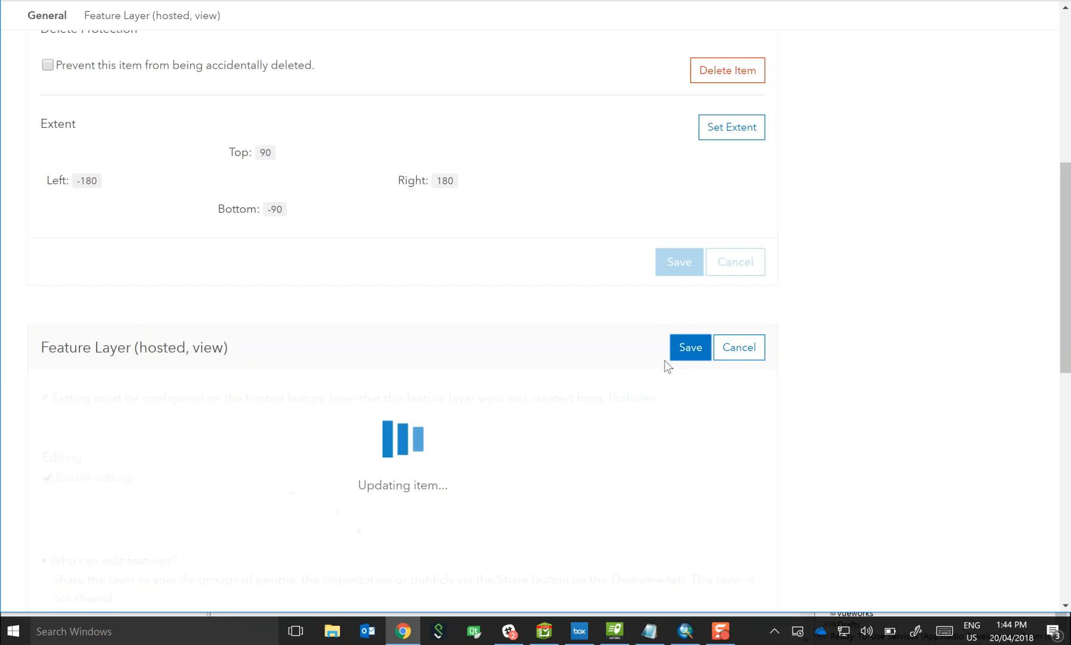
left_click(689, 348)
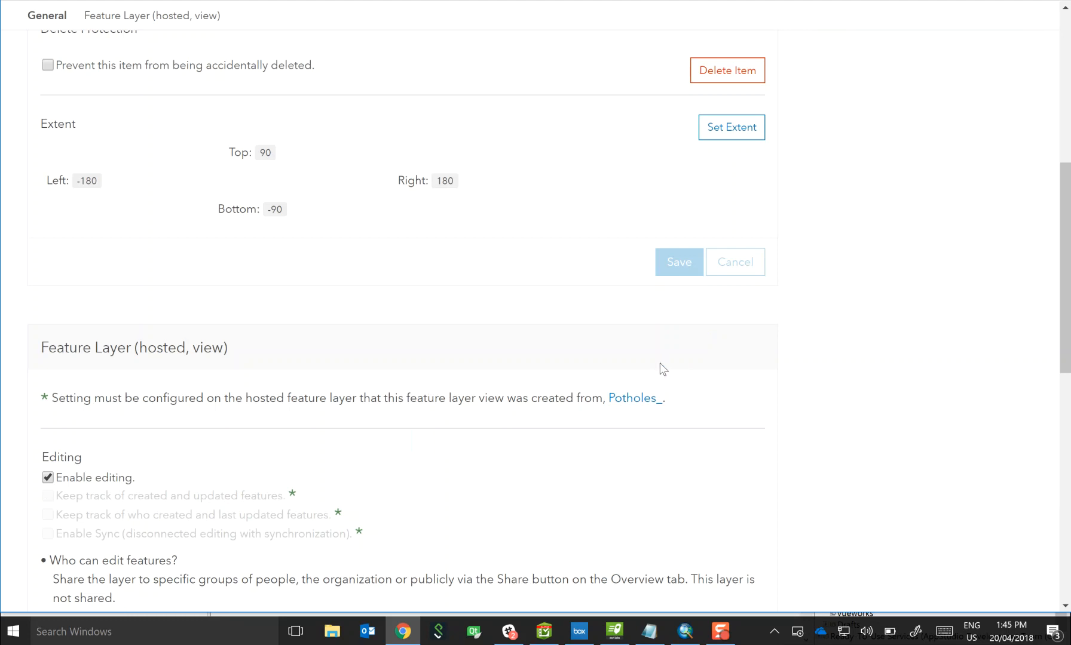
scroll("up", 3)
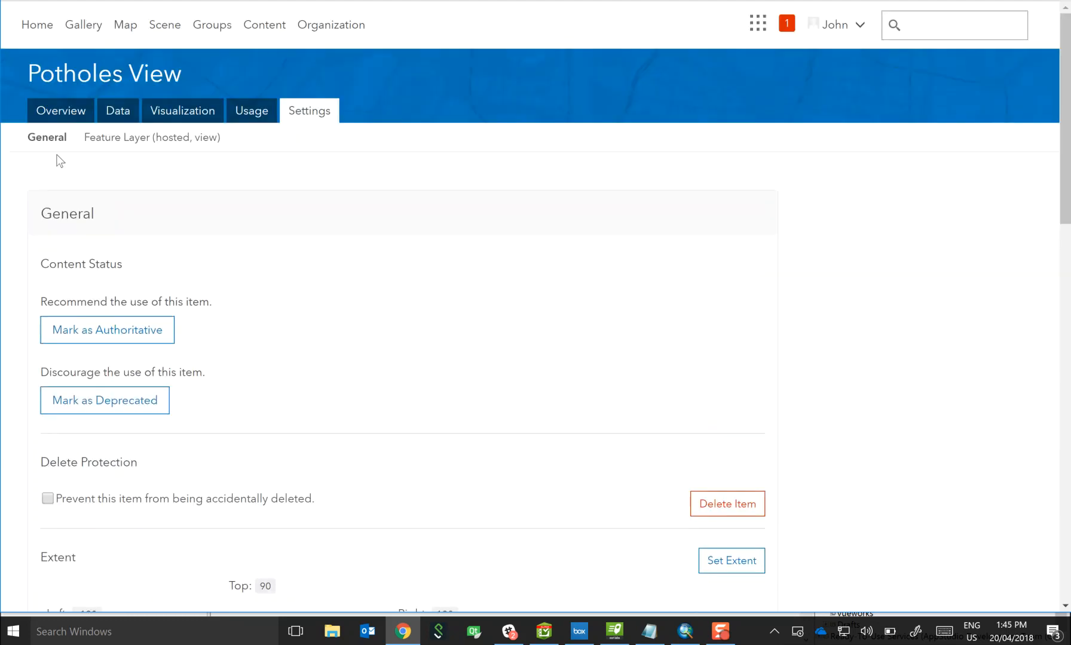
left_click(60, 111)
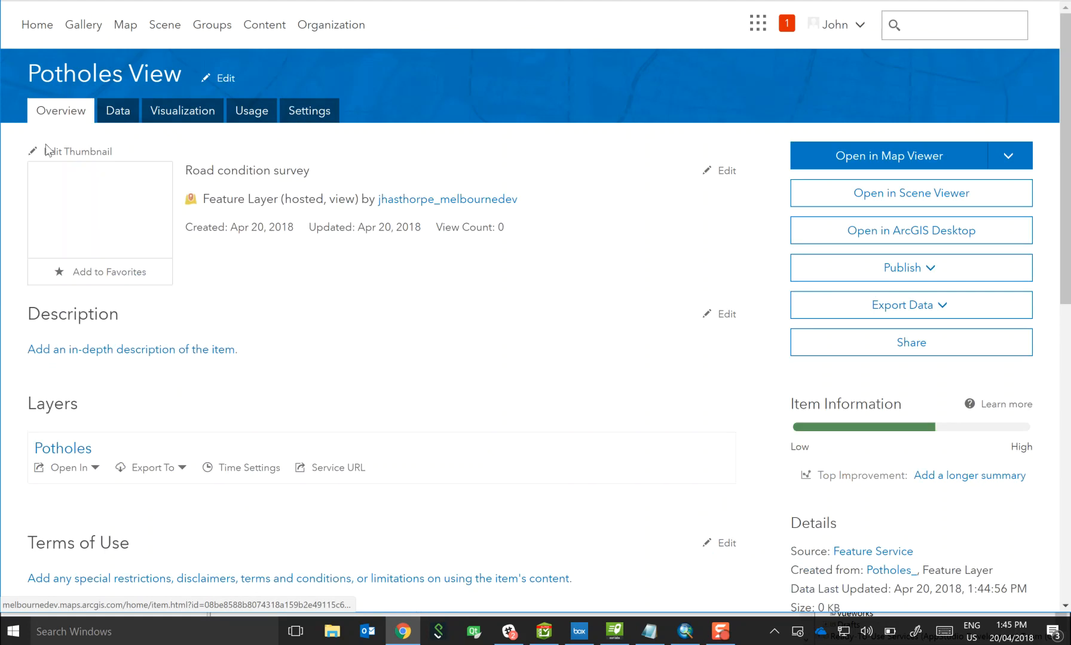
mouse_move(77, 152)
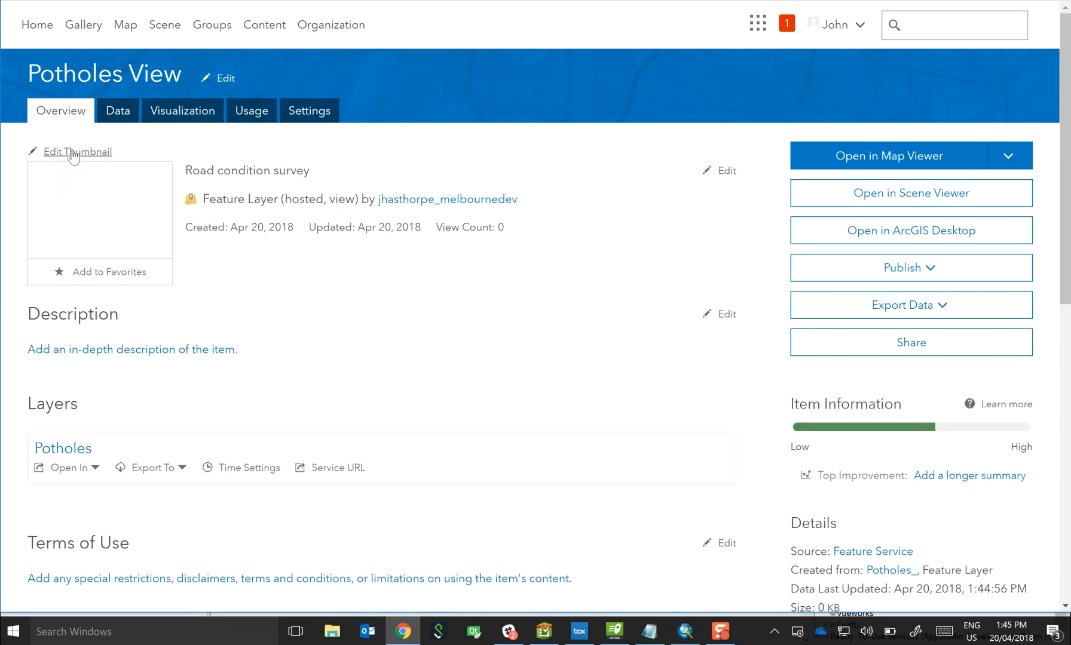
Step: Upload the downloaded road JPEG as the Potholes View thumbnail
left_click(78, 152)
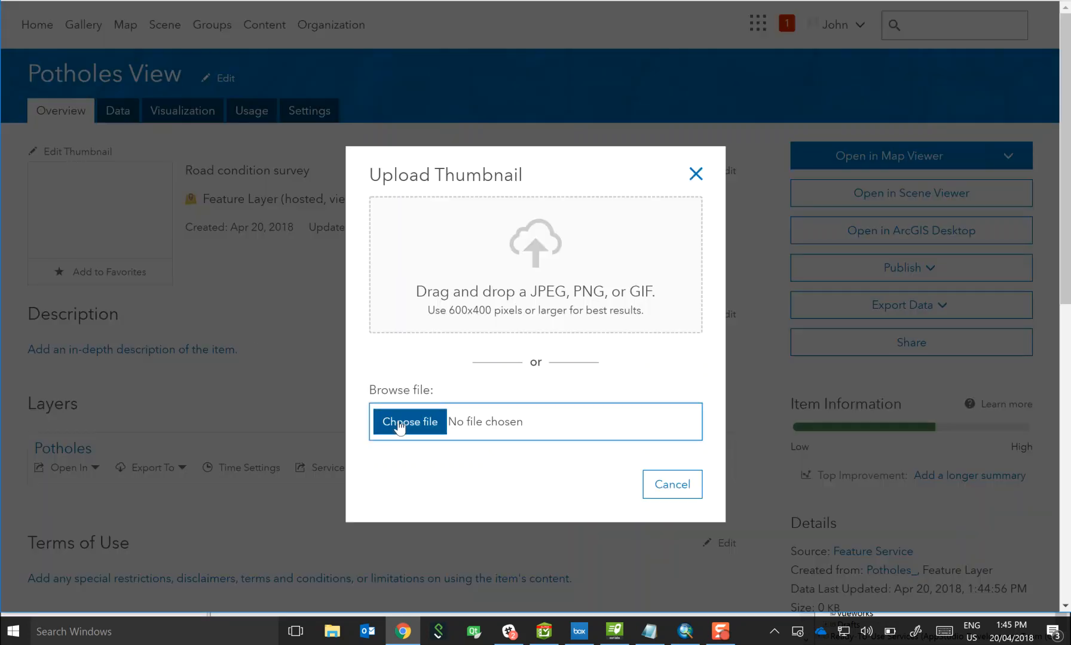
left_click(410, 422)
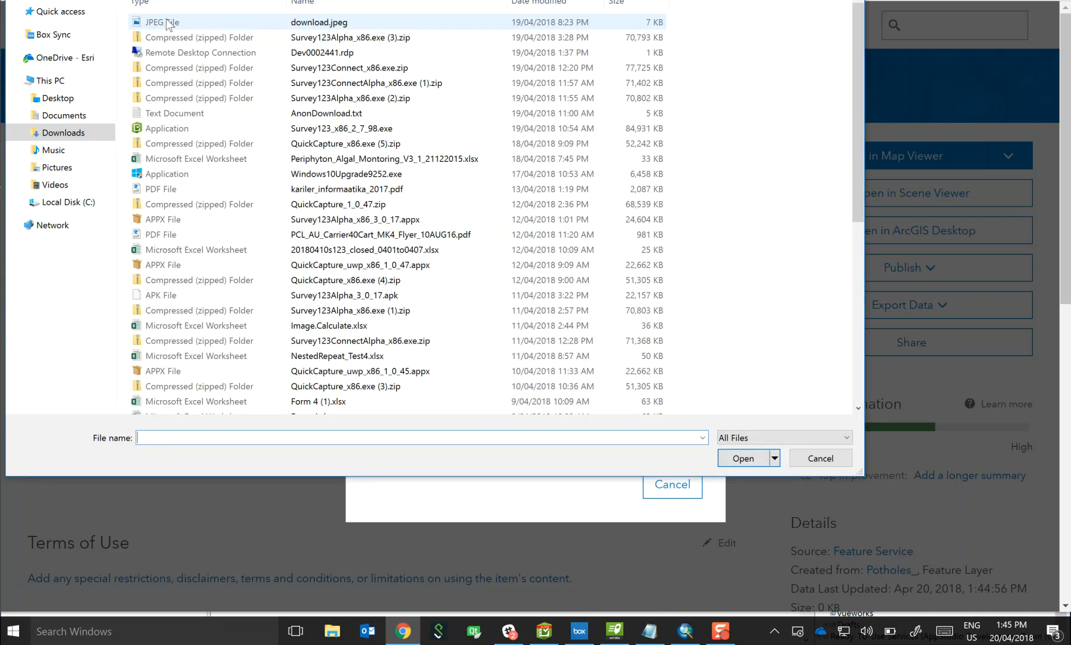
left_click(742, 457)
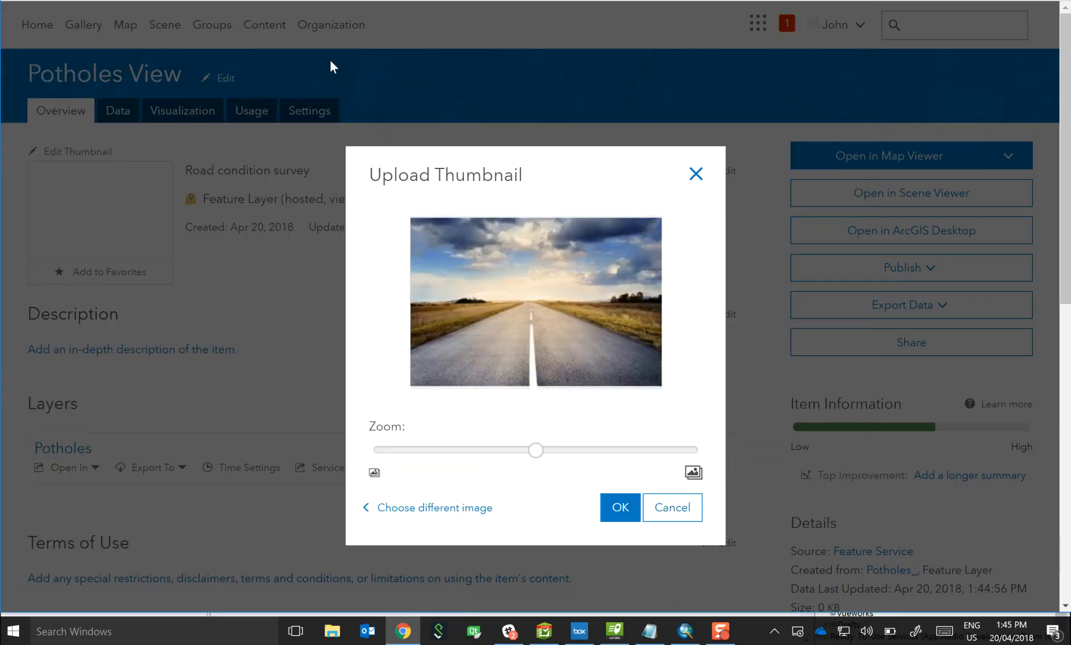
left_click(619, 508)
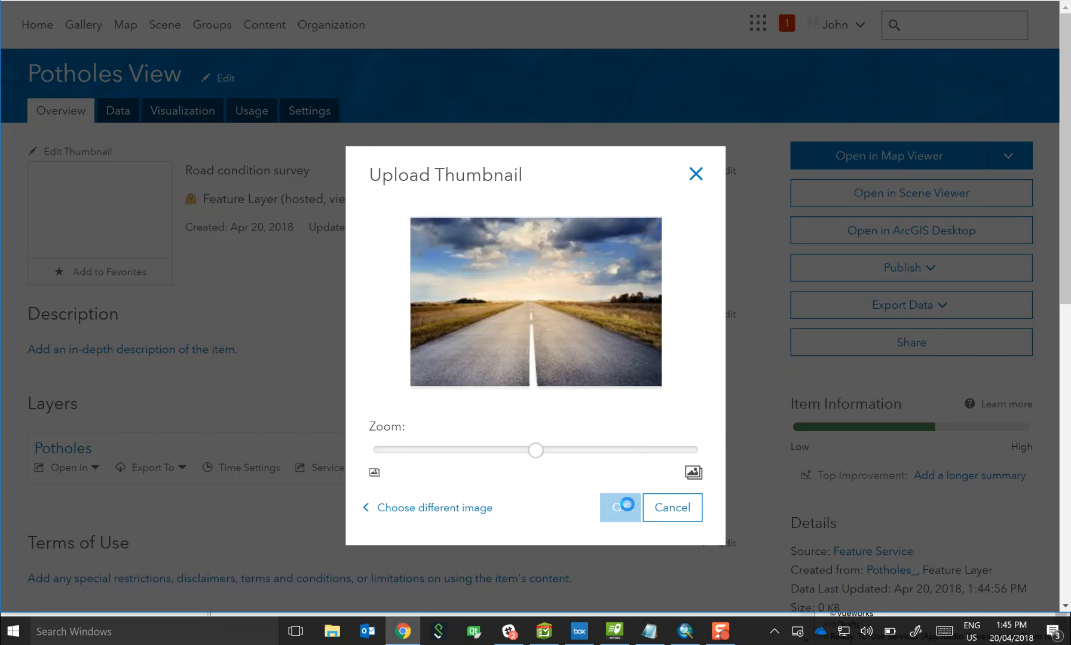
left_click(619, 507)
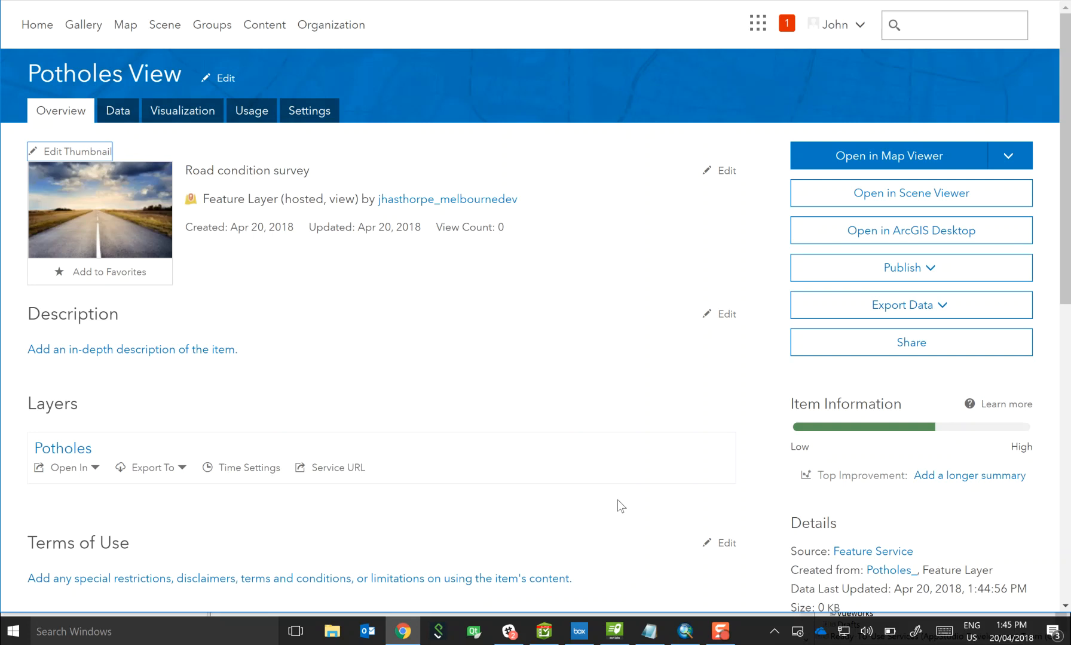
Step: Add the QuickCapture tag to the item's tags and save
scroll("down", 3)
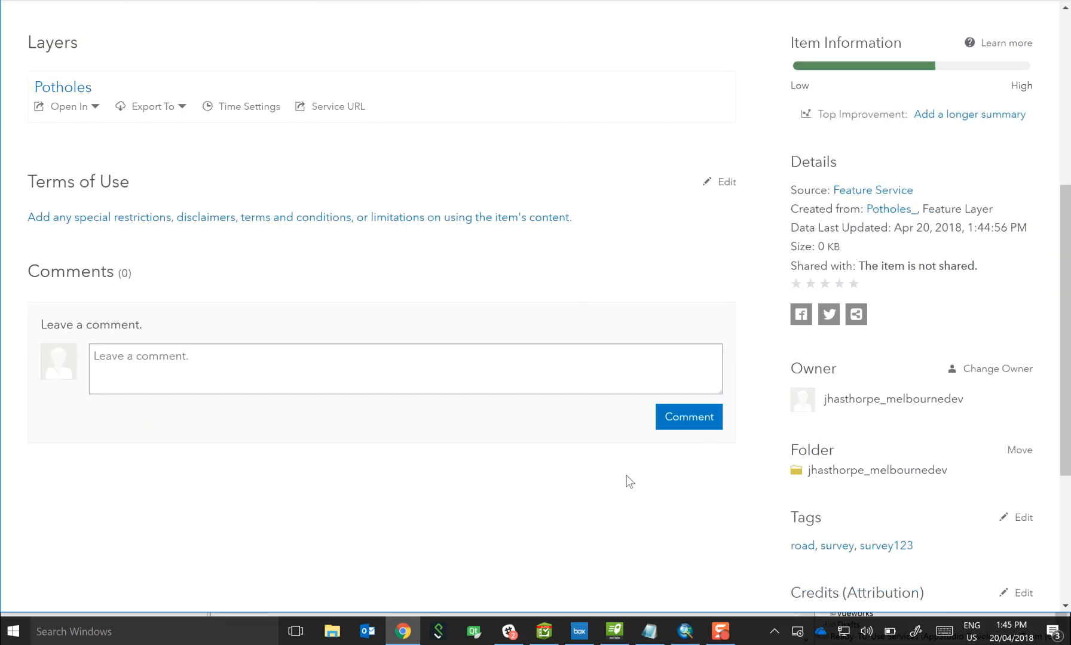
scroll("down", 3)
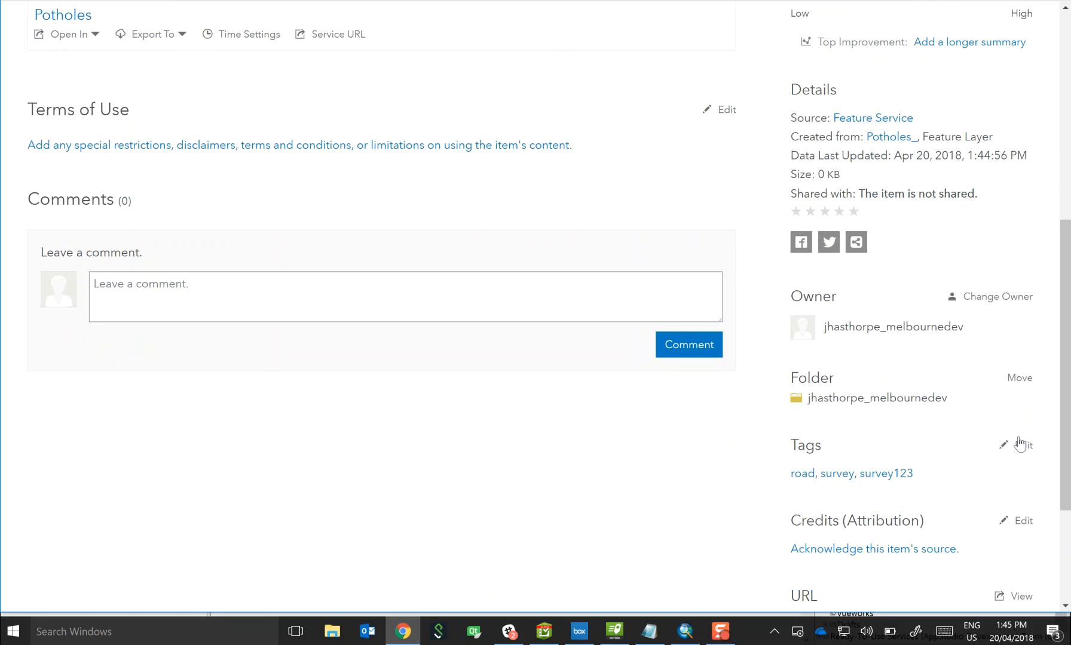
left_click(1002, 445)
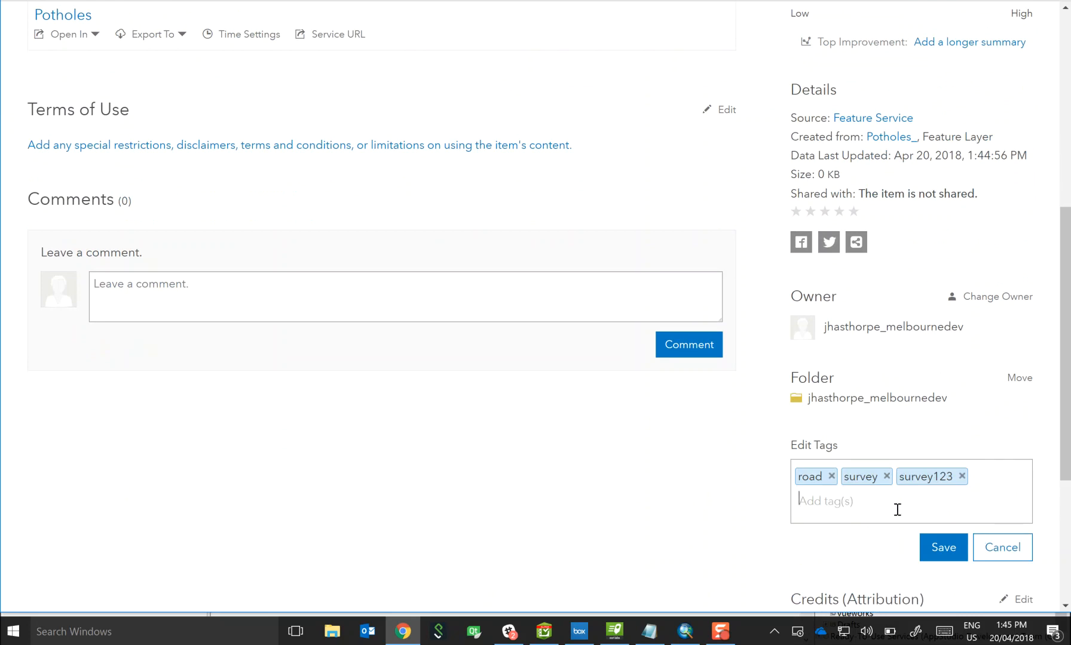
type("q")
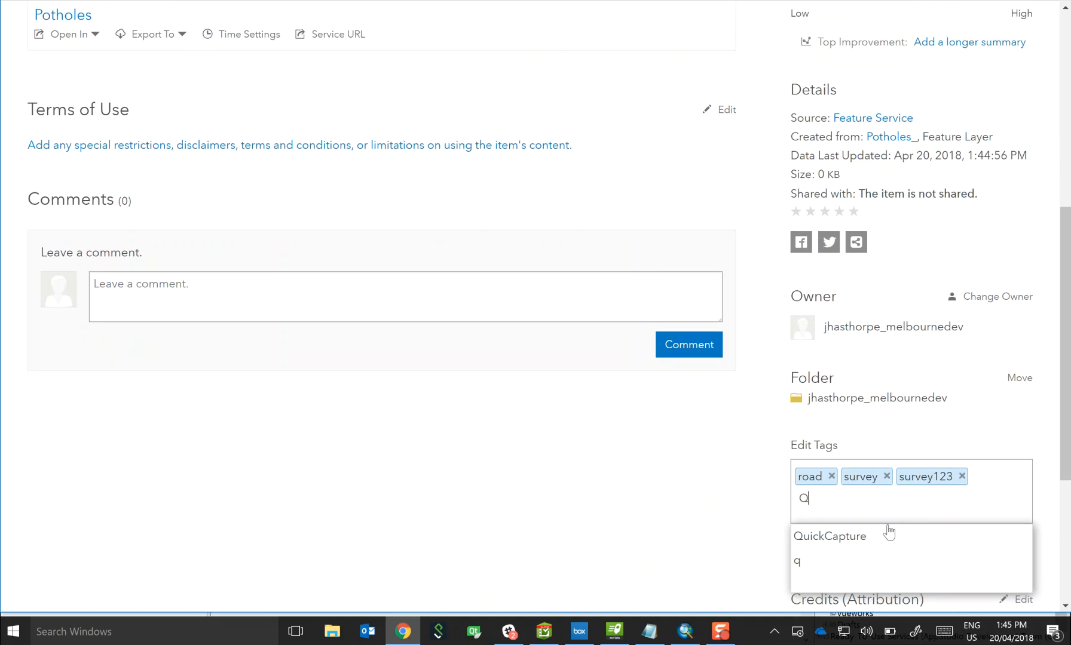
left_click(829, 537)
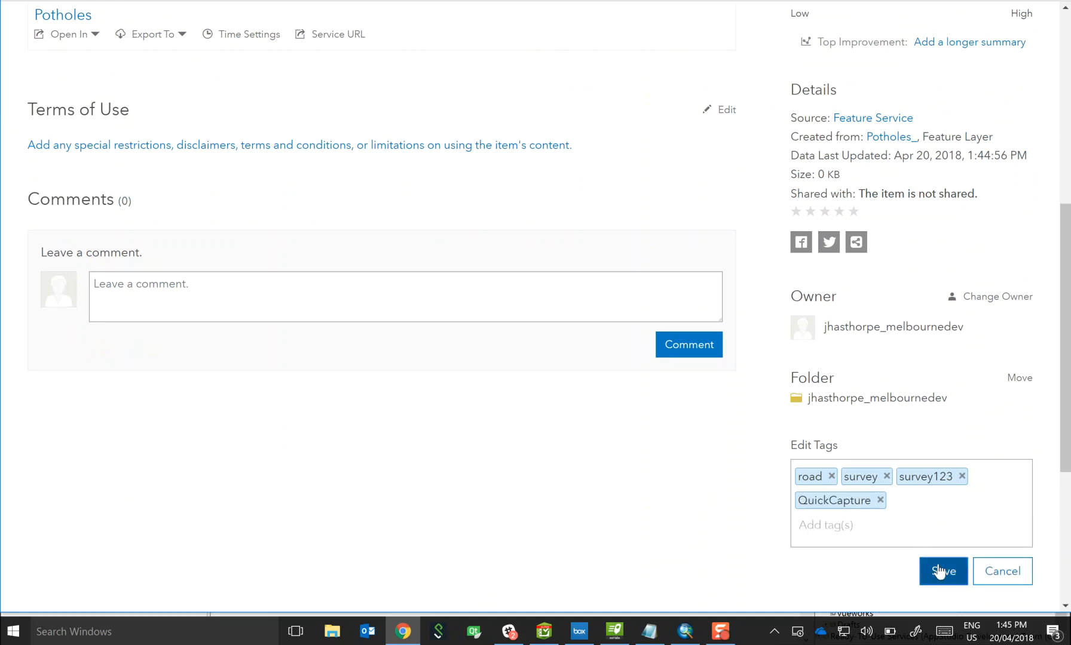
left_click(942, 571)
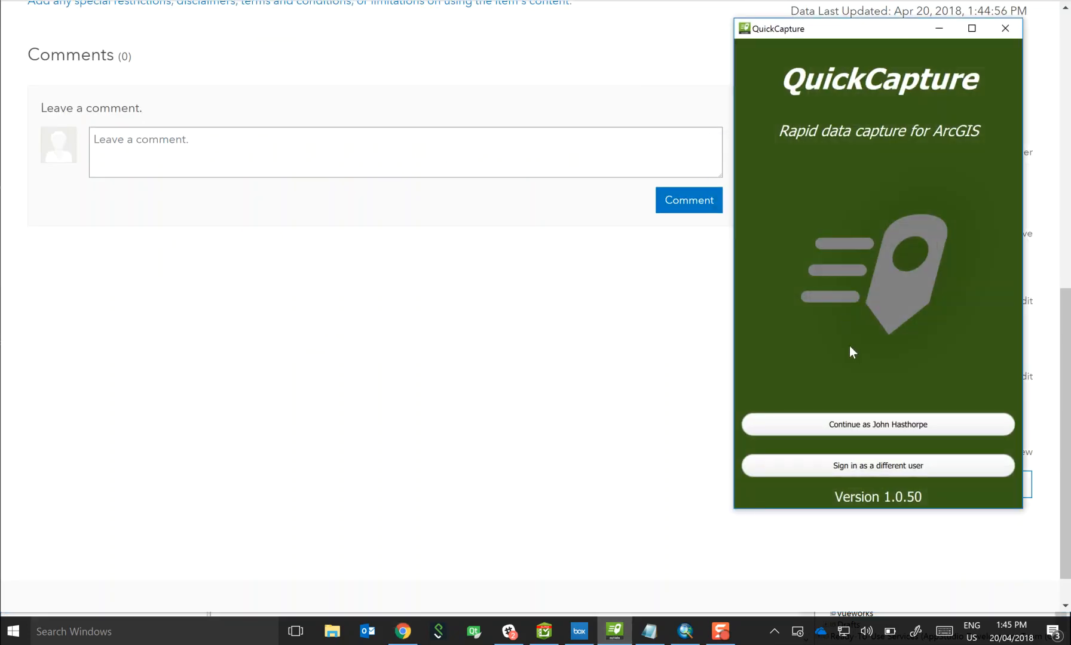
Step: Continue as the signed-in user and scroll the project list to Potholes View
left_click(877, 424)
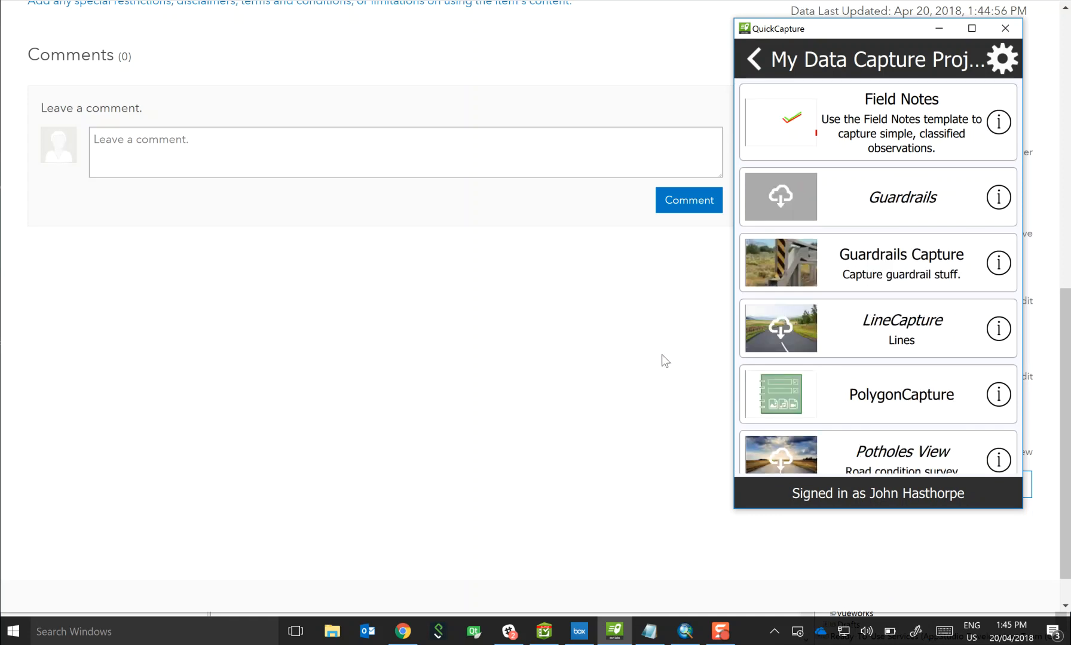
scroll("down", 3)
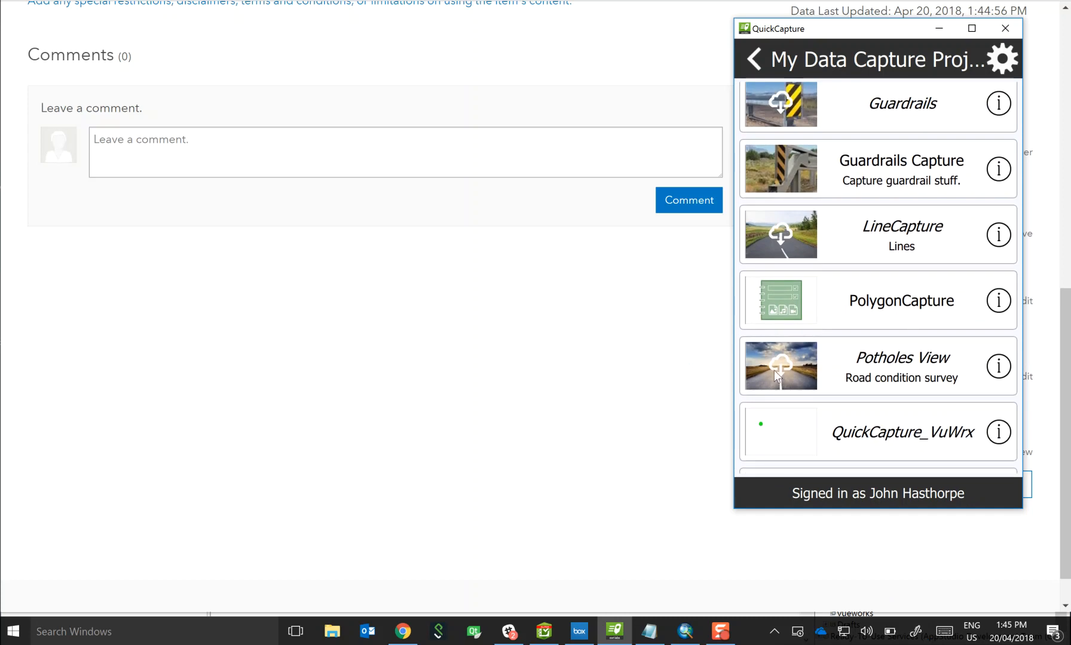
mouse_move(860, 373)
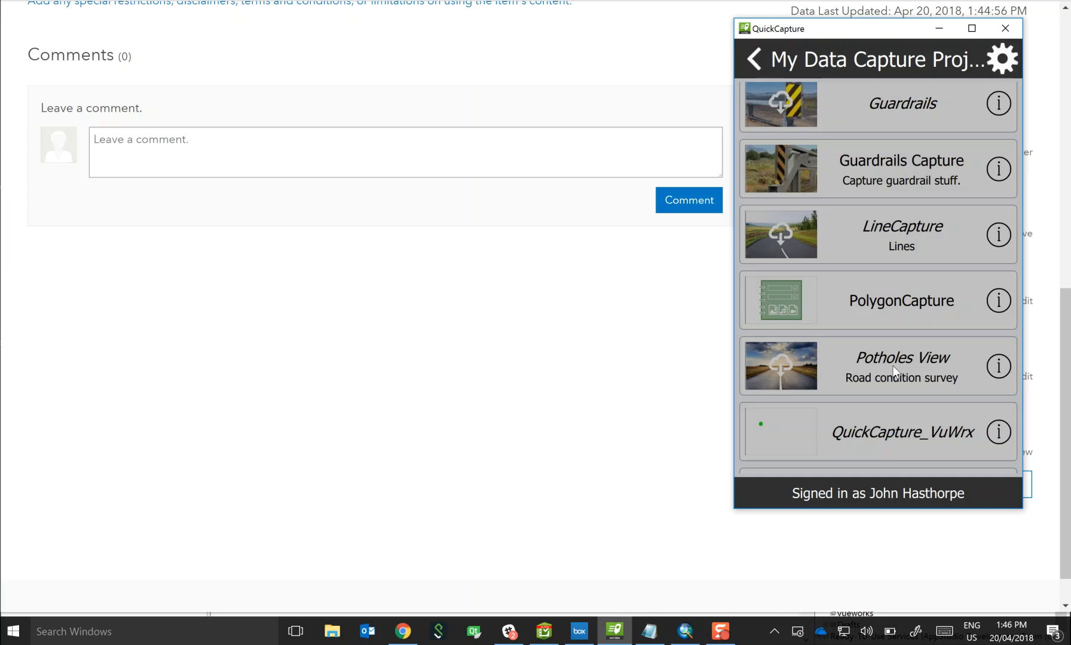
left_click(901, 366)
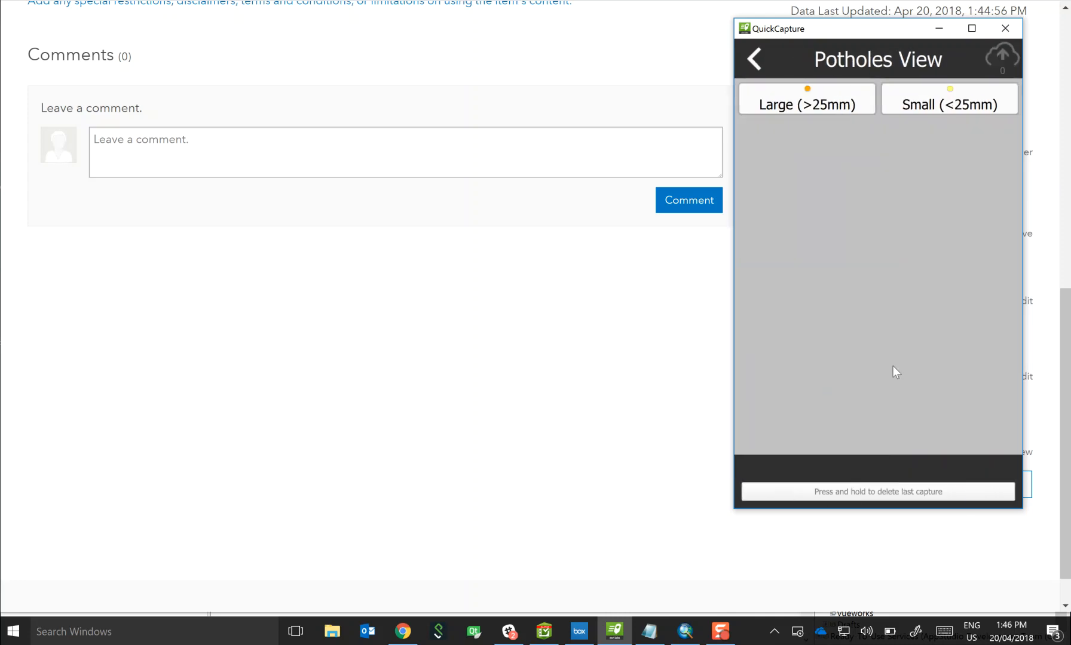
mouse_move(839, 350)
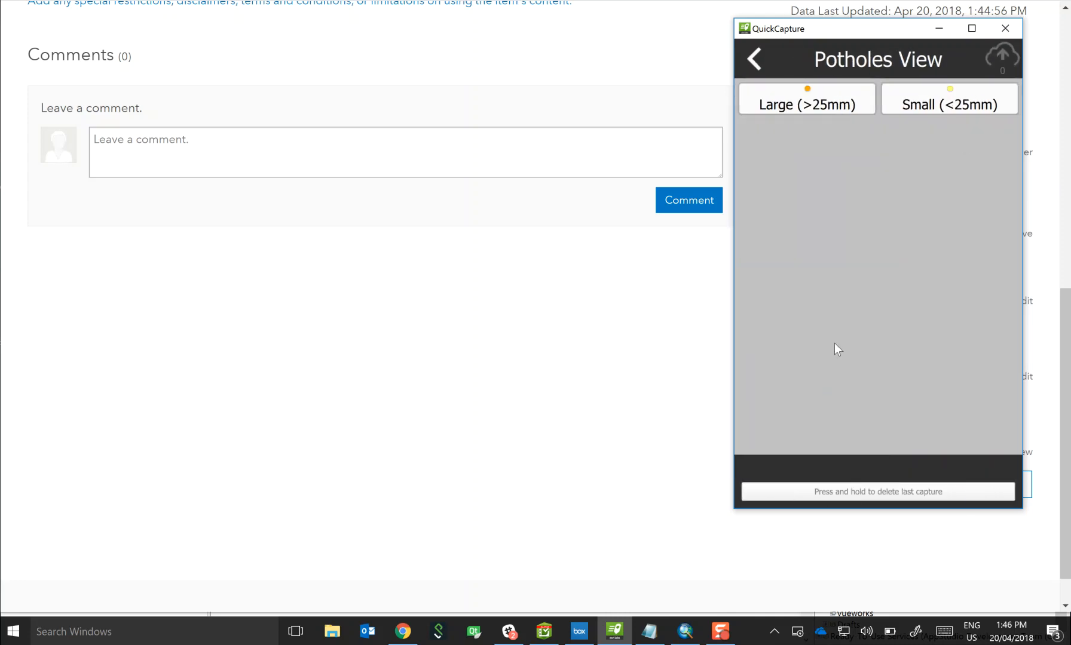
mouse_move(905, 247)
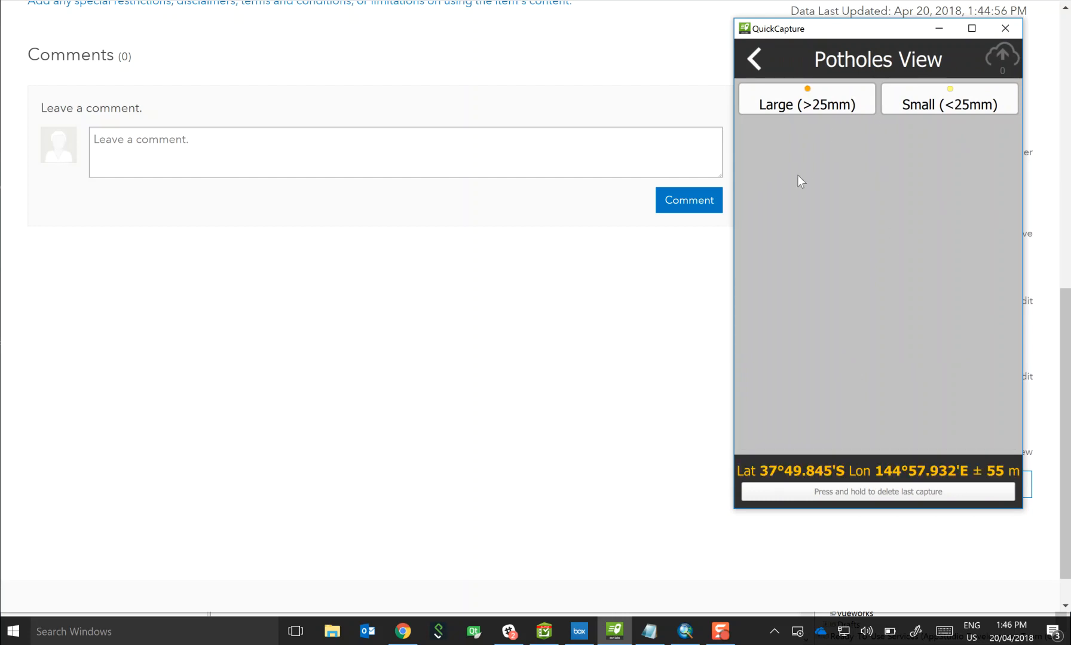
mouse_move(819, 113)
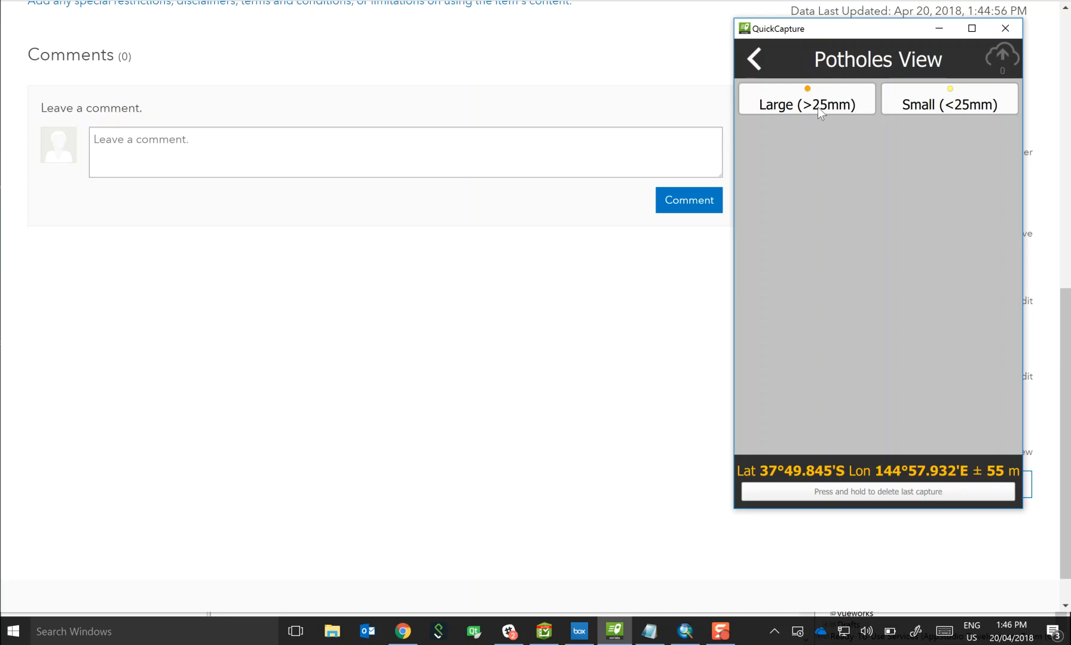
left_click(807, 103)
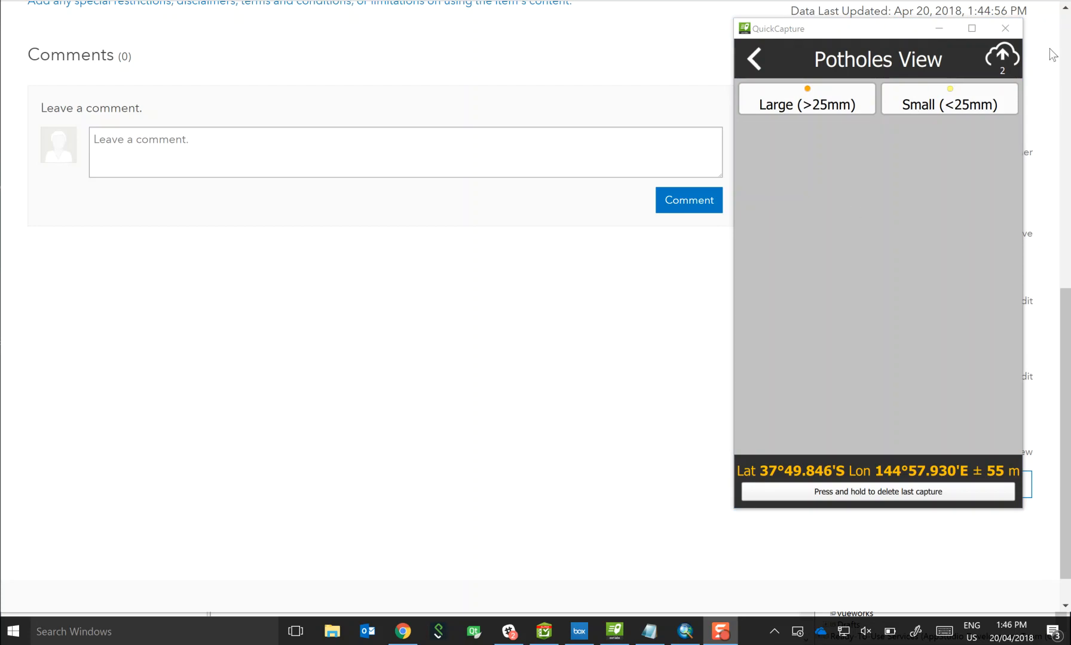
mouse_move(940, 106)
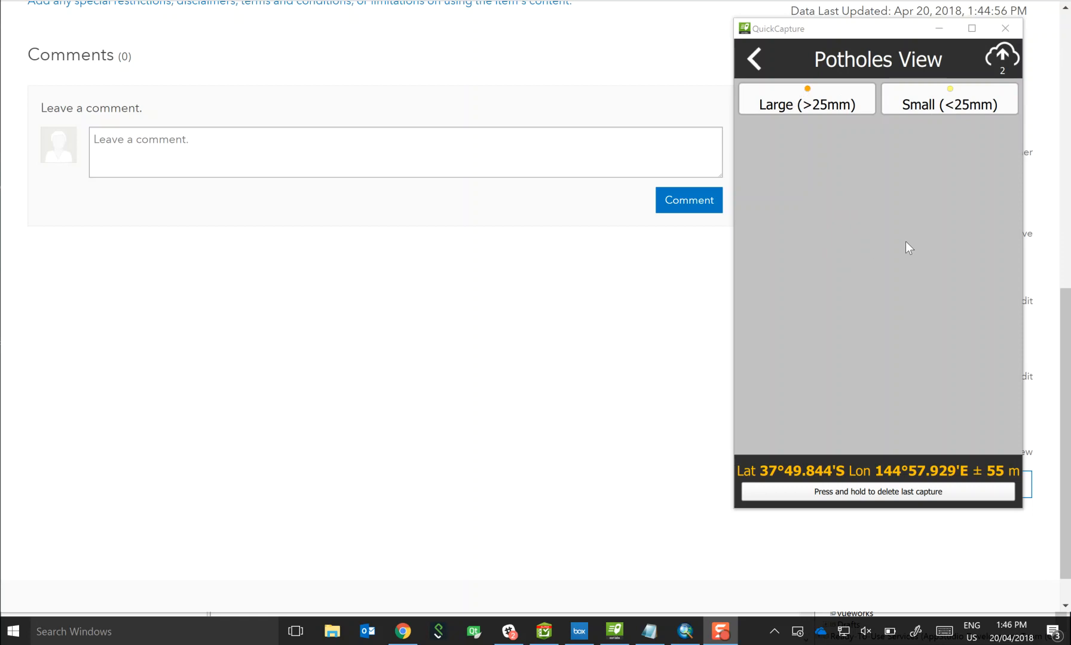
mouse_move(869, 294)
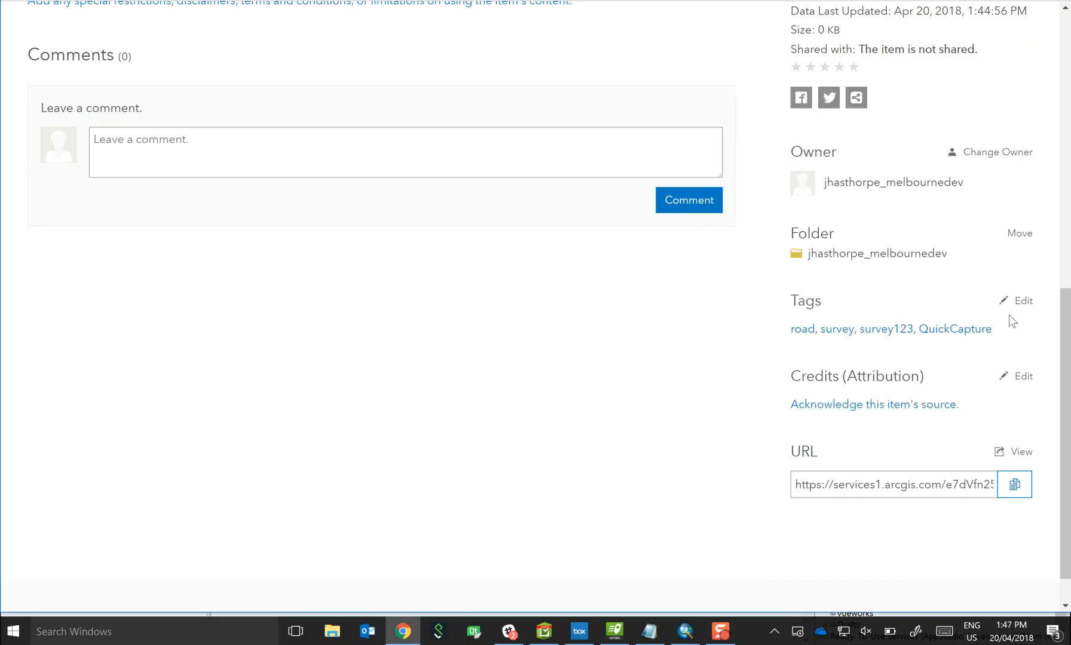
Step: Open Potholes View in Map Viewer and start managing its feature templates
scroll("up", 3)
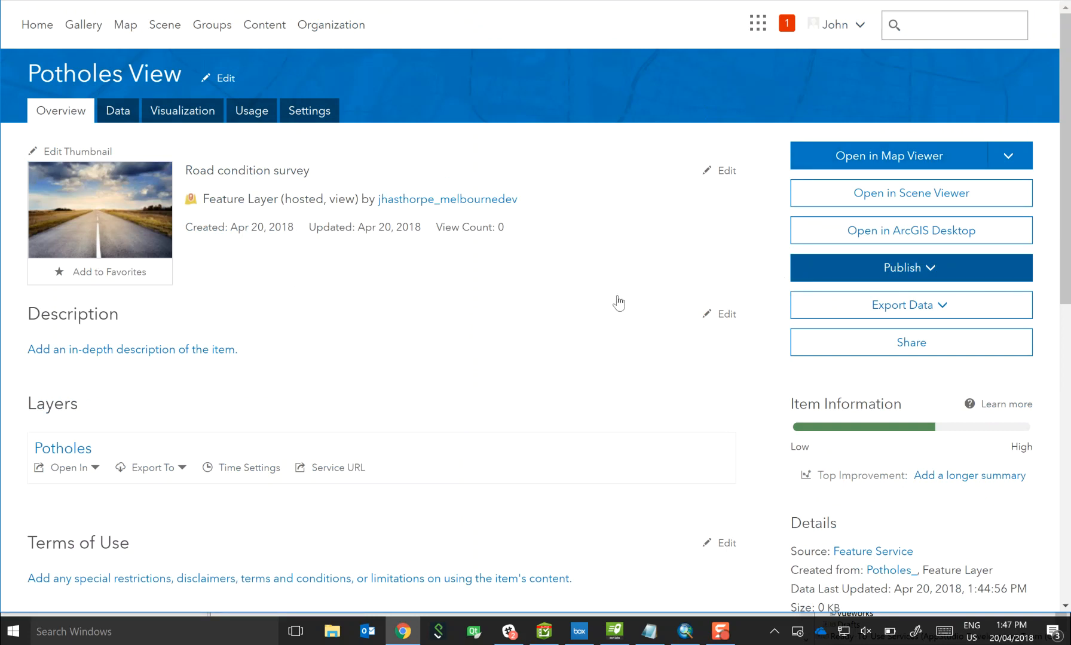
left_click(910, 155)
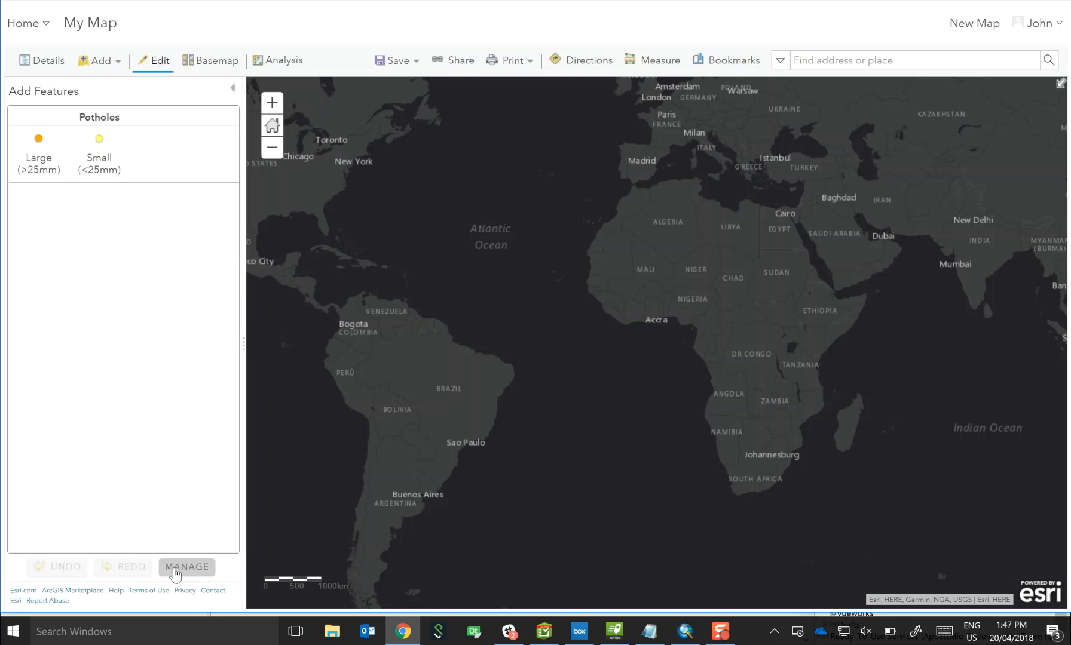
left_click(186, 567)
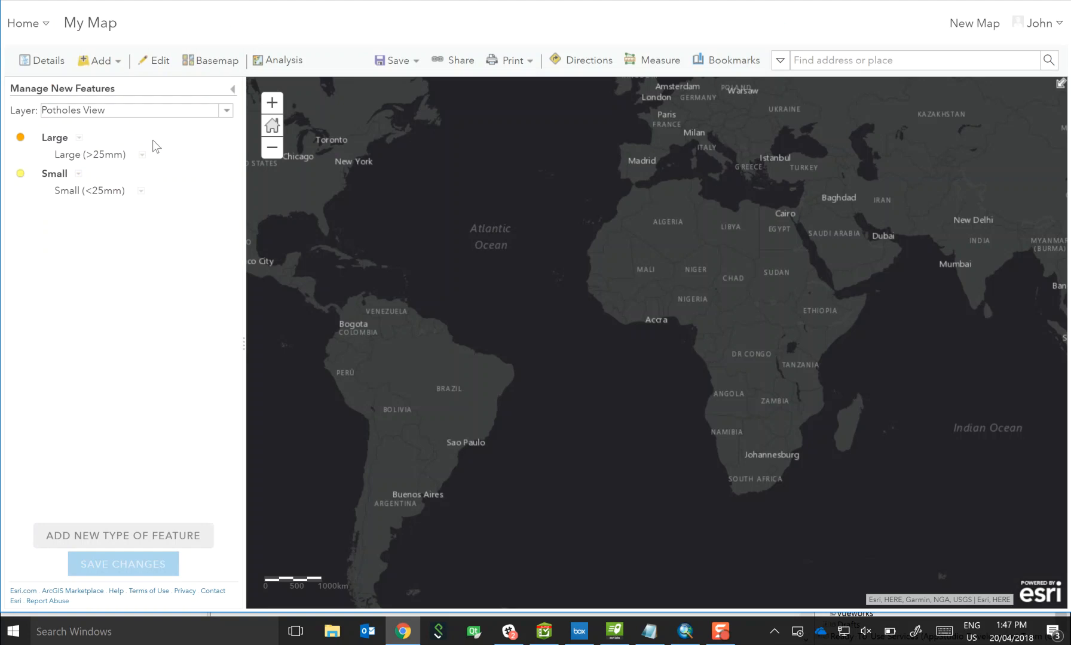
mouse_move(16, 86)
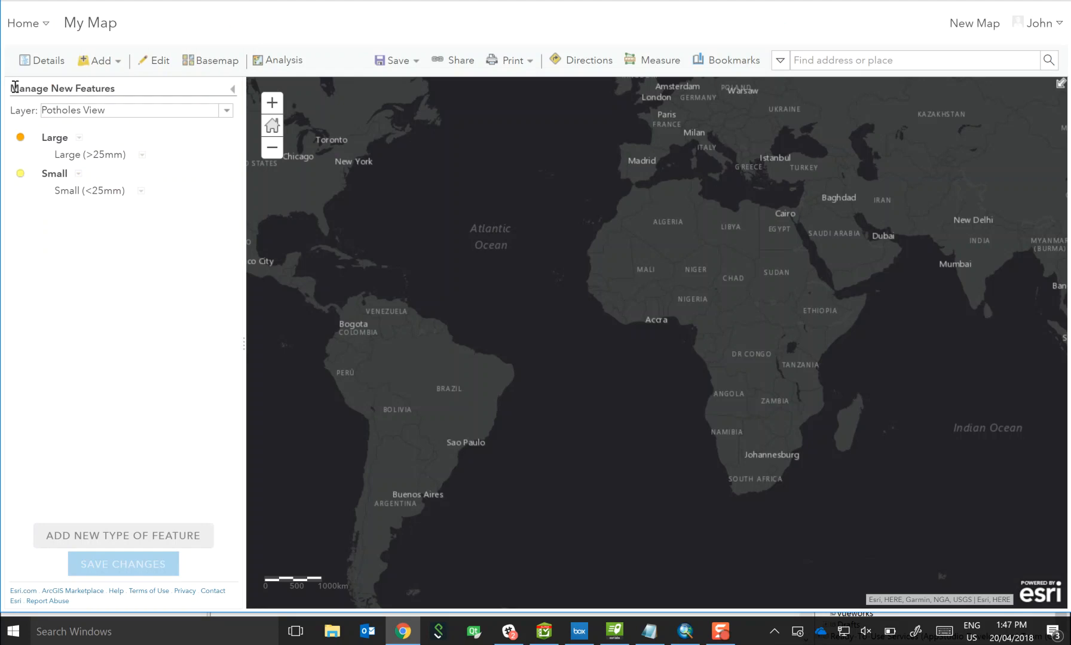
mouse_move(139, 271)
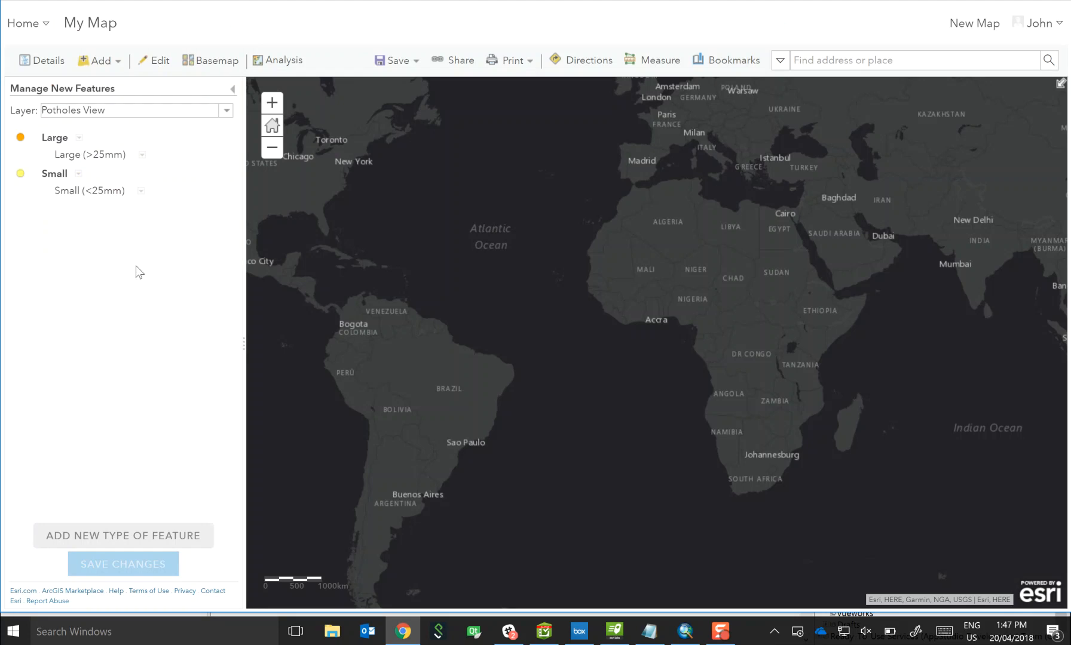
mouse_move(136, 205)
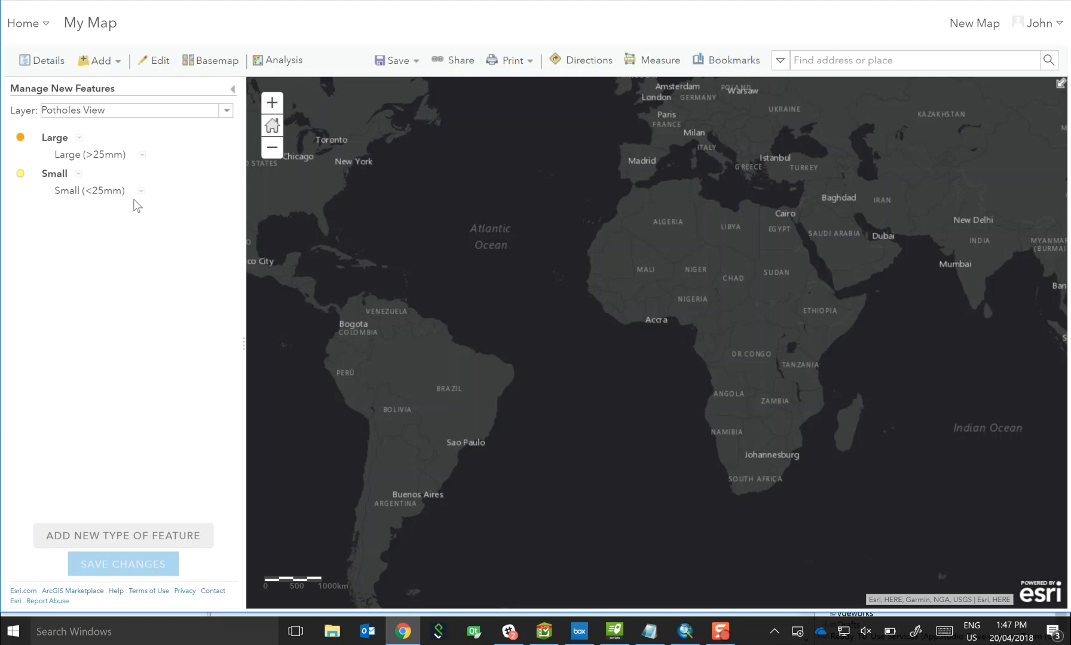
mouse_move(179, 245)
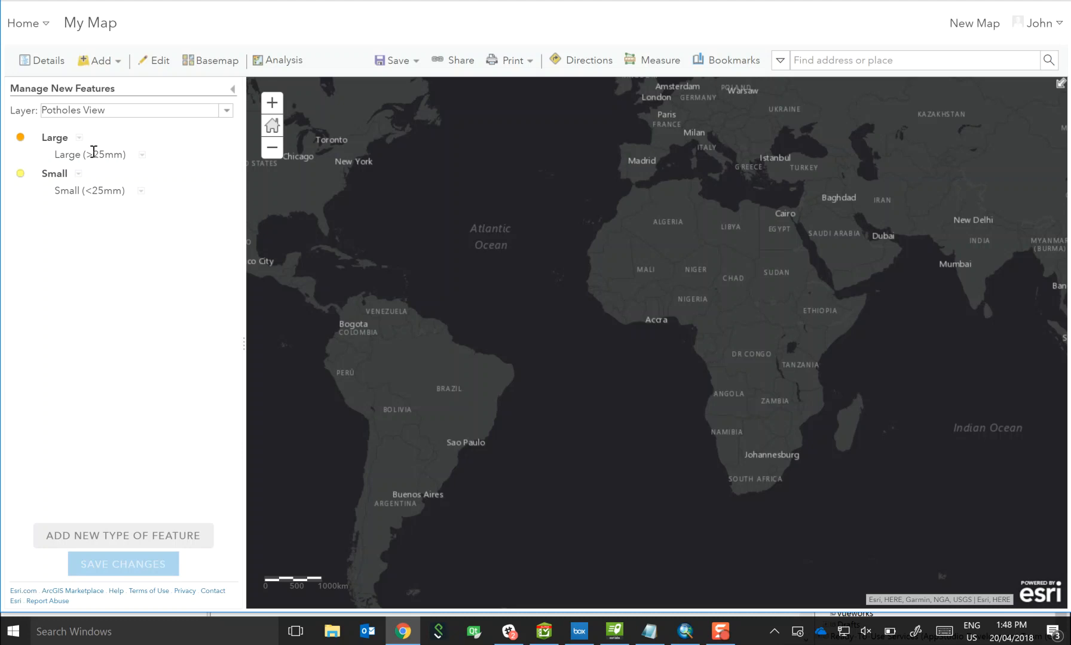
Step: Rename the Large template to 'Large - Left' with Side set to Left
left_click(143, 154)
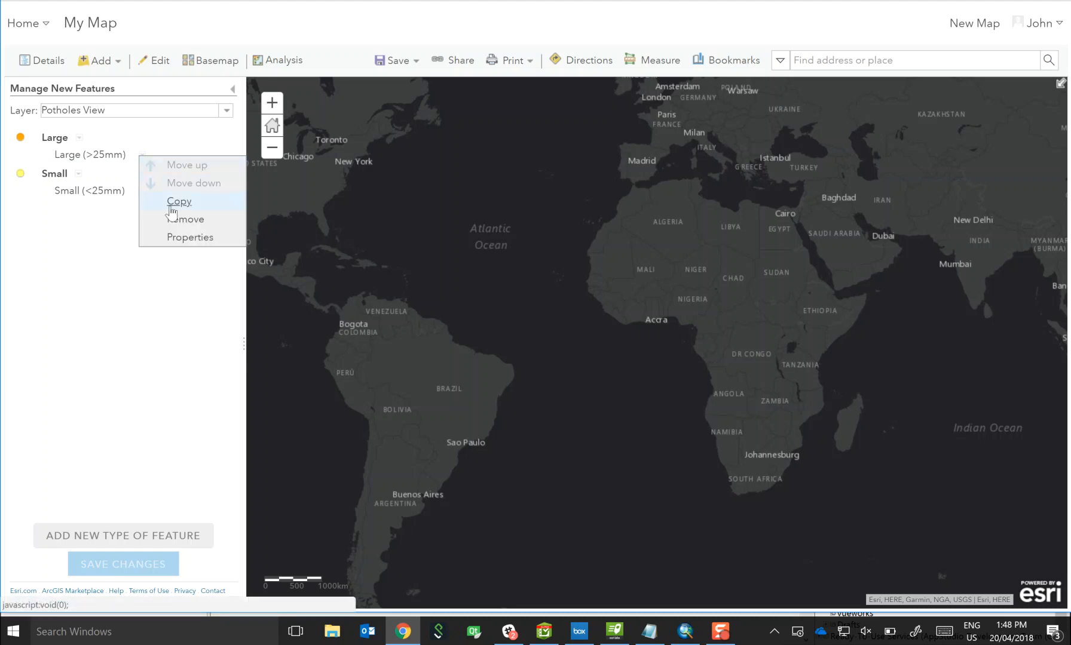
left_click(190, 237)
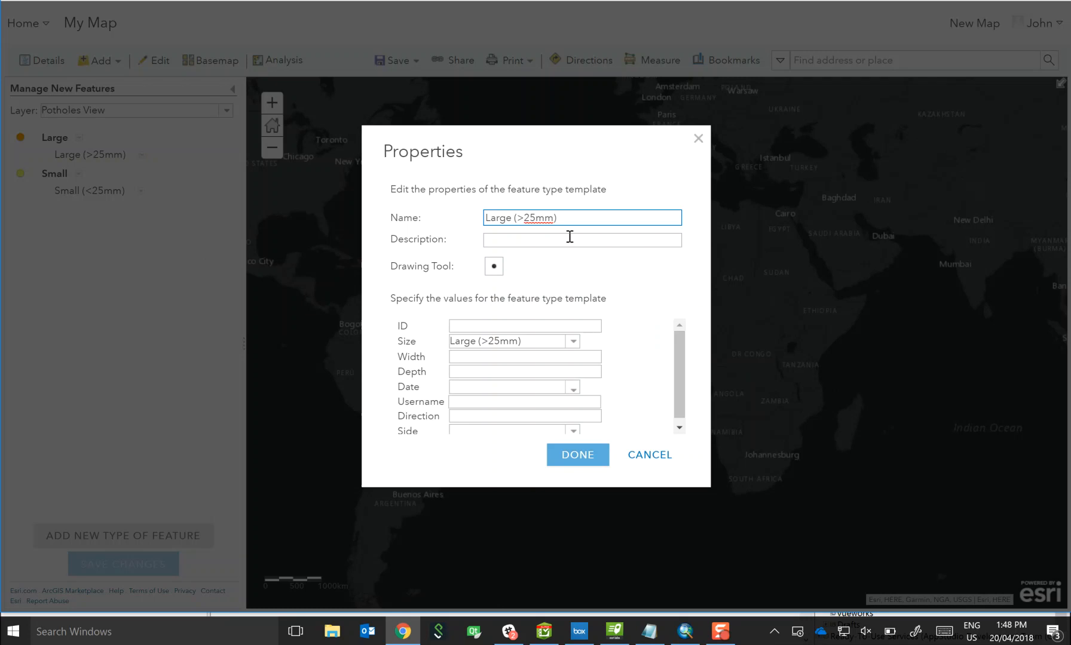
mouse_move(572, 232)
type("Large -")
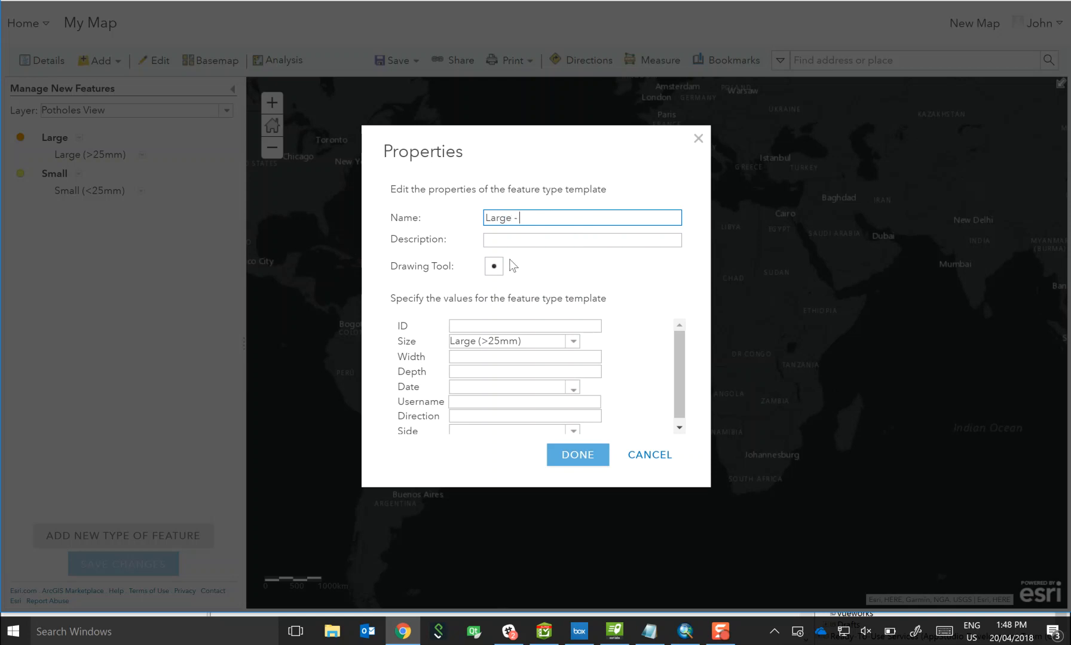
type("Le")
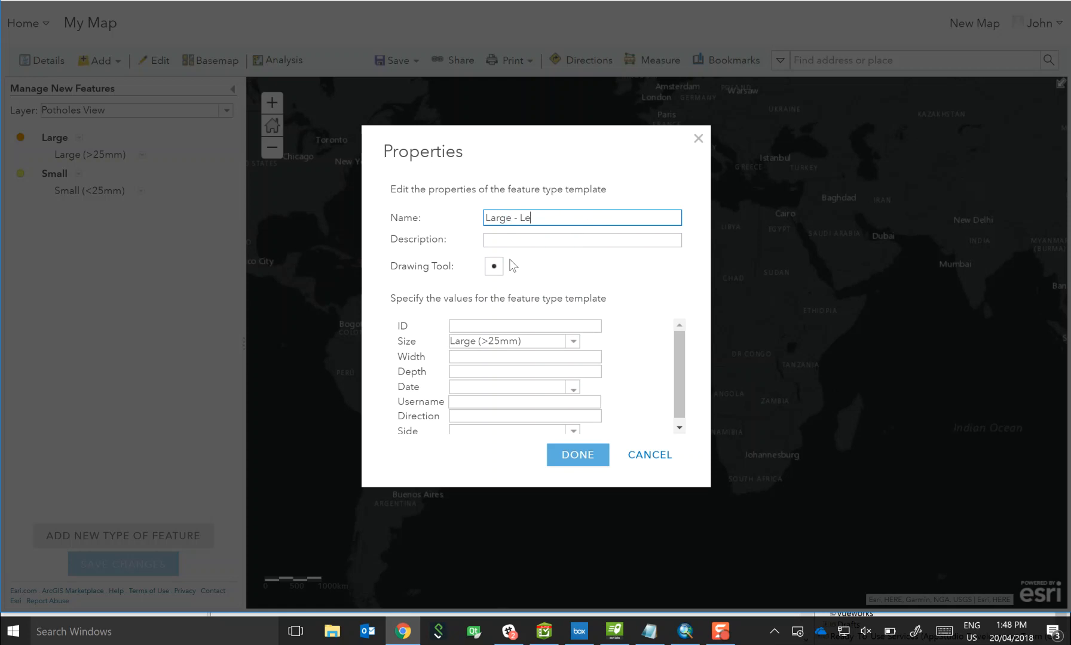
type("ft")
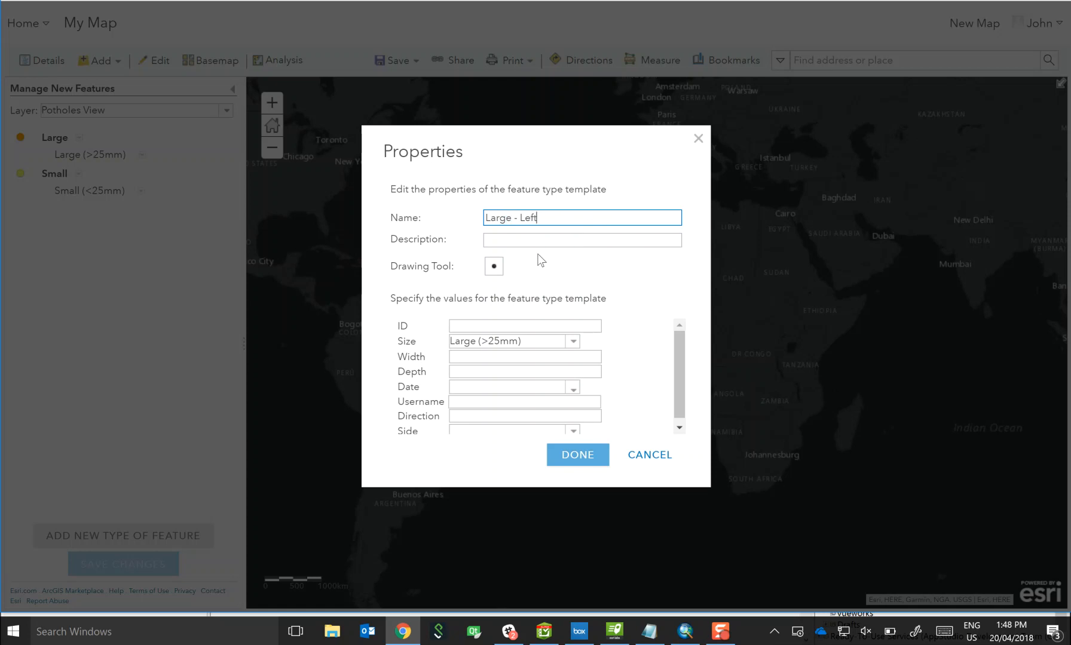
mouse_move(442, 360)
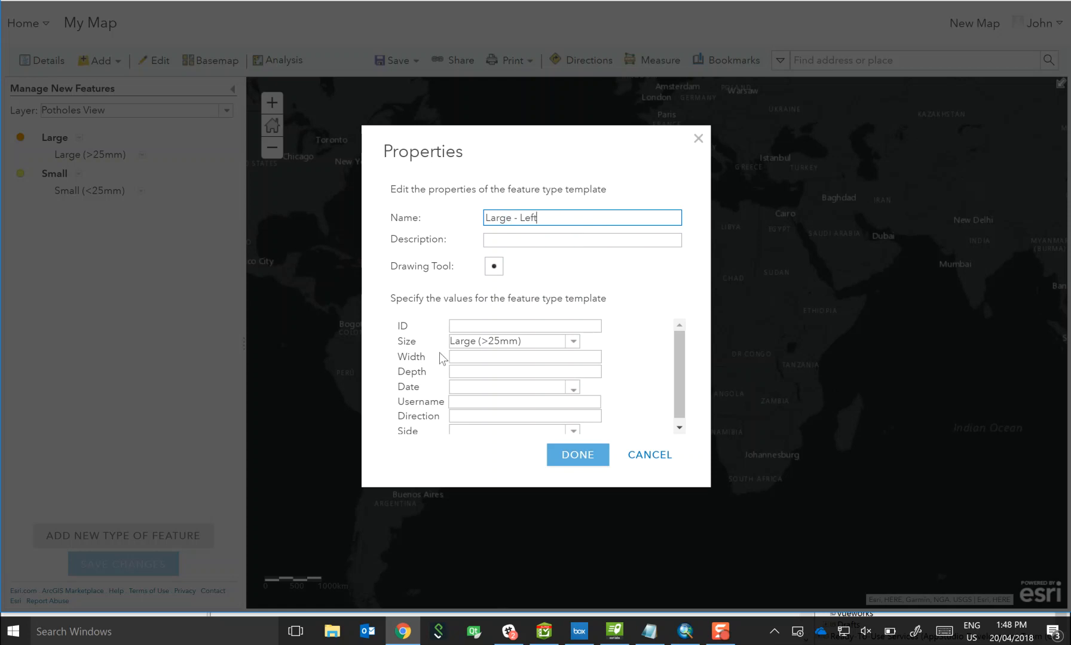
mouse_move(699, 369)
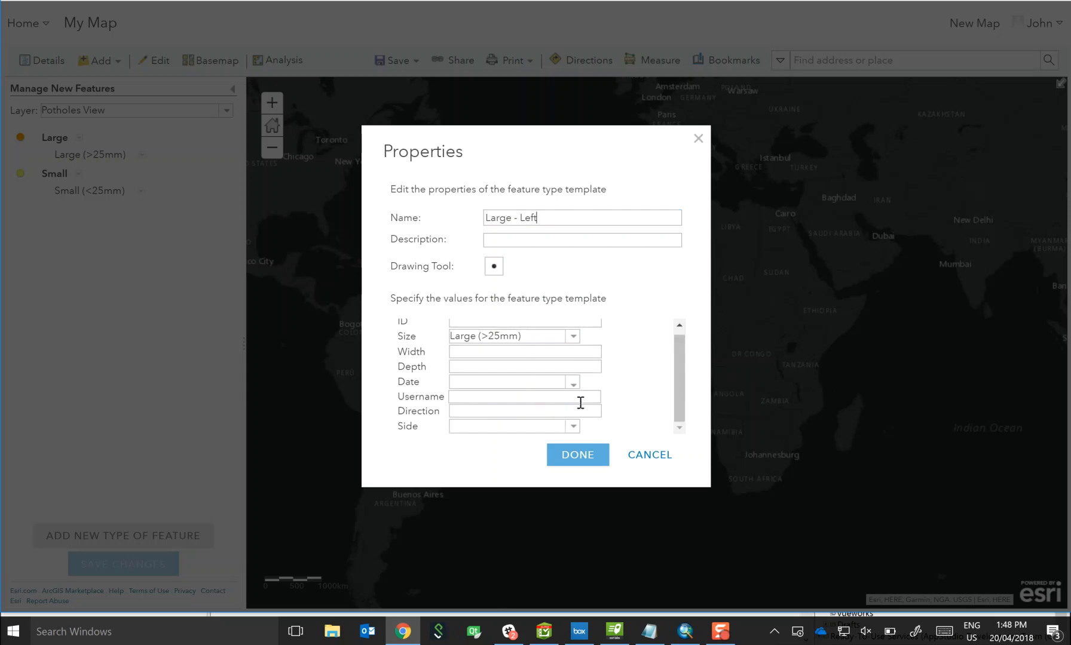
left_click(573, 426)
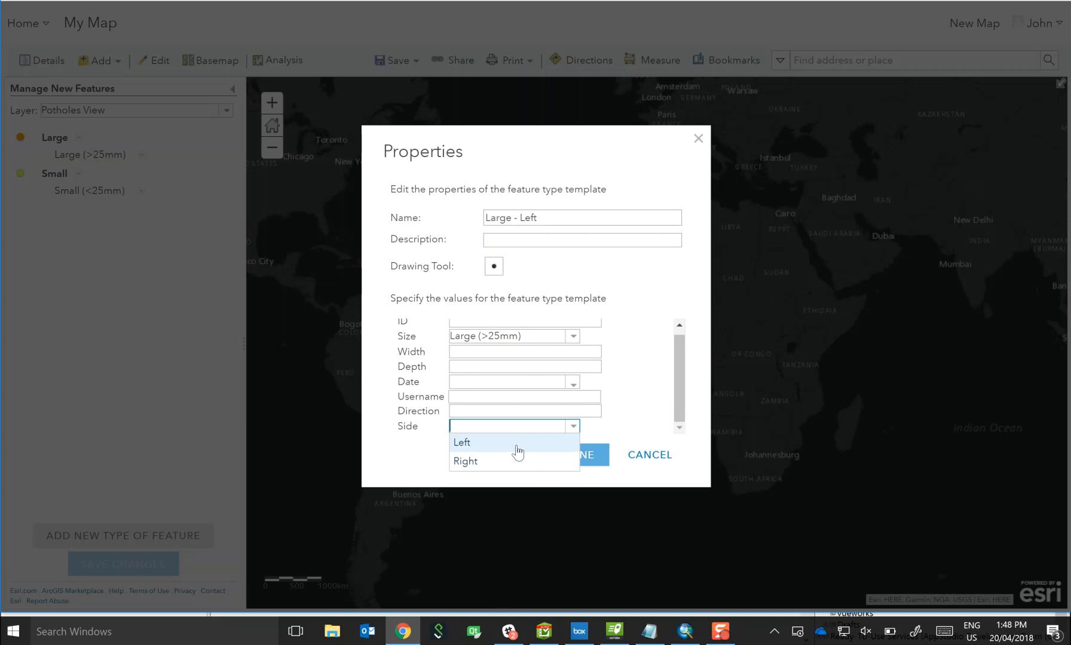
left_click(461, 442)
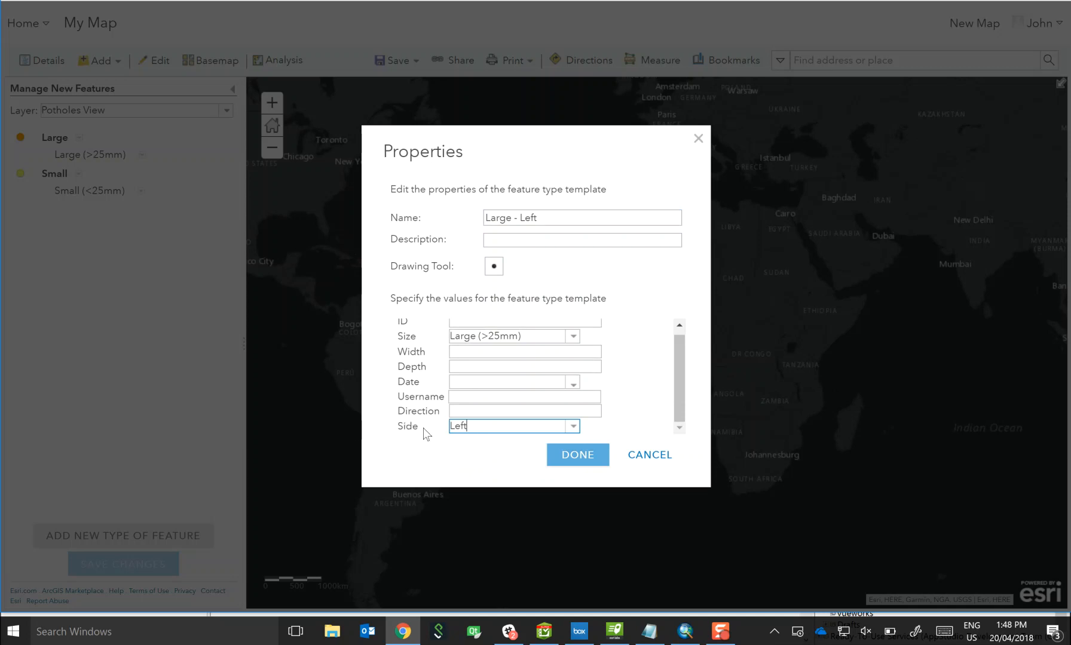
mouse_move(485, 450)
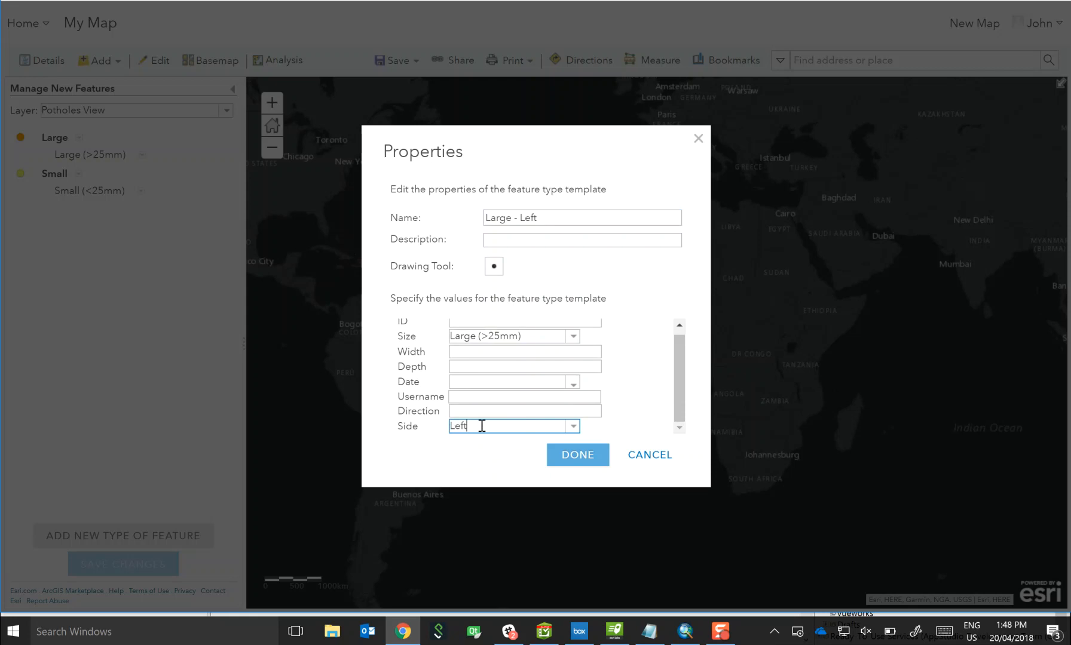
left_click(576, 456)
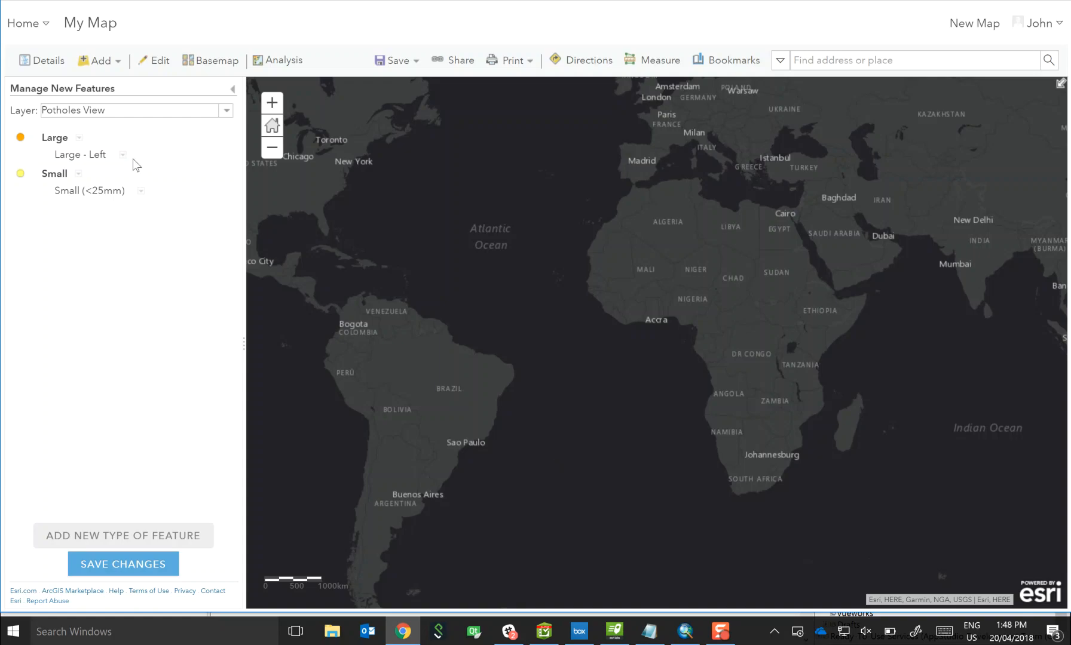
Step: Copy Large - Left into a new template named 'Large - Right' with Side set to Right
left_click(123, 155)
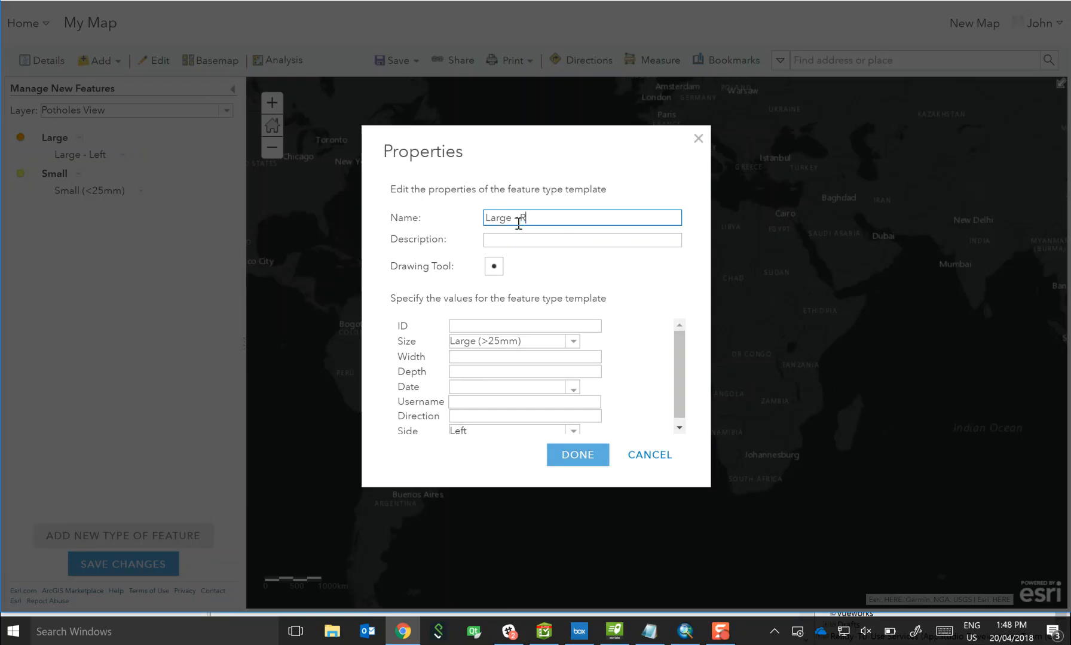
type("ight")
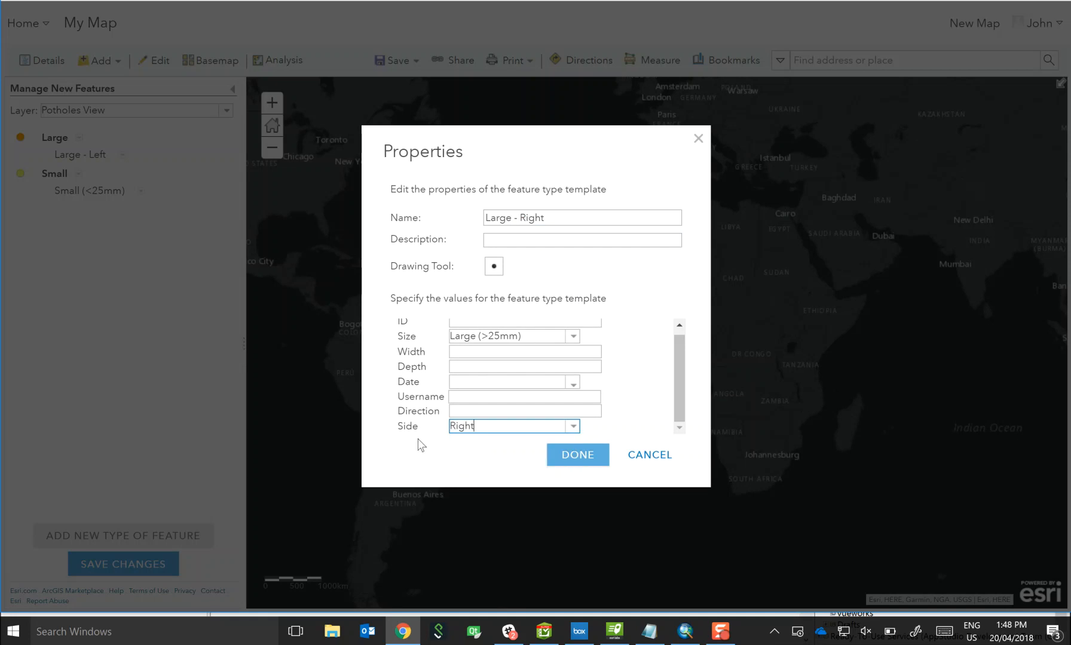
mouse_move(440, 440)
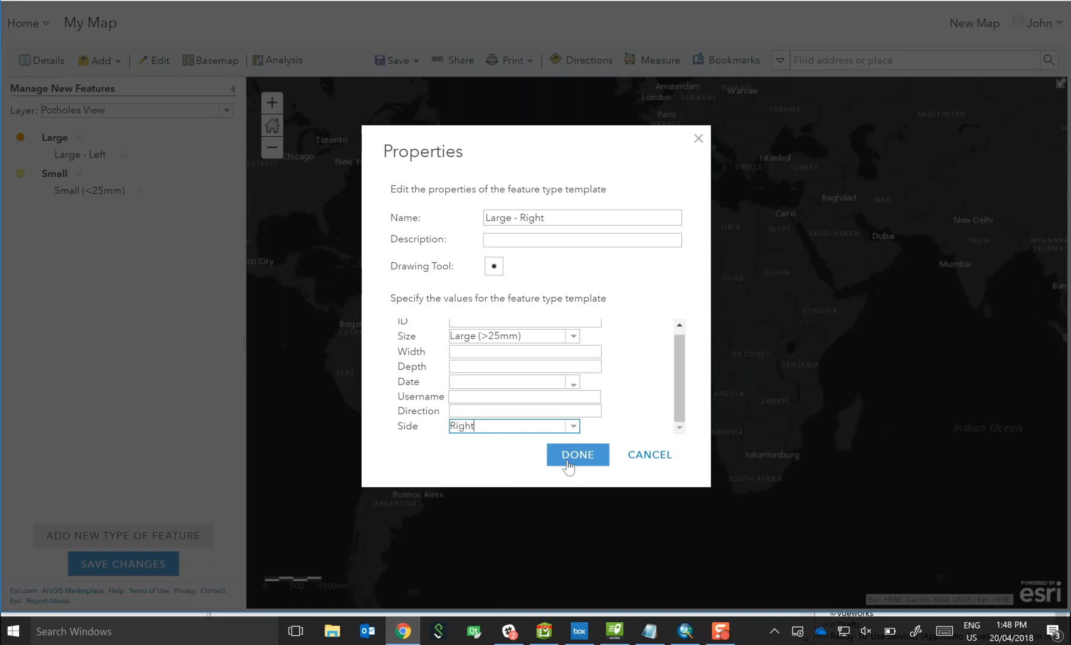
left_click(576, 455)
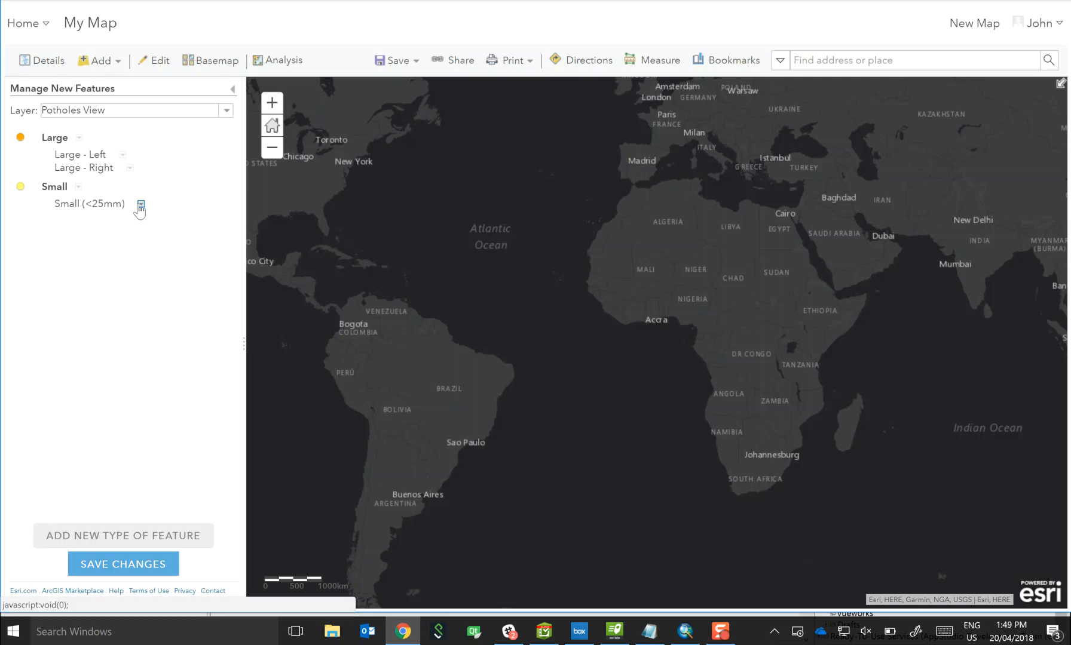
Step: Rename the Small template to 'Small - Left' in its Properties, Side set to Left
left_click(140, 208)
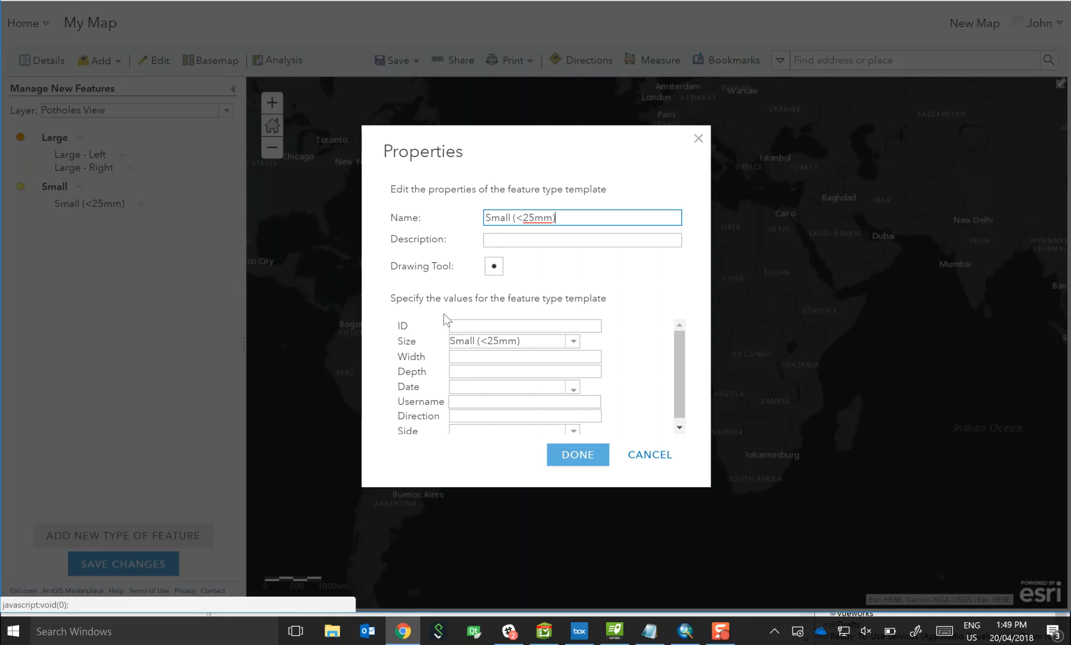
double_click(521, 218)
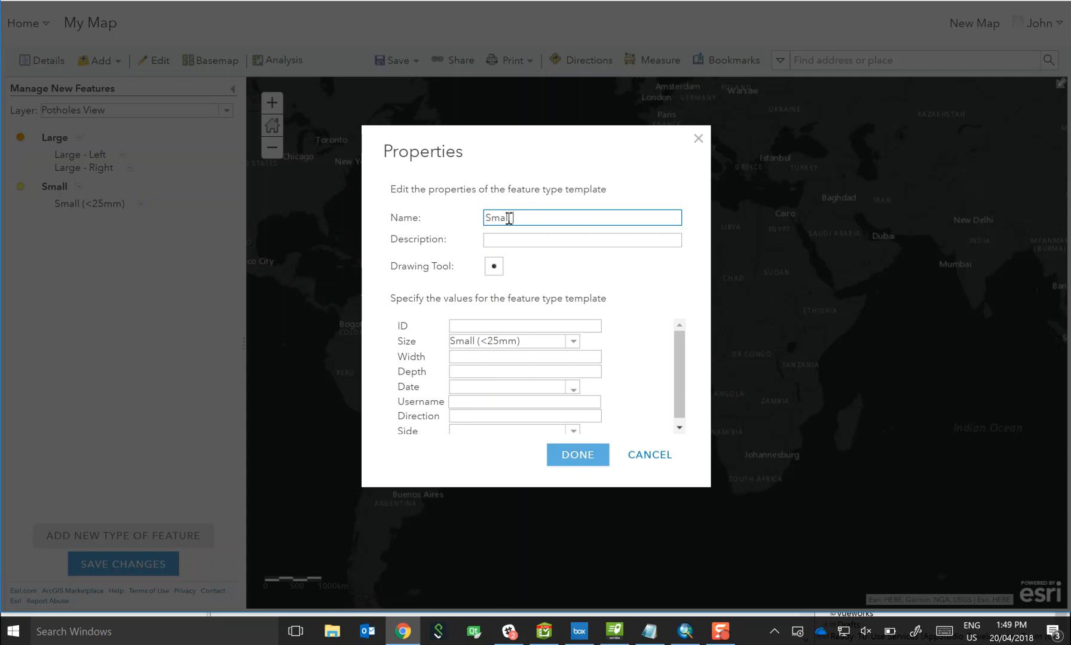
type("- Lew")
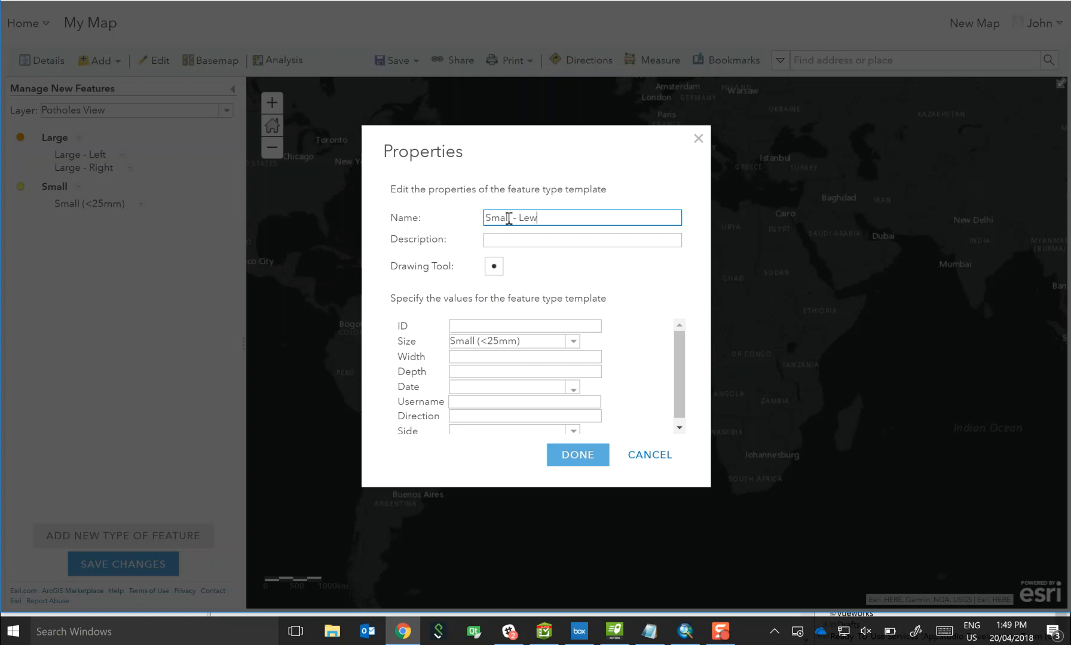
key("Backspace")
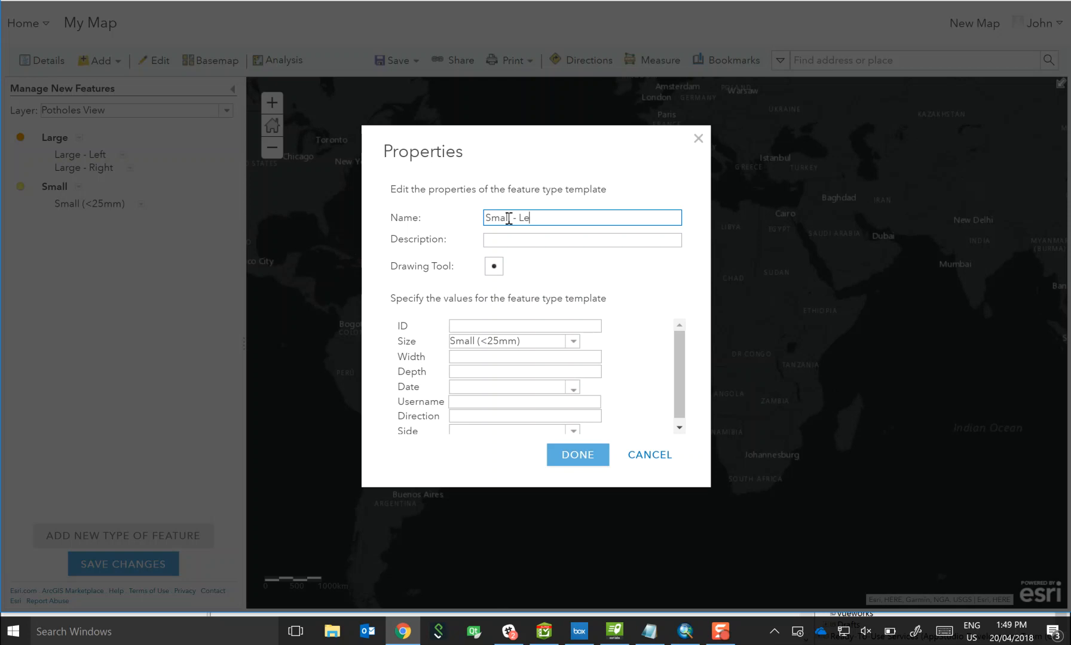
type("ft")
left_click(514, 429)
type("Left")
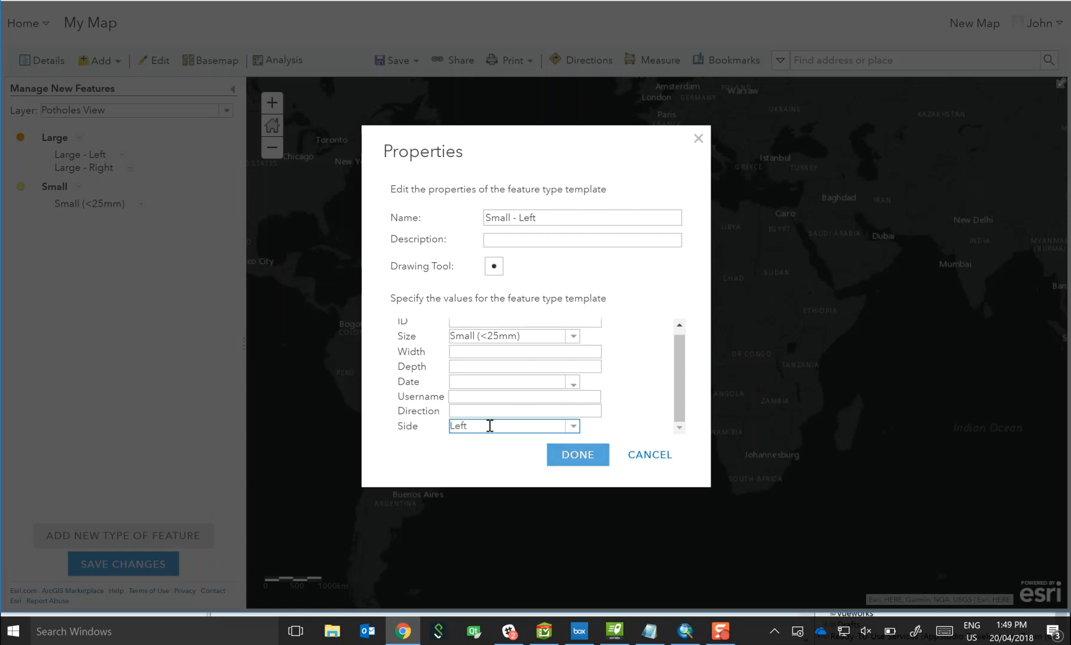
Step: Copy Small - Left into a new template named 'Small - Right' with Side set to Right
left_click(575, 455)
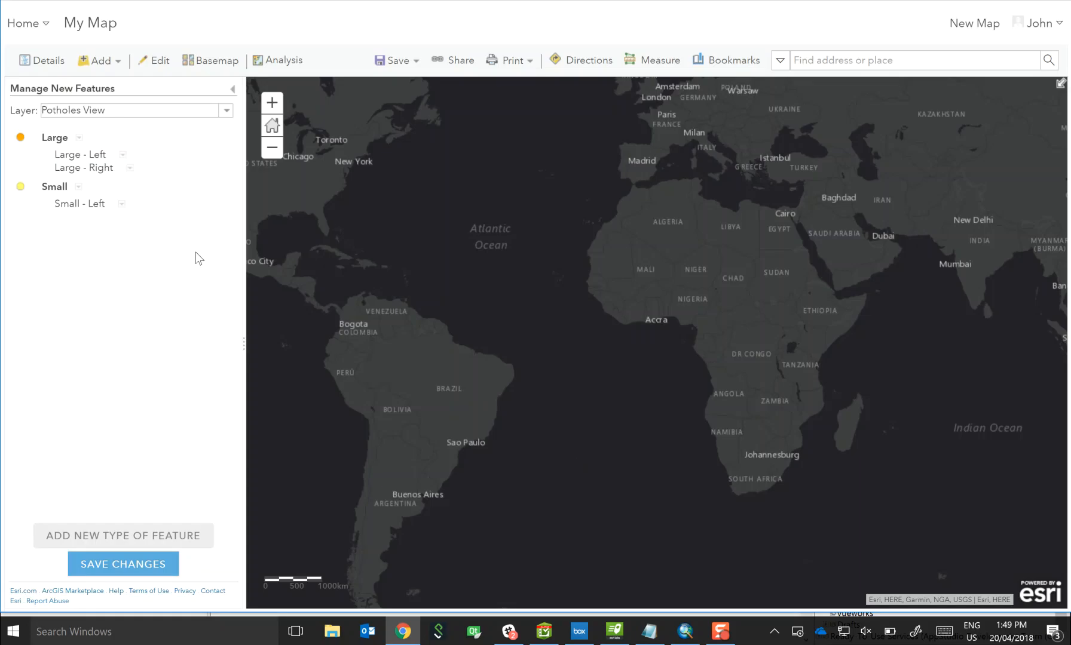
left_click(122, 203)
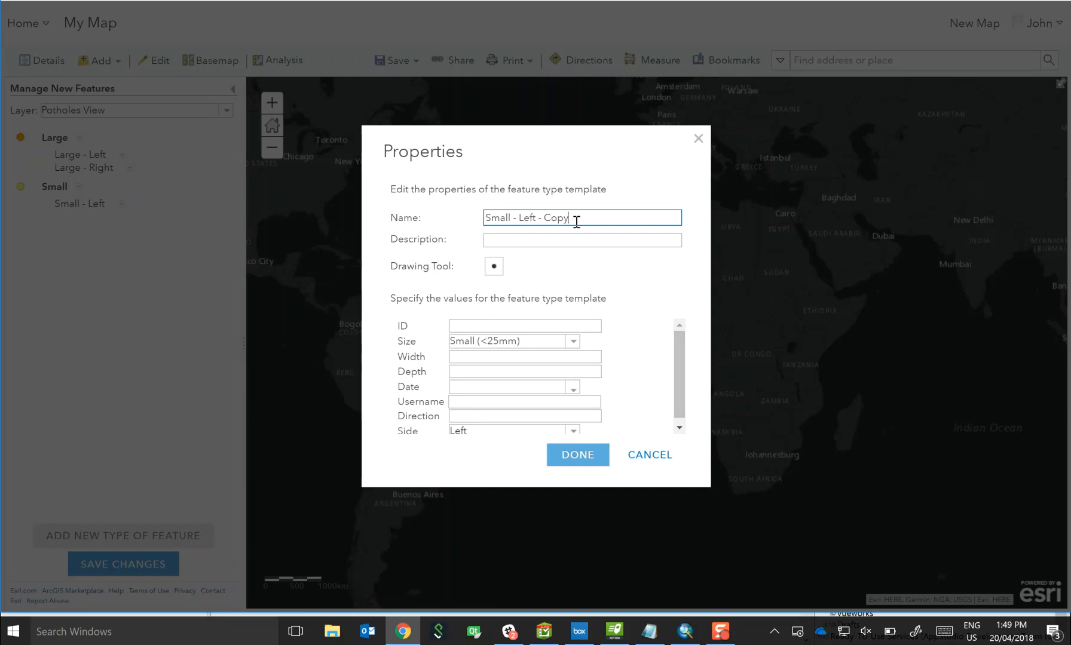
type("Small - R")
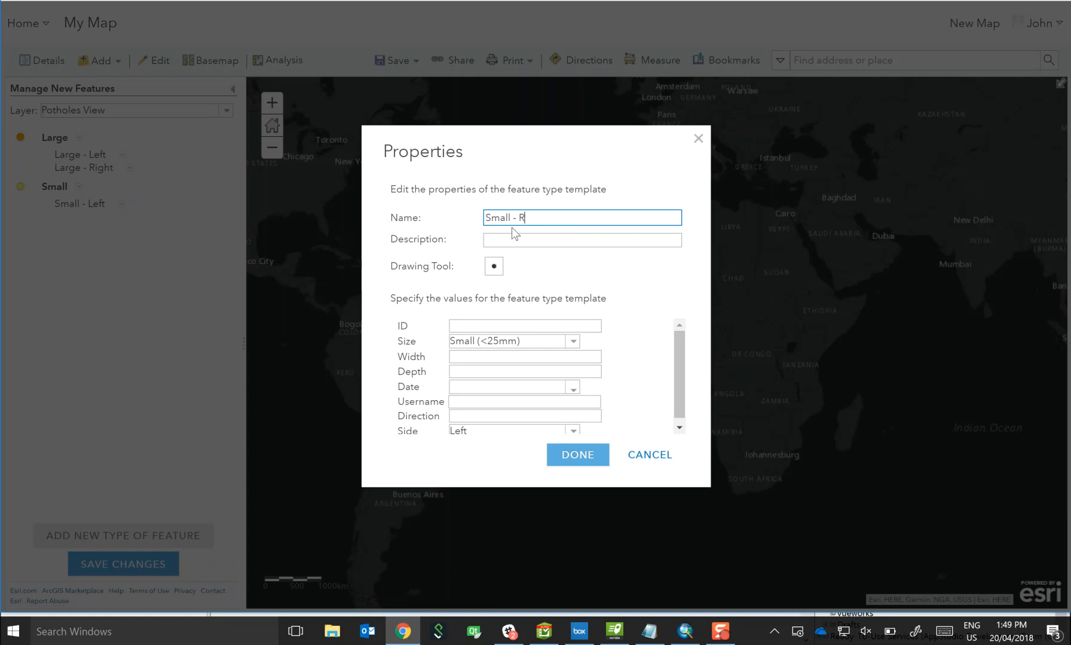
type("ight")
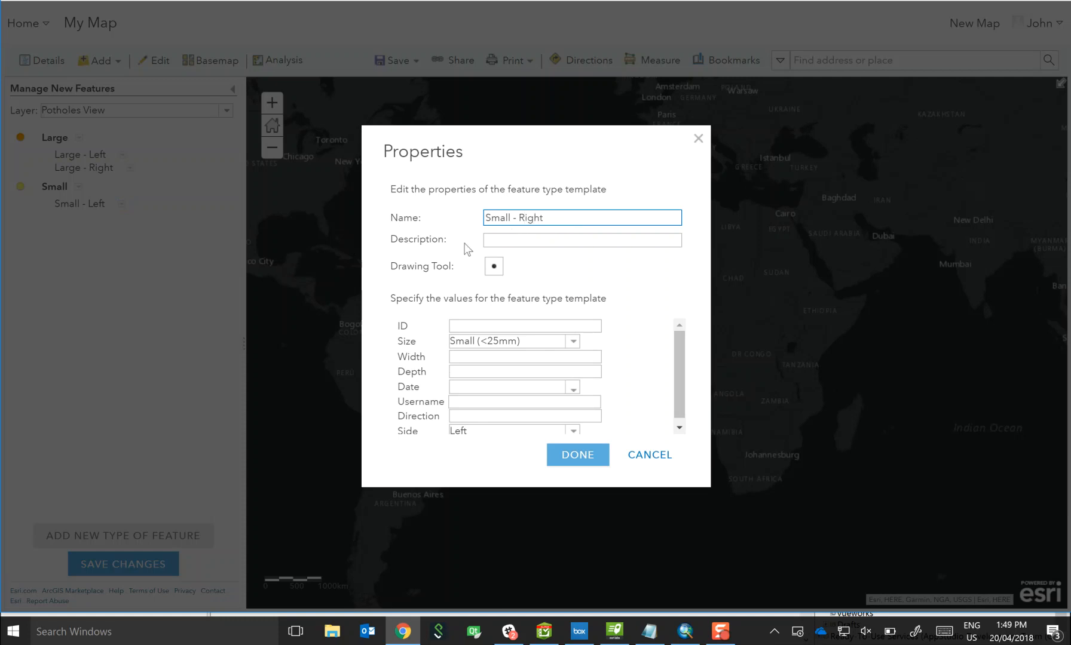
left_click(573, 426)
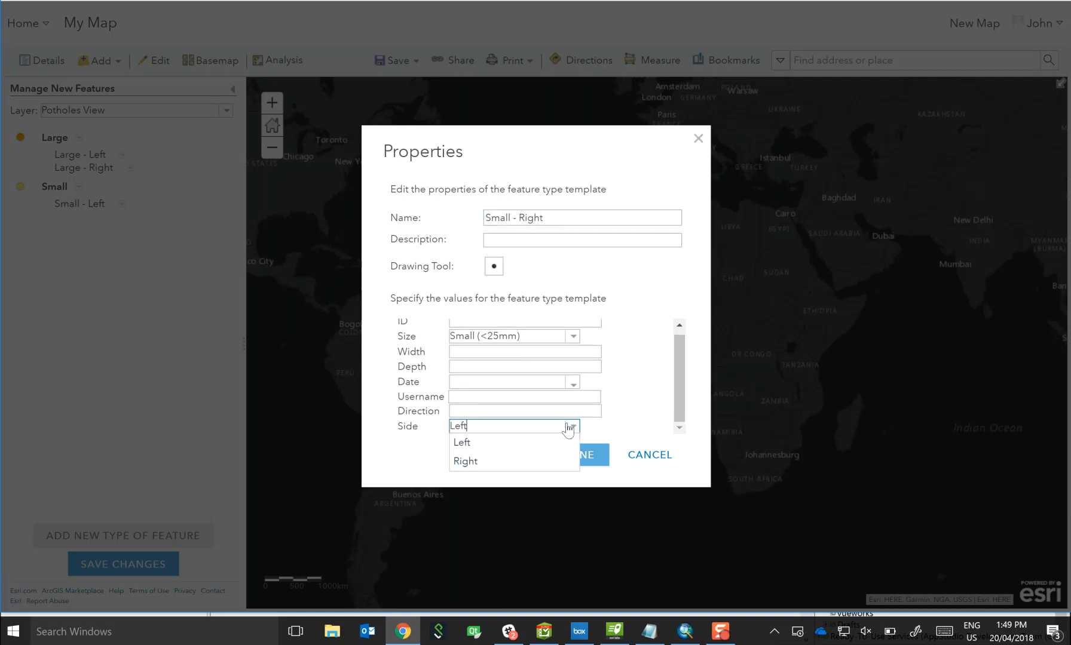
left_click(464, 462)
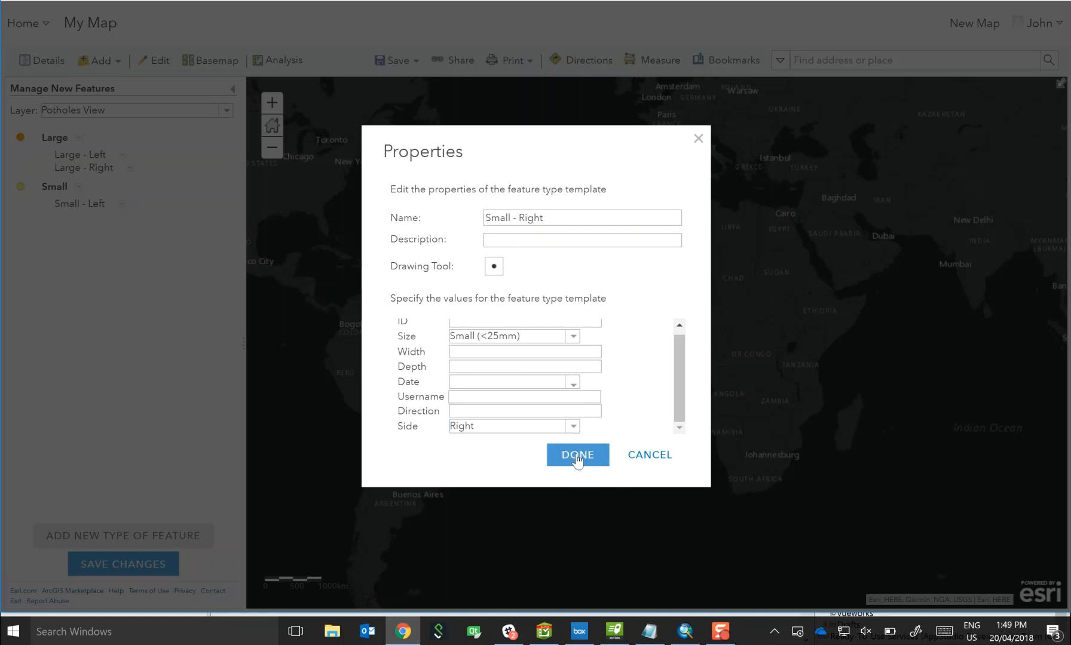
left_click(577, 455)
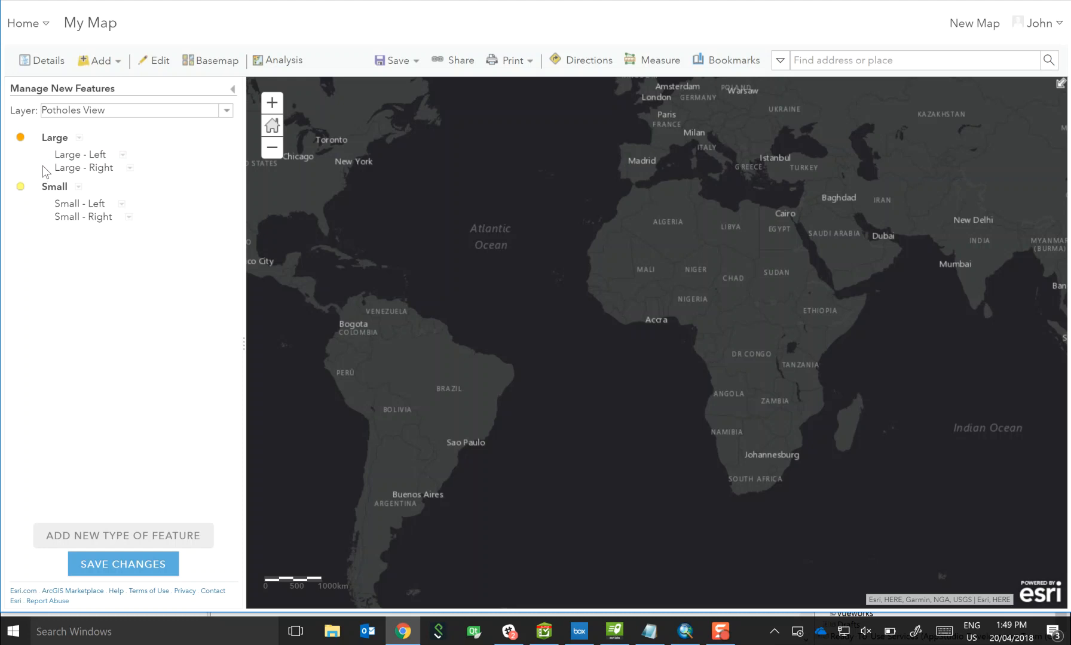
Step: Relabel the Large feature type as 'Large Potholes' in its Properties
left_click(78, 137)
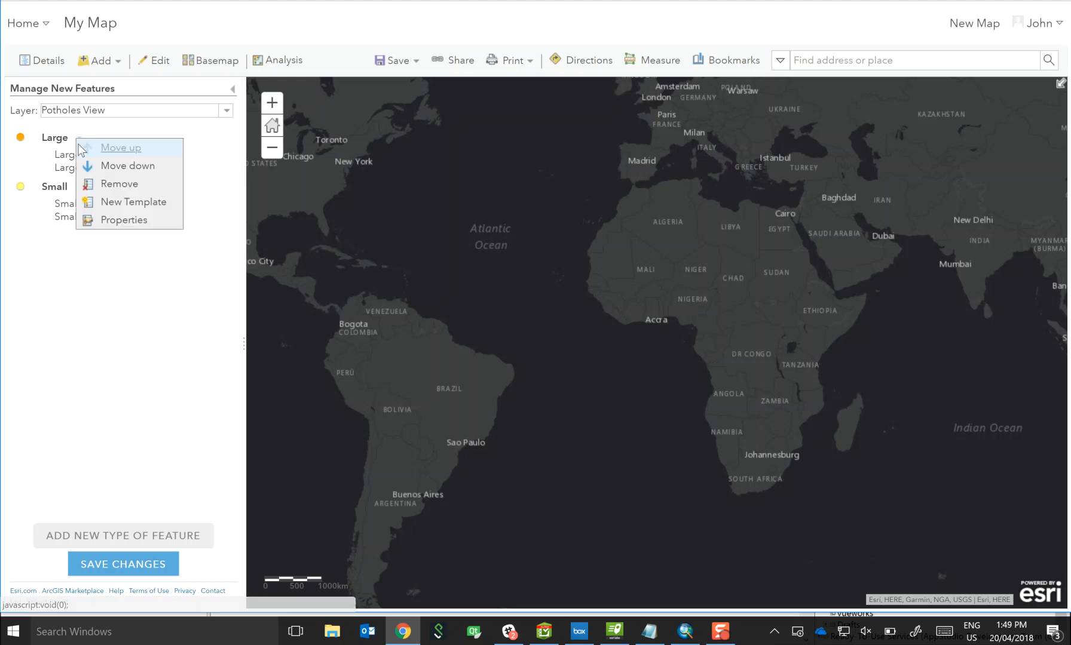
left_click(125, 218)
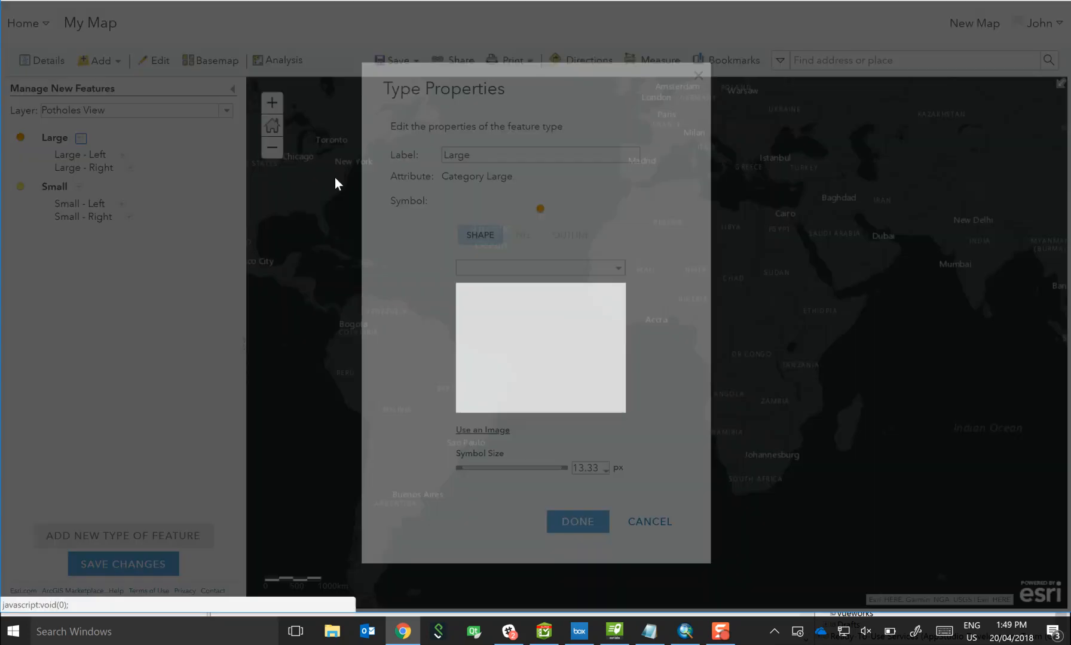
left_click(539, 154)
type(" Potholes")
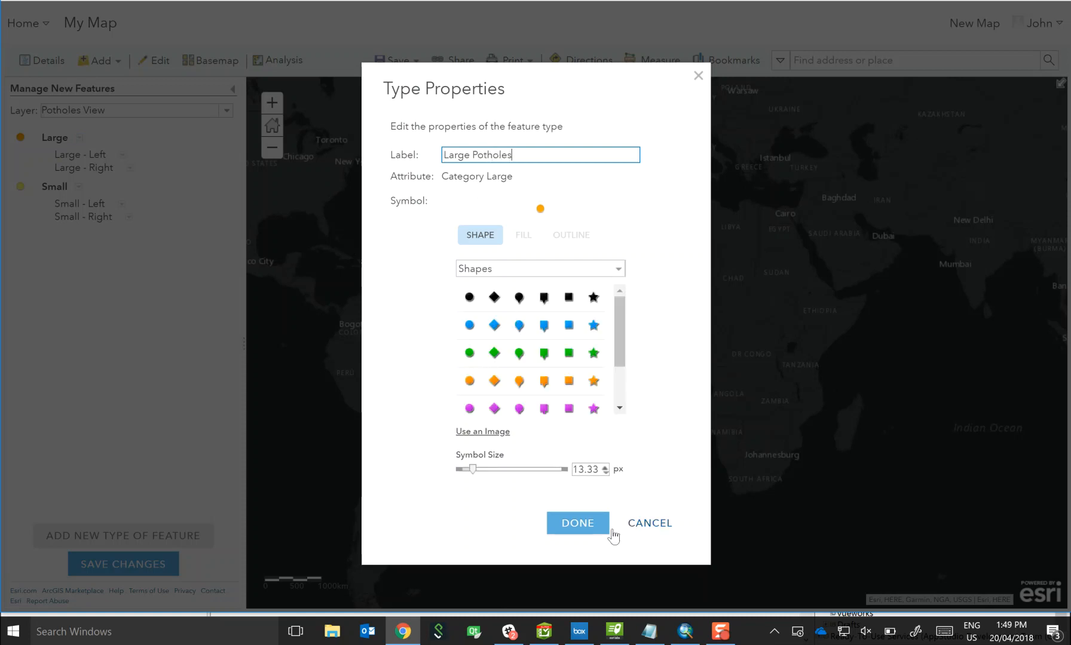
left_click(576, 523)
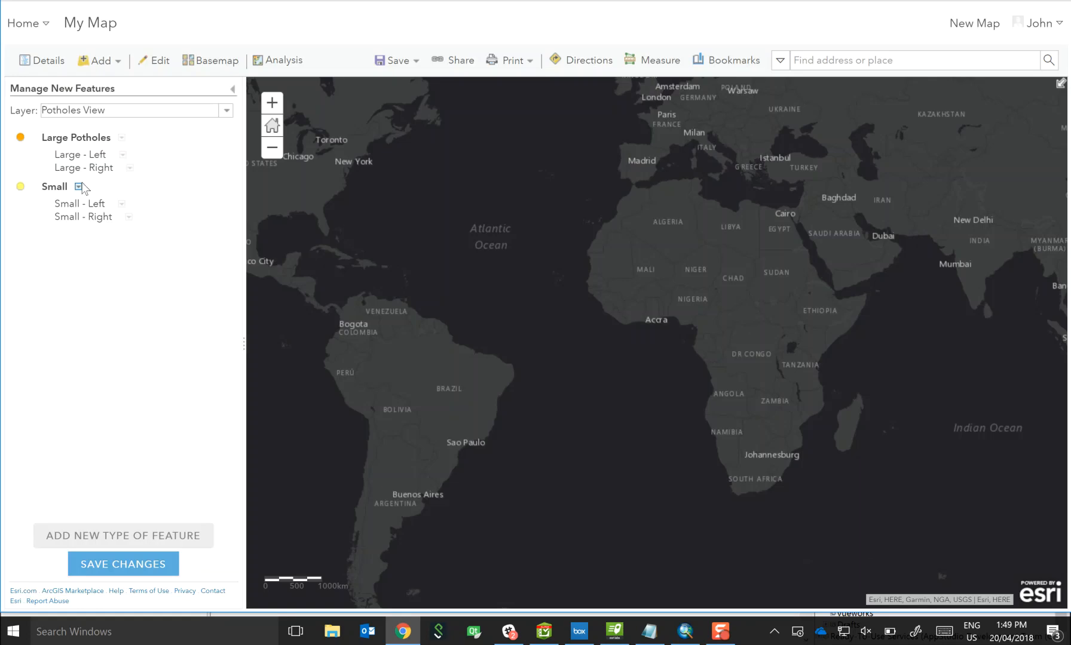
Step: Relabel the Small feature type as 'Small Potholes' in its Properties
left_click(80, 186)
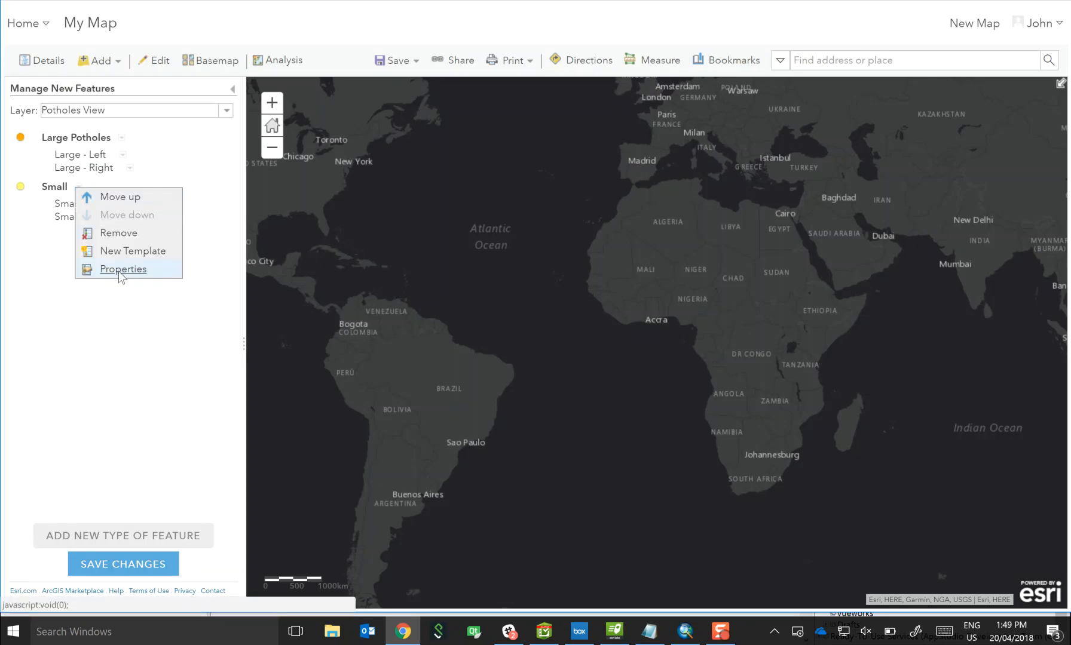
left_click(123, 269)
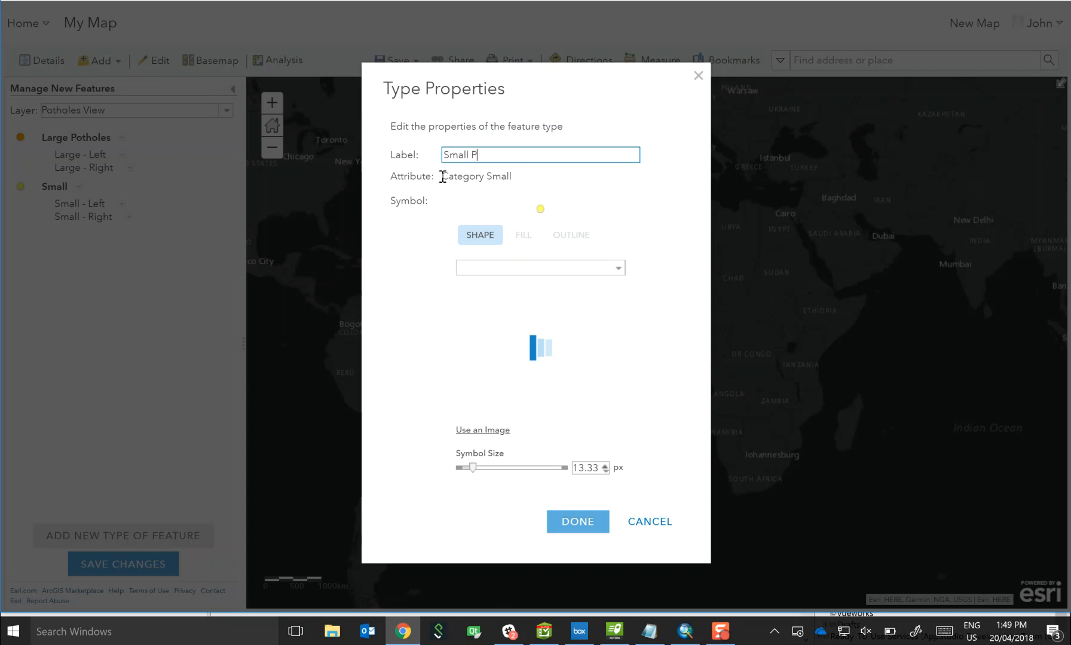
type("othole")
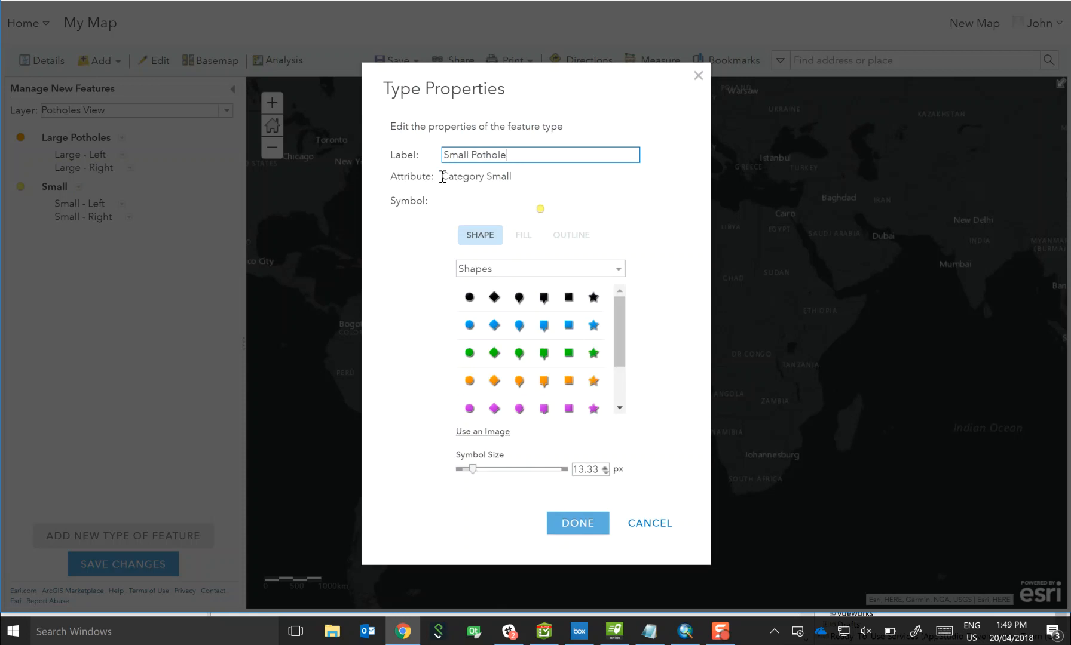
type("s")
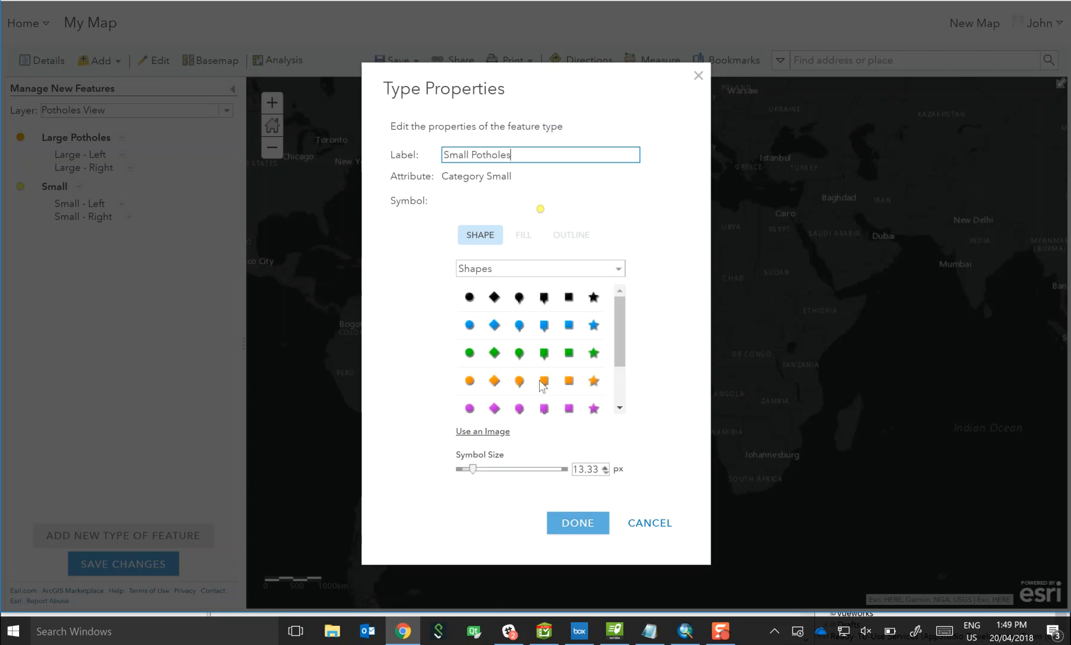
mouse_move(432, 401)
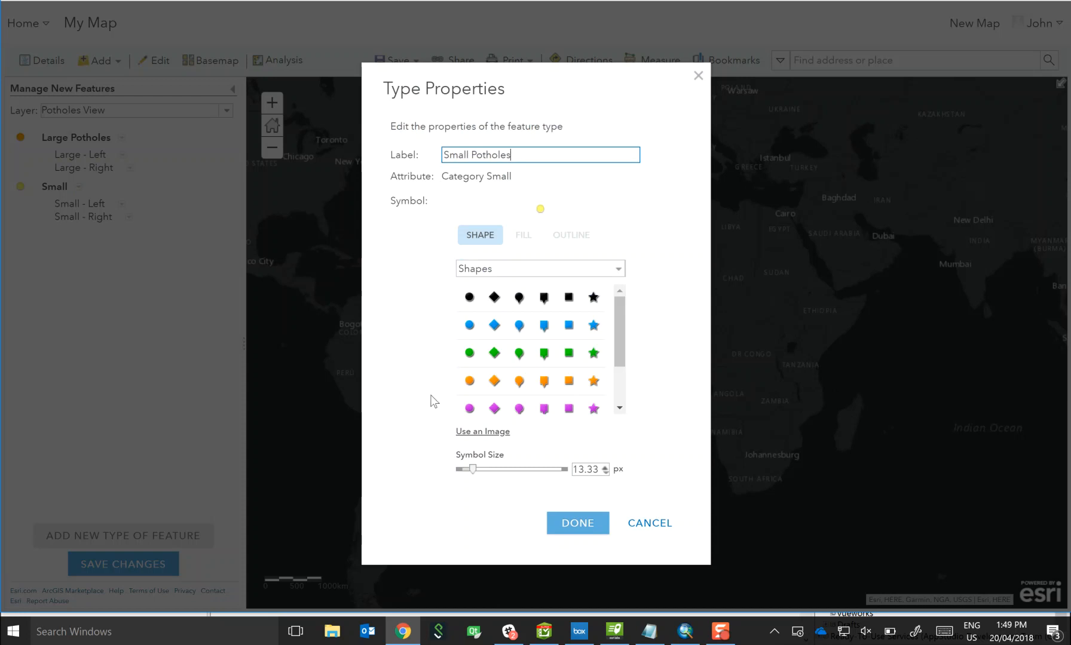
mouse_move(537, 388)
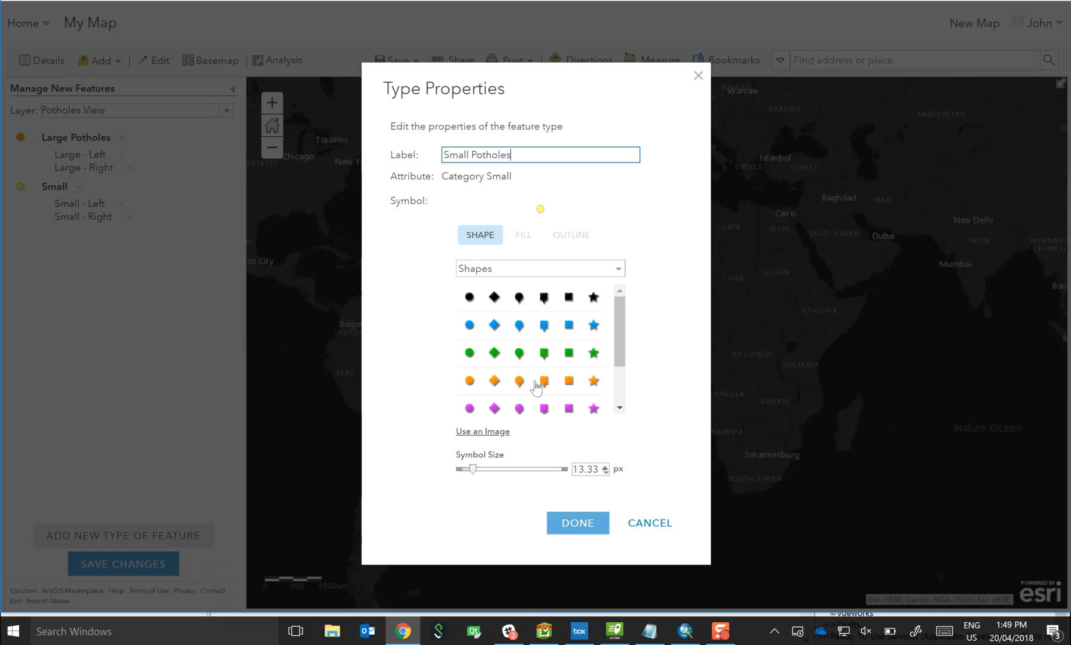
Step: Give Small Potholes the Basic plain circle symbol filled yellow and confirm
left_click(539, 268)
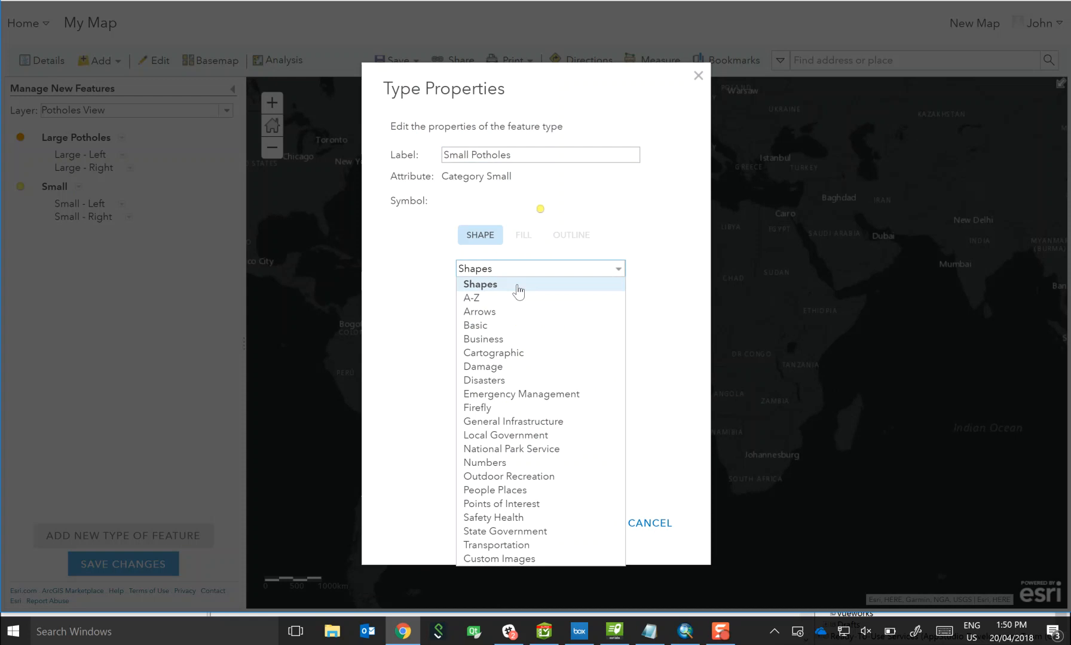
left_click(474, 325)
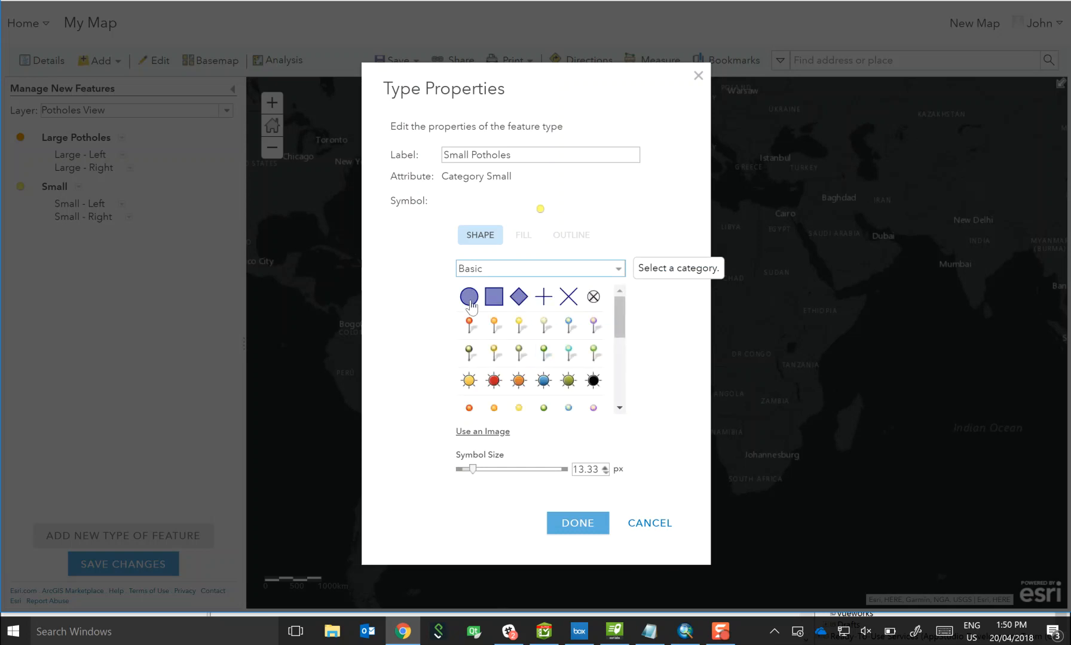
left_click(468, 297)
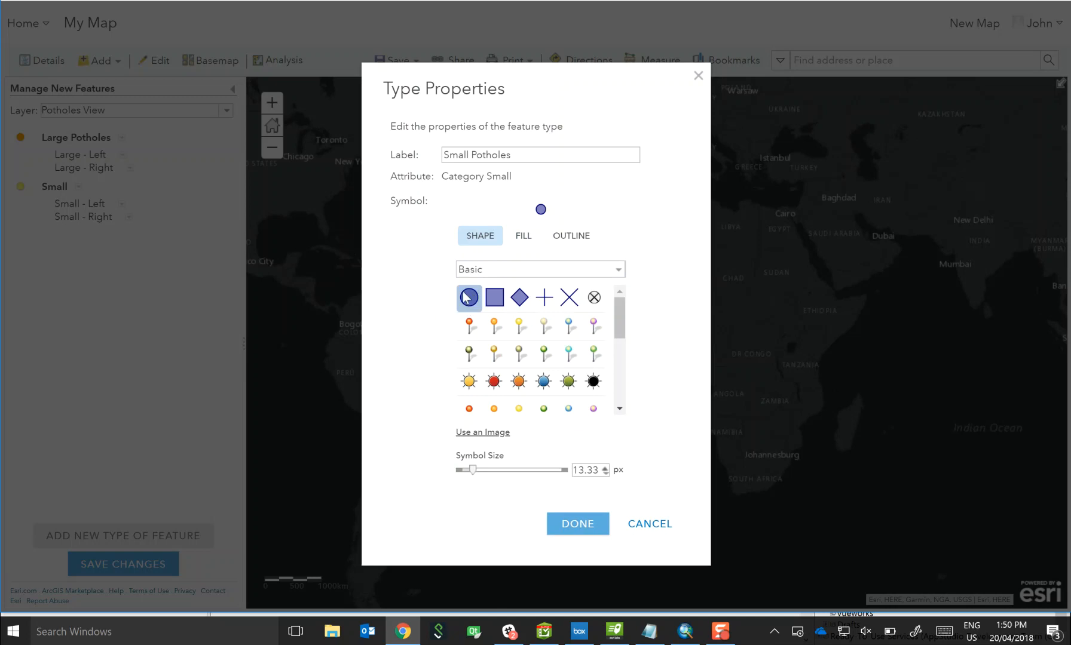
mouse_move(474, 297)
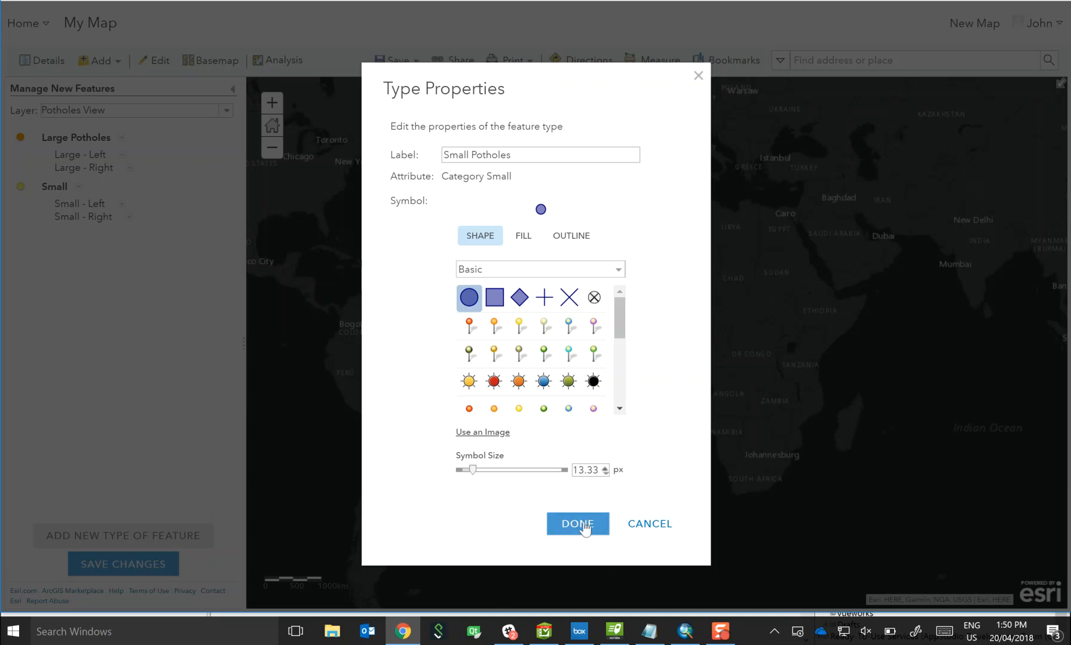
mouse_move(521, 246)
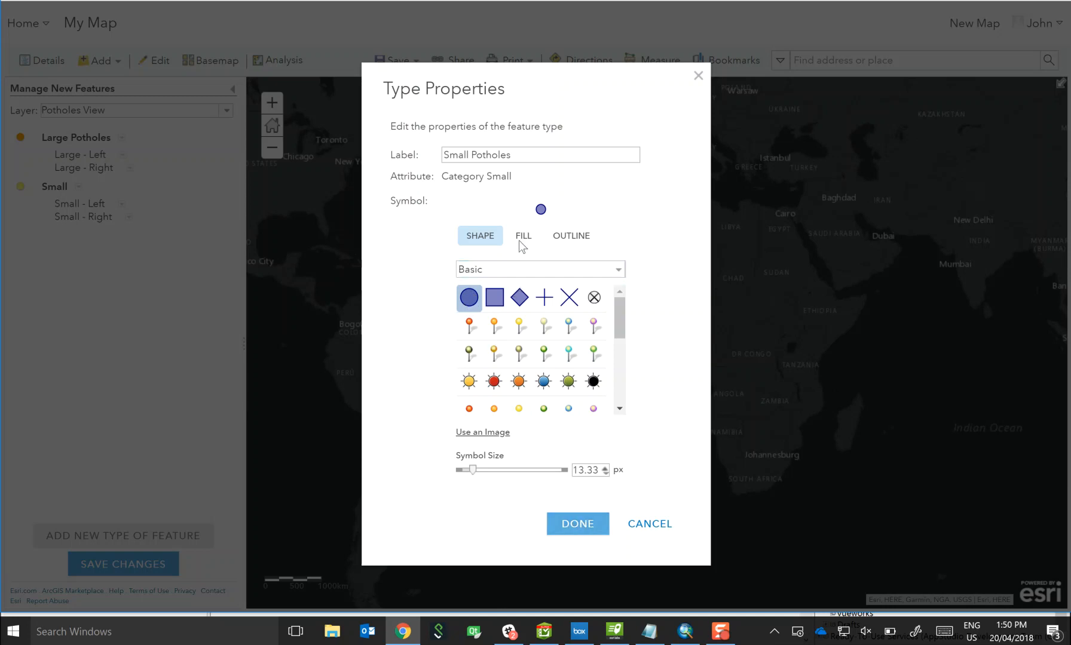
left_click(522, 235)
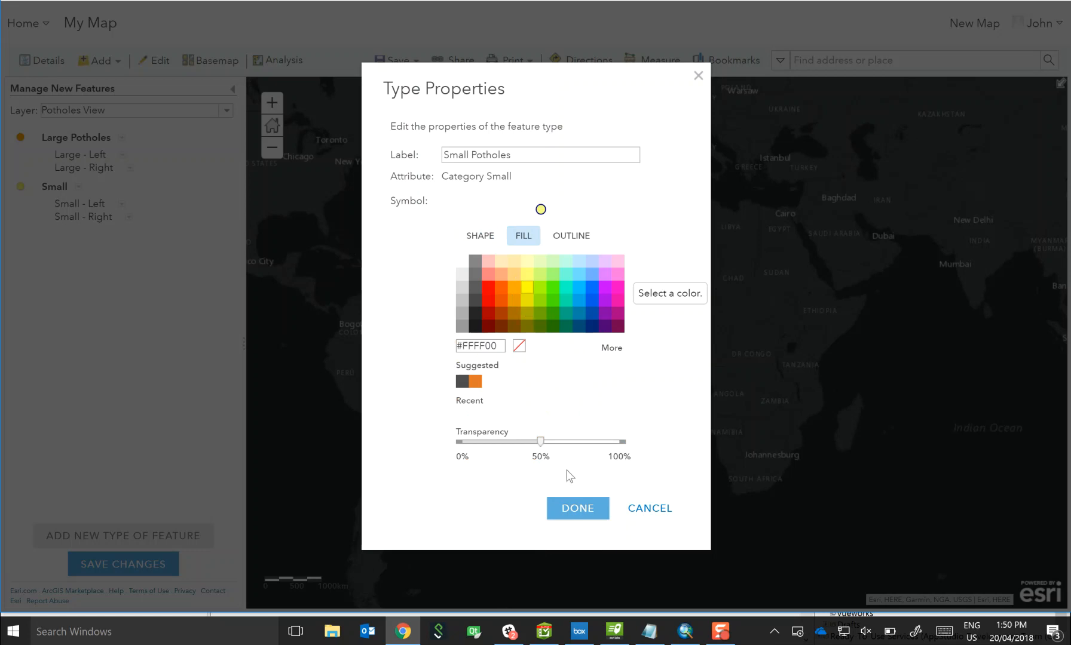
left_click(576, 508)
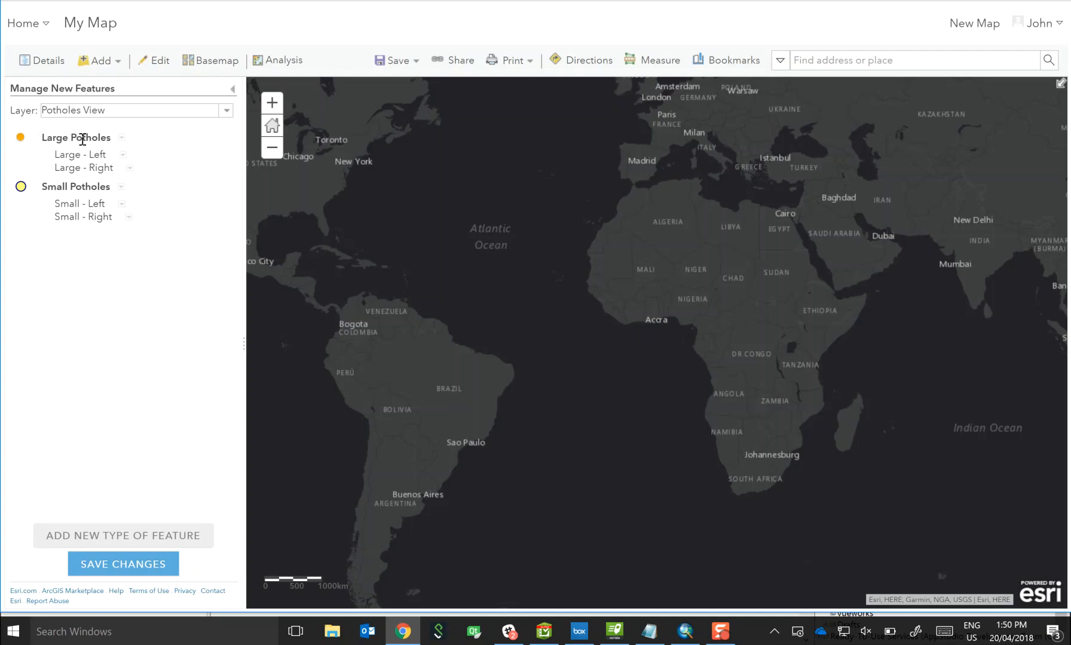
Step: Give Large Potholes the plain circle symbol filled orange and confirm, saving the changes
left_click(122, 138)
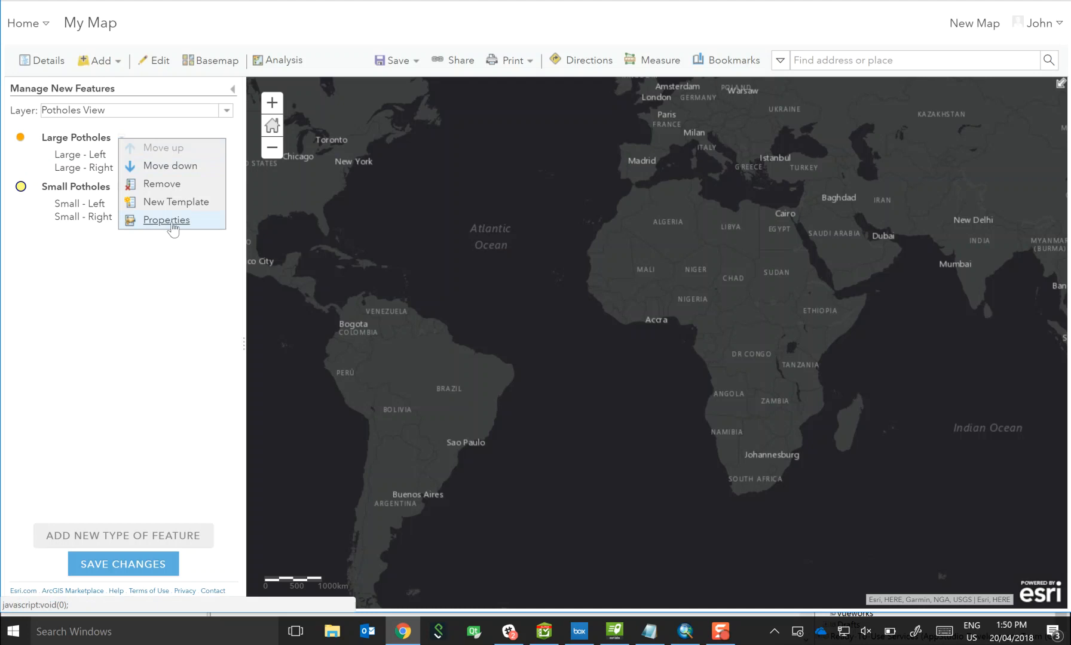
left_click(165, 220)
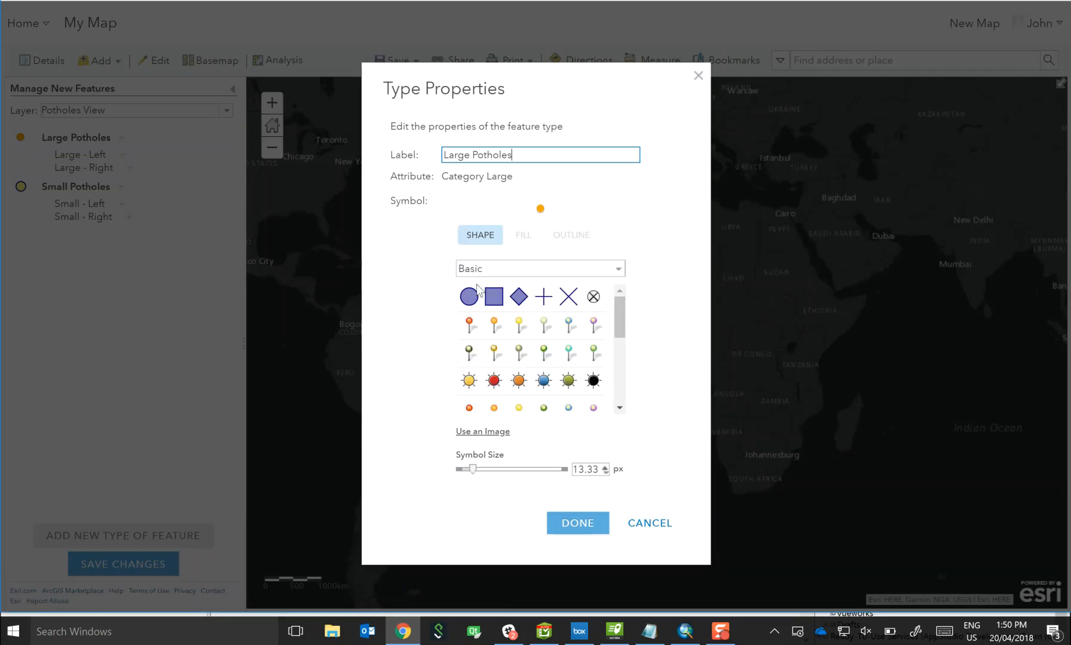
left_click(469, 296)
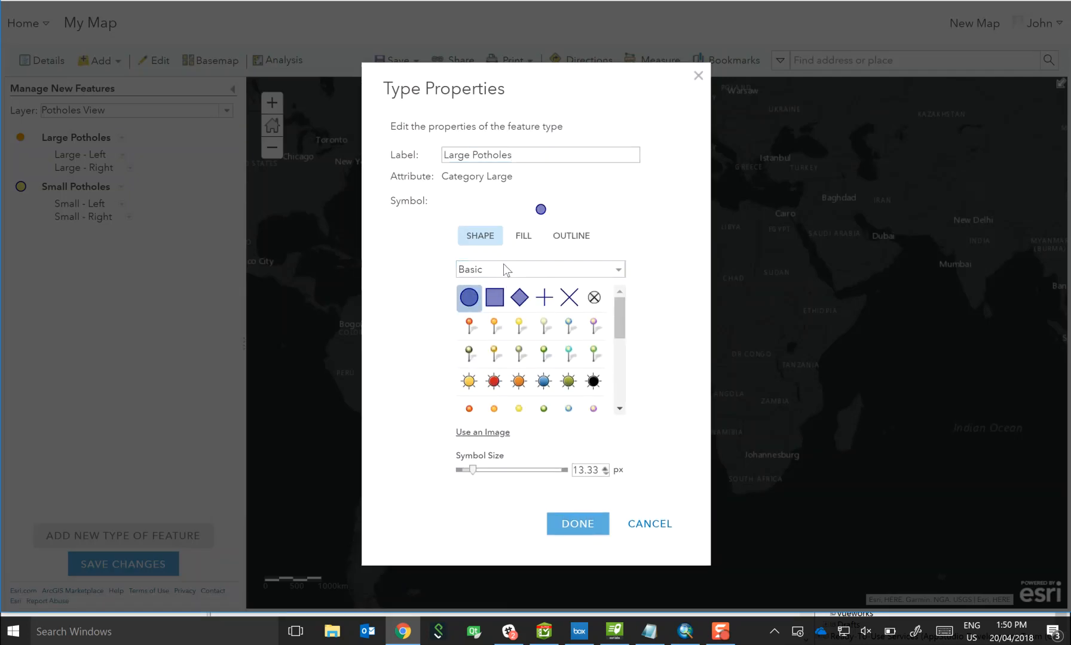
left_click(522, 235)
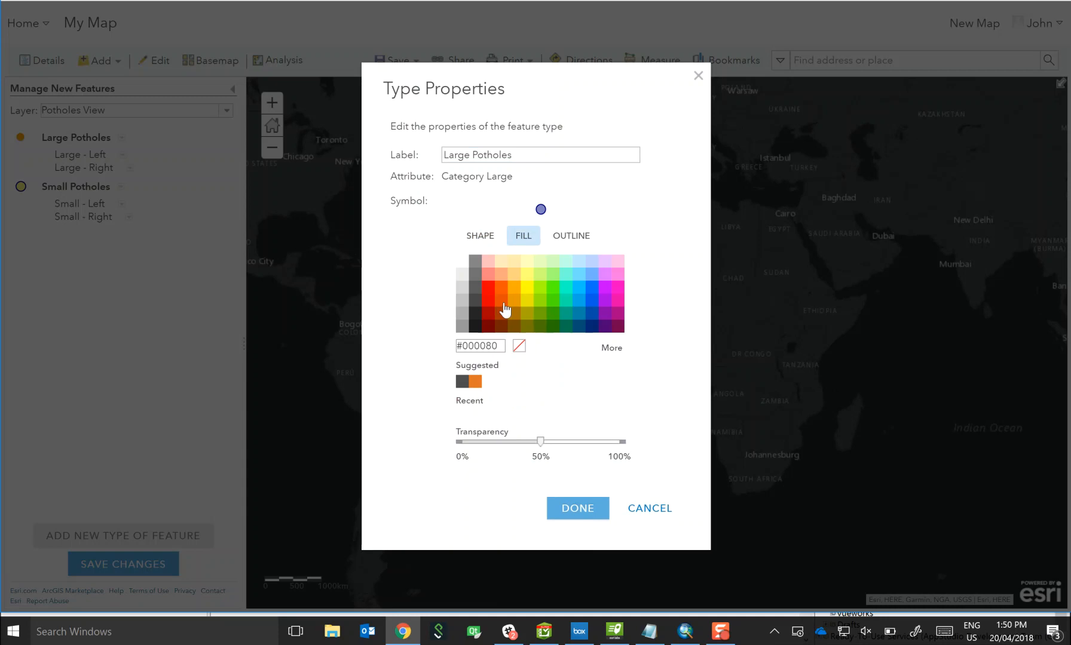
left_click(513, 287)
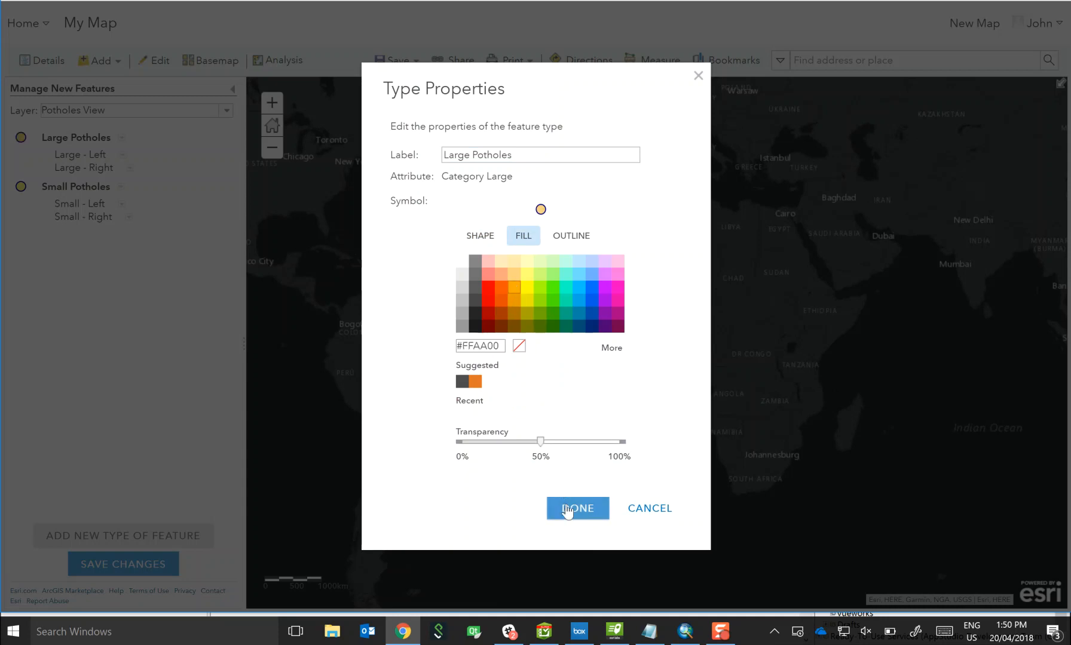
left_click(577, 508)
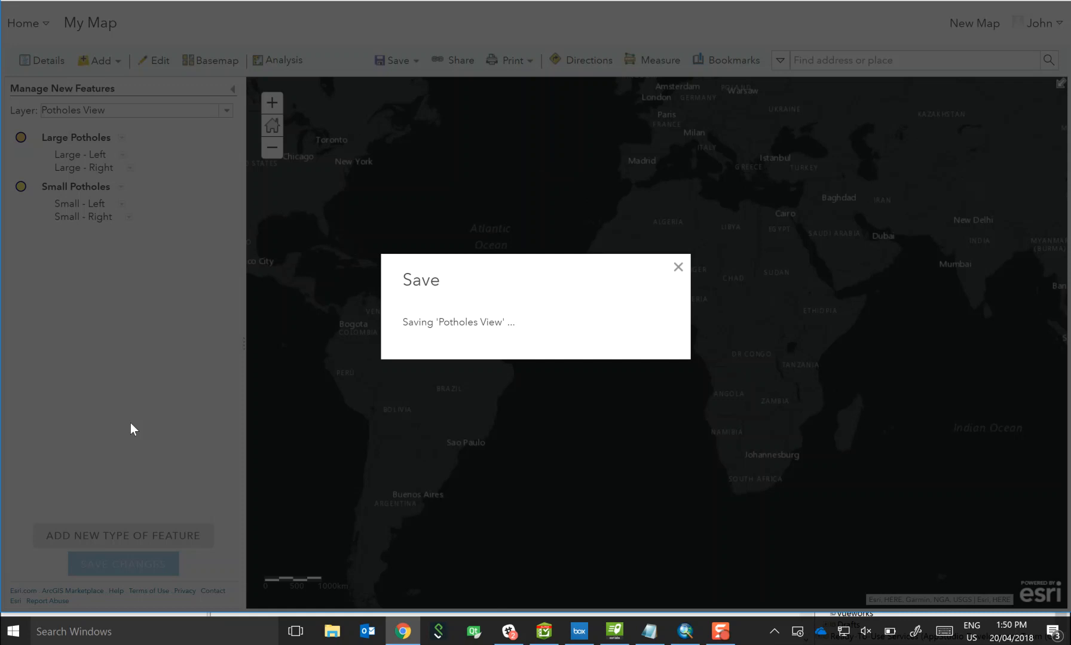
mouse_move(125, 394)
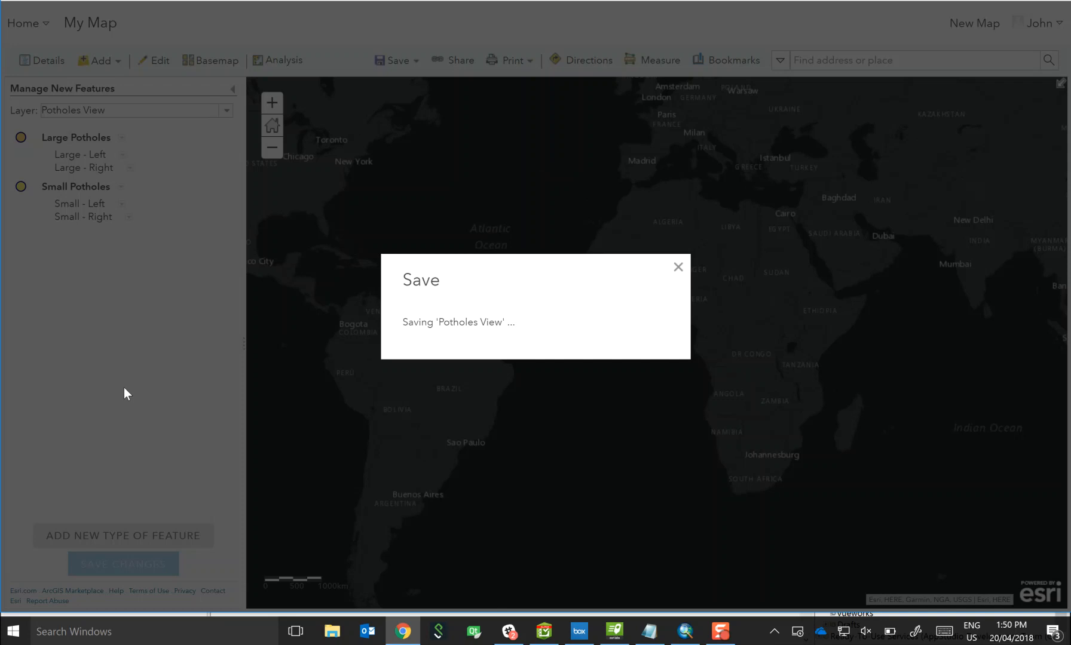
mouse_move(599, 546)
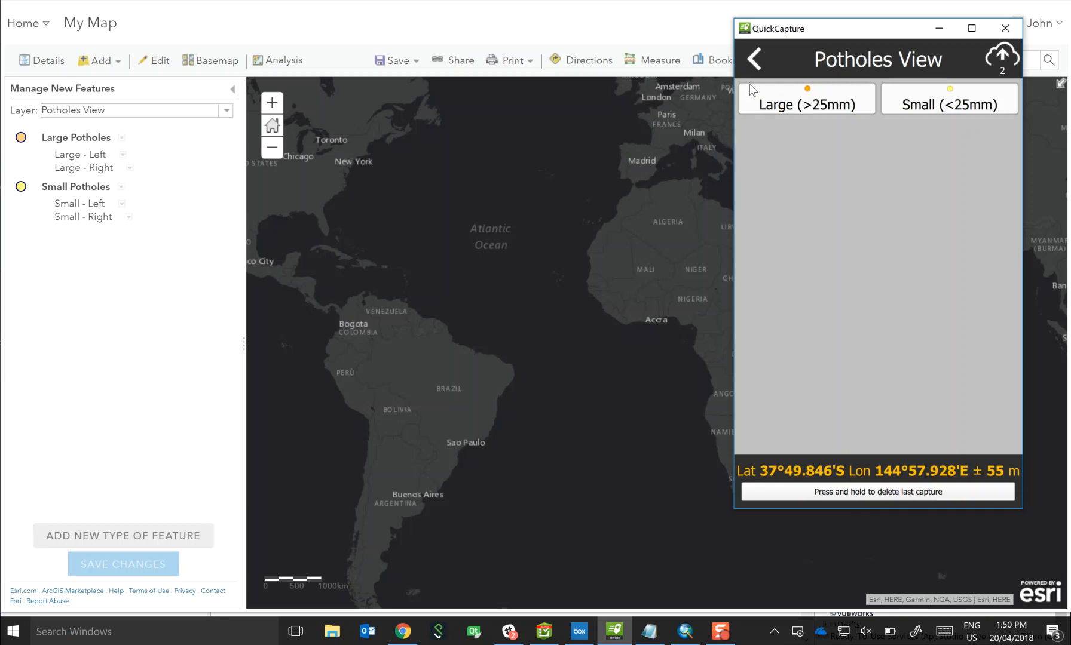
Step: Return to the QuickCapture project list and reopen the Potholes View project
left_click(753, 60)
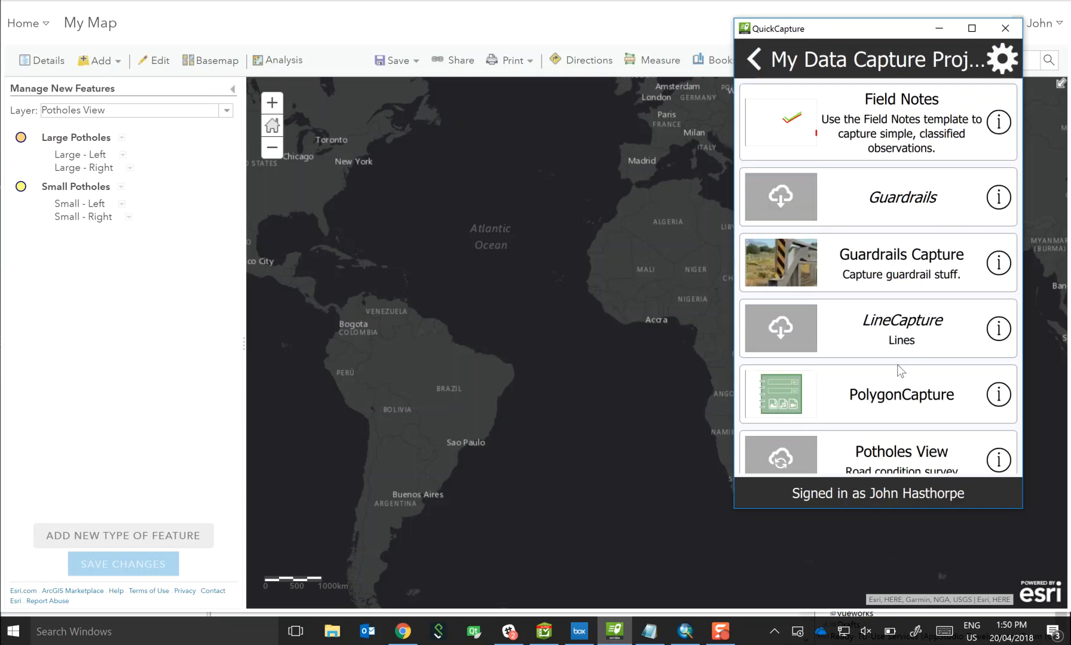
scroll("down", 3)
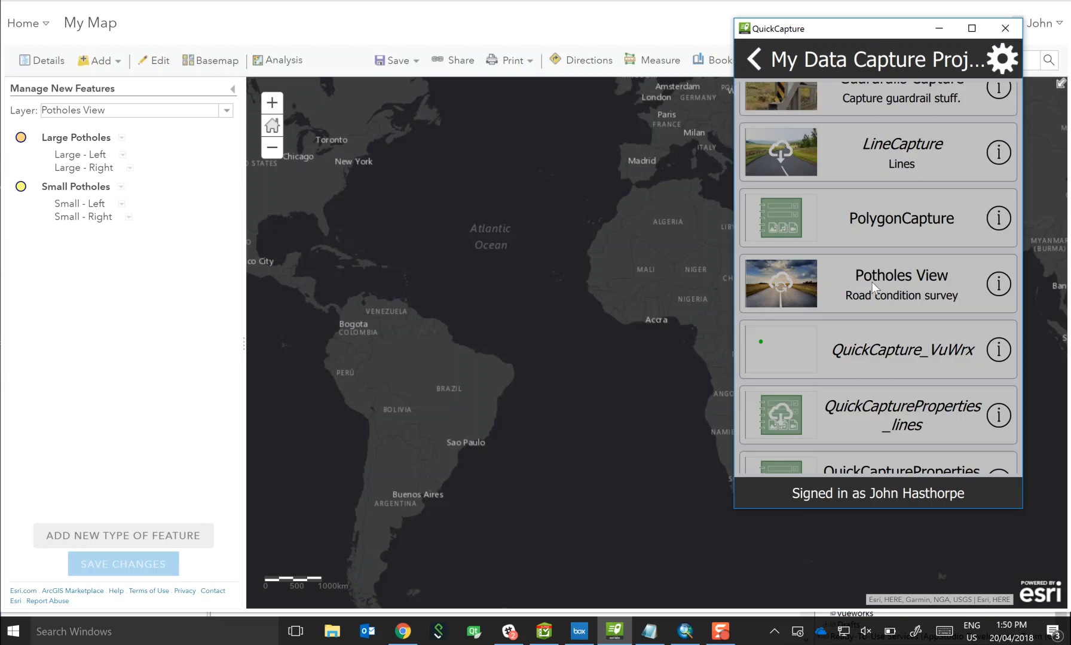
mouse_move(875, 339)
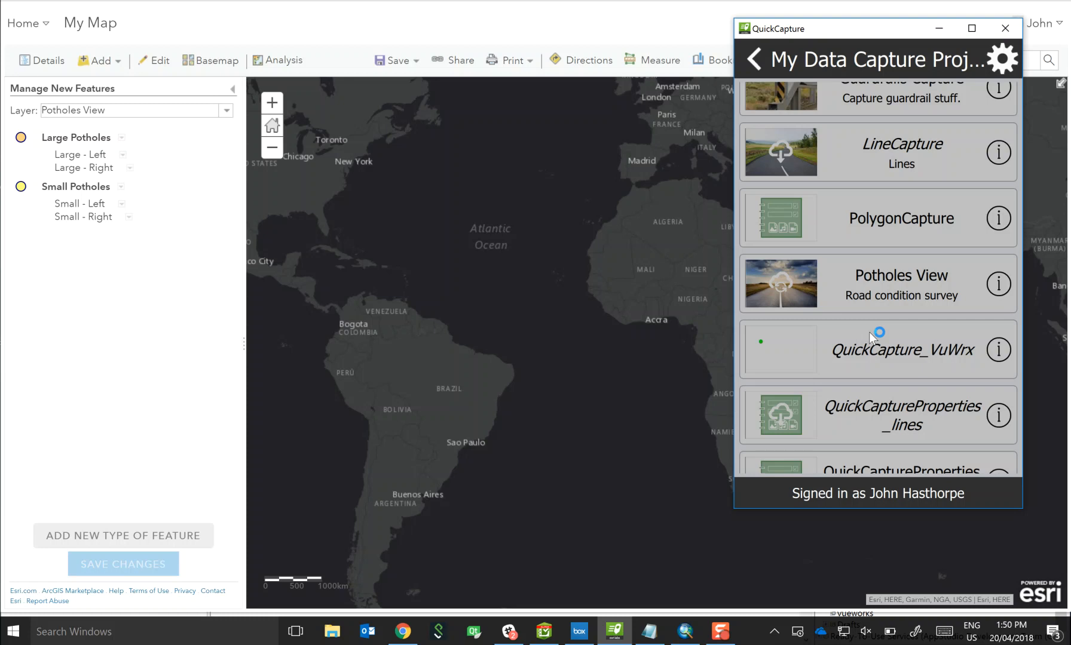
left_click(901, 283)
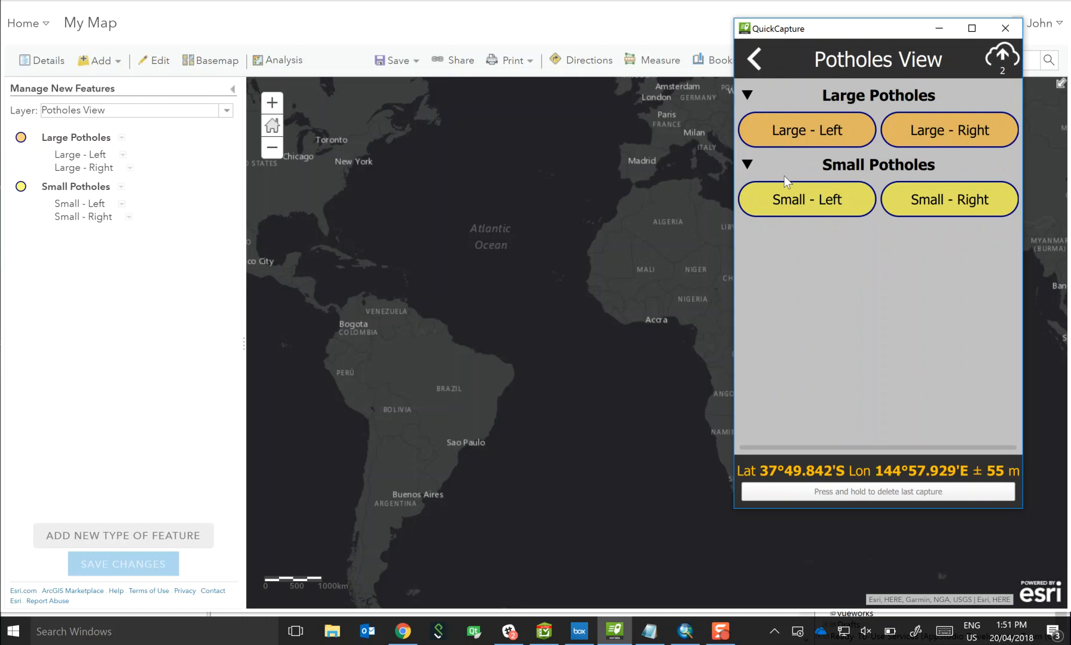
mouse_move(919, 238)
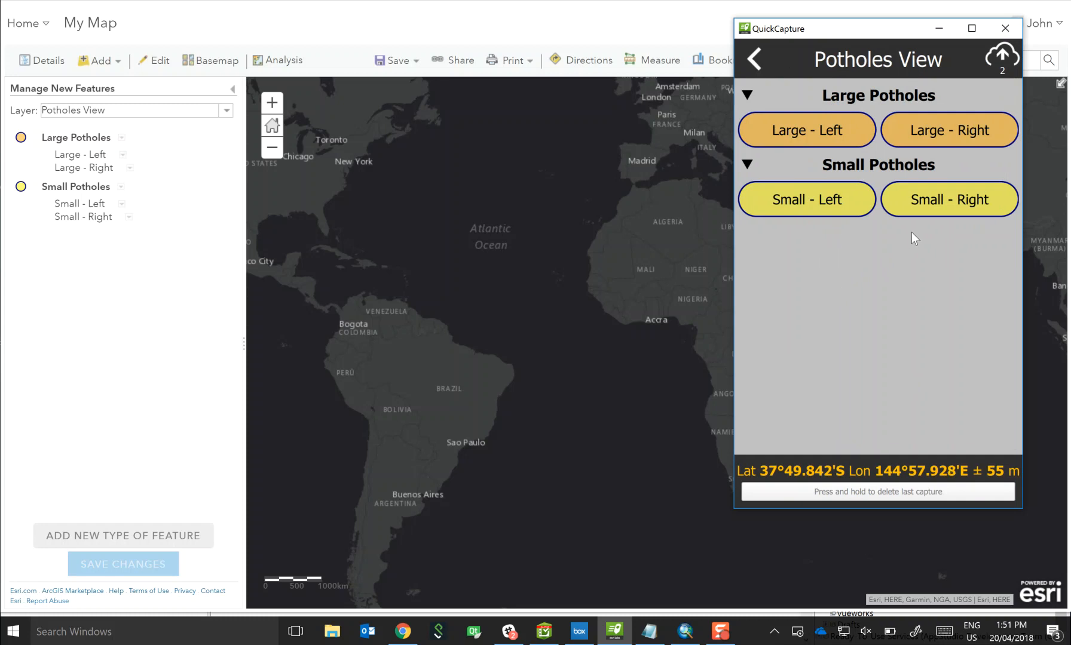
mouse_move(905, 255)
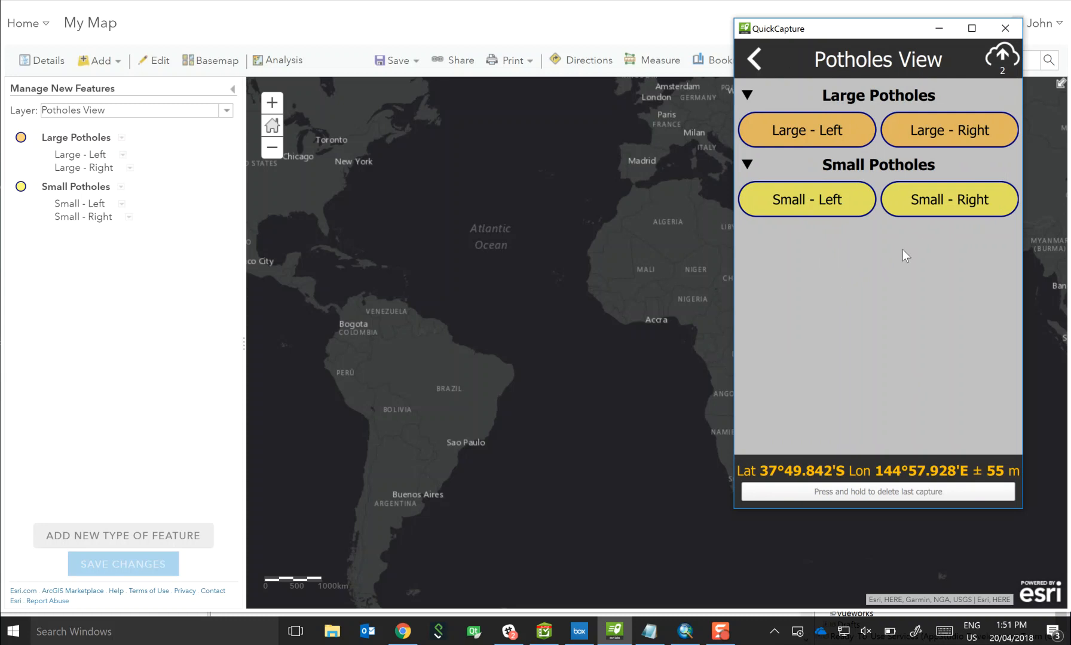
mouse_move(49, 92)
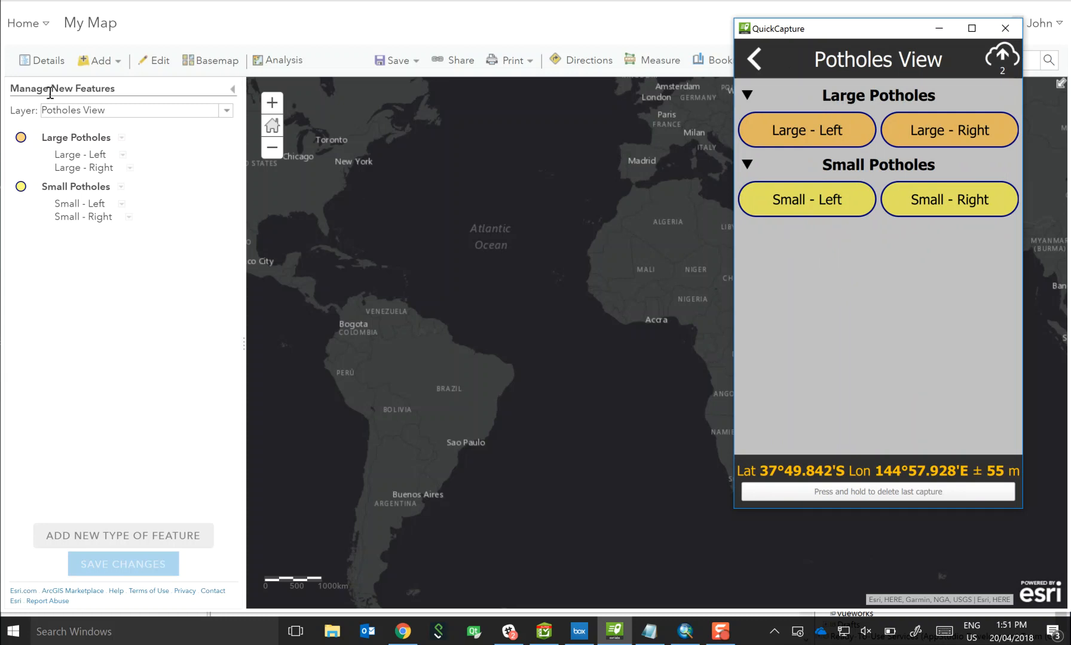
mouse_move(156, 150)
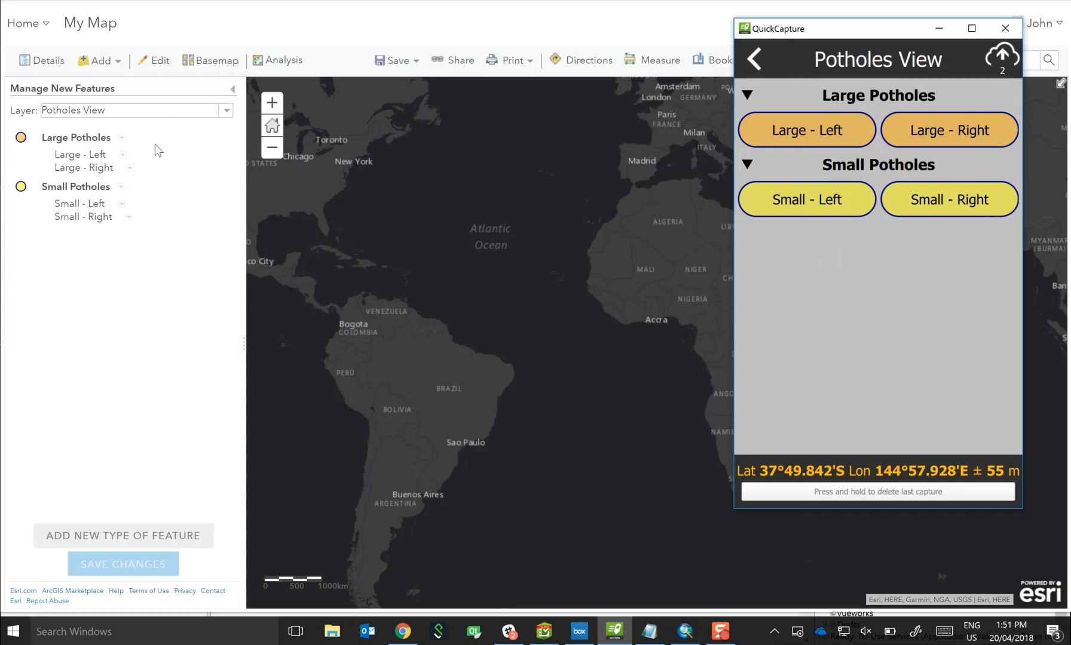
mouse_move(93, 330)
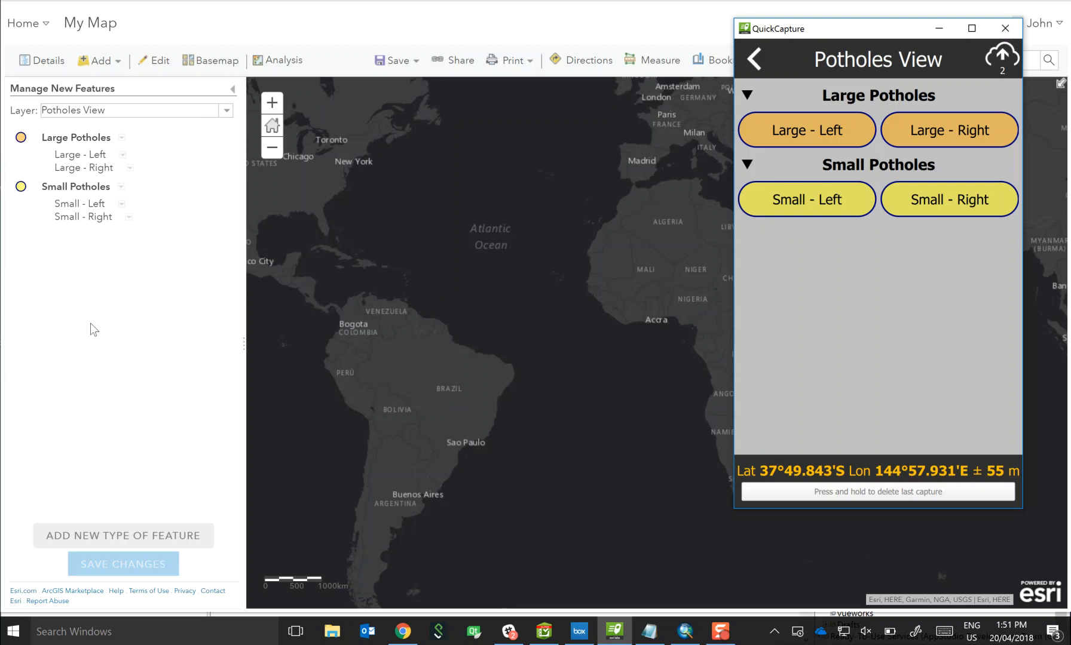
mouse_move(192, 304)
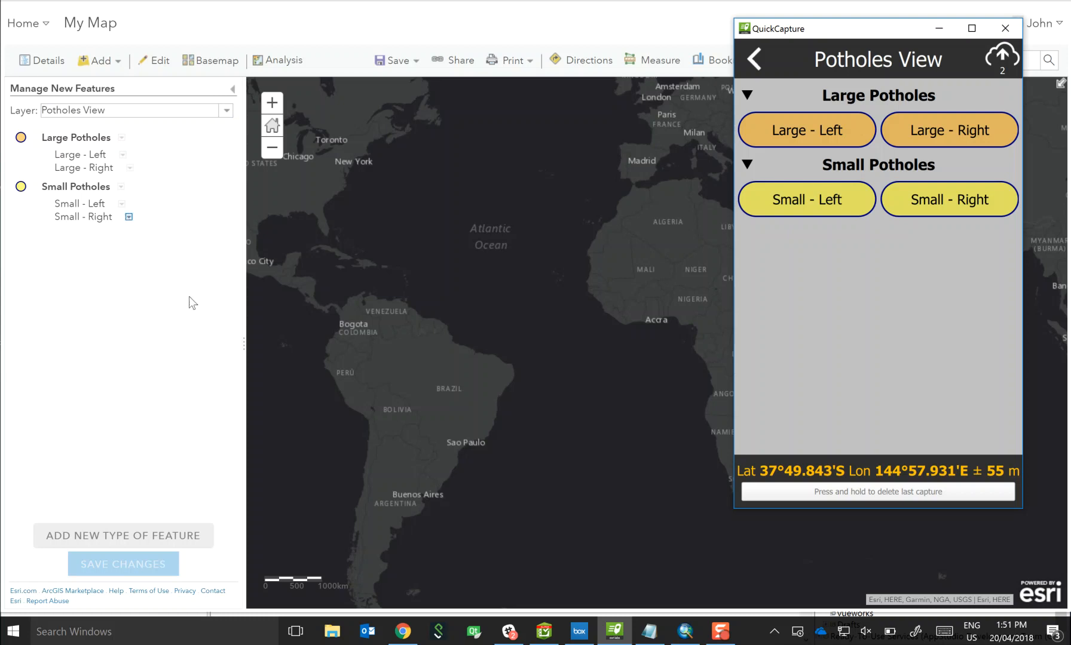
mouse_move(647, 630)
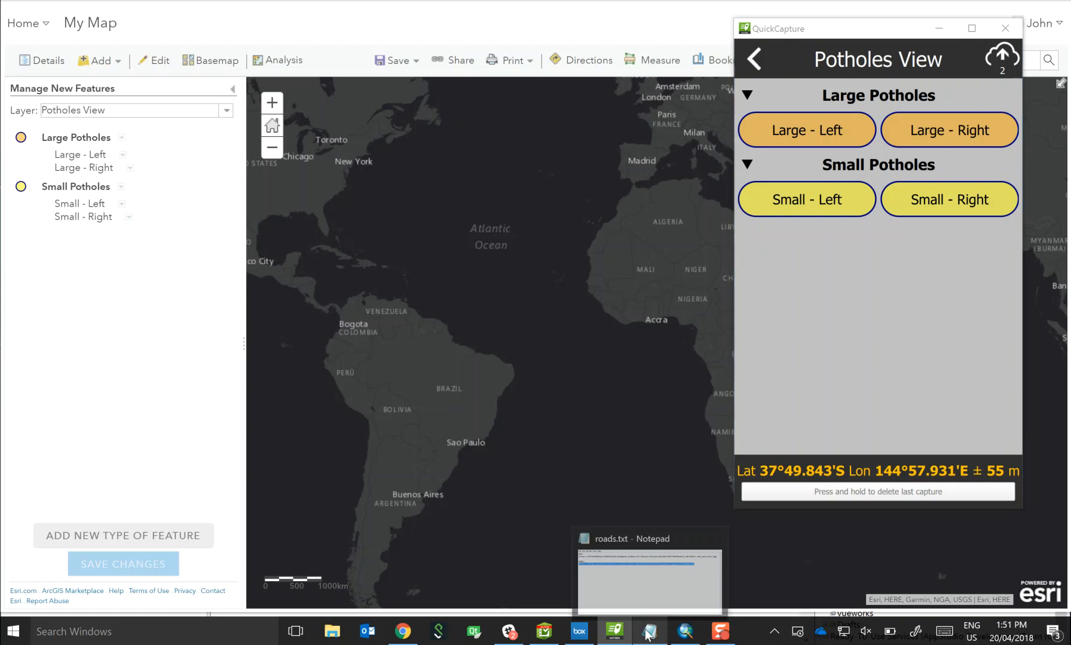
Step: Bring up roads.txt for the big pothole link and the Large Potholes type options
left_click(648, 579)
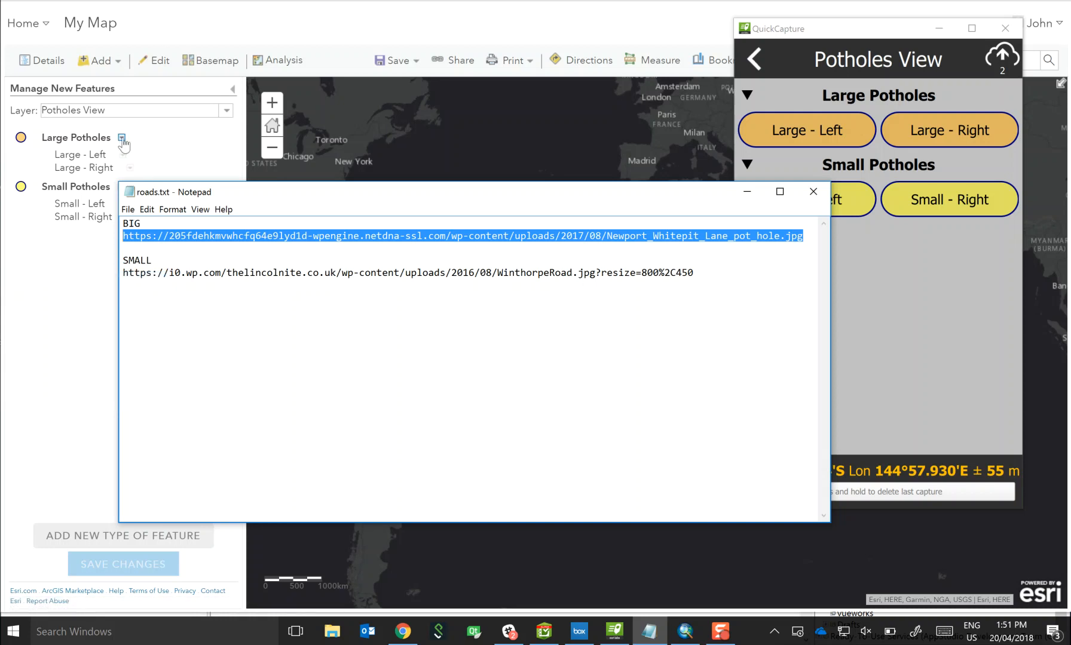
left_click(123, 141)
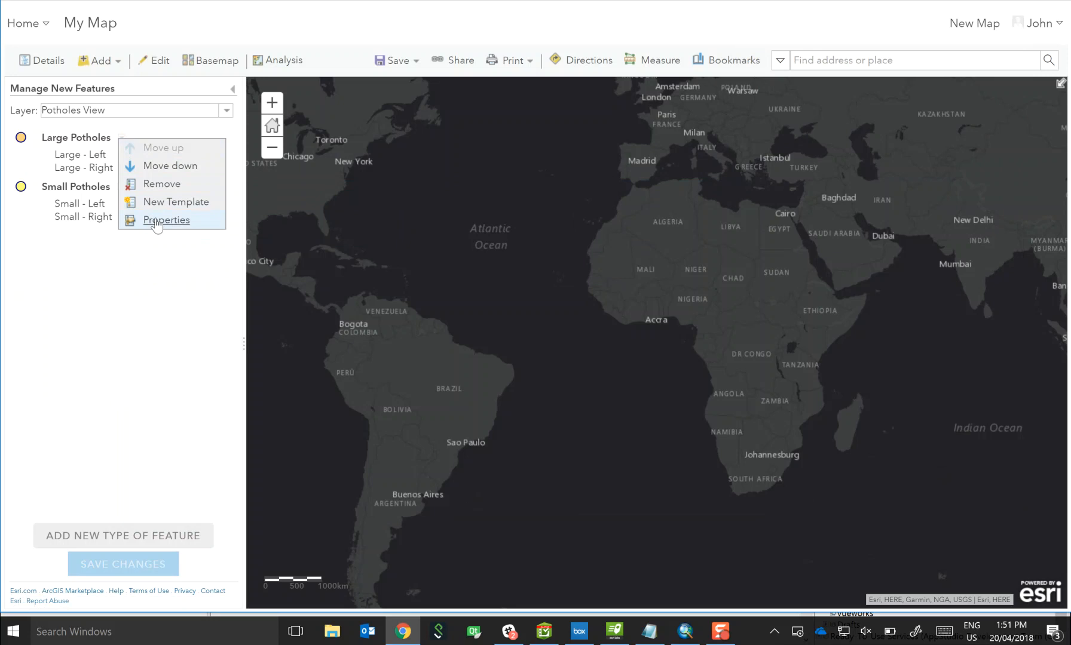
Step: Paste the big pothole photo URL as the Large Potholes image symbol at 120 px and apply it
left_click(165, 220)
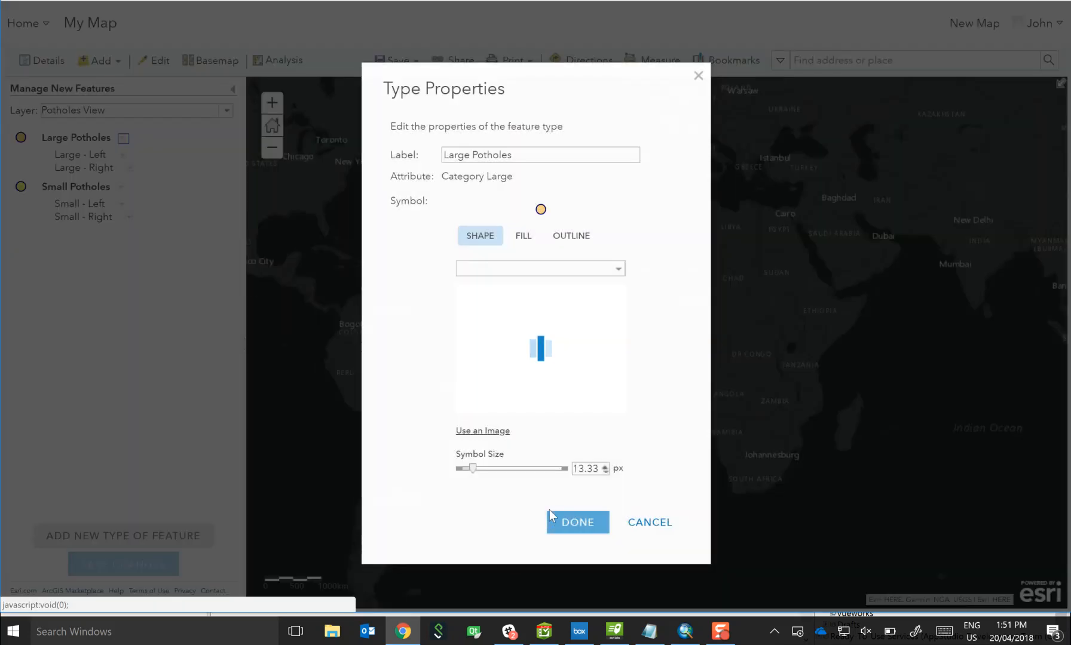
right_click(533, 450)
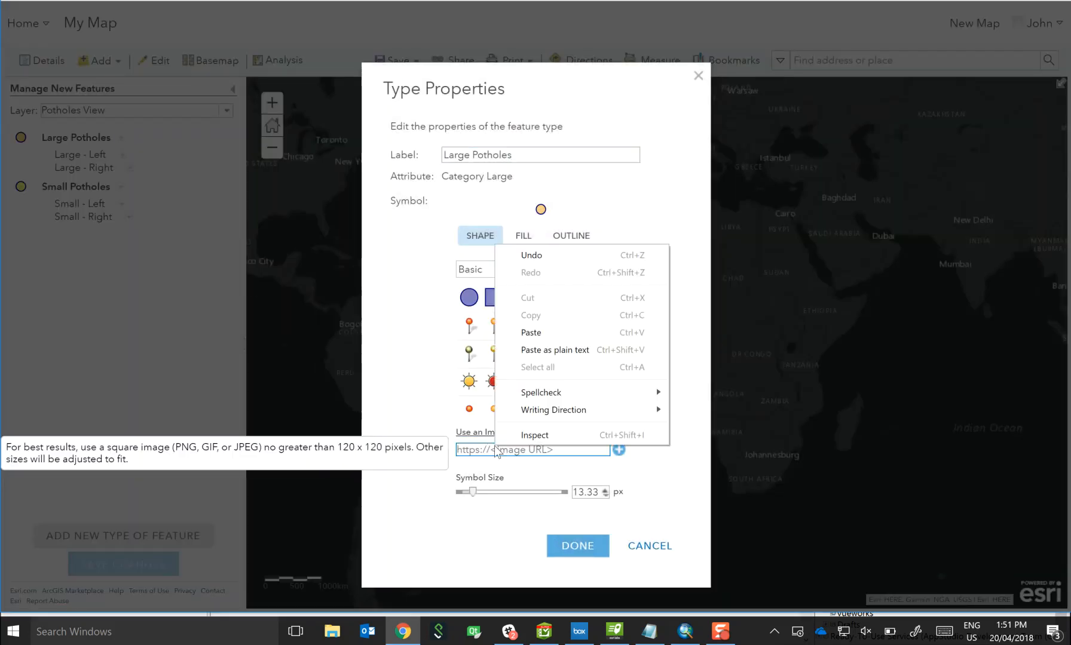
left_click(530, 332)
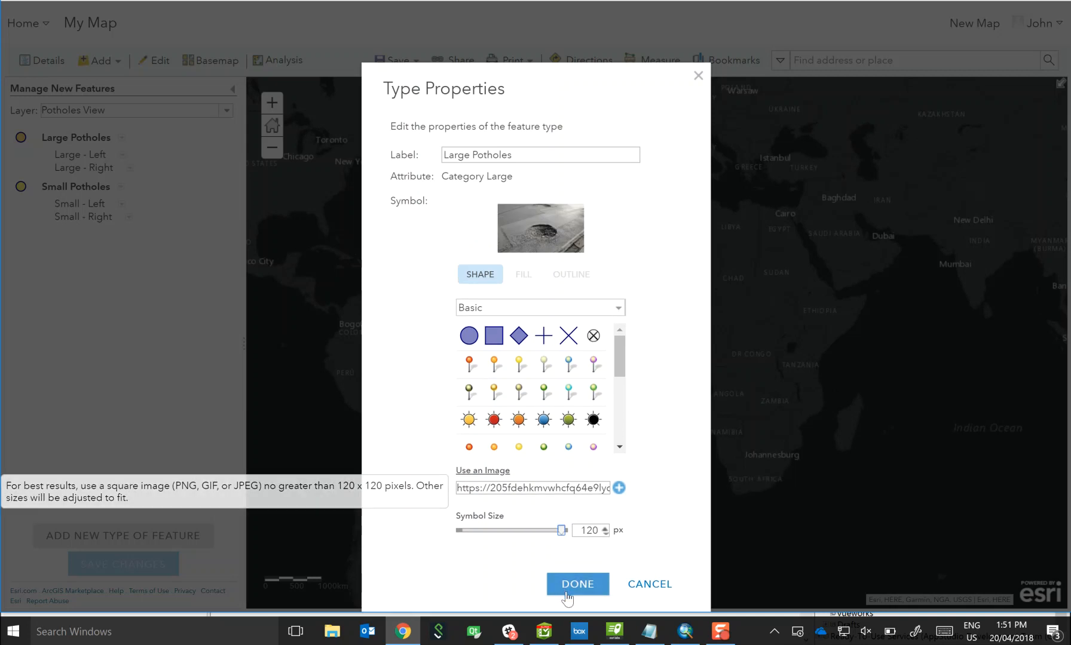
left_click(577, 584)
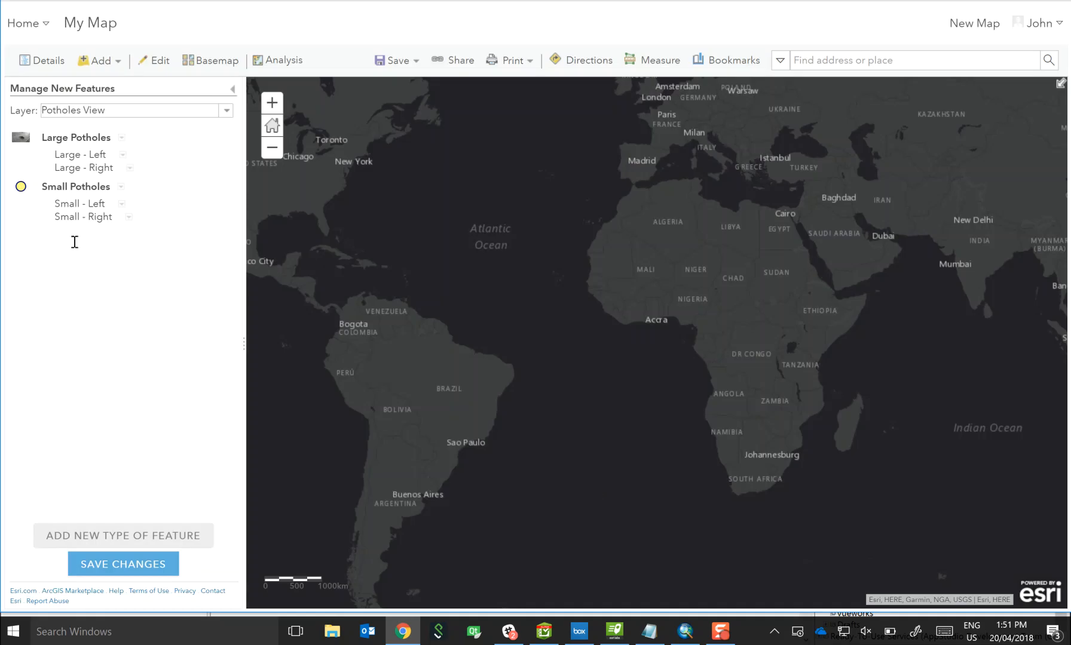
left_click(646, 630)
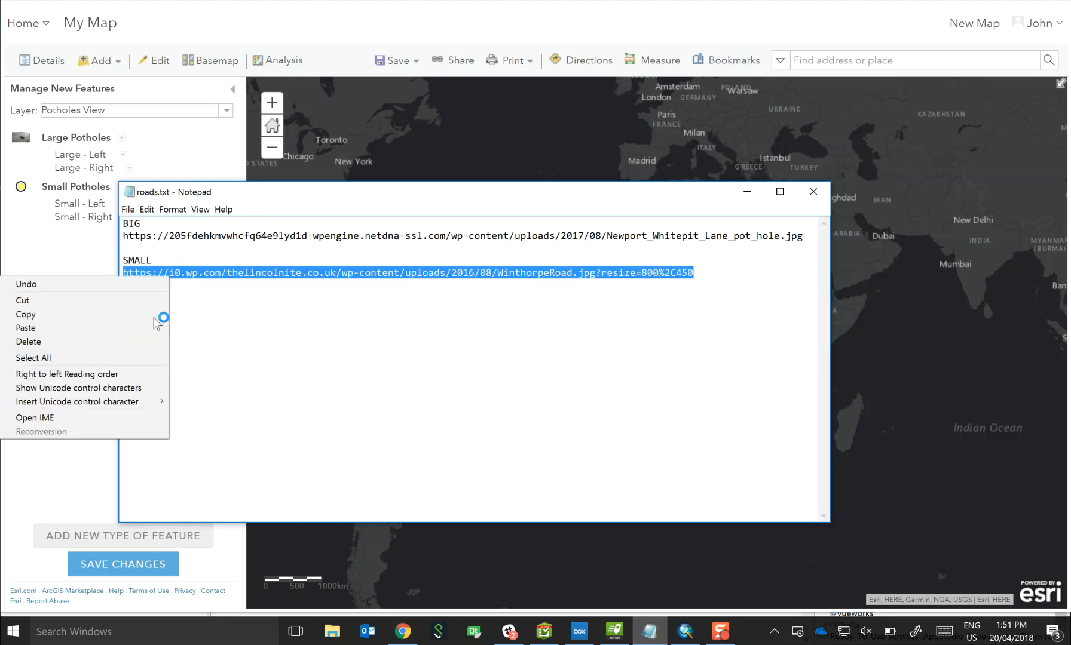
Step: Set the small pothole photo URL as the Small Potholes image symbol at 120 px and save changes
left_click(25, 314)
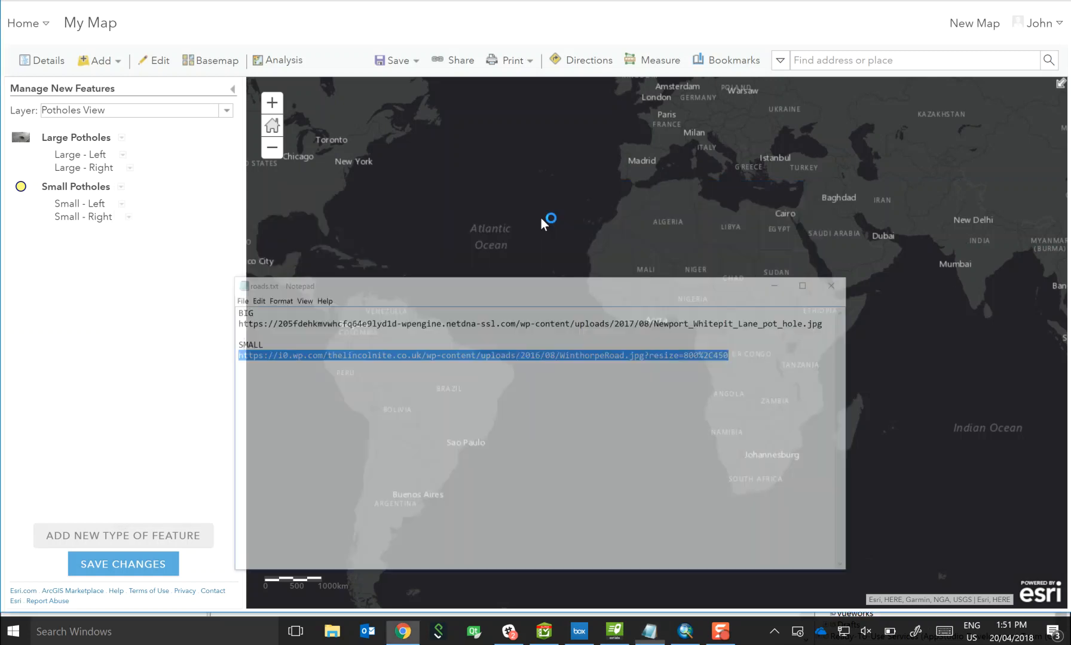
left_click(122, 186)
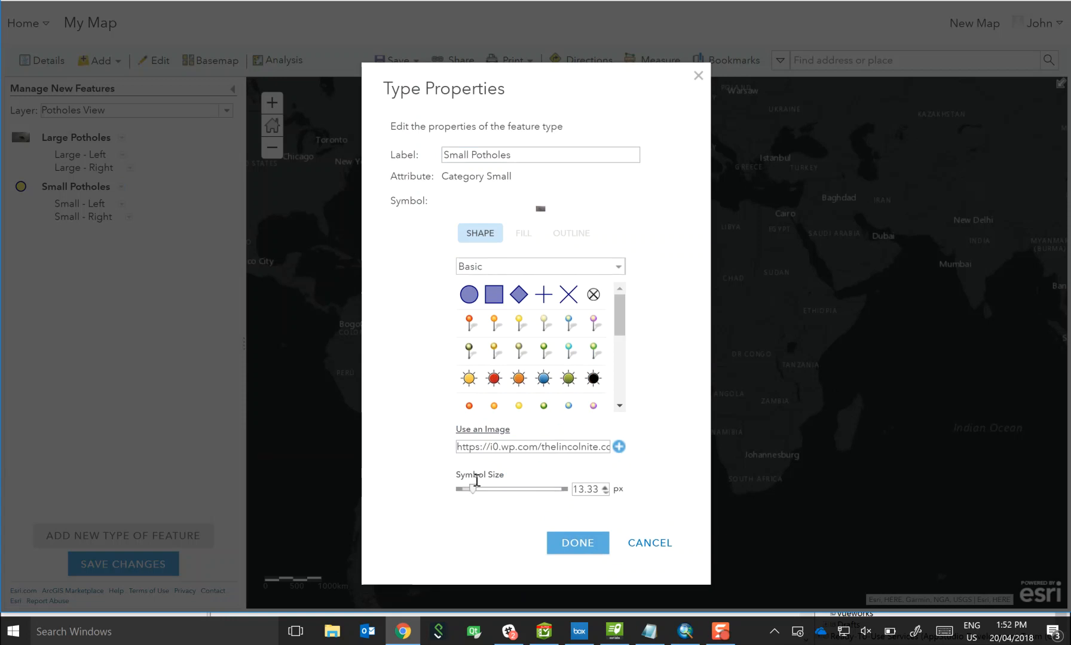
left_click(619, 446)
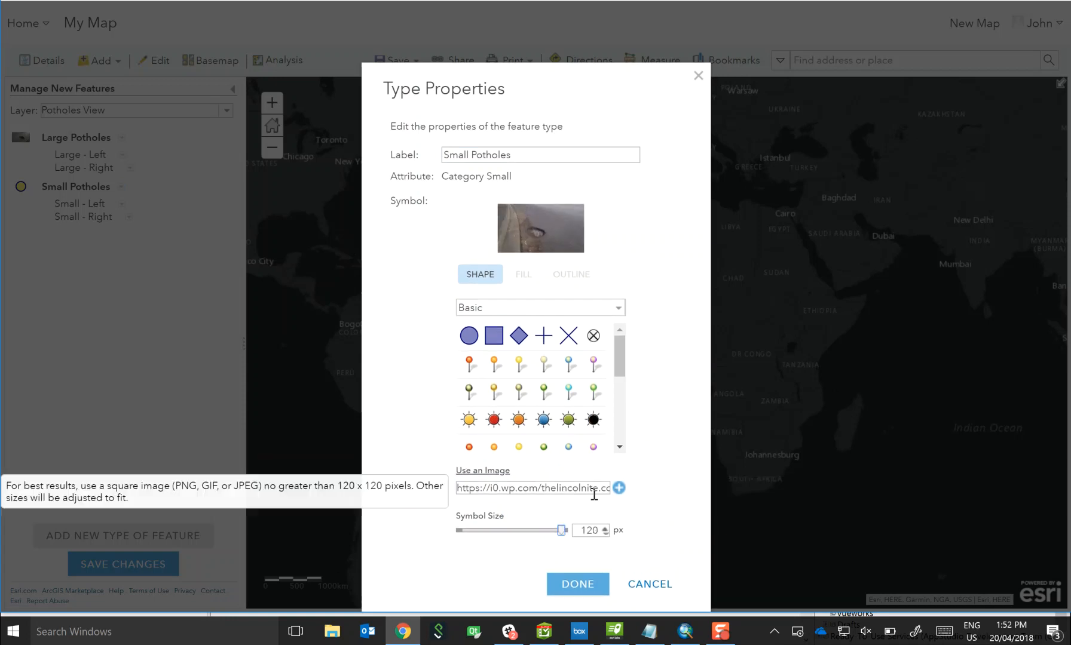
left_click(575, 584)
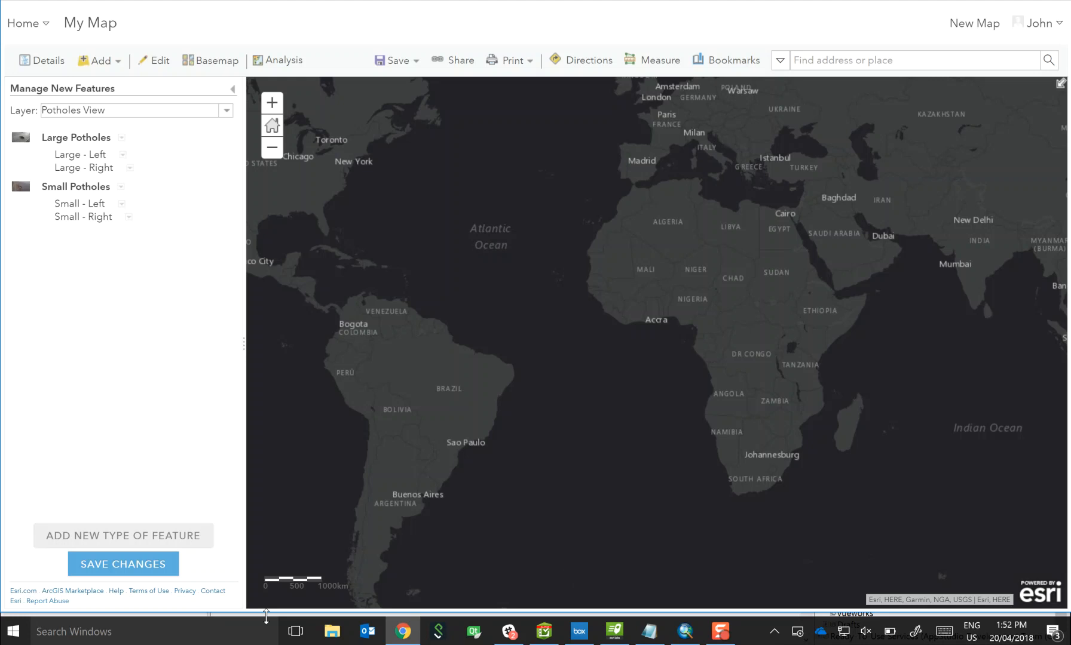
left_click(123, 564)
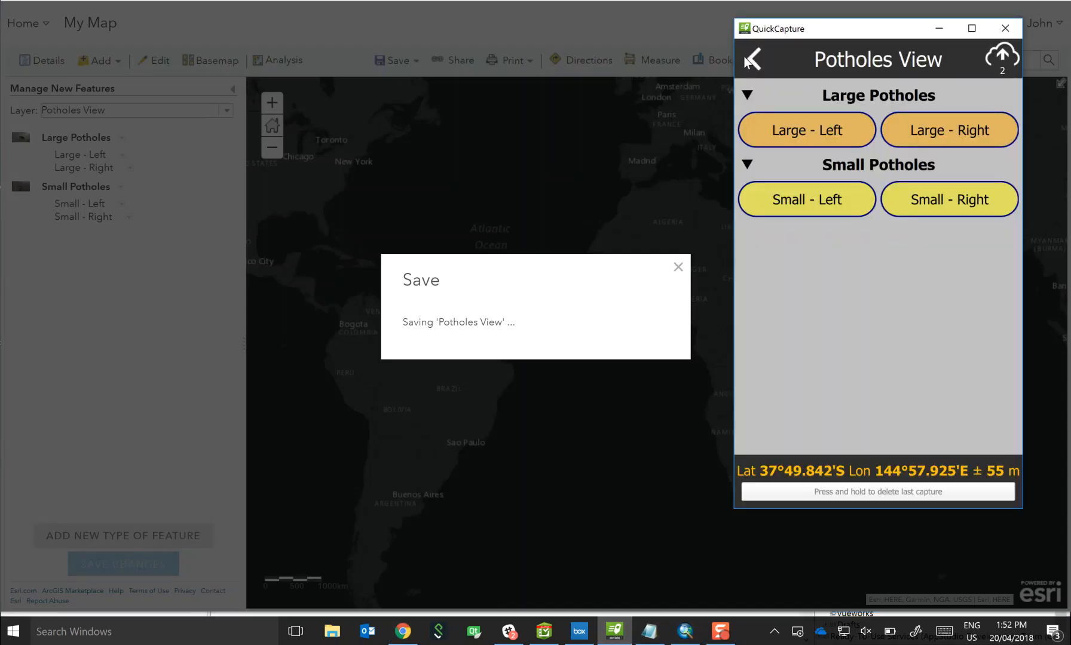
Step: Refresh the project list and reload Potholes View so its four buttons show pothole photos, then minimize QuickCapture
left_click(751, 60)
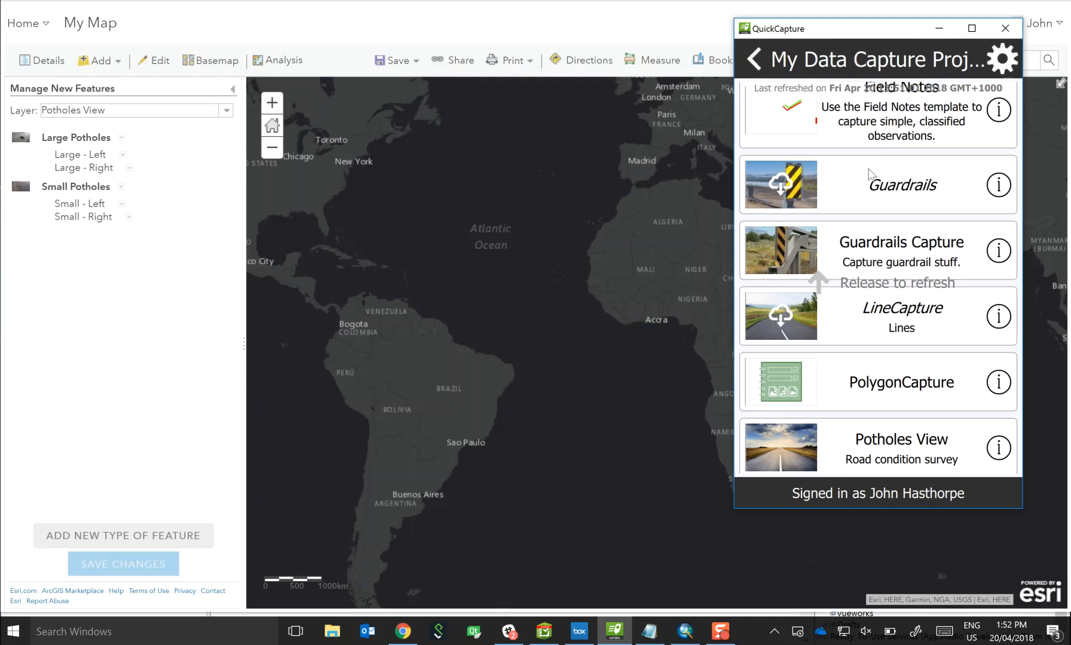
scroll("down", 3)
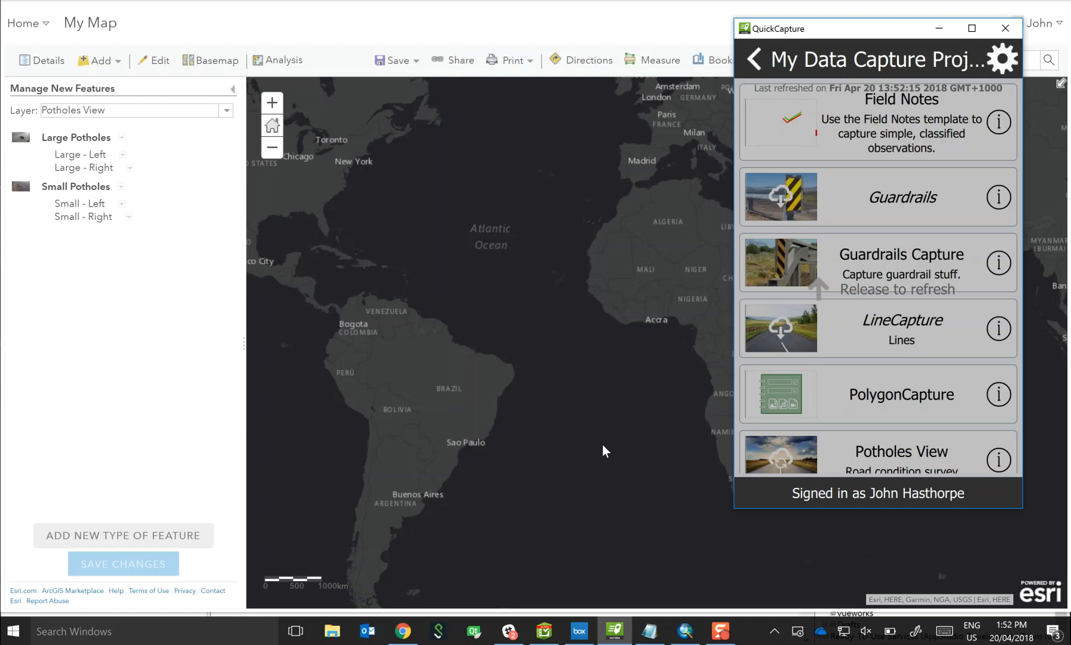
mouse_move(652, 409)
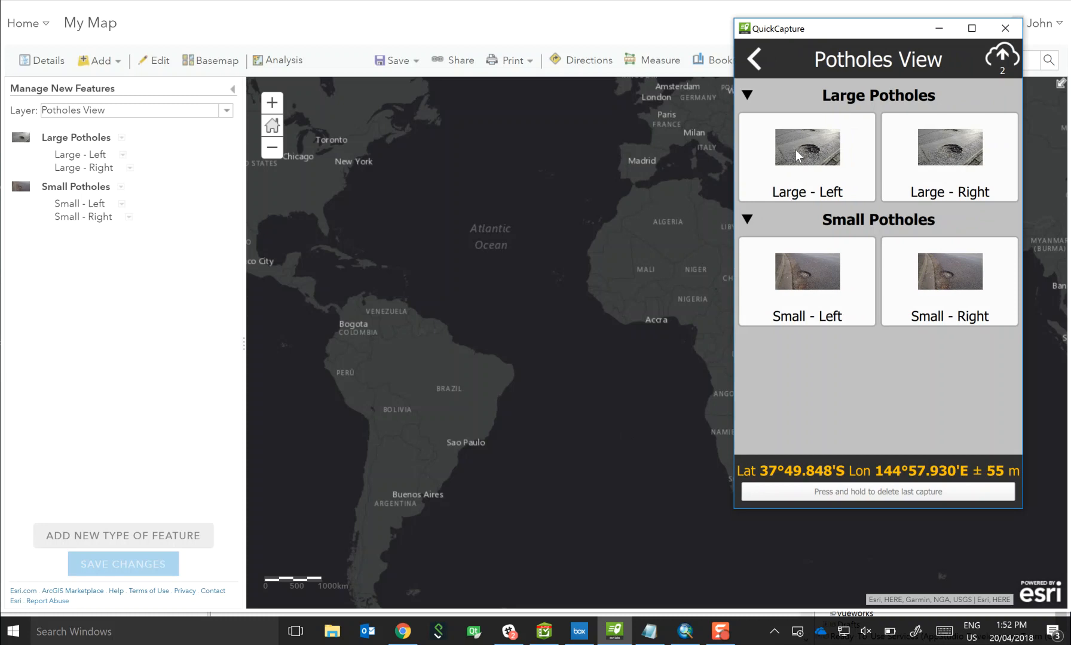
mouse_move(1063, 284)
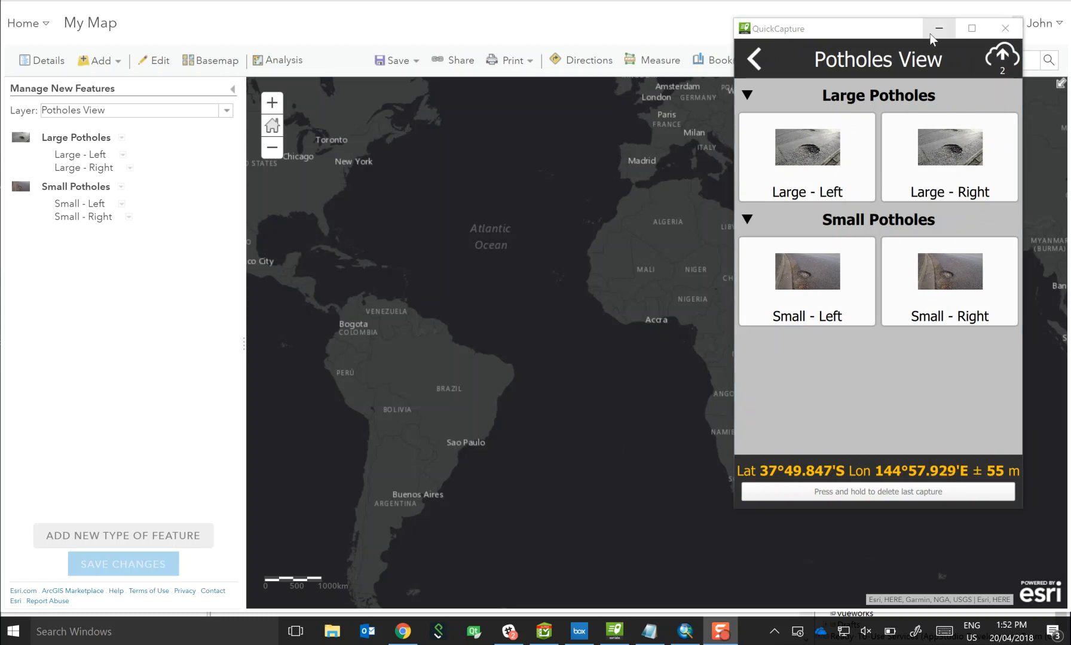
left_click(939, 27)
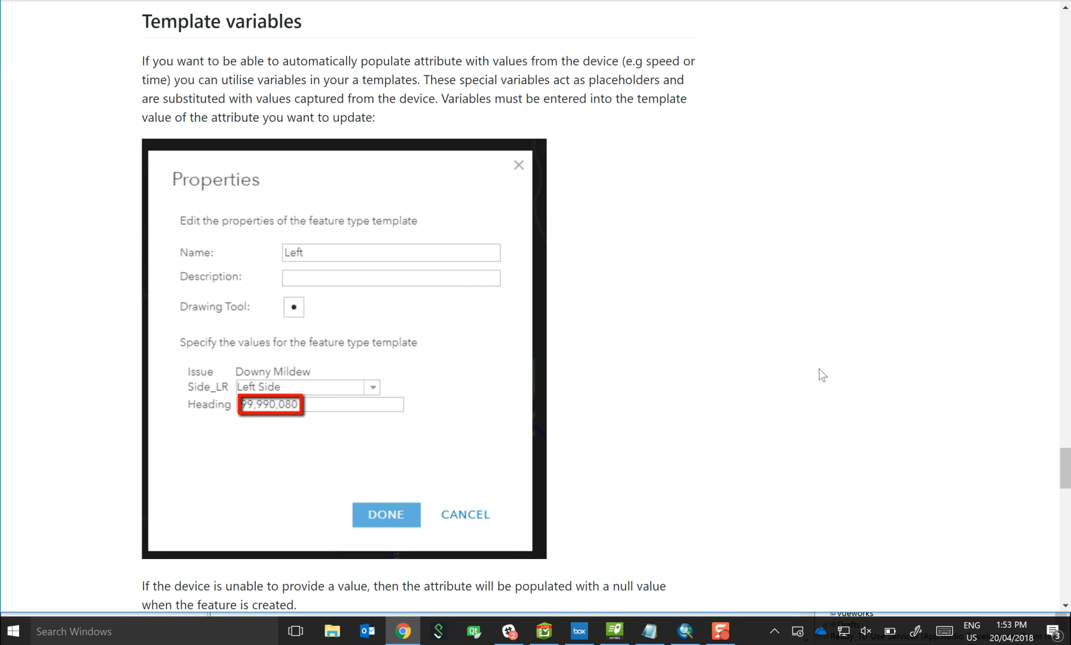
mouse_move(782, 377)
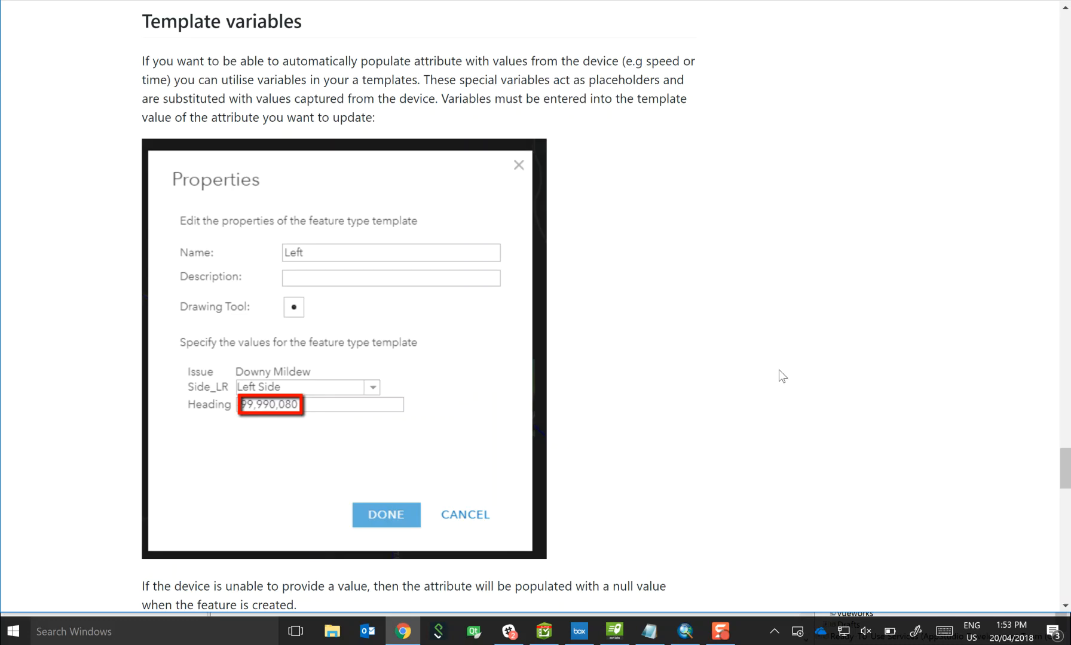
Step: Locate the numeric template variables list and select the direction code -99990080 to copy
scroll("down", 3)
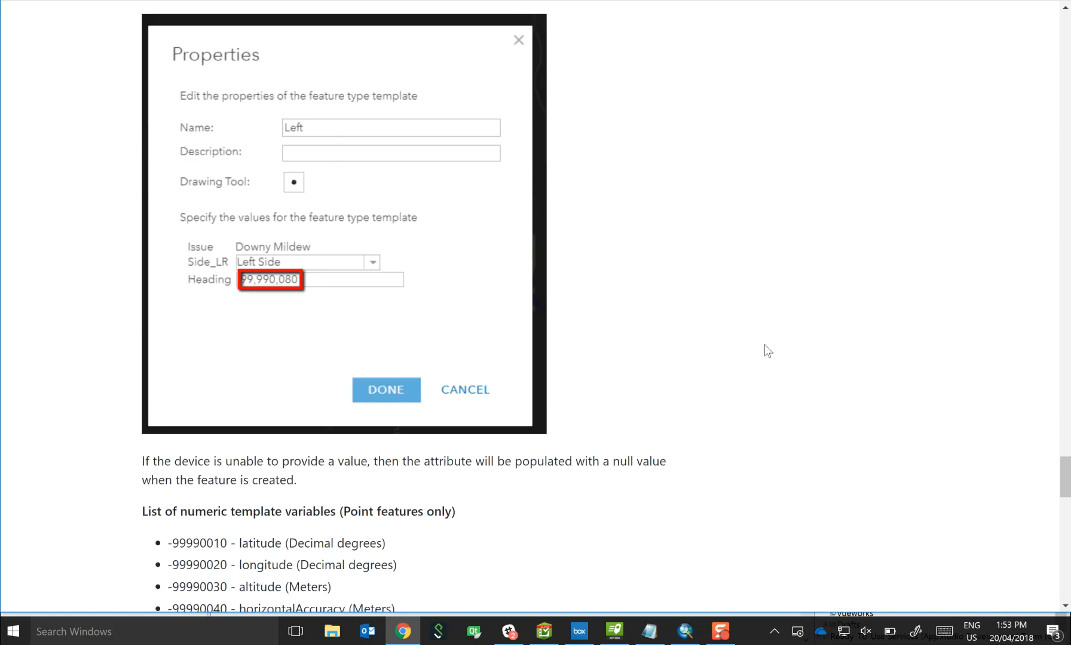
scroll("down", 3)
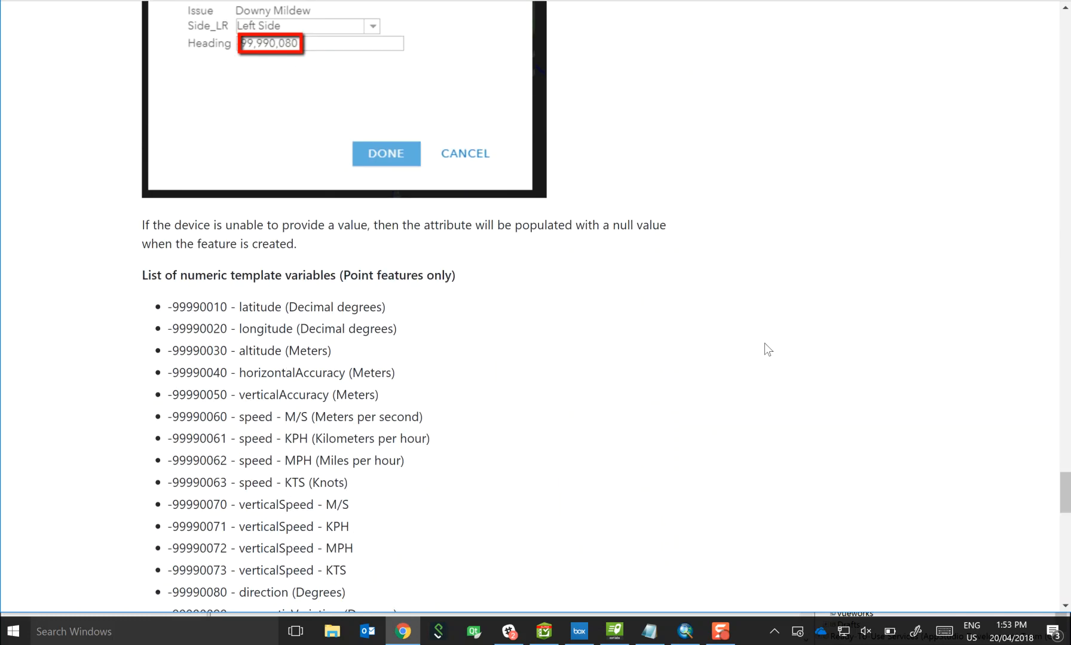
scroll("down", 3)
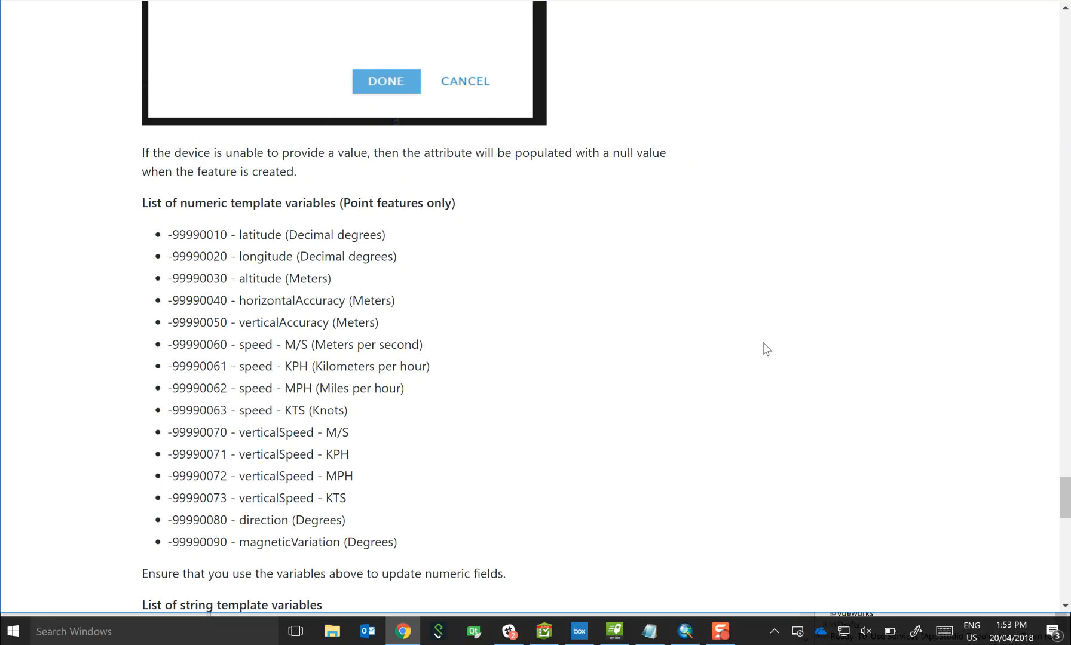
mouse_move(244, 251)
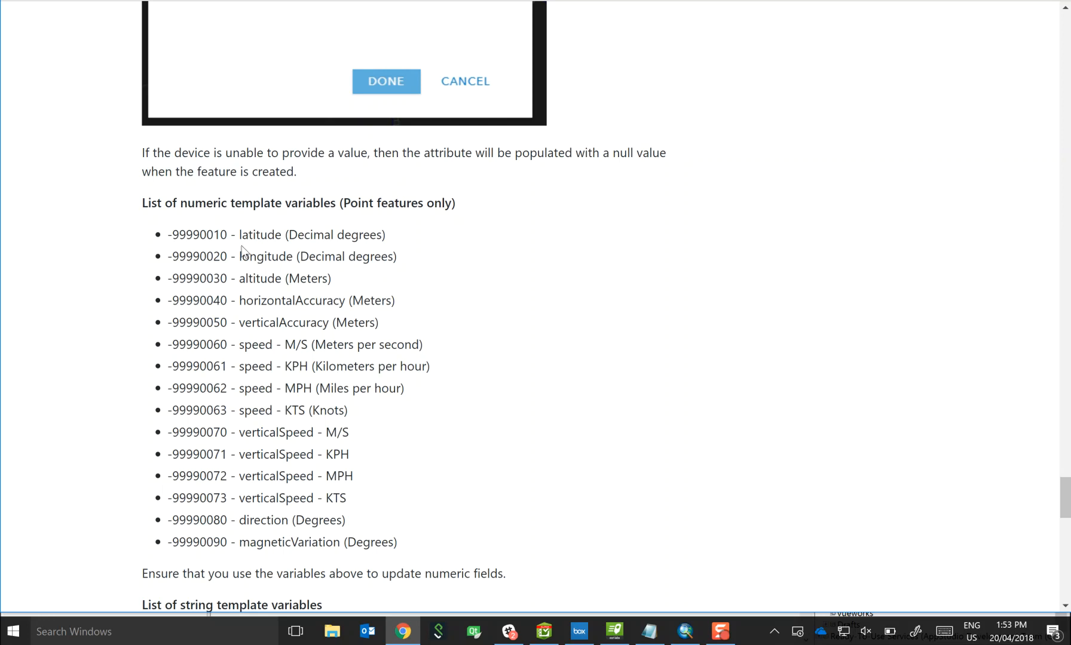
mouse_move(286, 294)
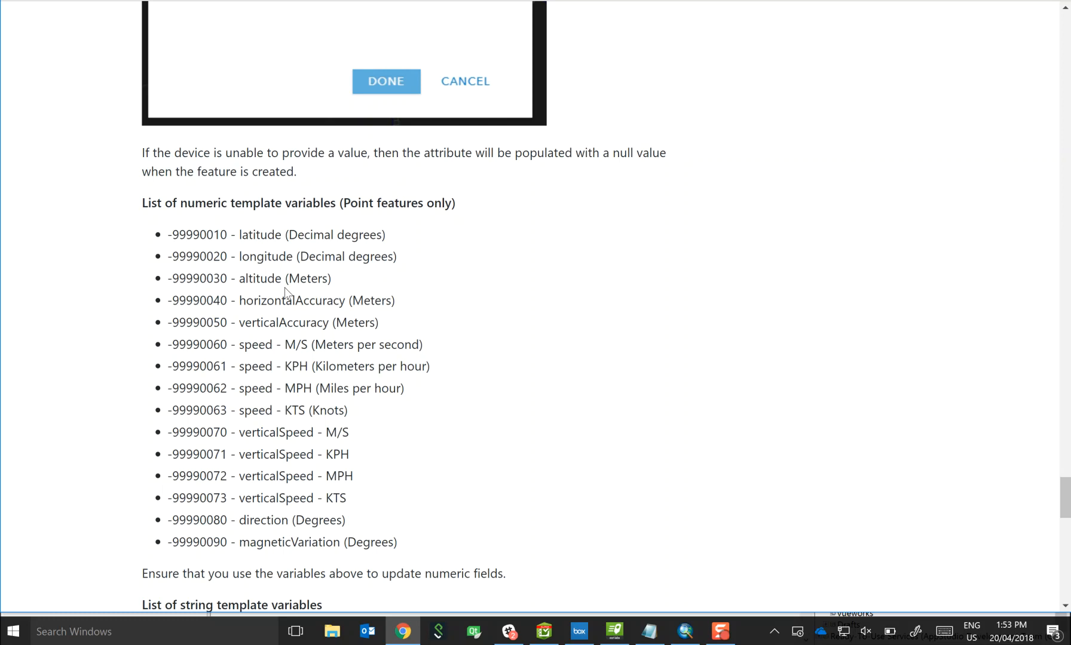
mouse_move(273, 250)
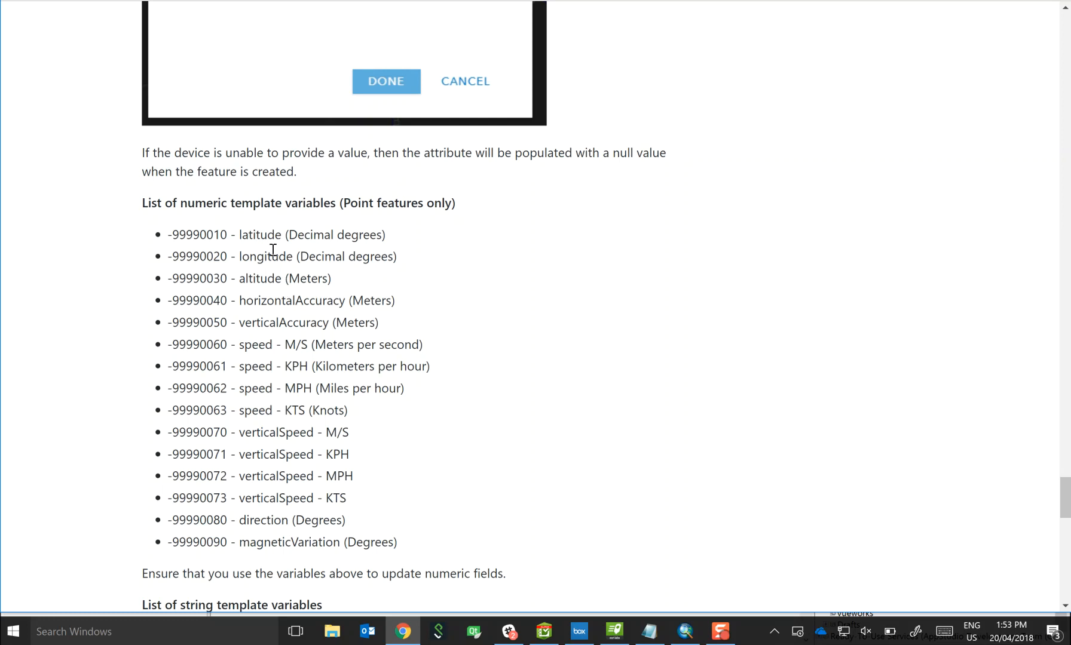
mouse_move(249, 449)
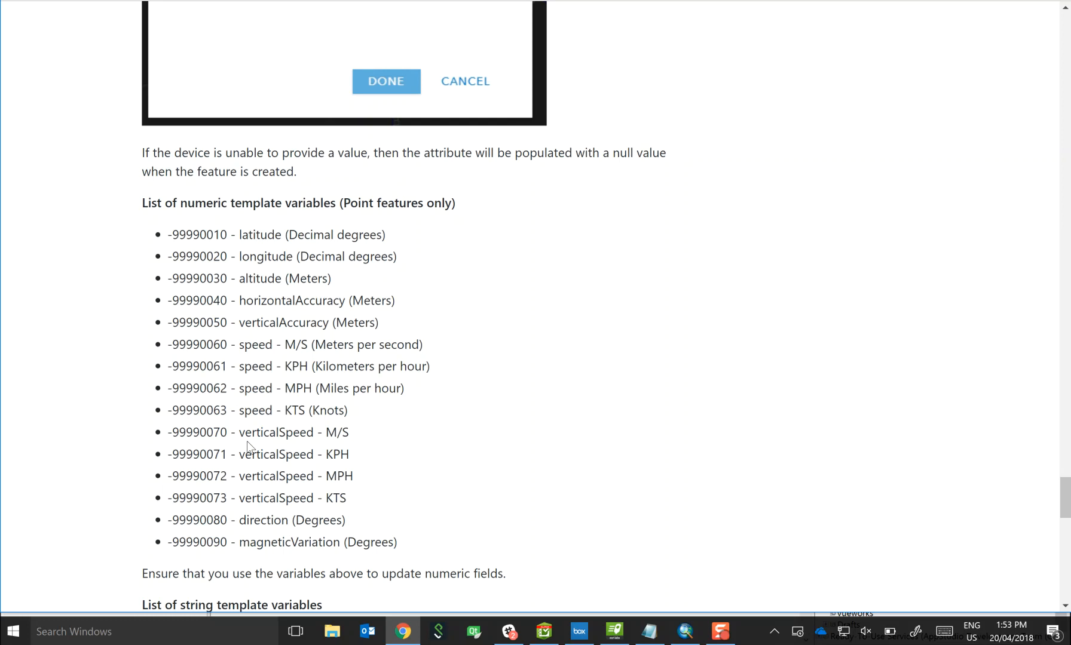
mouse_move(227, 514)
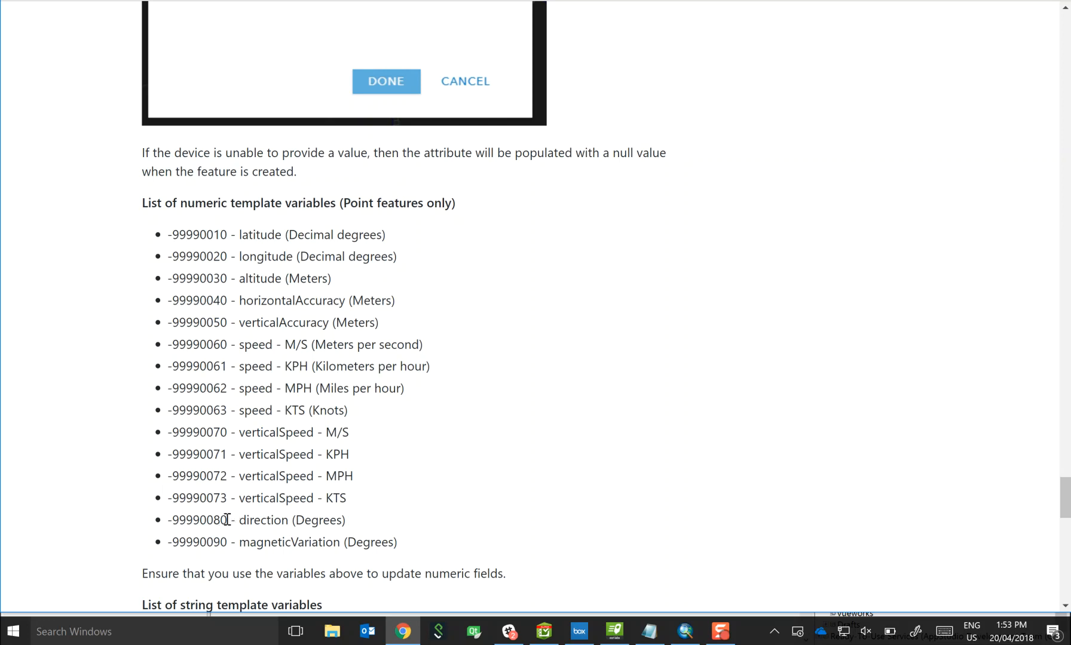
double_click(197, 519)
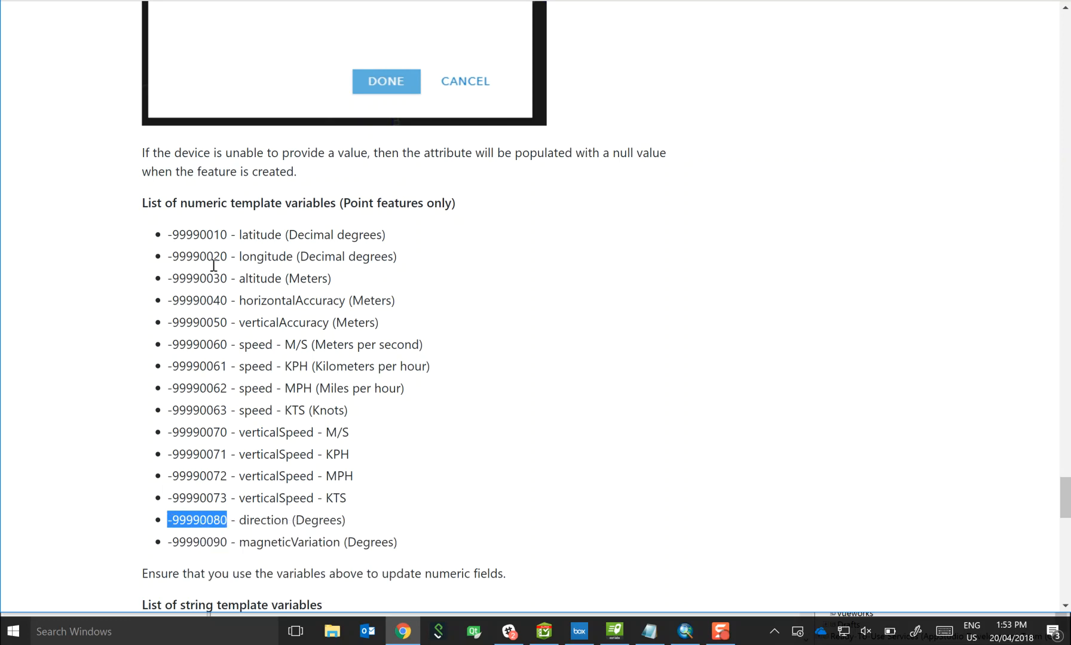
mouse_move(214, 265)
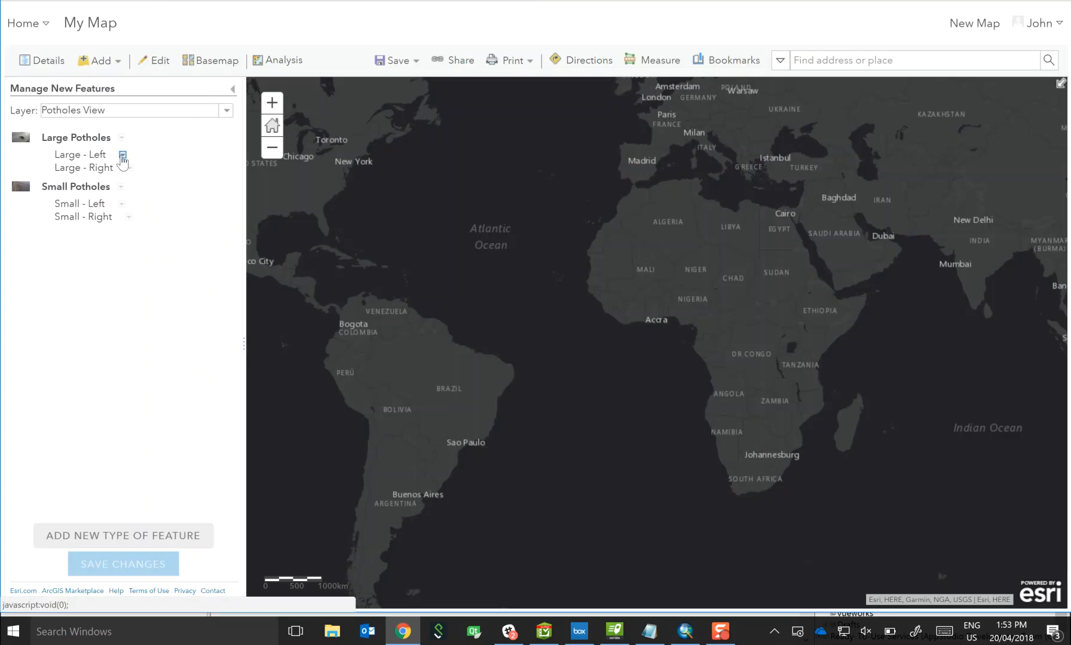
Step: Set the Large - Left template's Direction value to -99990080 and confirm
left_click(123, 155)
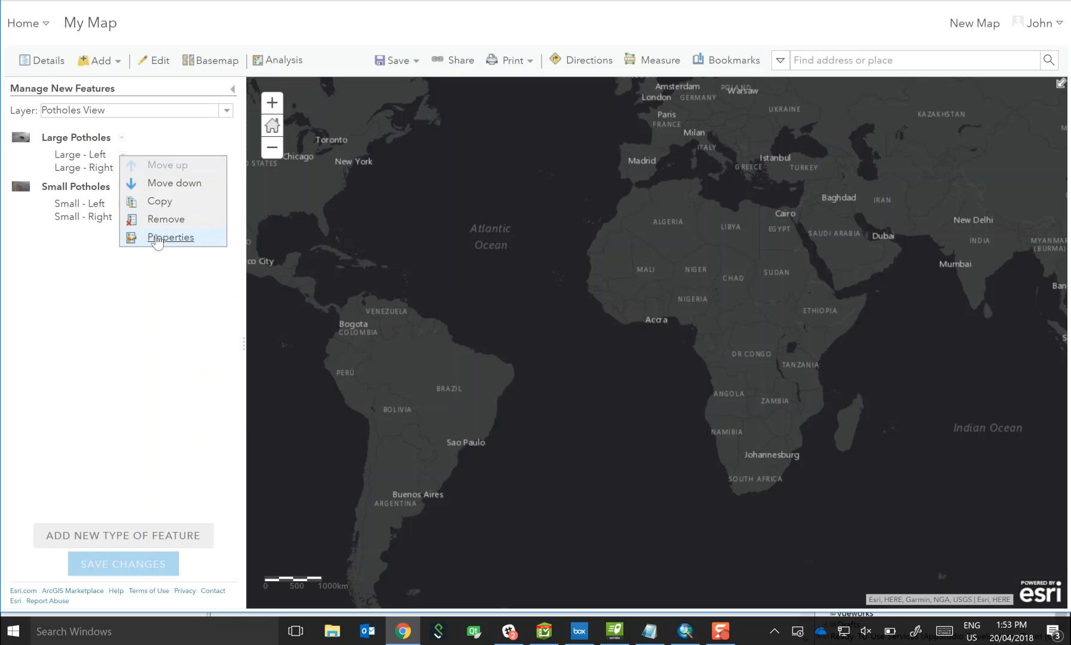
left_click(170, 237)
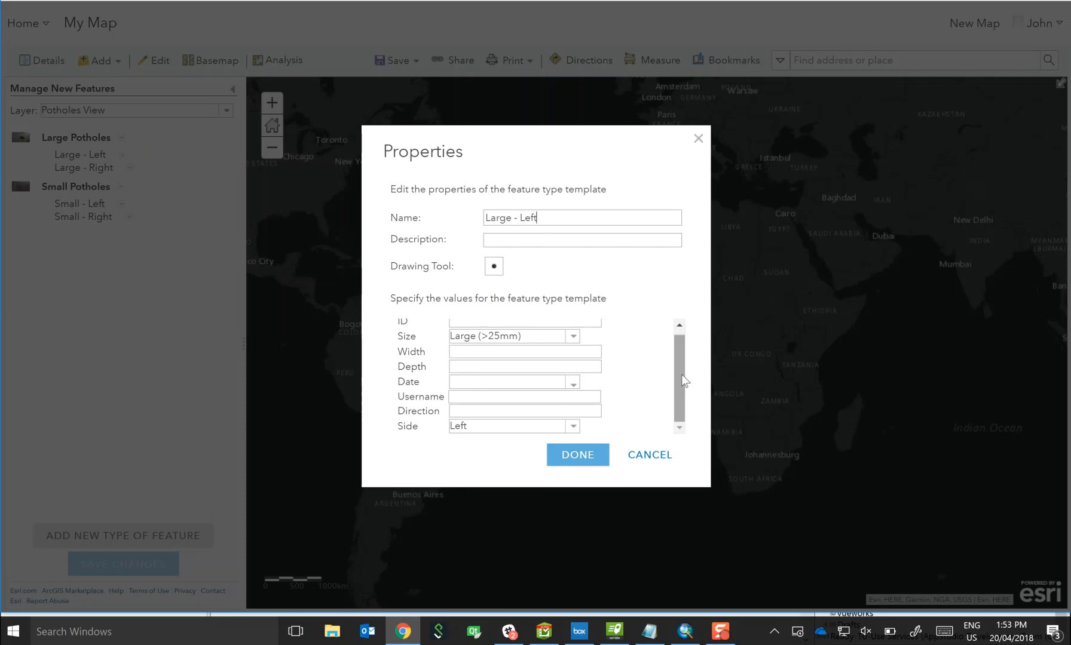
mouse_move(629, 405)
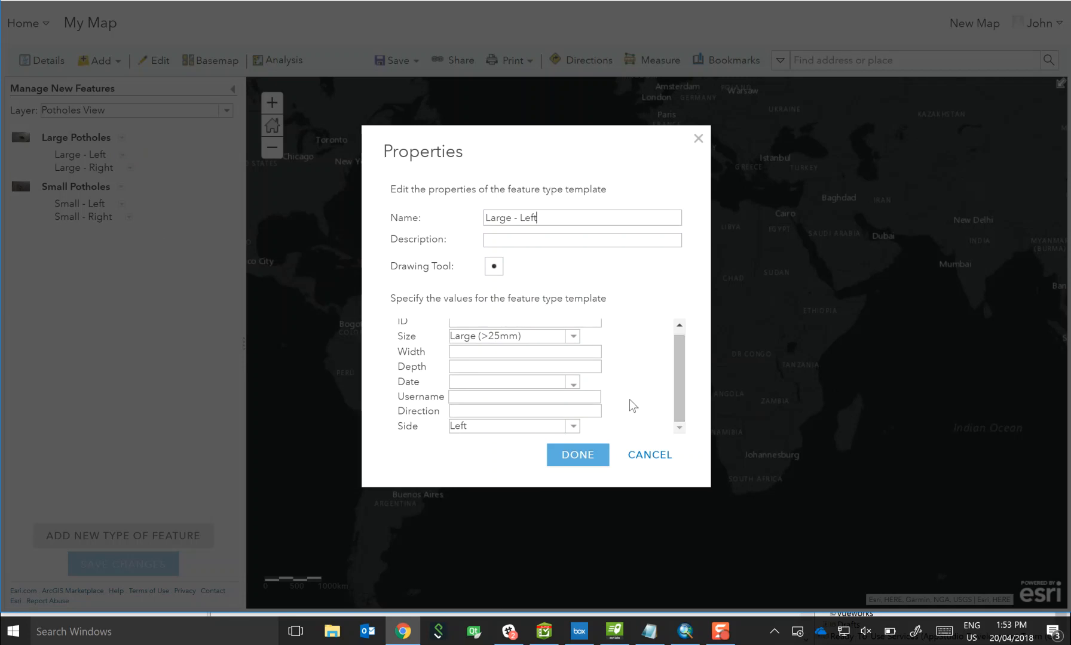
mouse_move(489, 452)
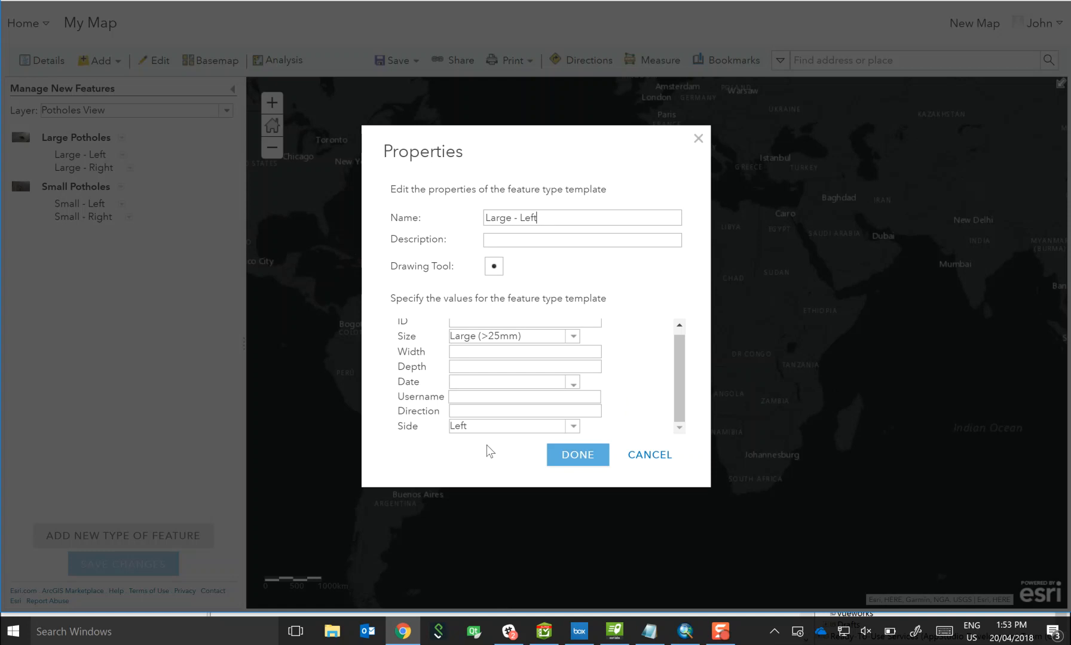
mouse_move(470, 423)
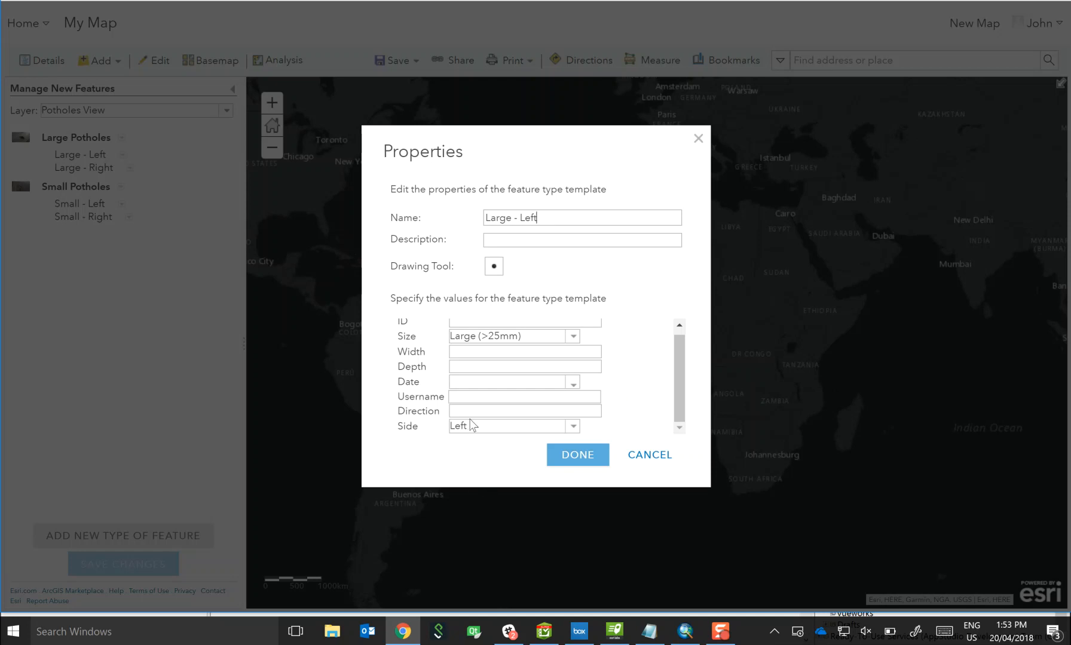
right_click(523, 410)
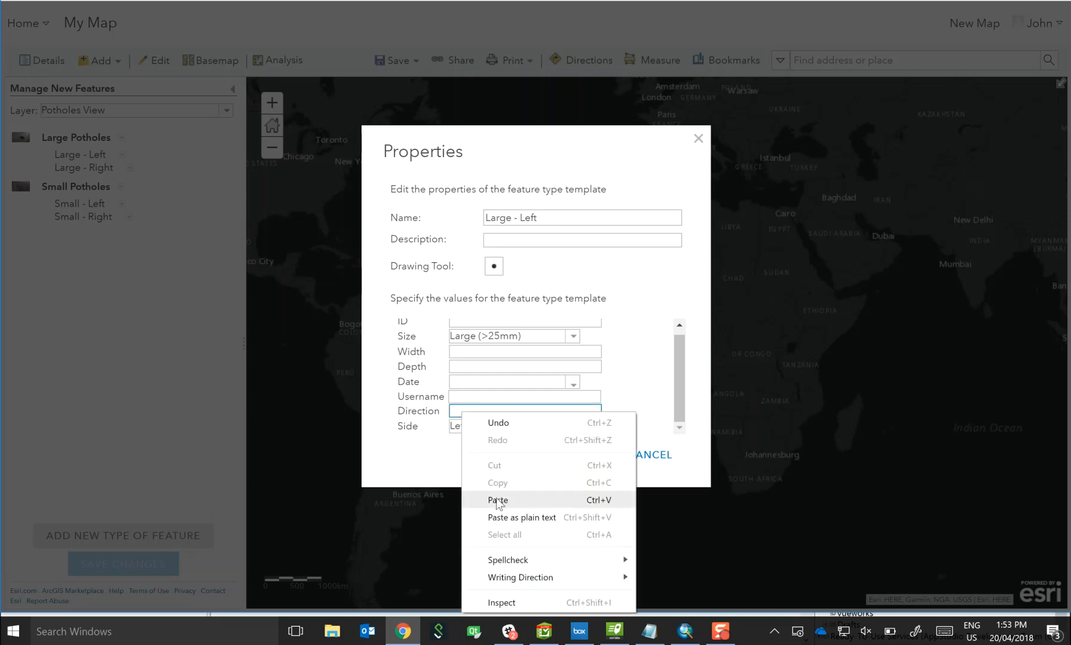
left_click(498, 499)
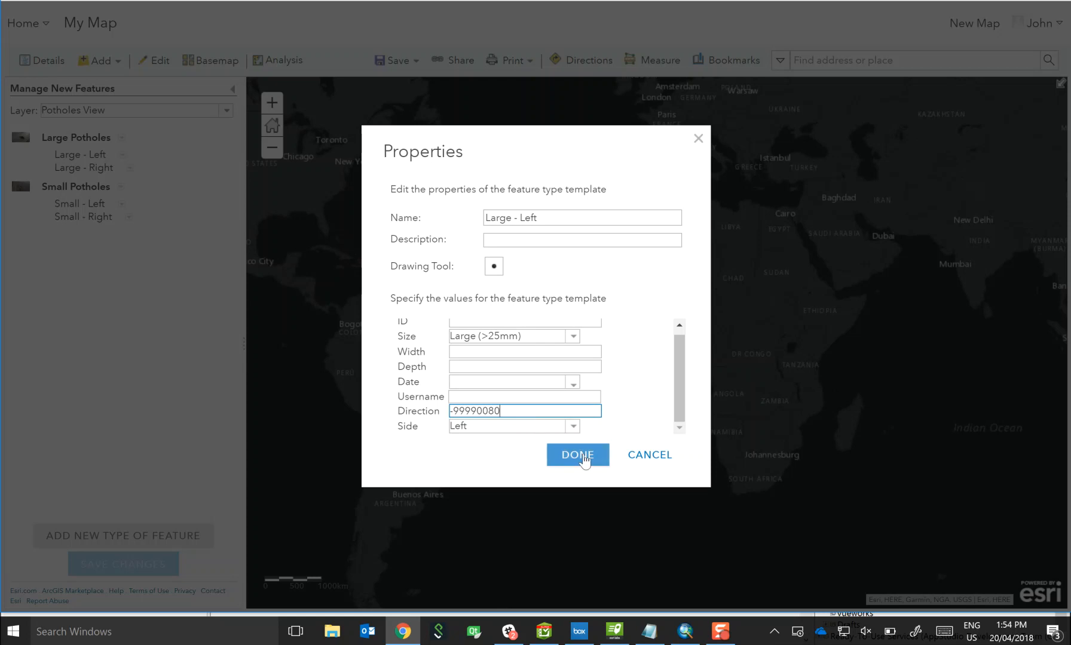
left_click(576, 455)
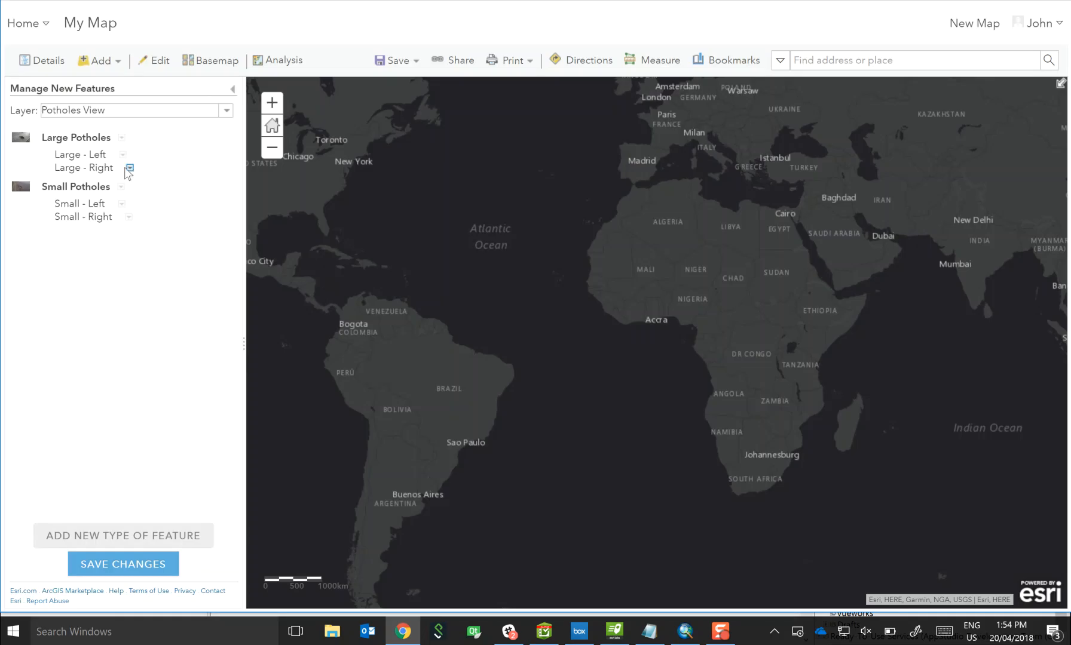
Step: Review Large - Right properties and set Small - Right's Direction to -99990080
left_click(129, 168)
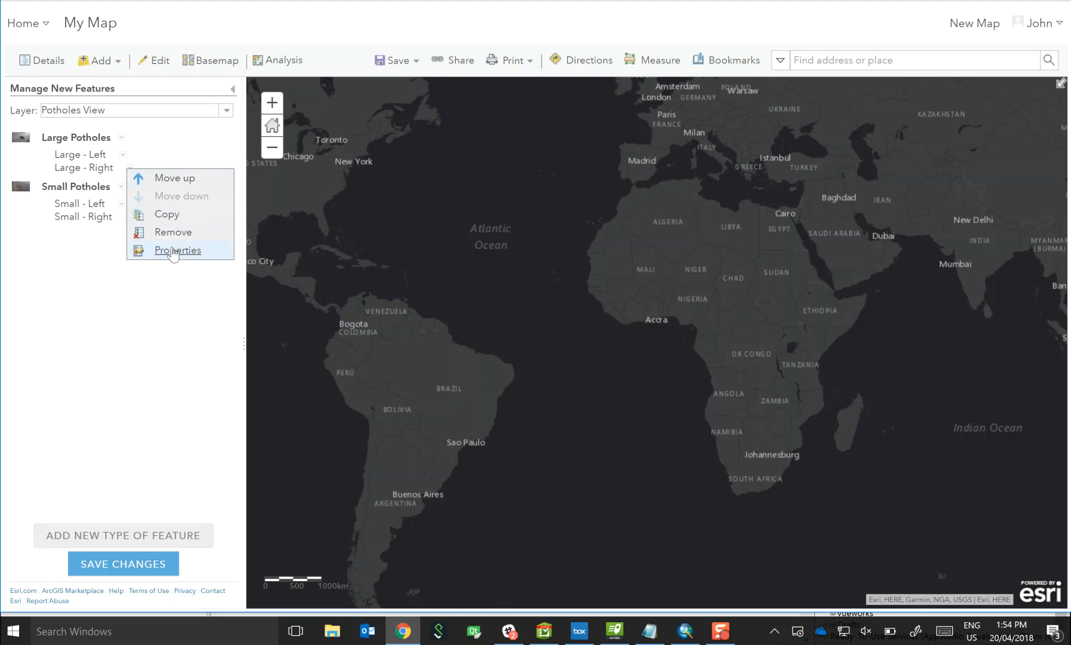
left_click(177, 250)
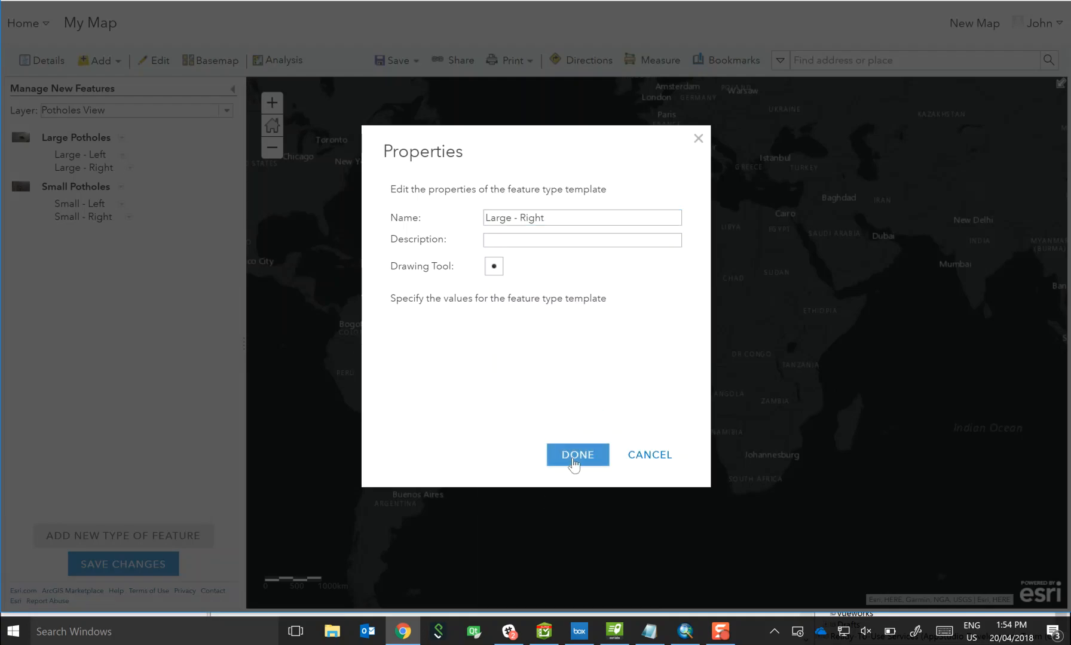
left_click(577, 455)
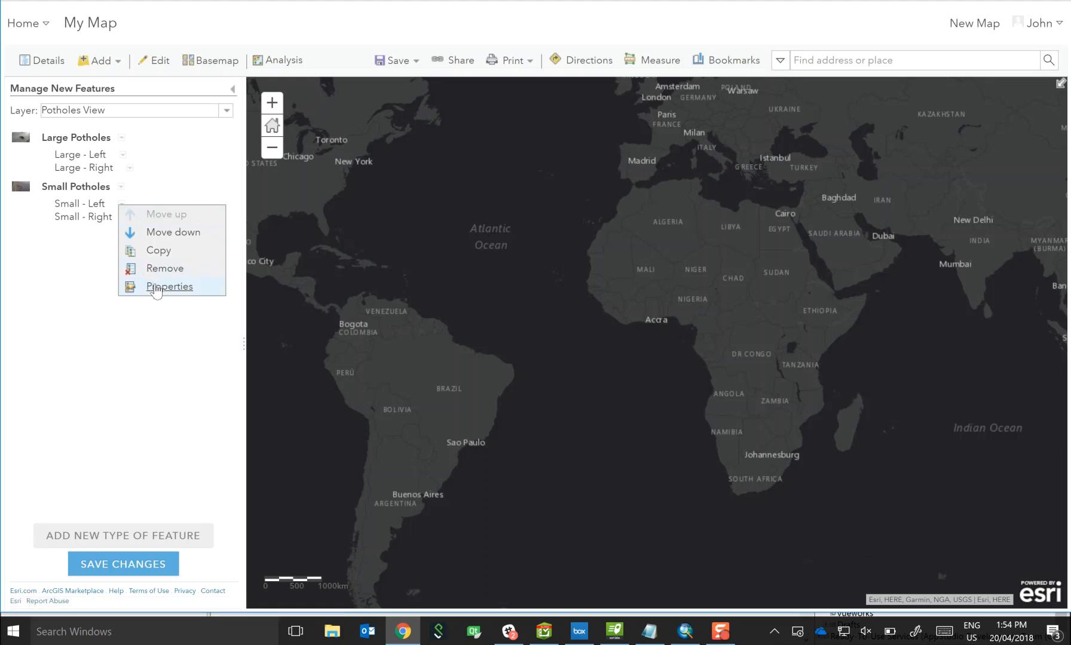
left_click(170, 286)
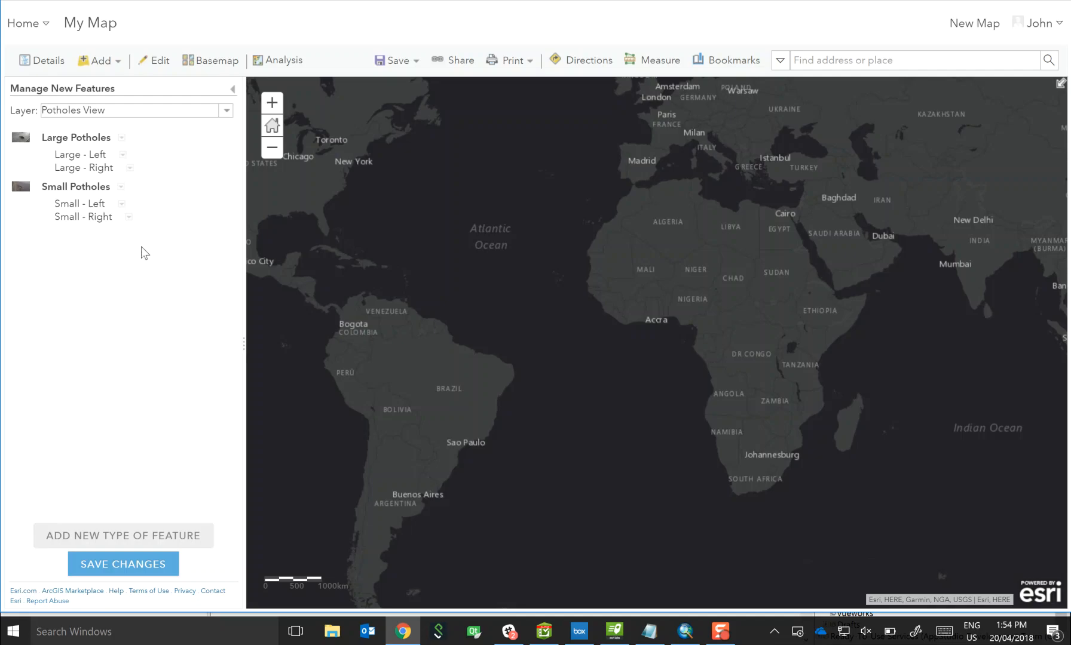
left_click(129, 216)
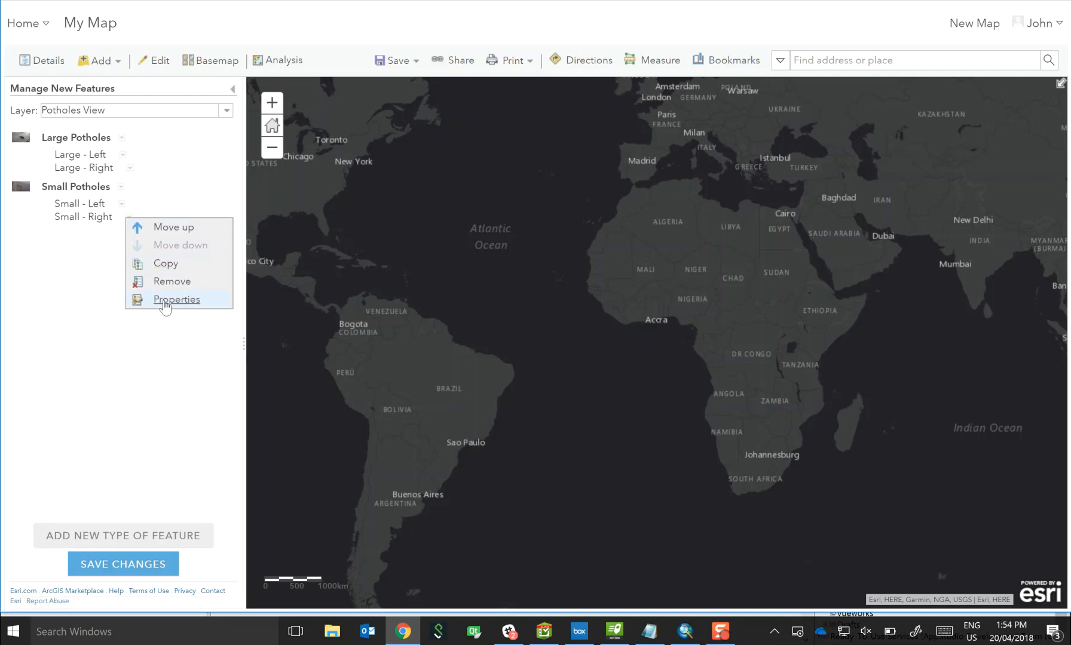
left_click(175, 299)
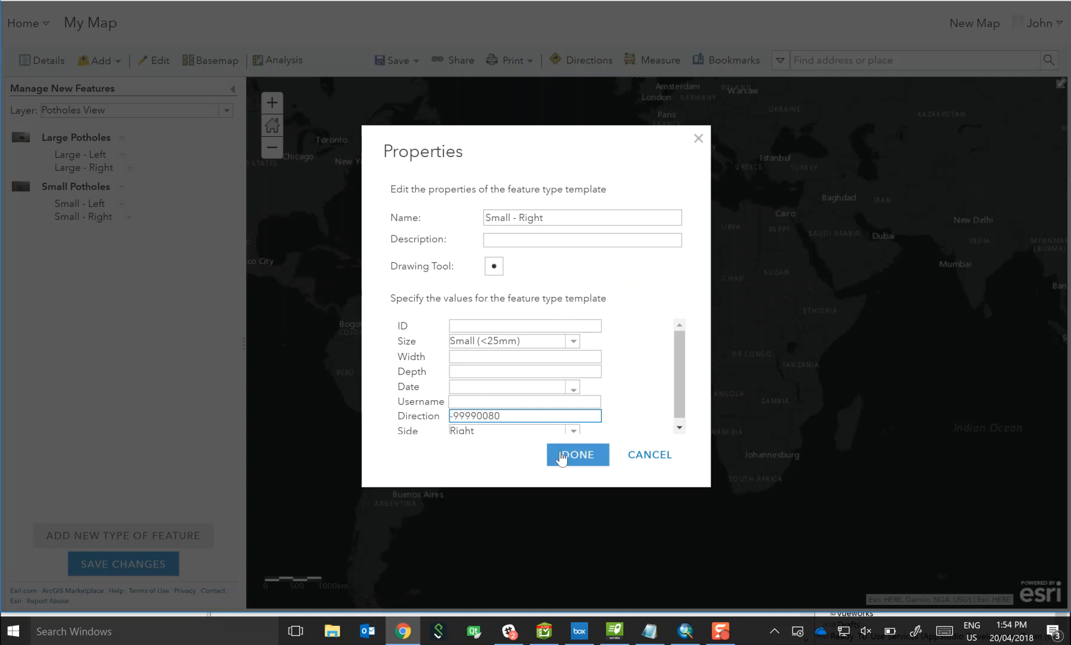
left_click(576, 455)
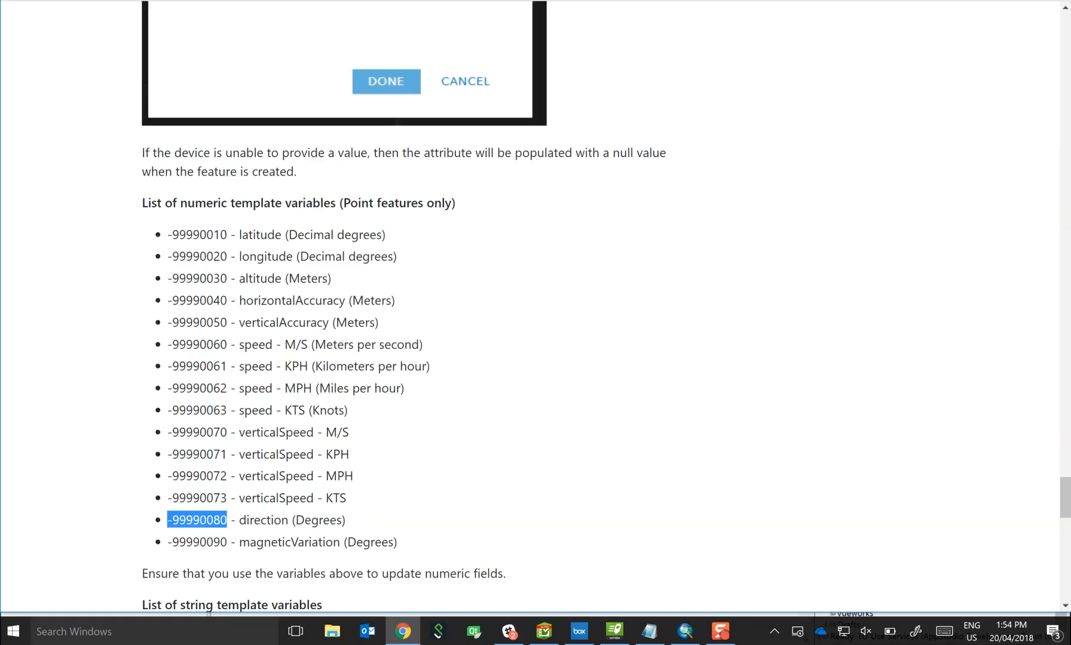
Step: Select the ${username} string variable on the help page for copying, then return to the map's template list
scroll("down", 3)
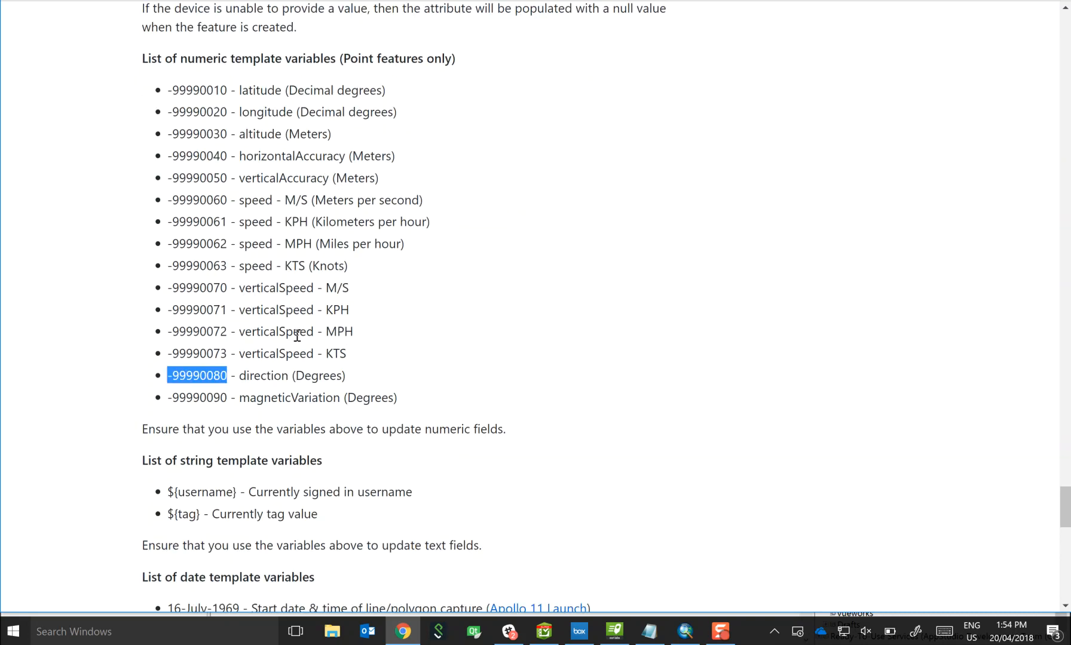
scroll("down", 3)
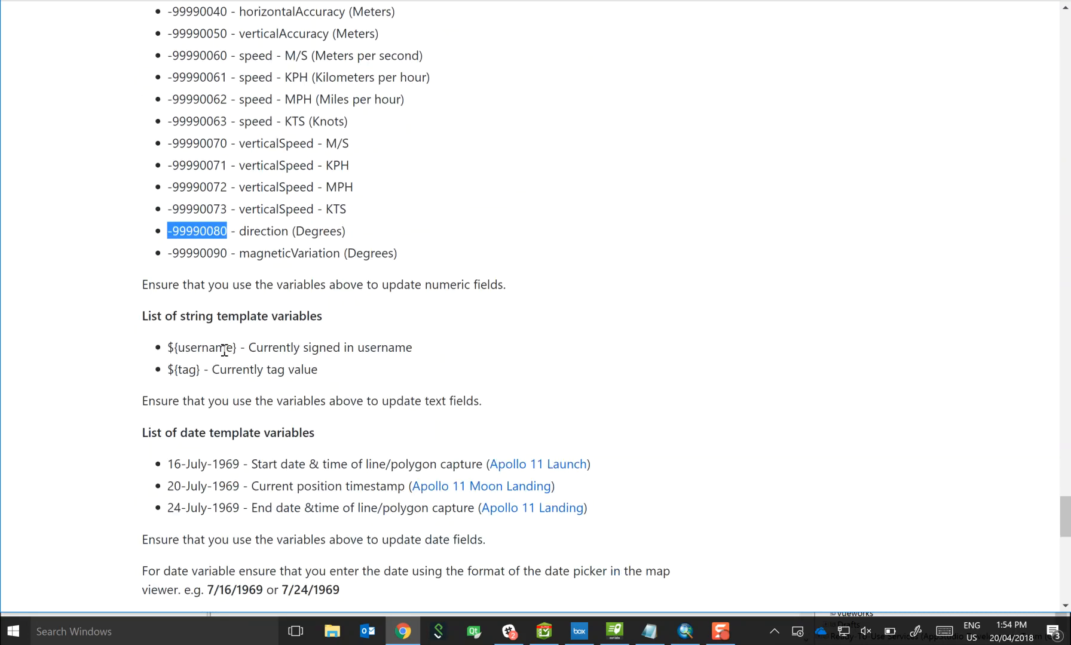
double_click(219, 346)
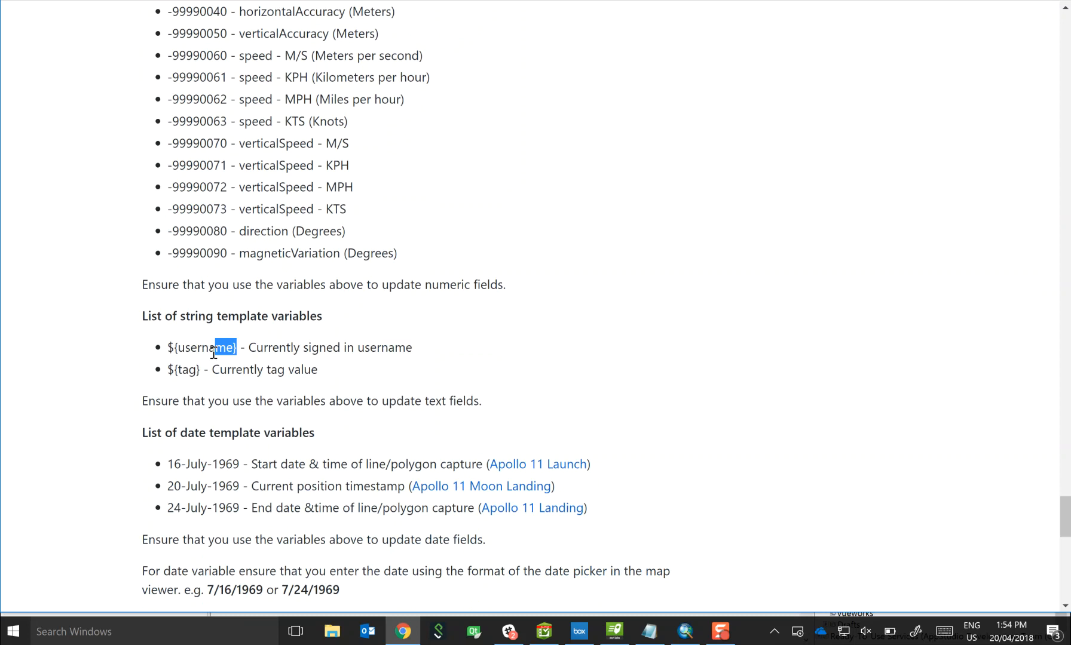
double_click(202, 348)
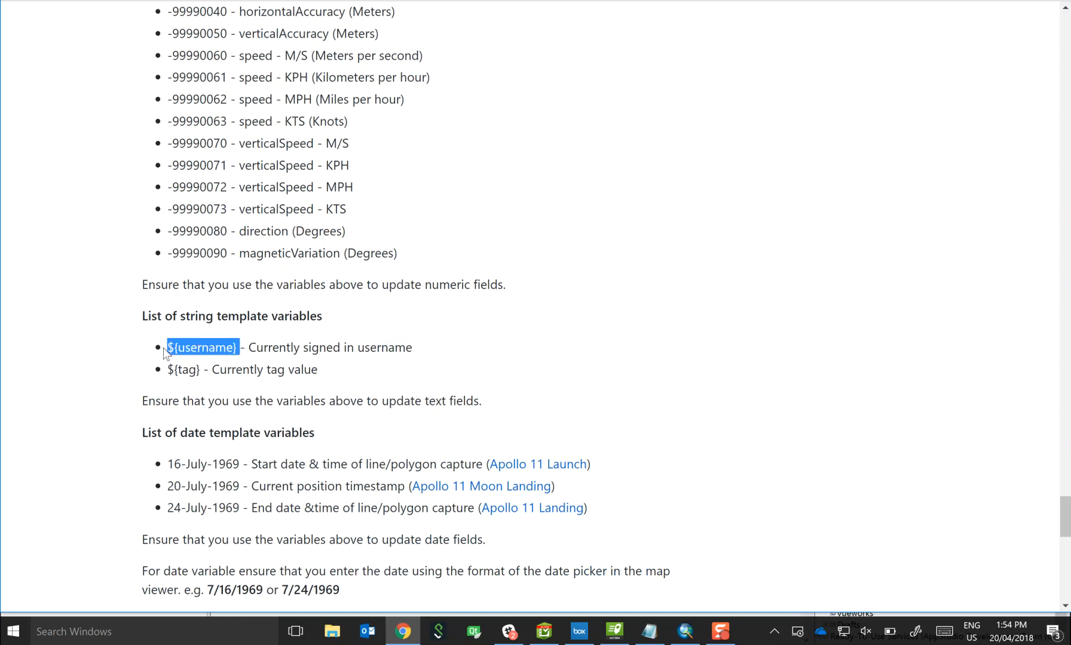
mouse_move(263, 498)
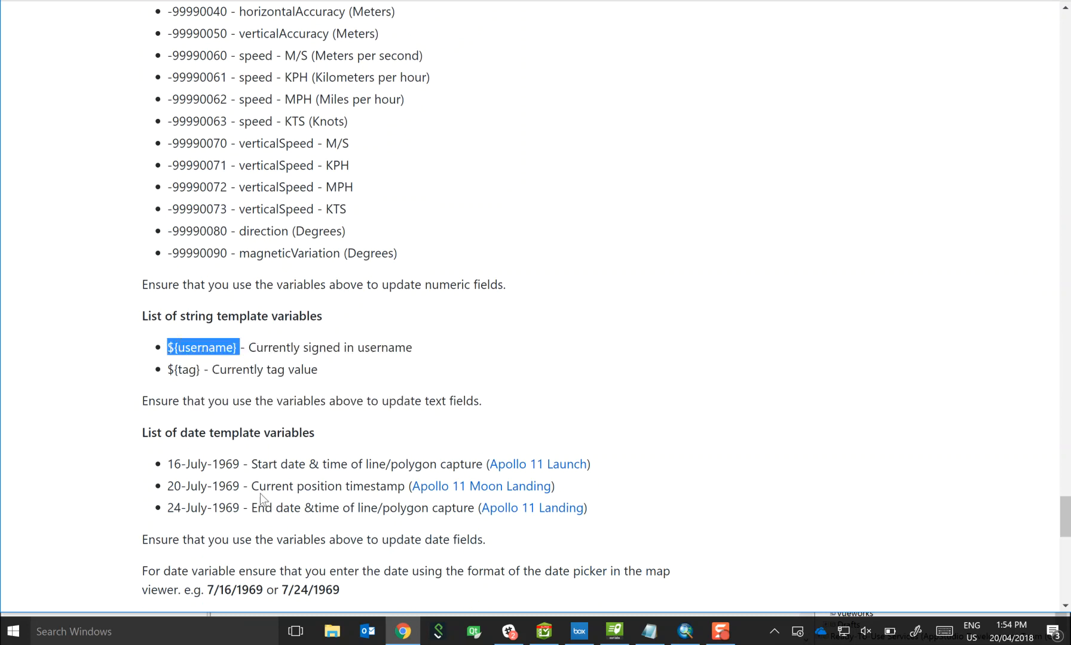
scroll("down", 3)
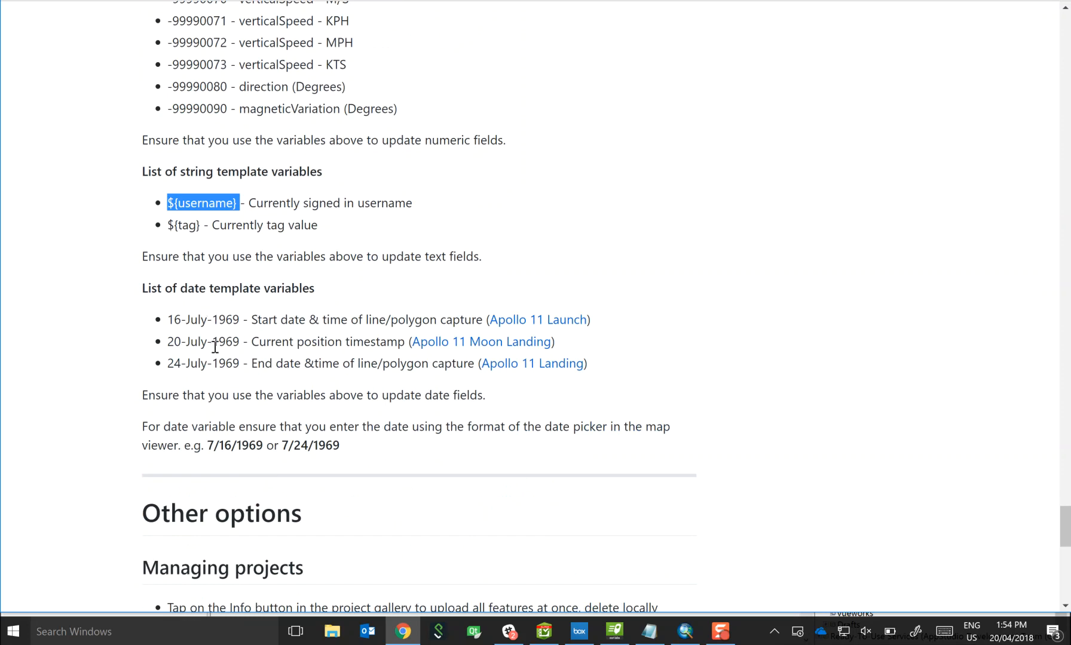
mouse_move(154, 327)
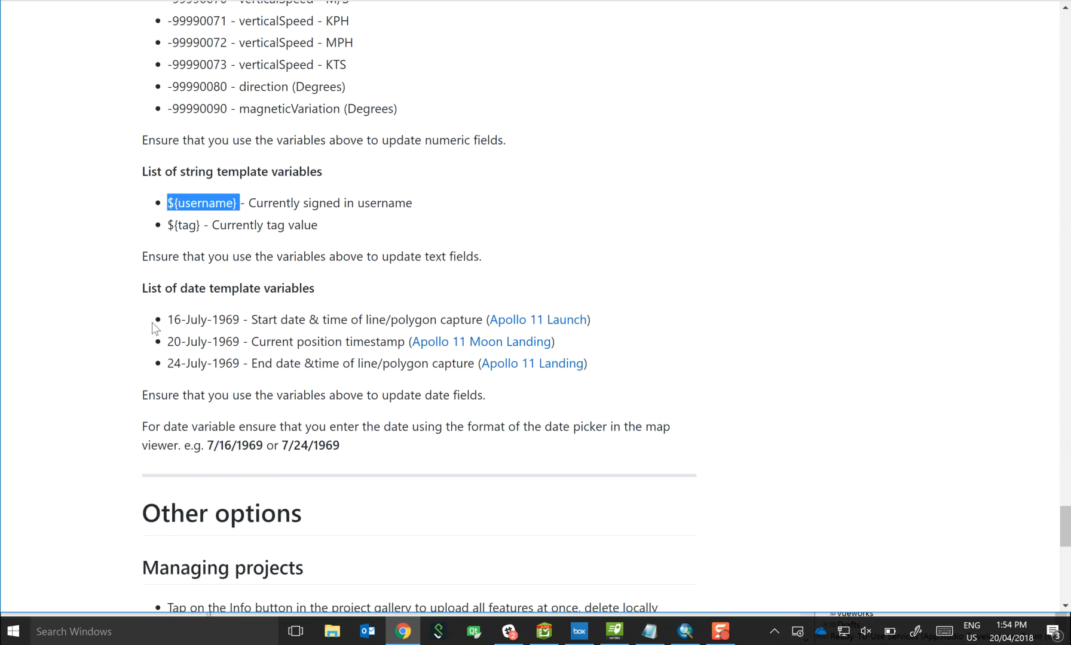
mouse_move(207, 465)
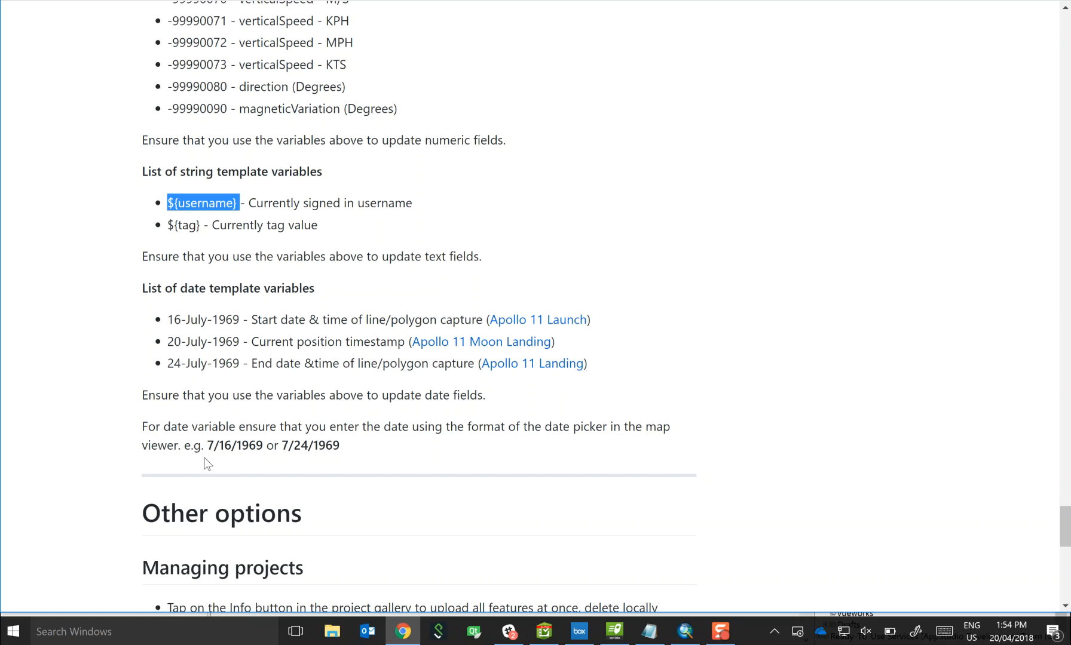
double_click(236, 445)
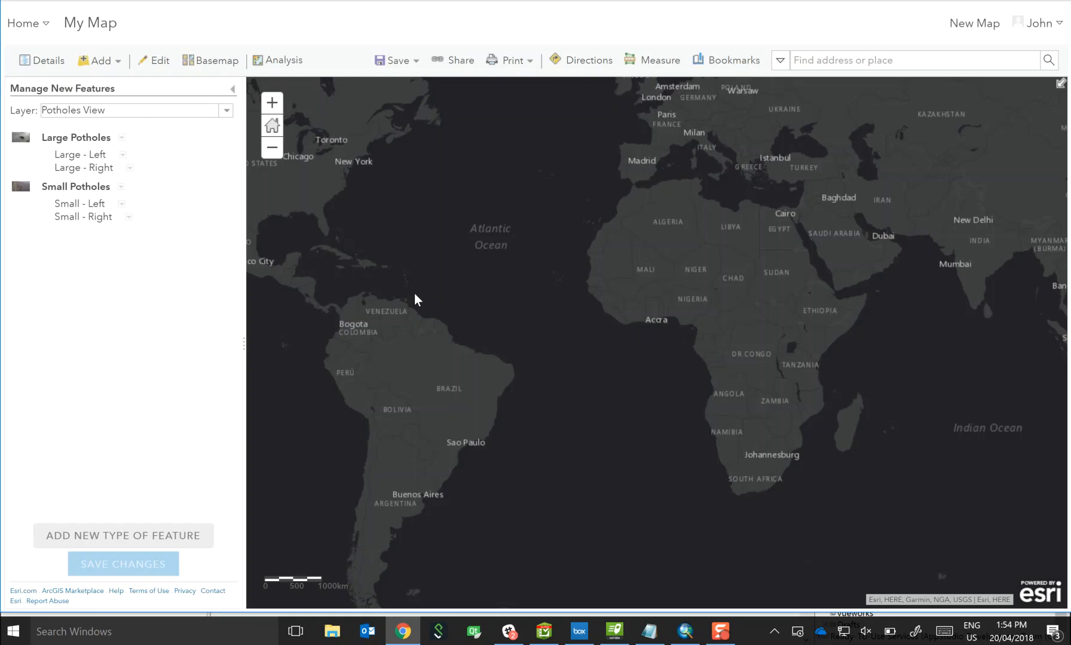
mouse_move(122, 156)
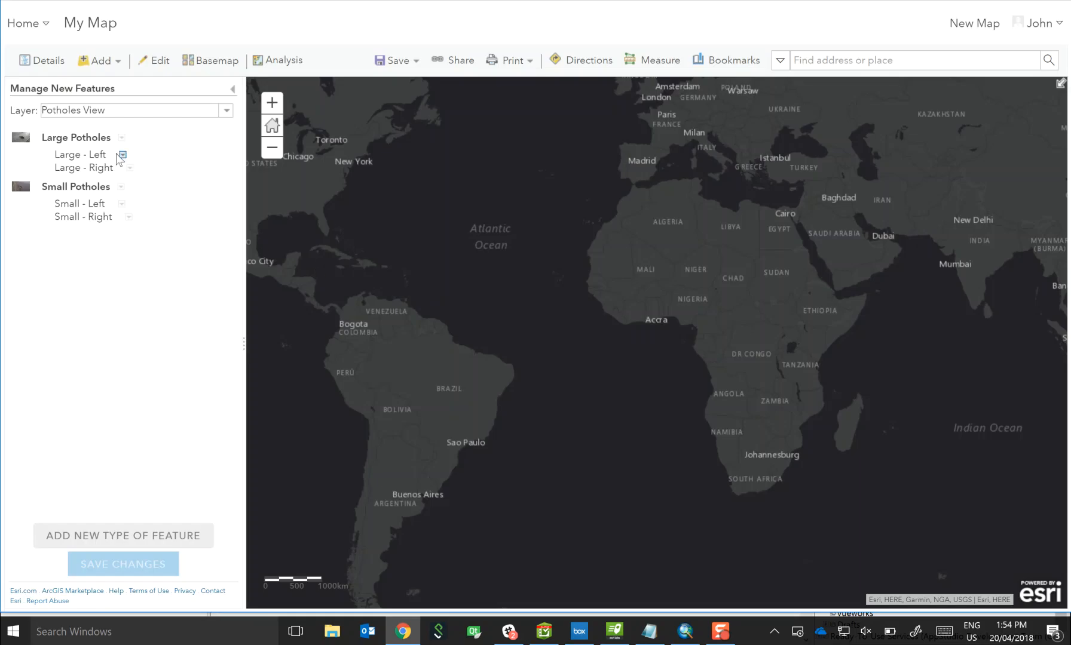
Step: Set Large - Left's Username default to ${username}, then paste it into Large - Right's Username
left_click(123, 155)
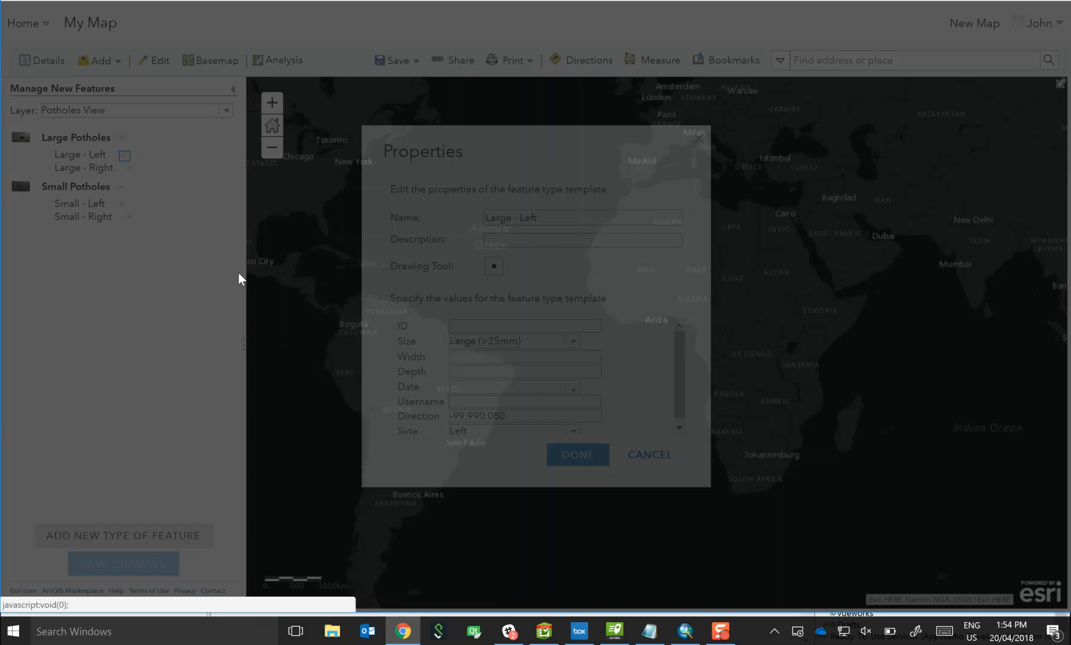
left_click(524, 401)
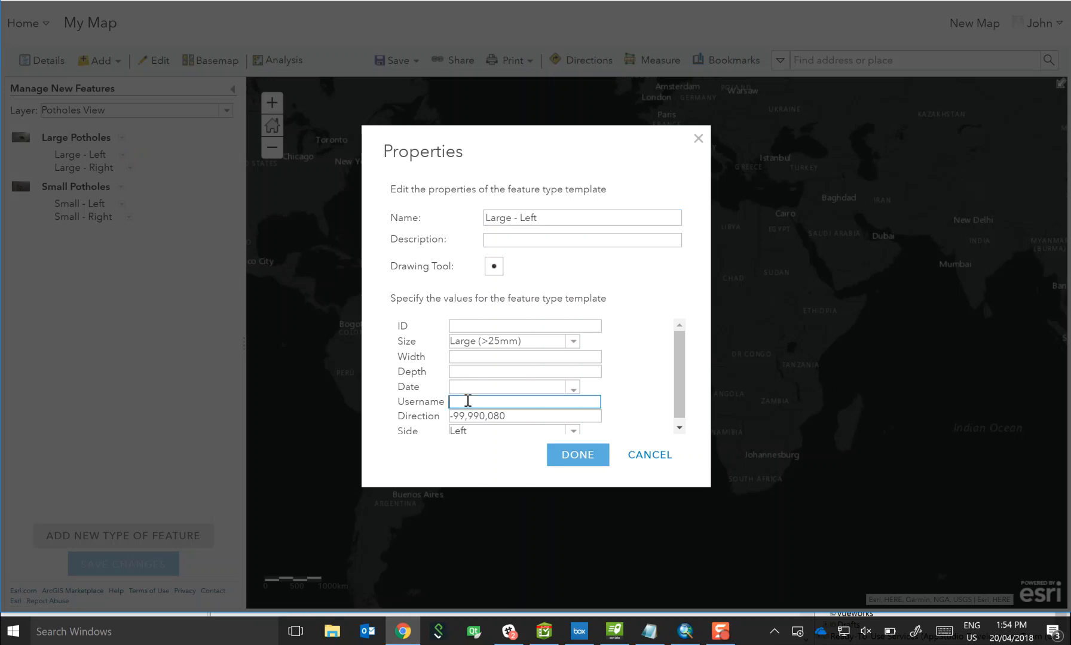
type("${username}")
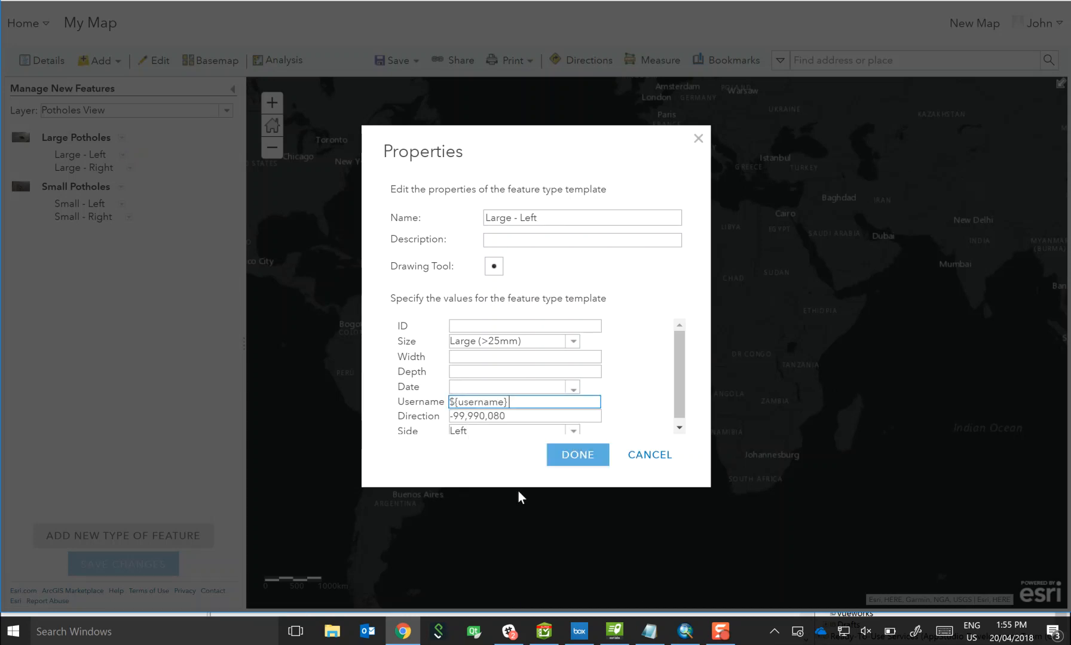
left_click(576, 455)
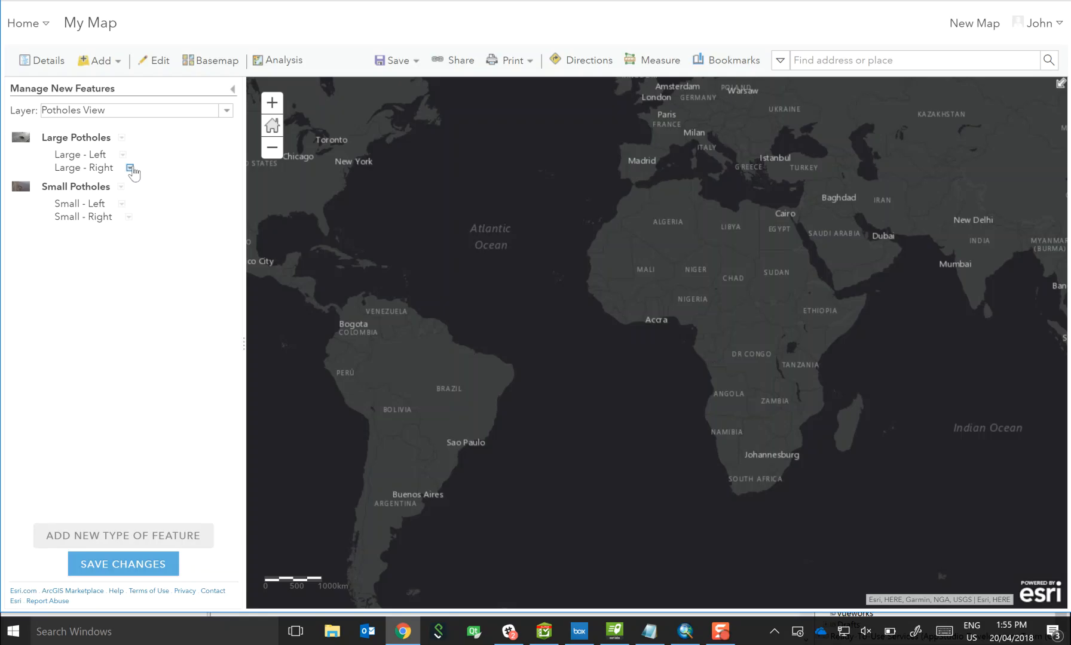
left_click(127, 170)
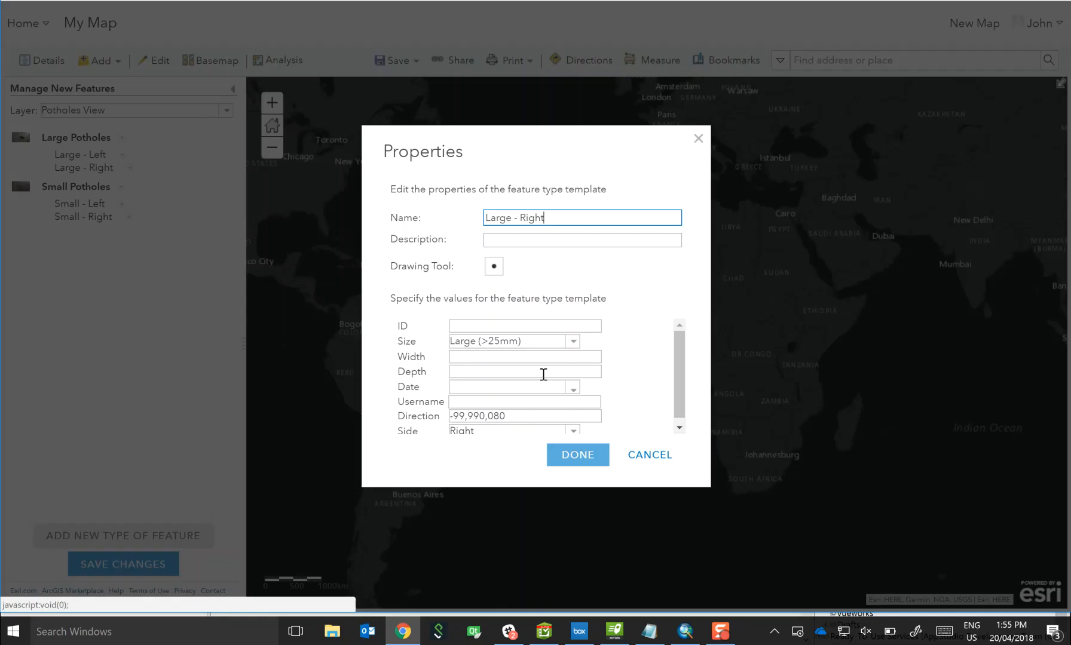
right_click(523, 402)
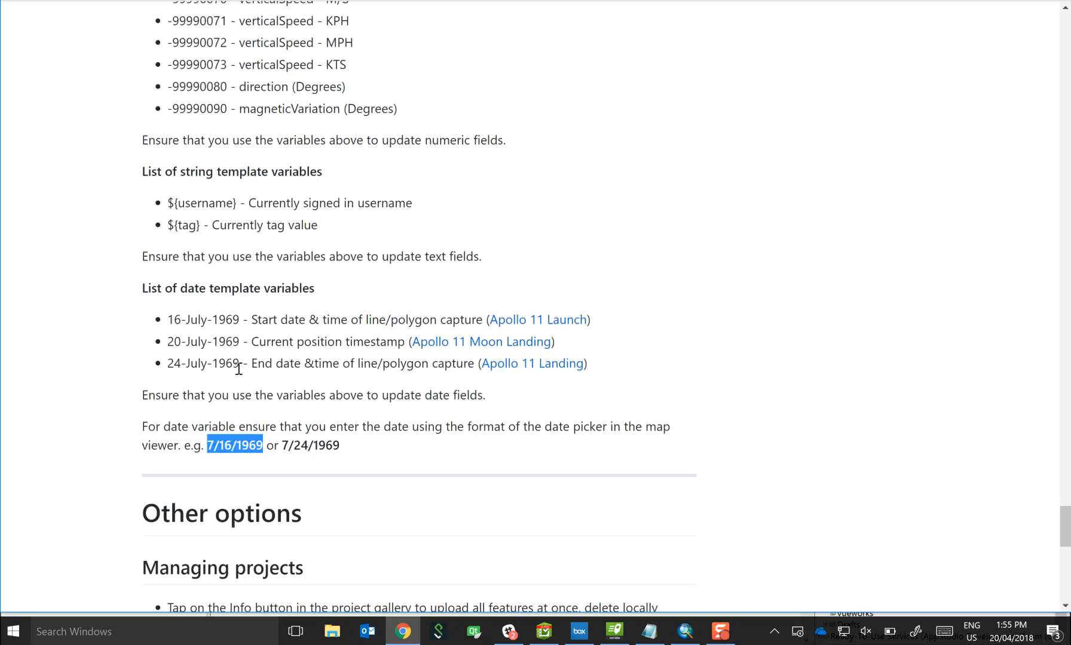
Step: Review the date format documentation before returning to the Manage New Features panel
scroll("down", 3)
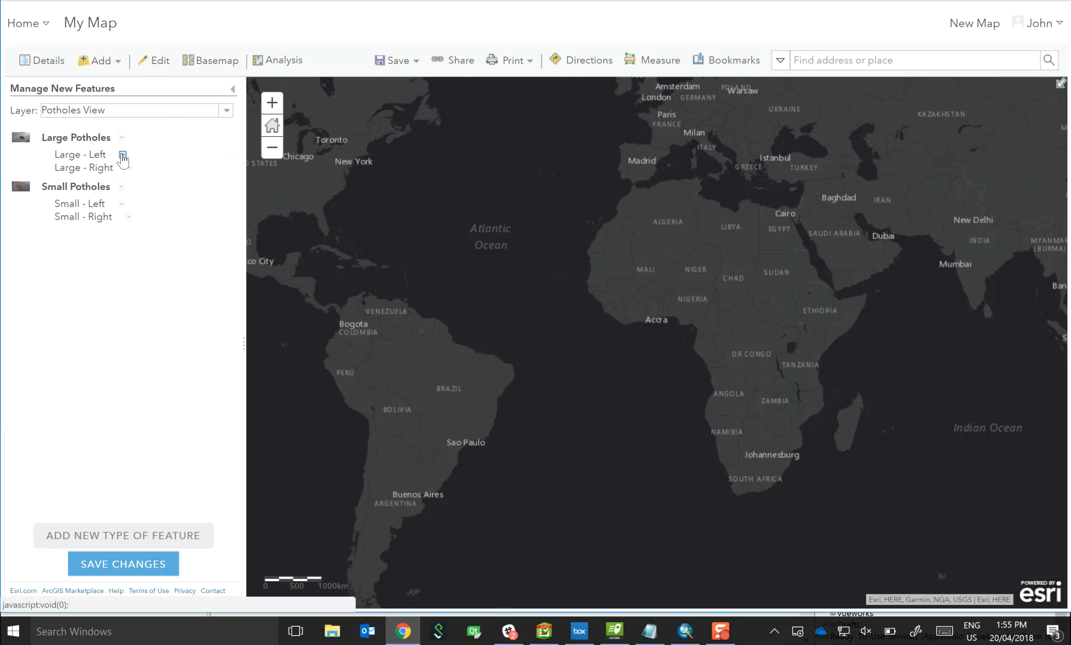
Step: Verify the ${username} defaults on both Large templates and save the template changes to the layer
left_click(123, 157)
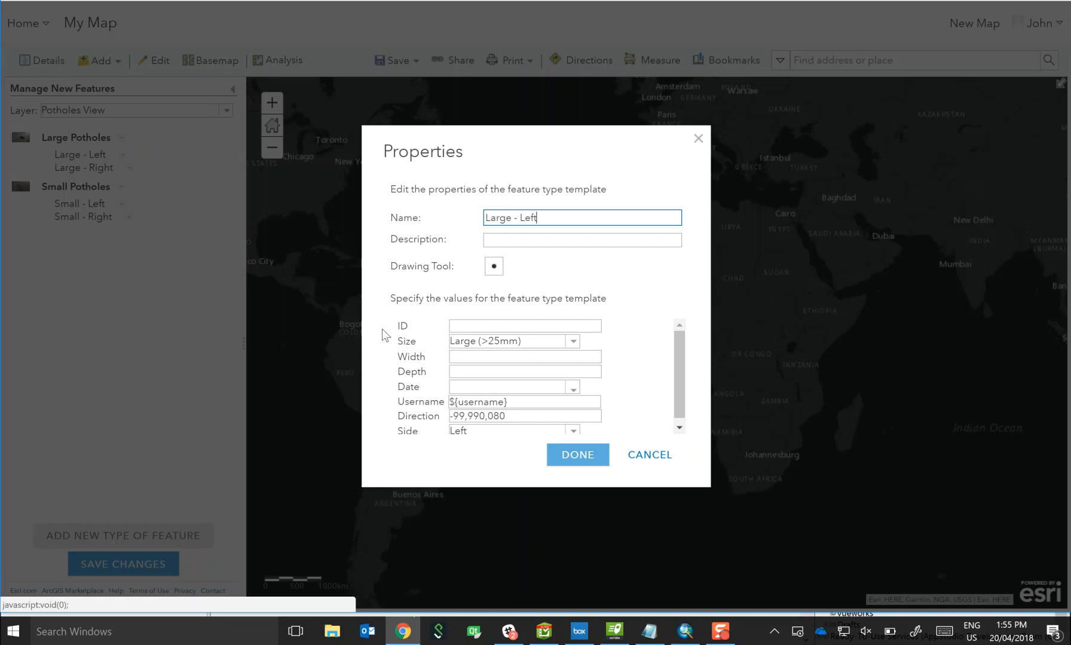
right_click(509, 387)
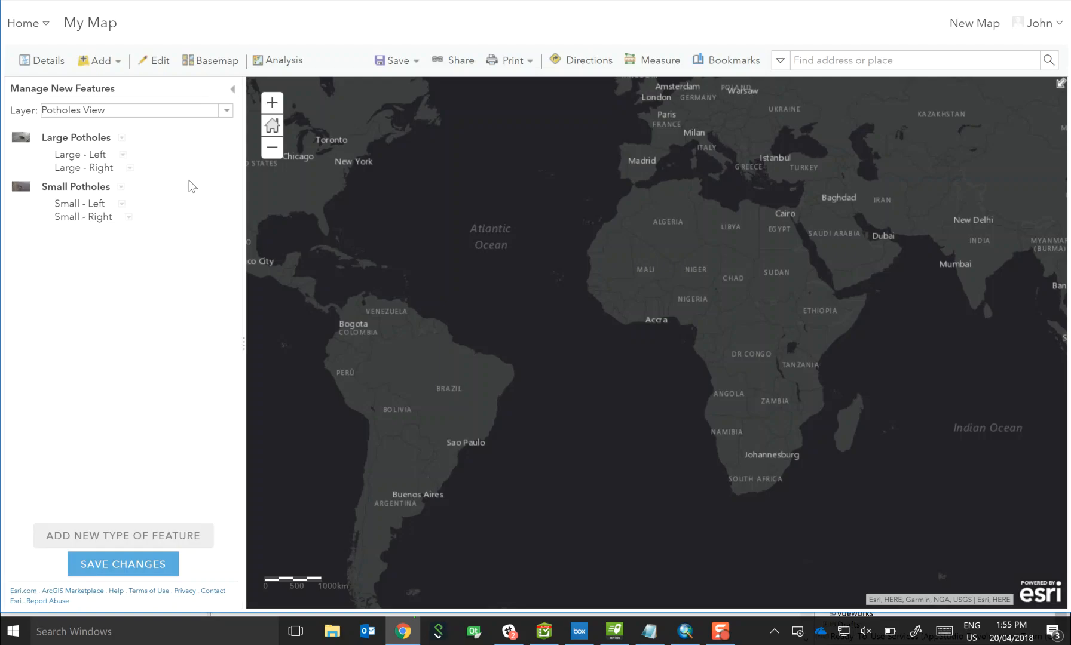
left_click(129, 168)
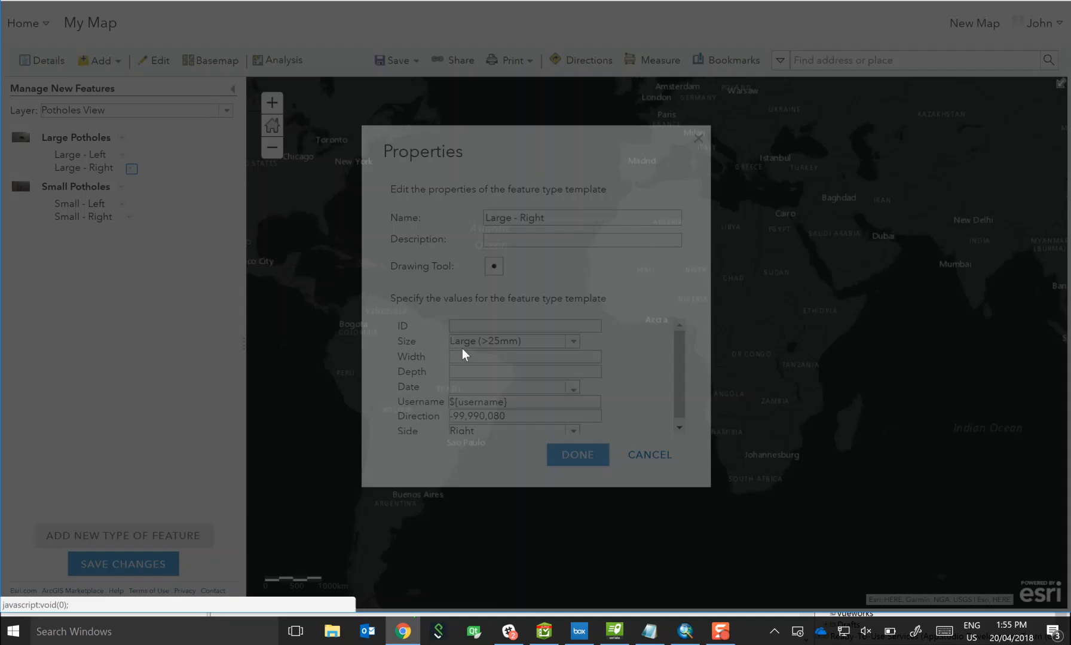
right_click(522, 386)
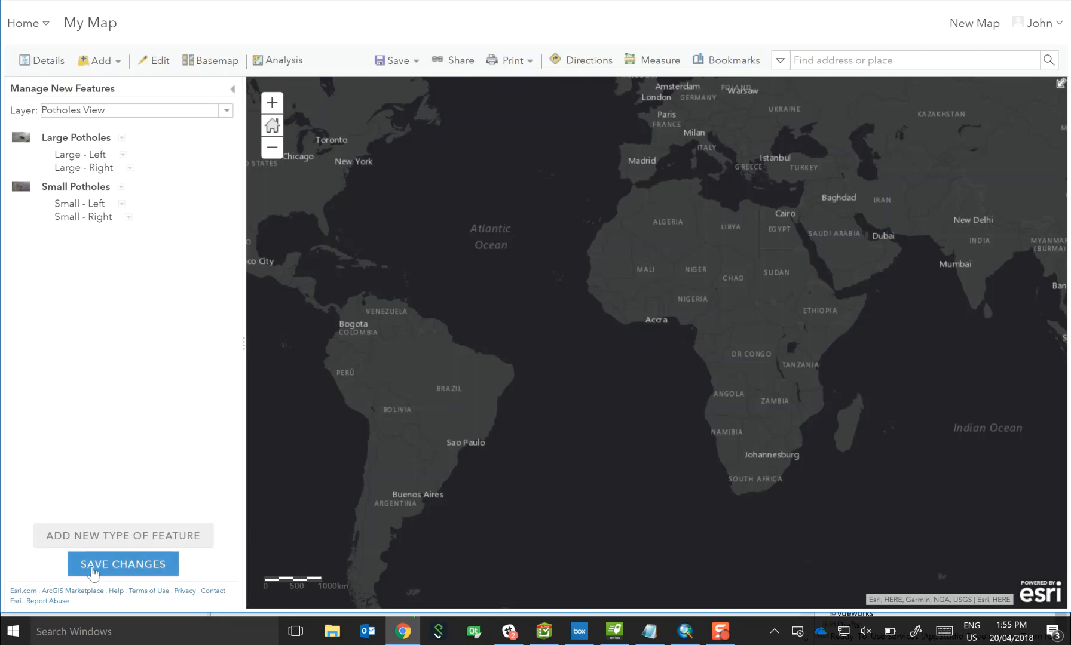
left_click(123, 563)
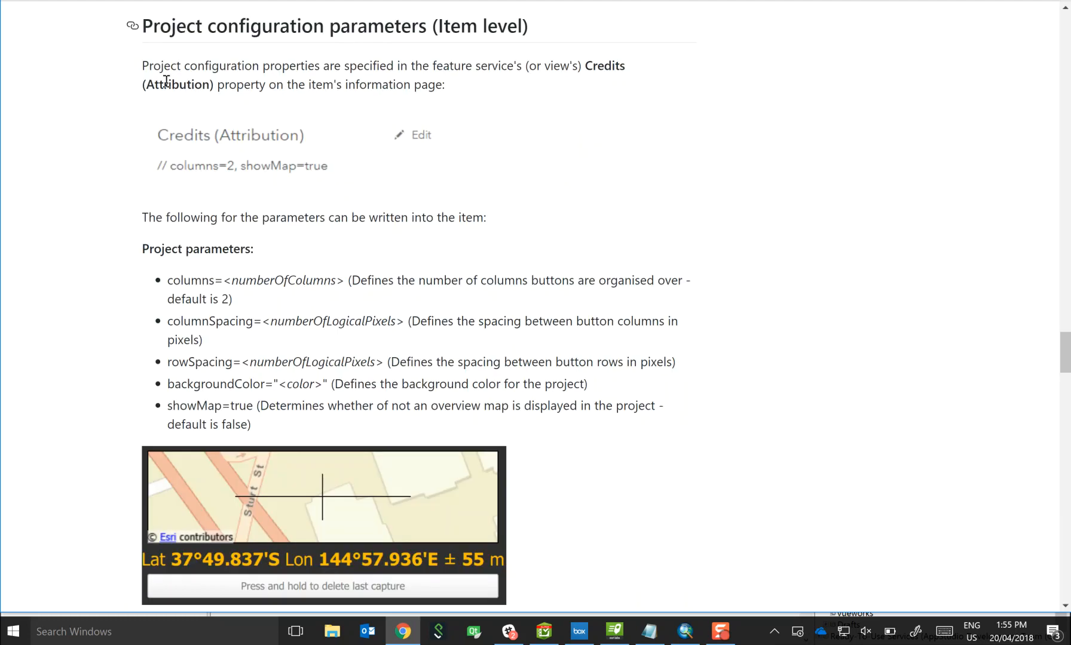
mouse_move(258, 56)
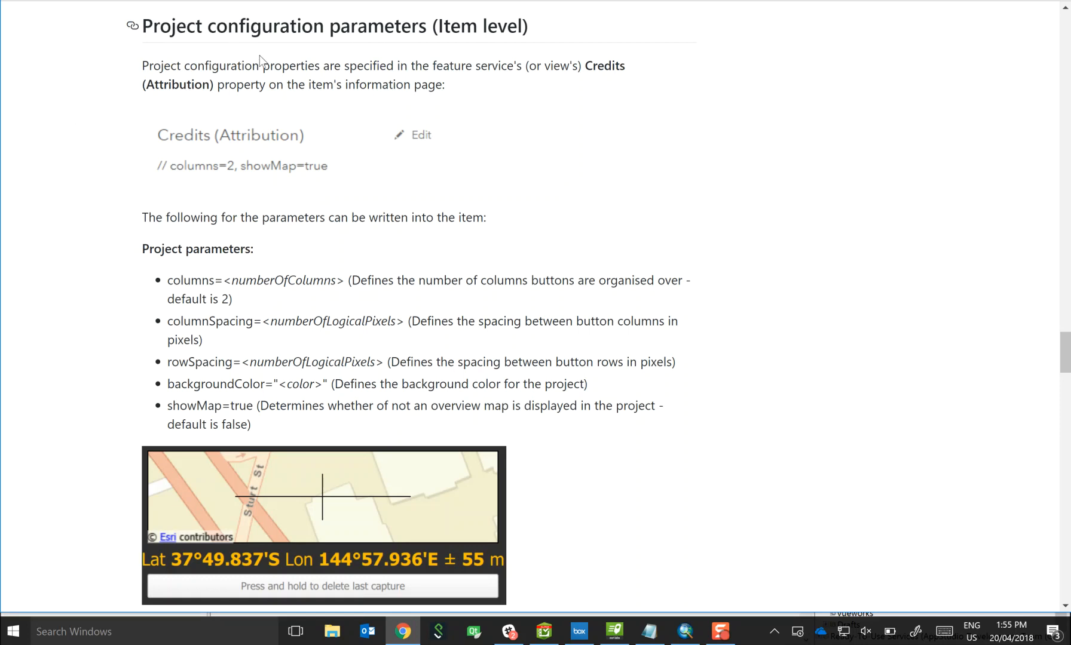
mouse_move(575, 236)
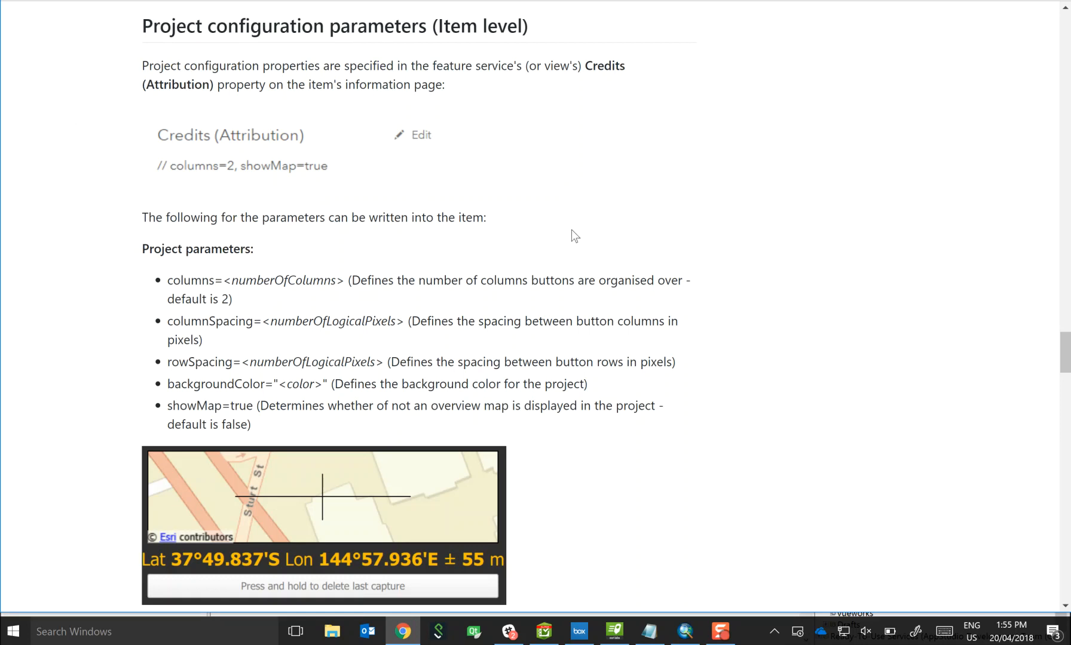
mouse_move(579, 230)
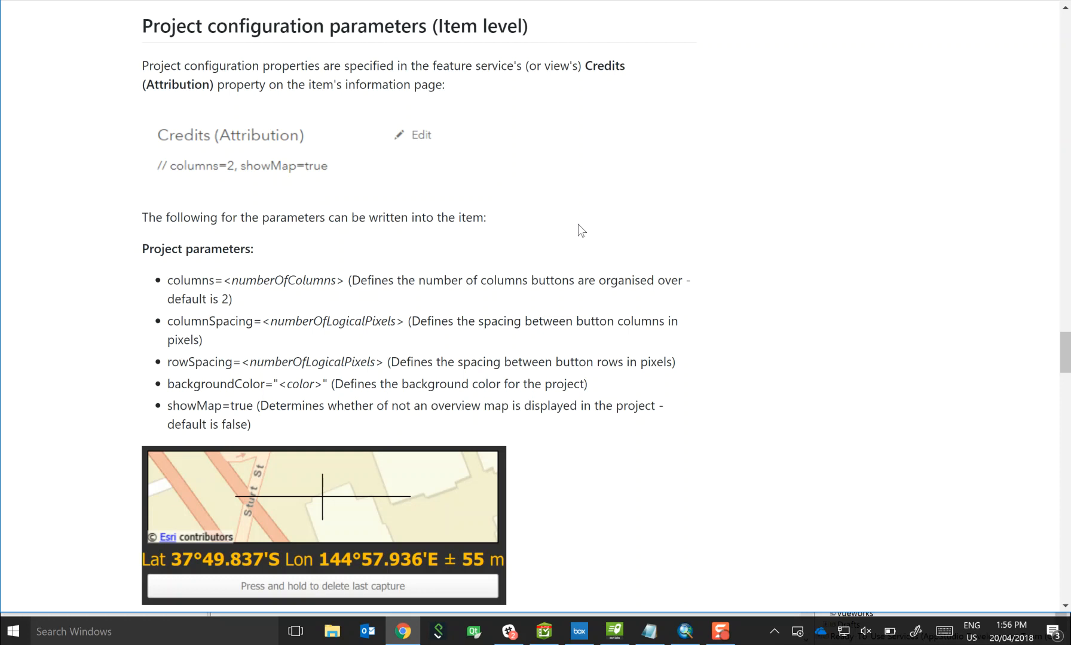
mouse_move(590, 264)
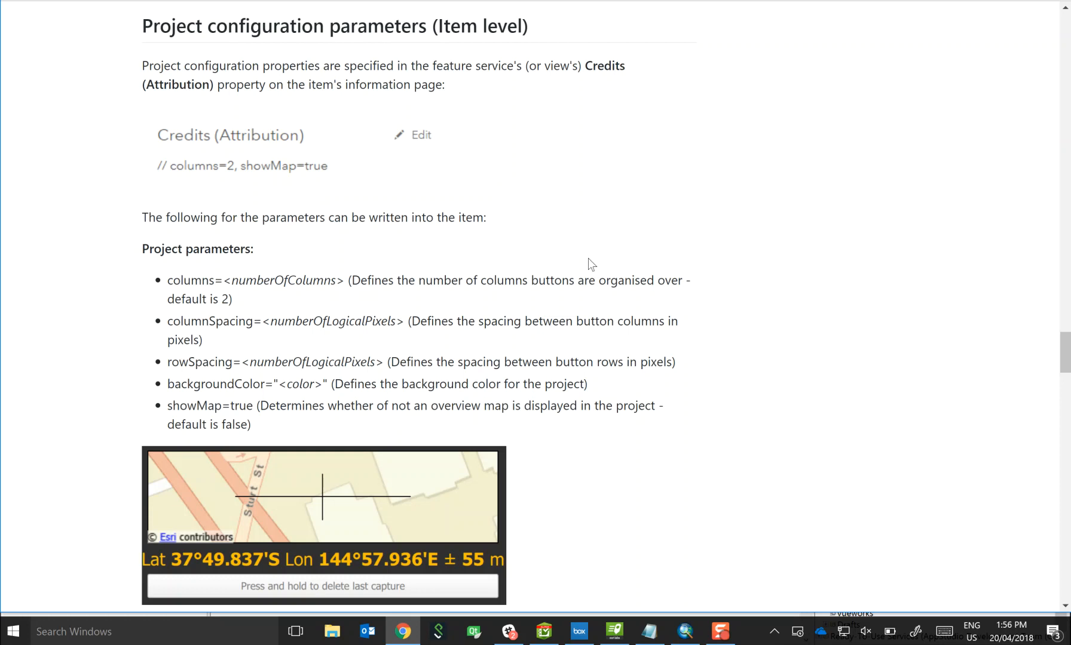
mouse_move(567, 169)
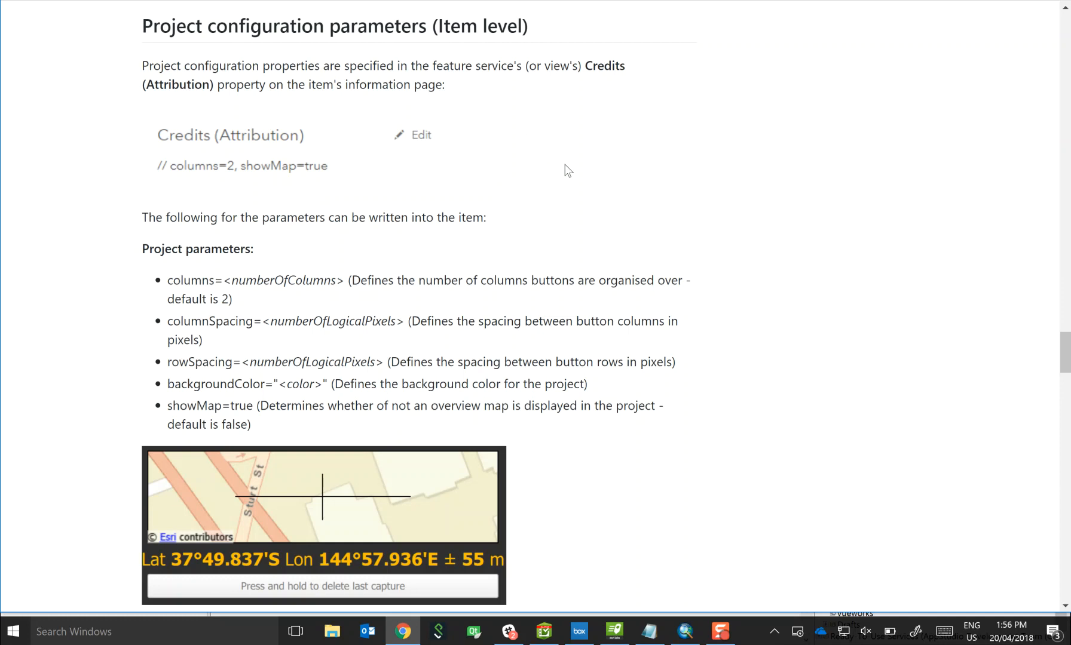
mouse_move(538, 264)
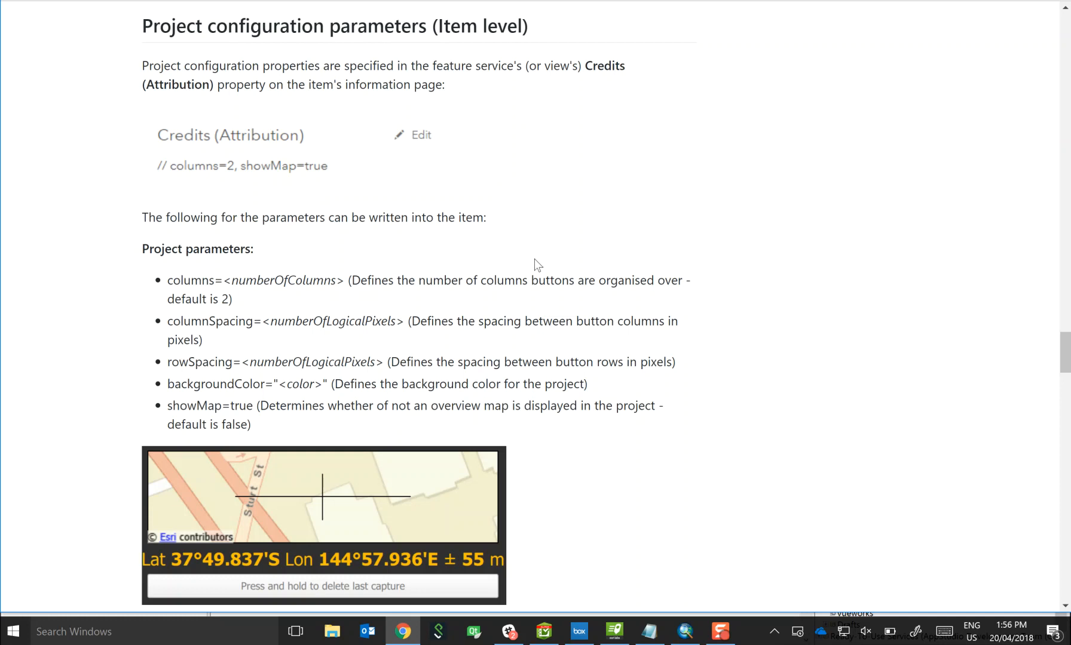
mouse_move(339, 26)
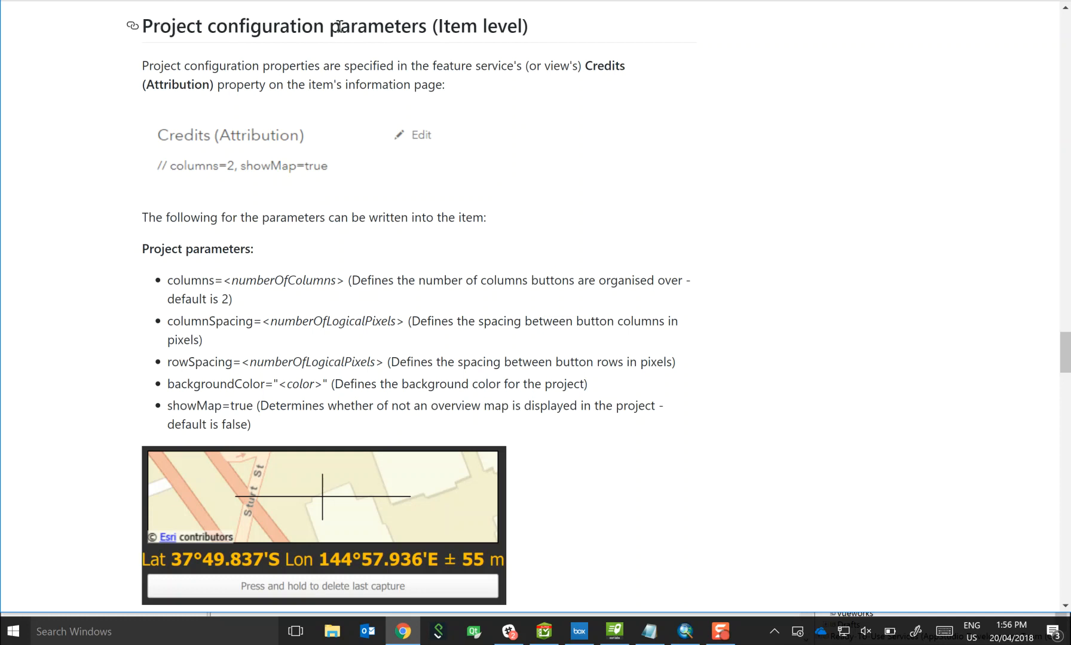
mouse_move(485, 77)
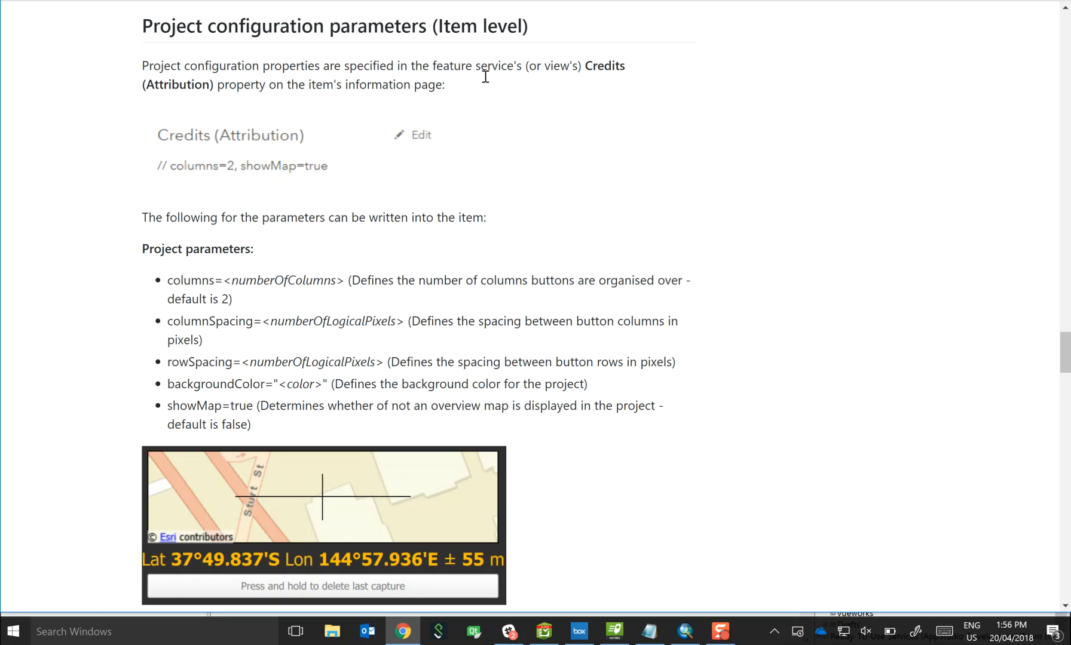
Step: Copy the columns=<numberOfColumns> project parameter from the QuickCapture documentation
scroll("down", 3)
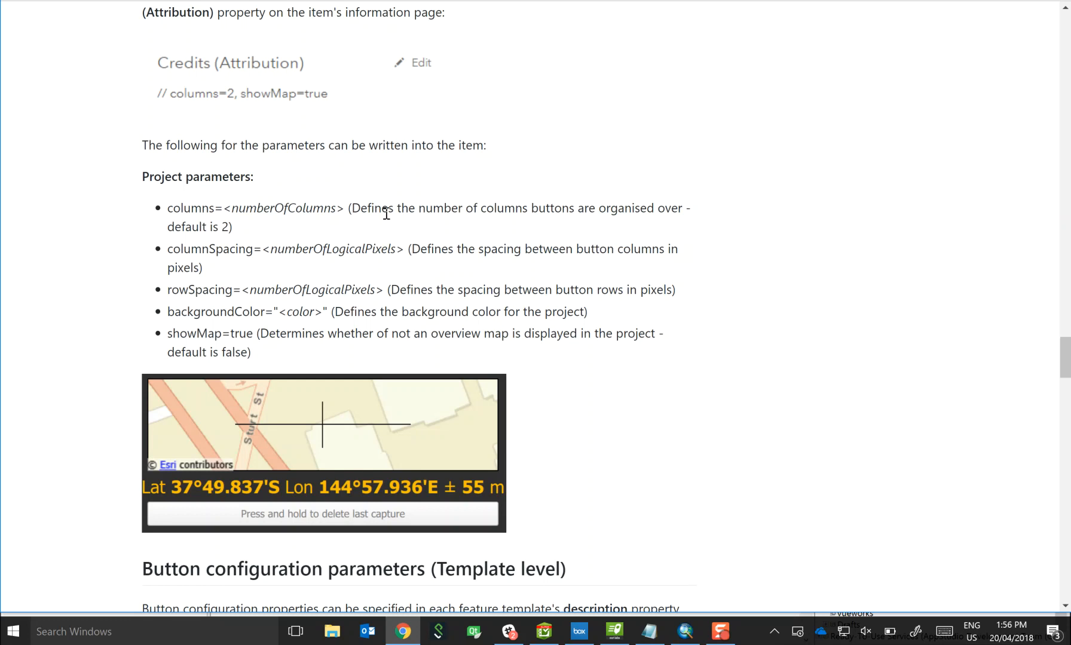
mouse_move(299, 248)
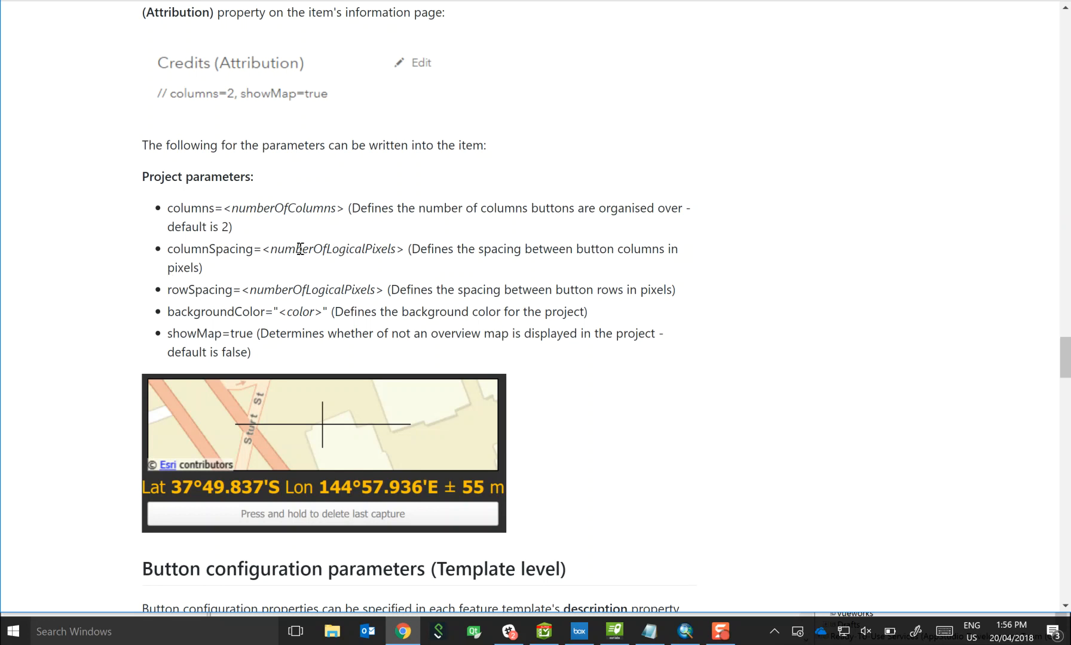
mouse_move(164, 283)
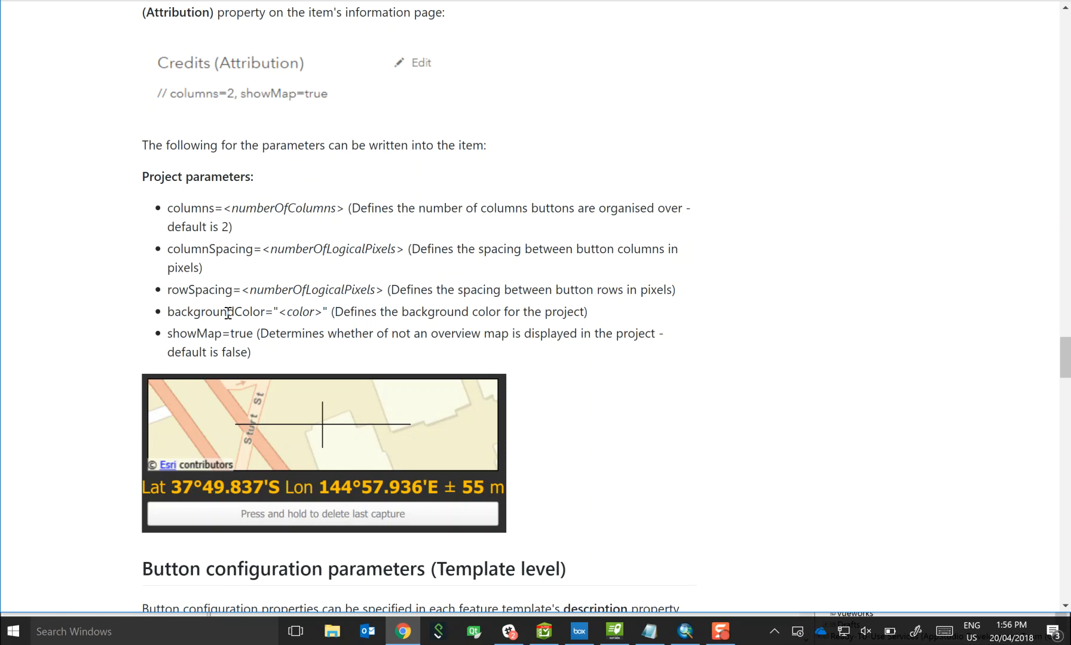
scroll("down", 3)
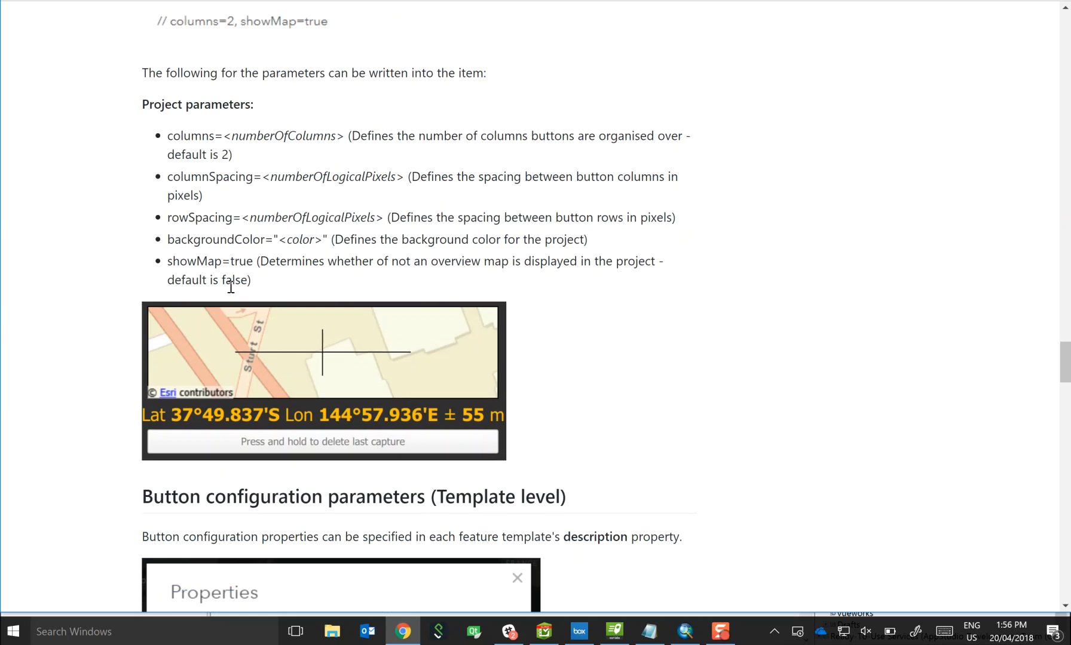
mouse_move(226, 197)
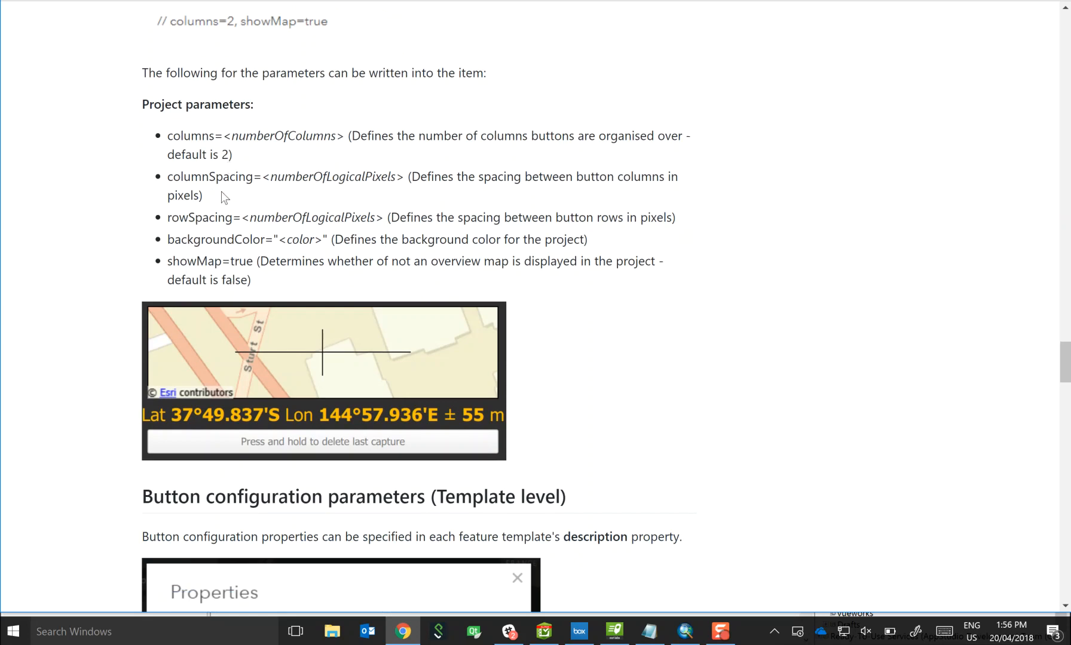
mouse_move(340, 132)
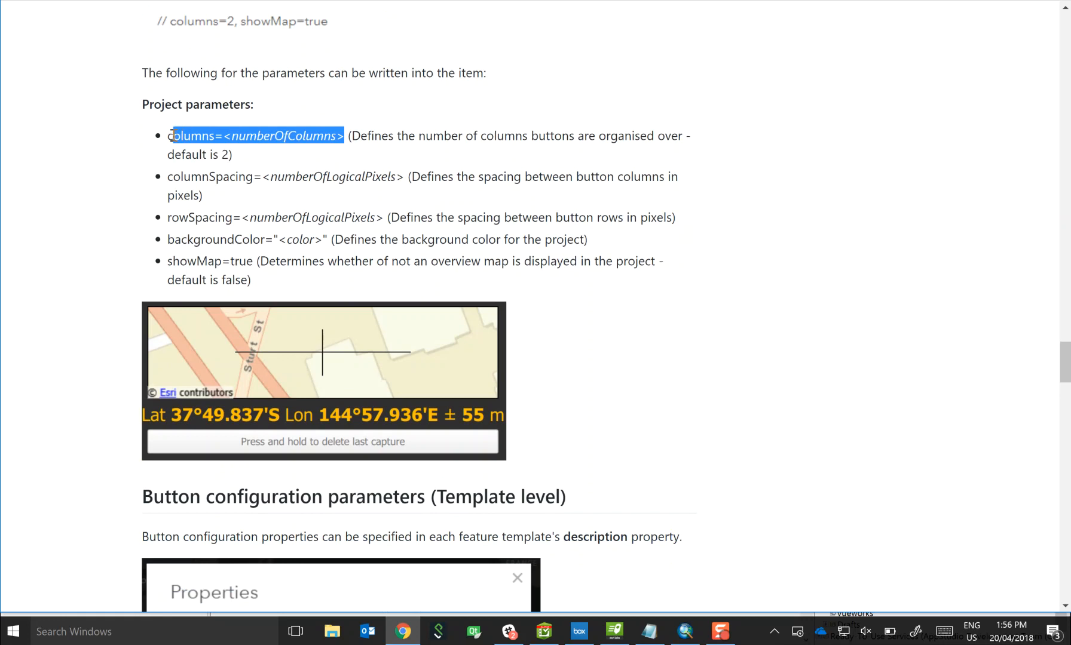
right_click(252, 136)
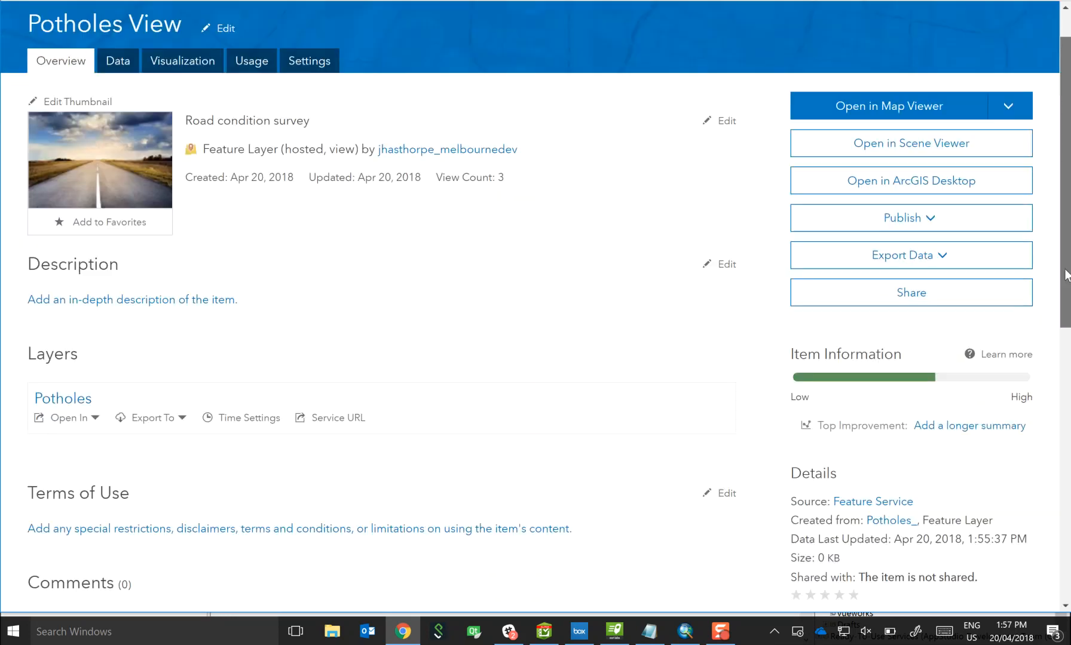
Step: Edit the item's Credits to read // columns=<n> with the placeholder replaced by a number, and save
scroll("down", 3)
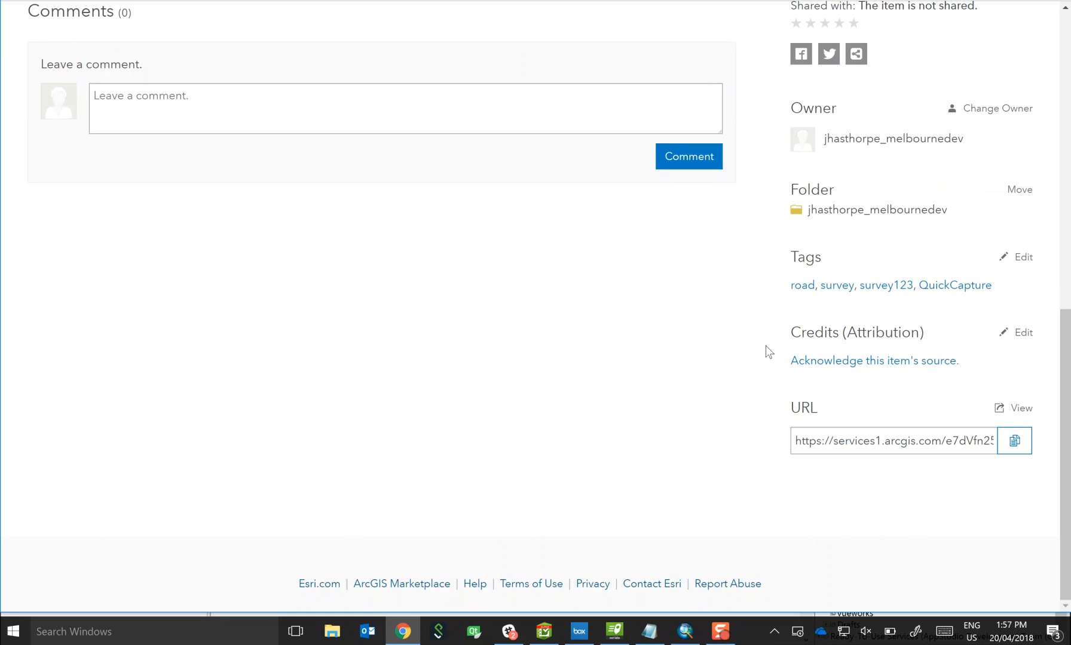
left_click(1021, 334)
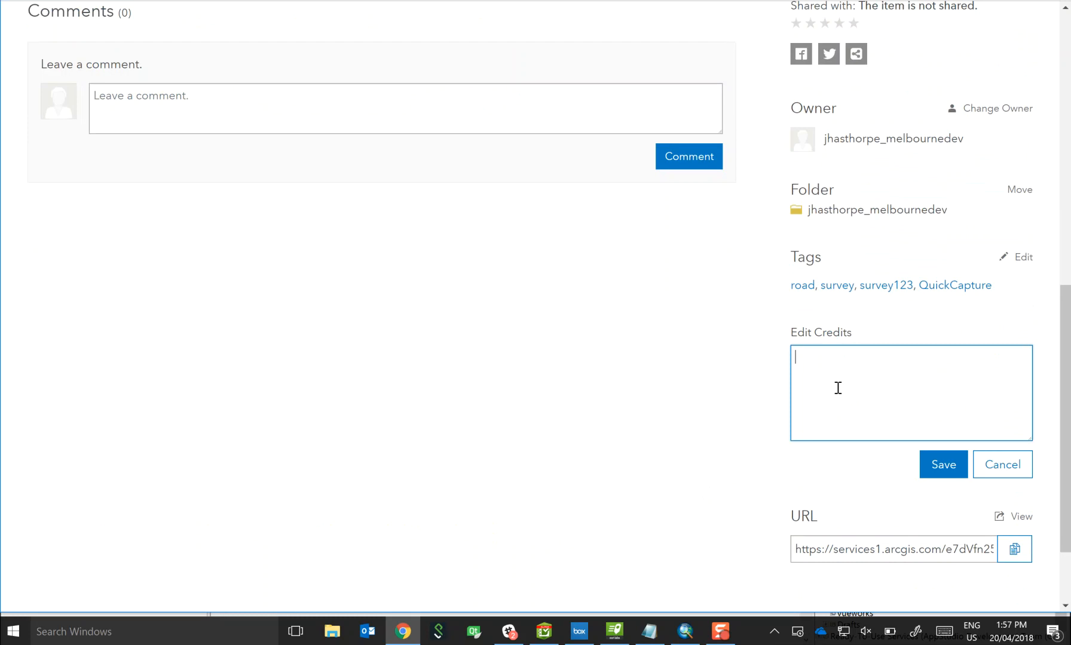
type("//")
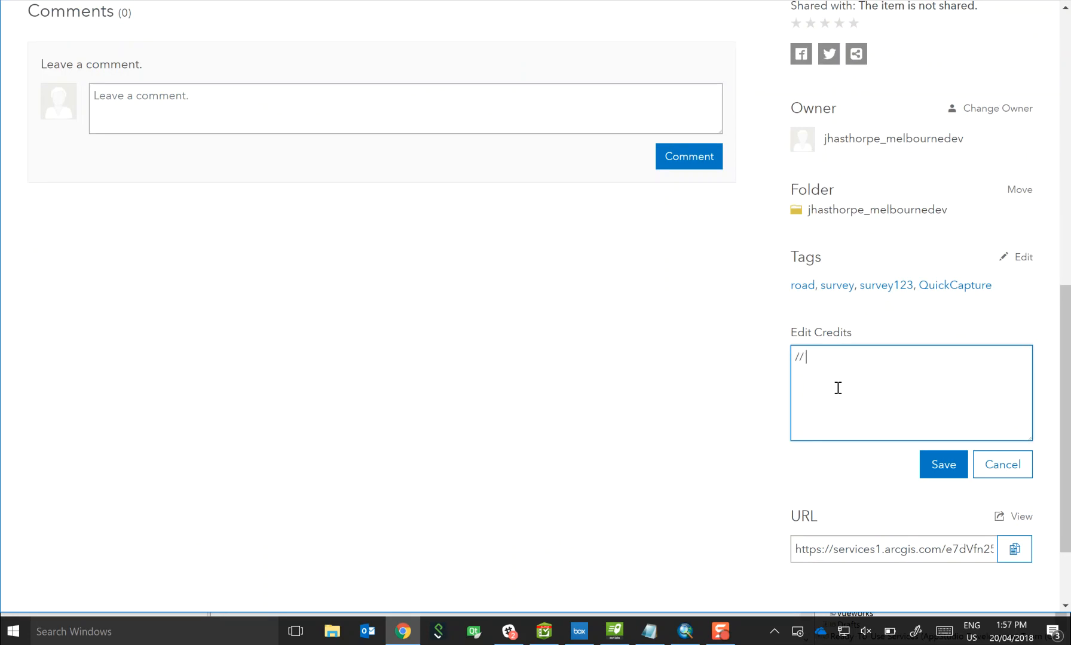
type("columns=<numberOfColumns>")
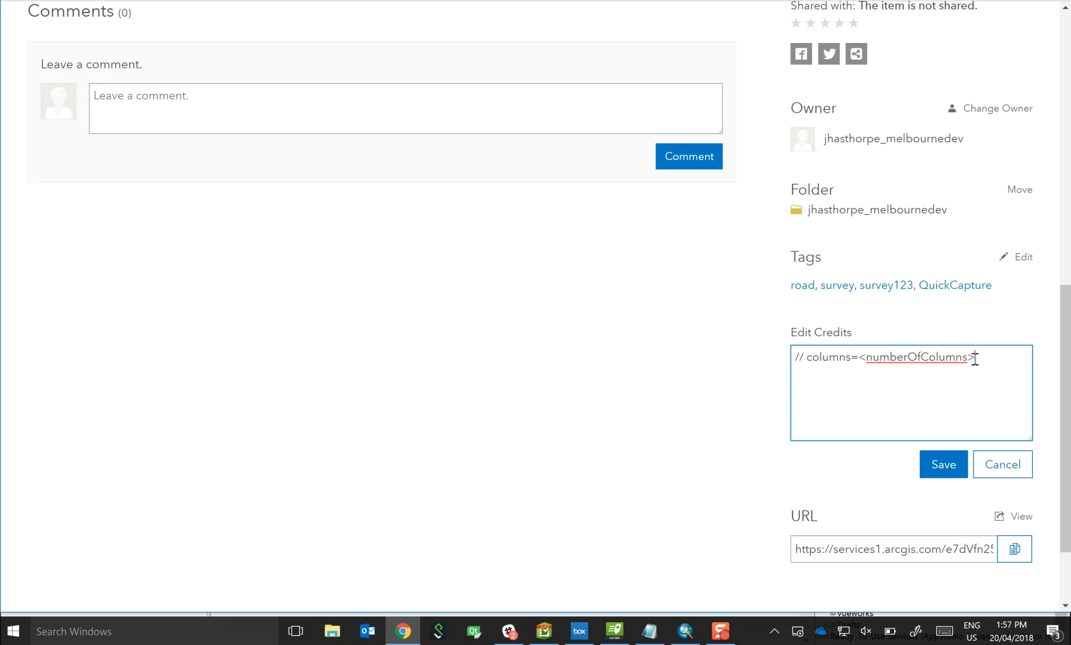
double_click(917, 357)
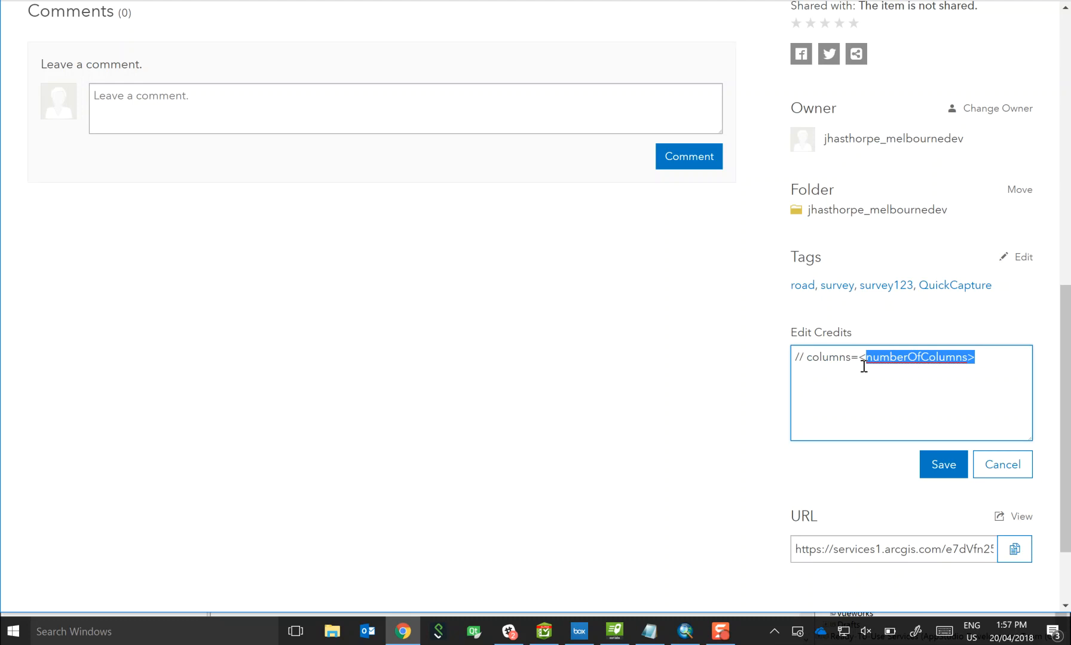
key("Delete")
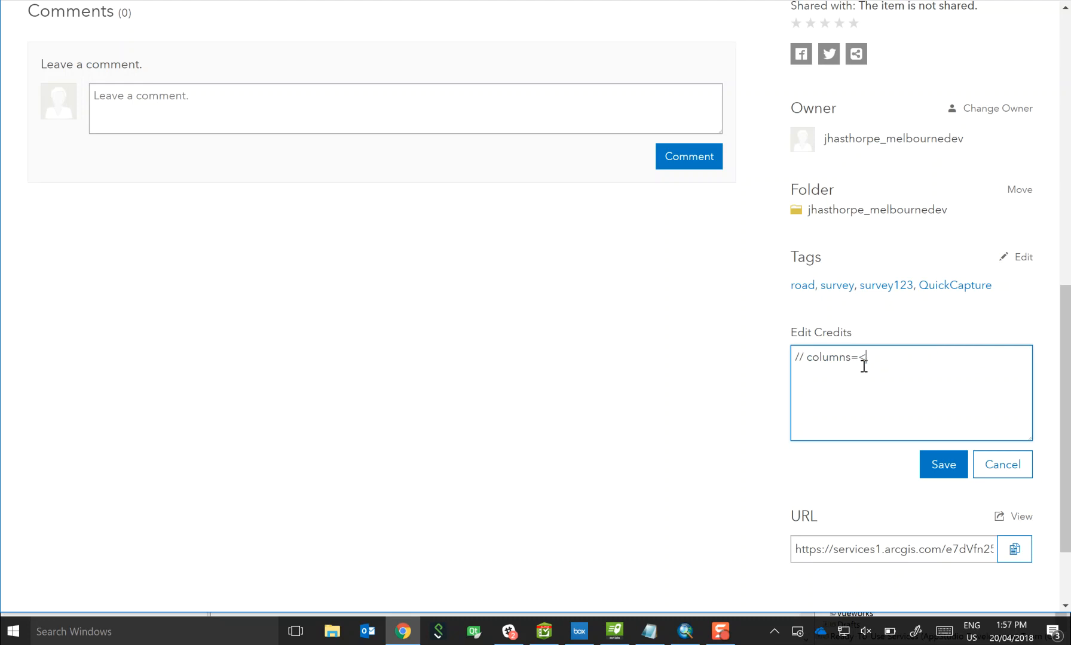
type("3")
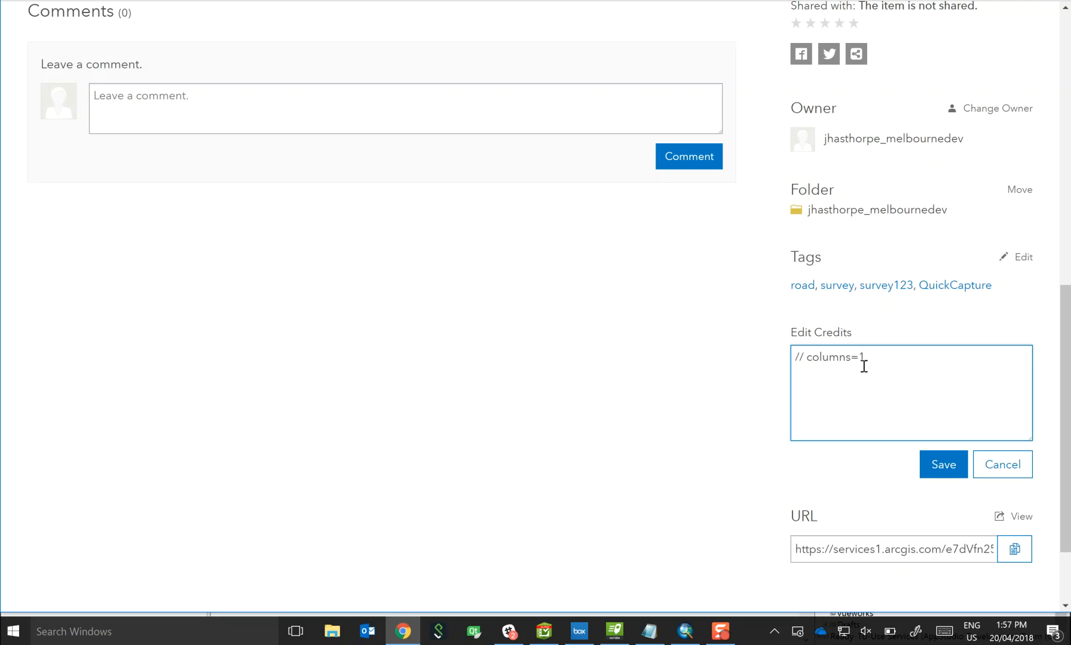
type(",")
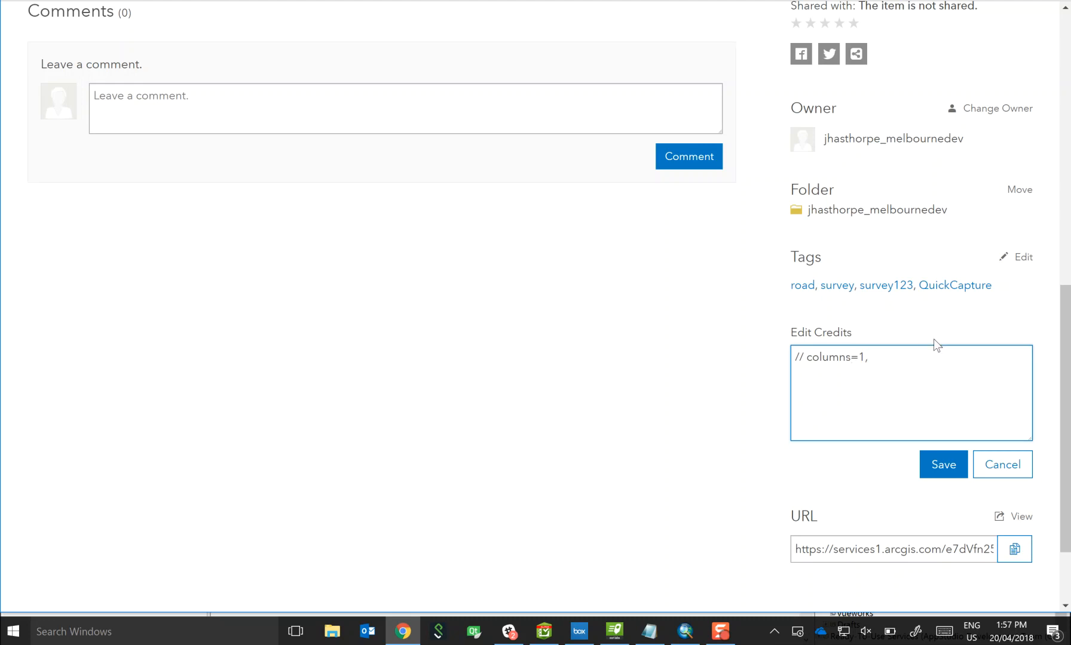
key("Backspace")
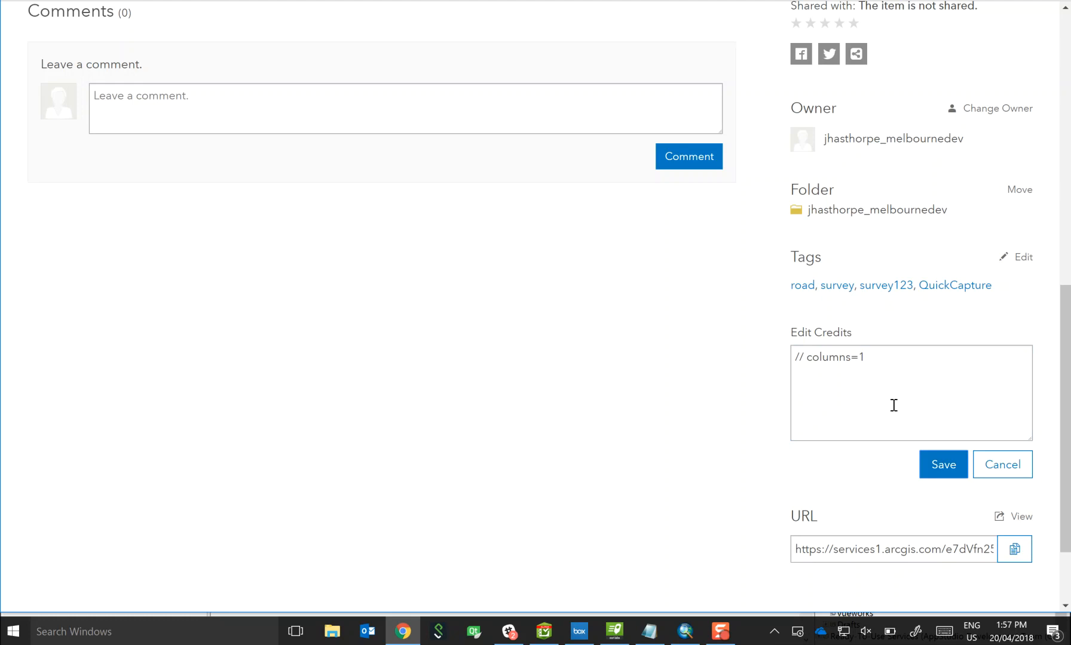
left_click(943, 465)
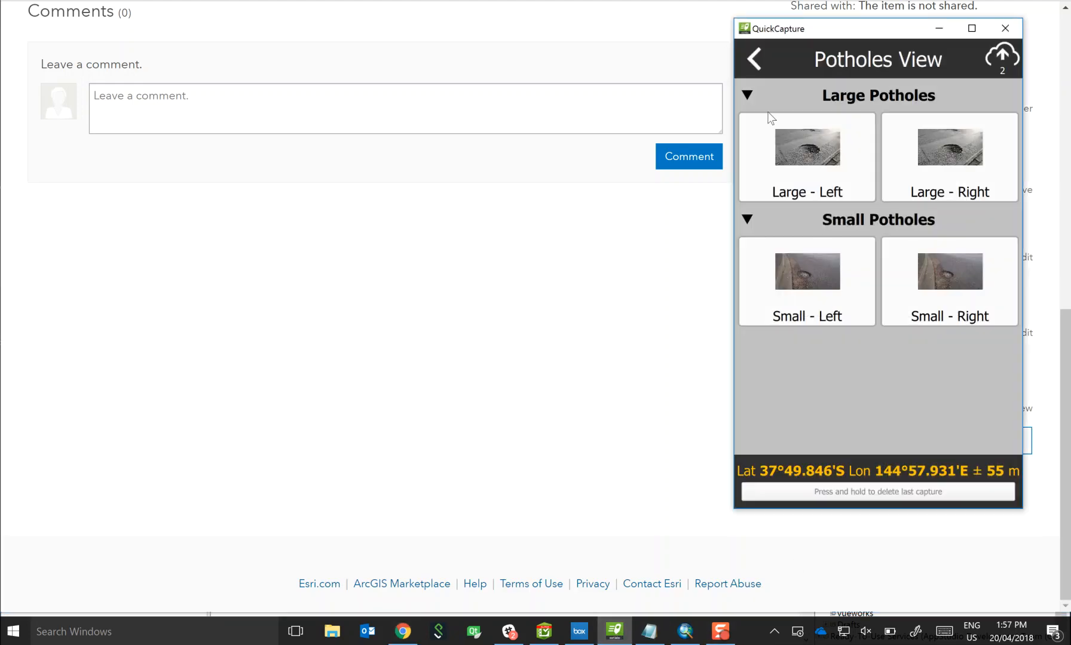
Step: Reopen Potholes View to see buttons in one column, then start editing the credits toward columns=2
left_click(754, 58)
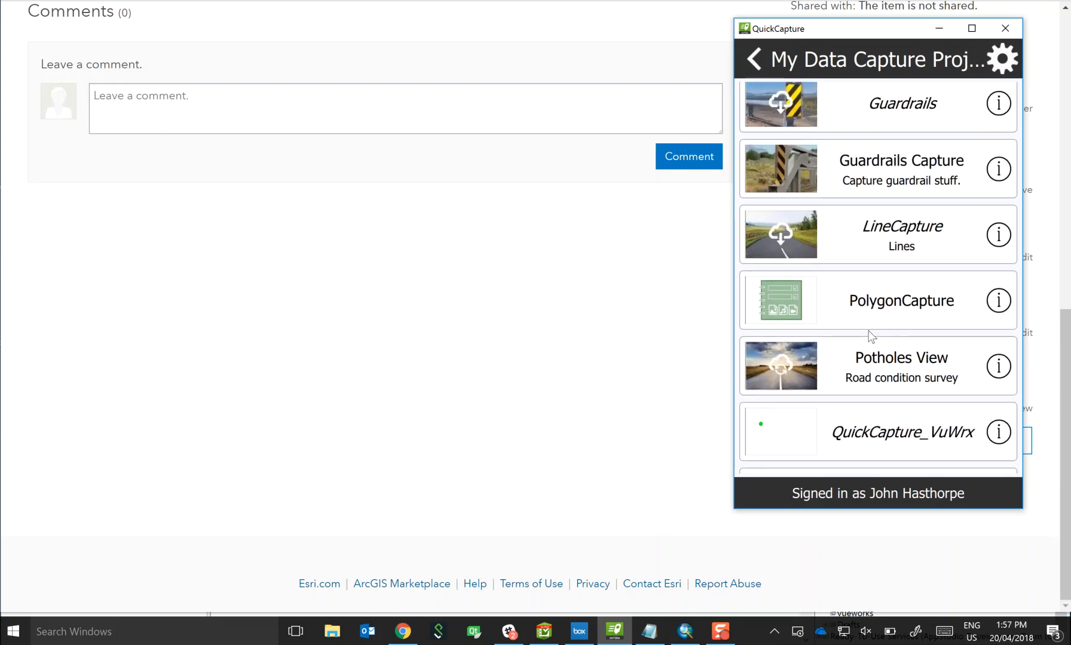
mouse_move(890, 377)
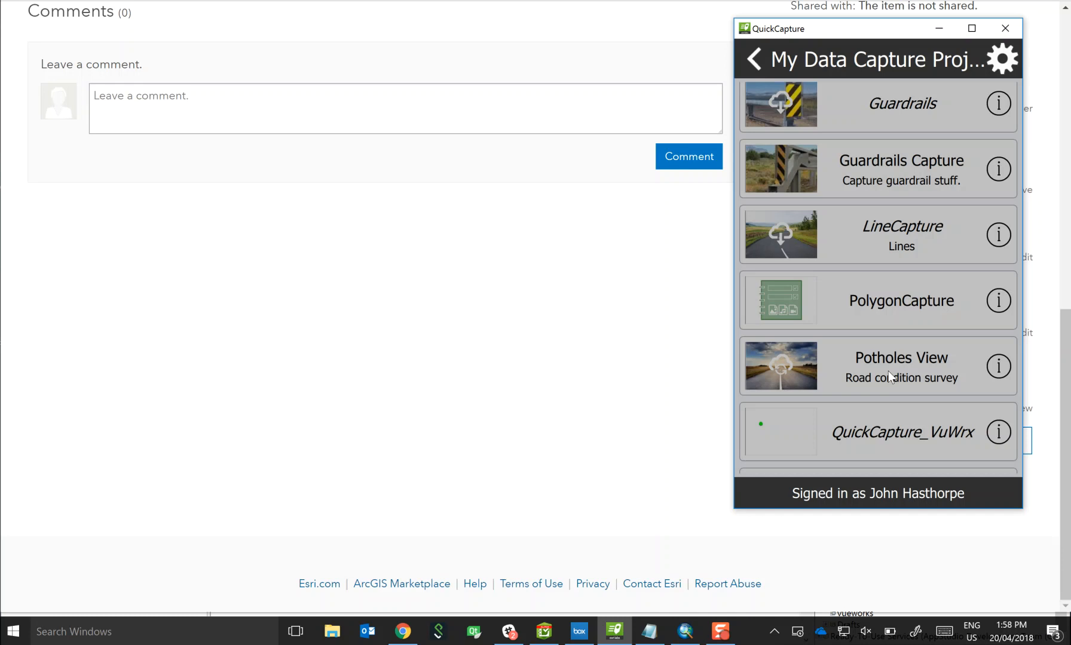
left_click(901, 357)
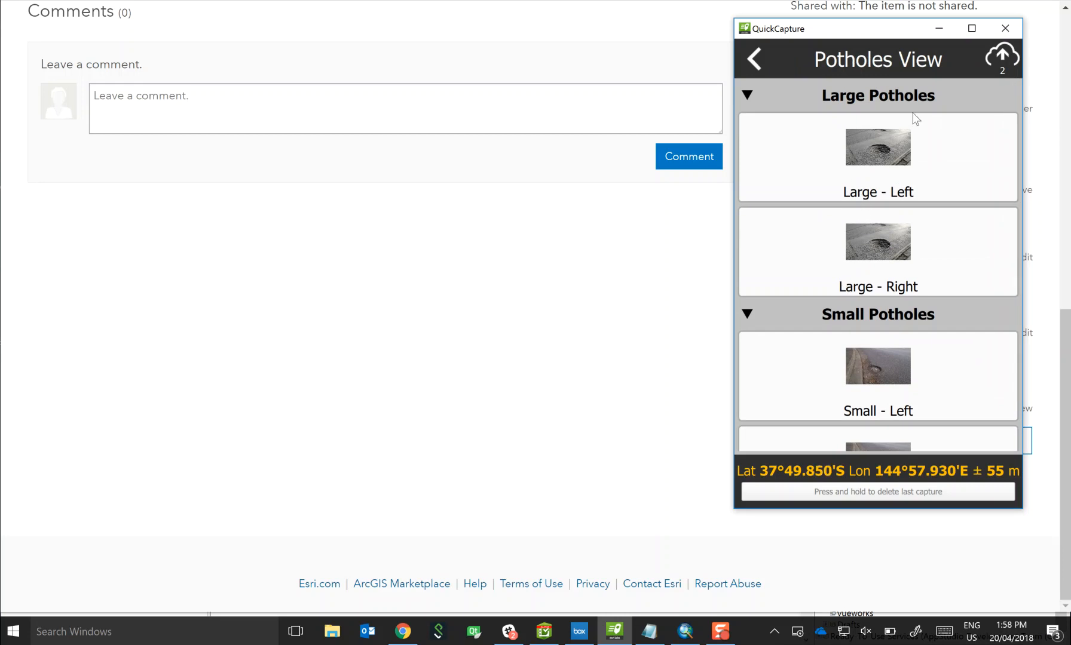
scroll("down", 3)
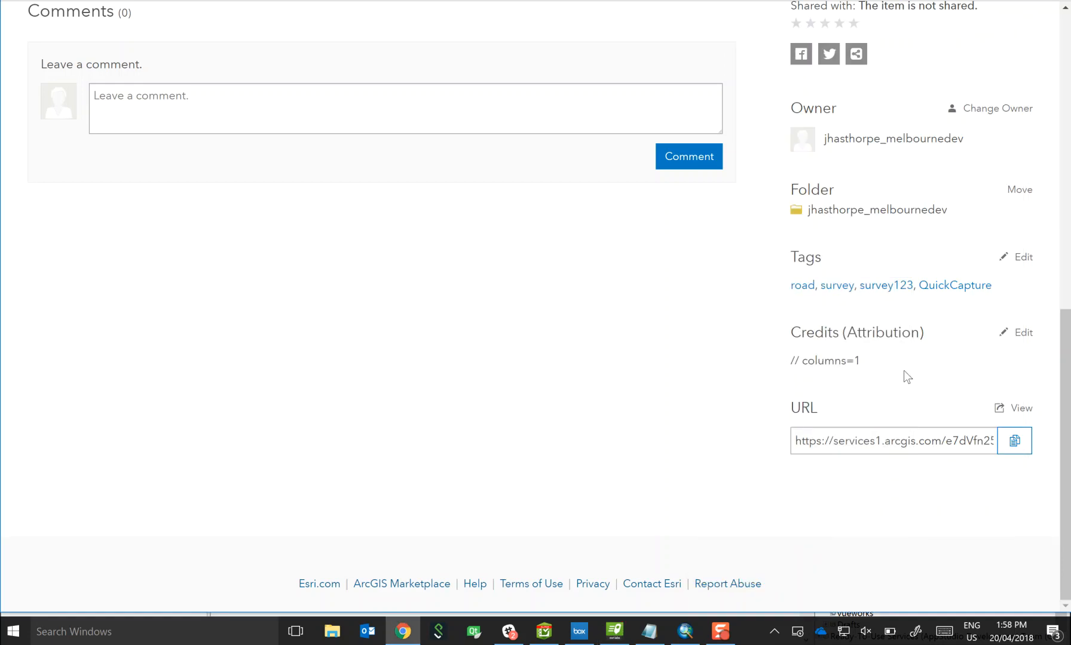
left_click(1022, 332)
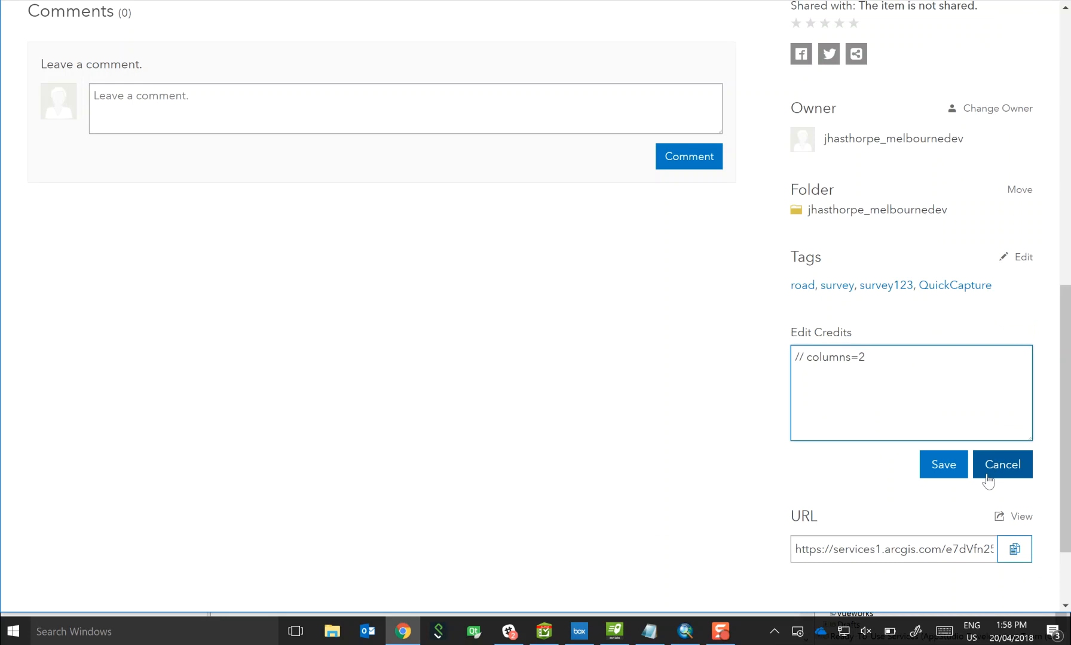
scroll("up", 3)
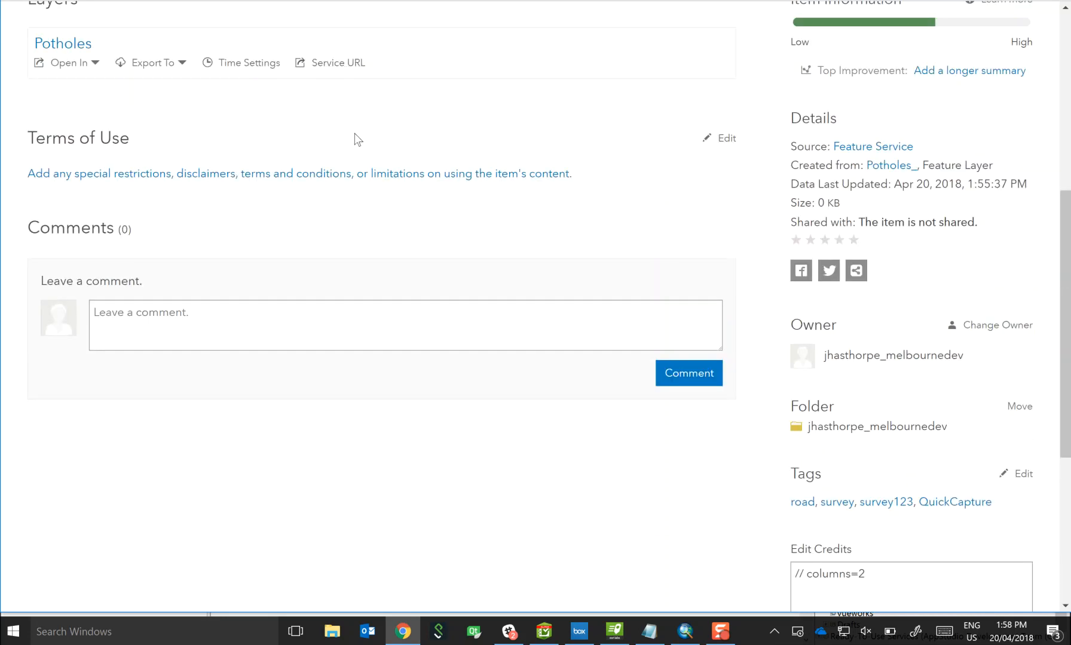
scroll("up", 3)
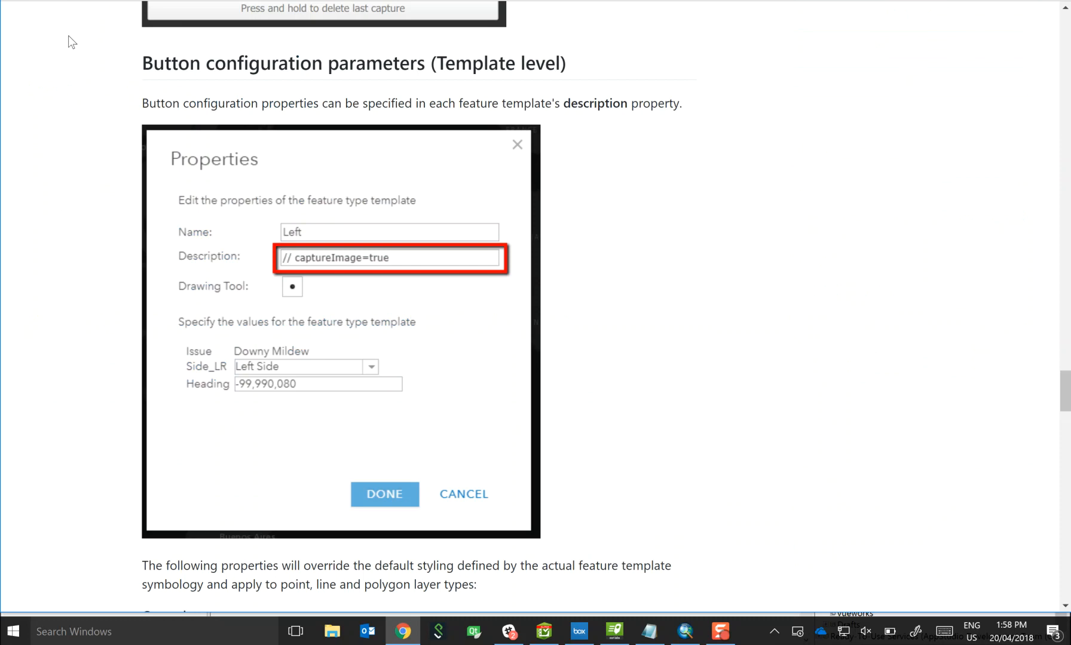
mouse_move(121, 42)
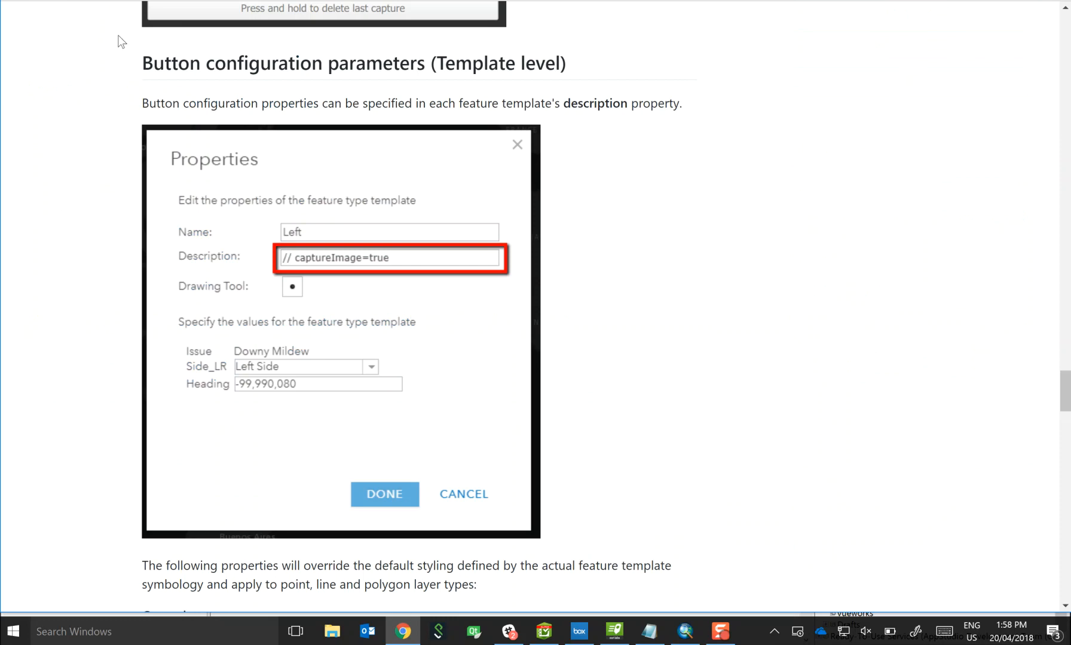
mouse_move(689, 216)
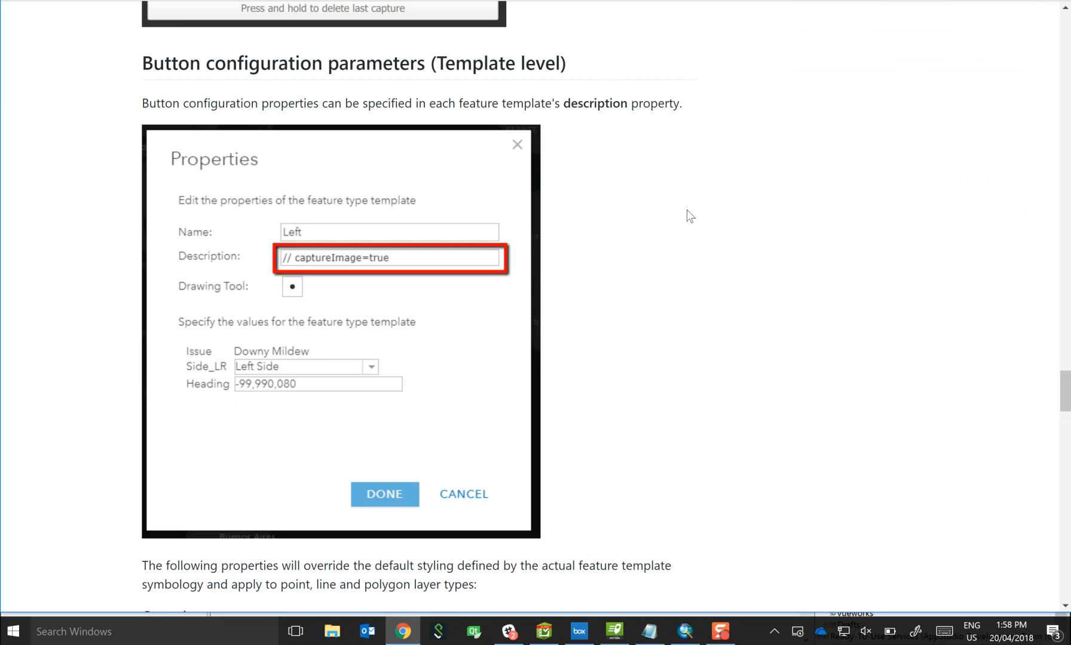
Step: Scroll the template help page to 'Other parameters' and highlight the captureImage=true parameter
scroll("down", 3)
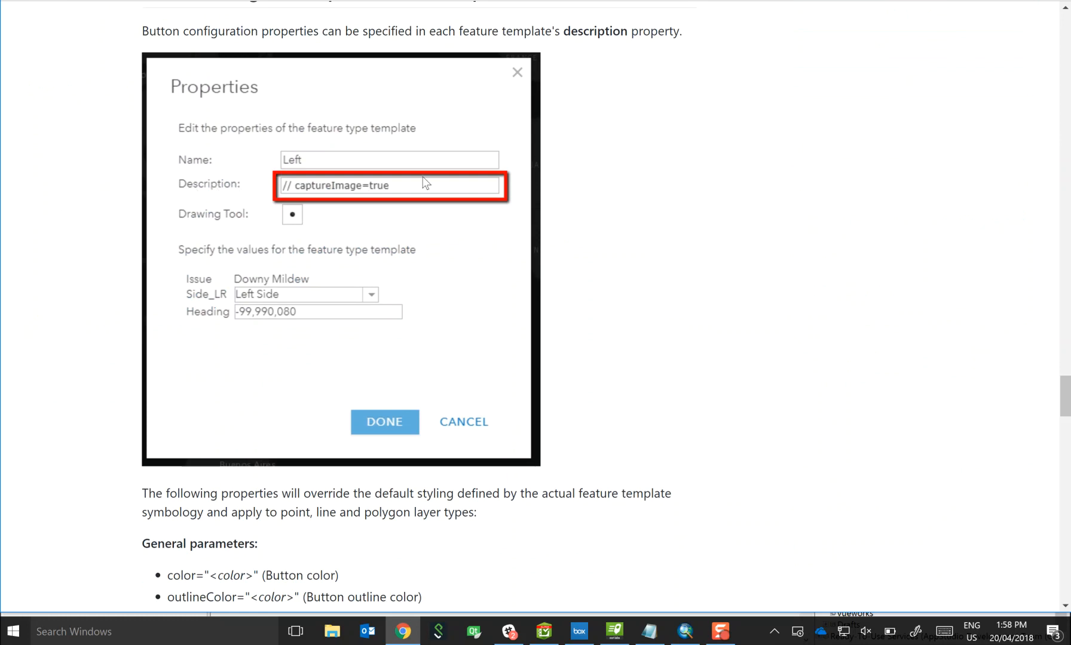
scroll("down", 3)
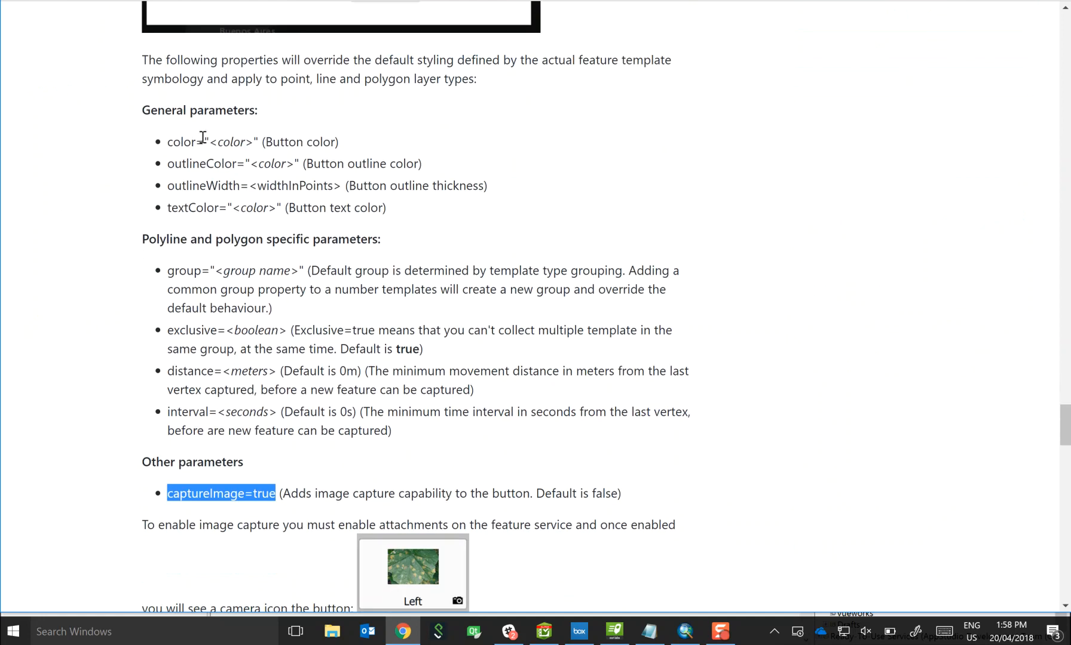
mouse_move(222, 135)
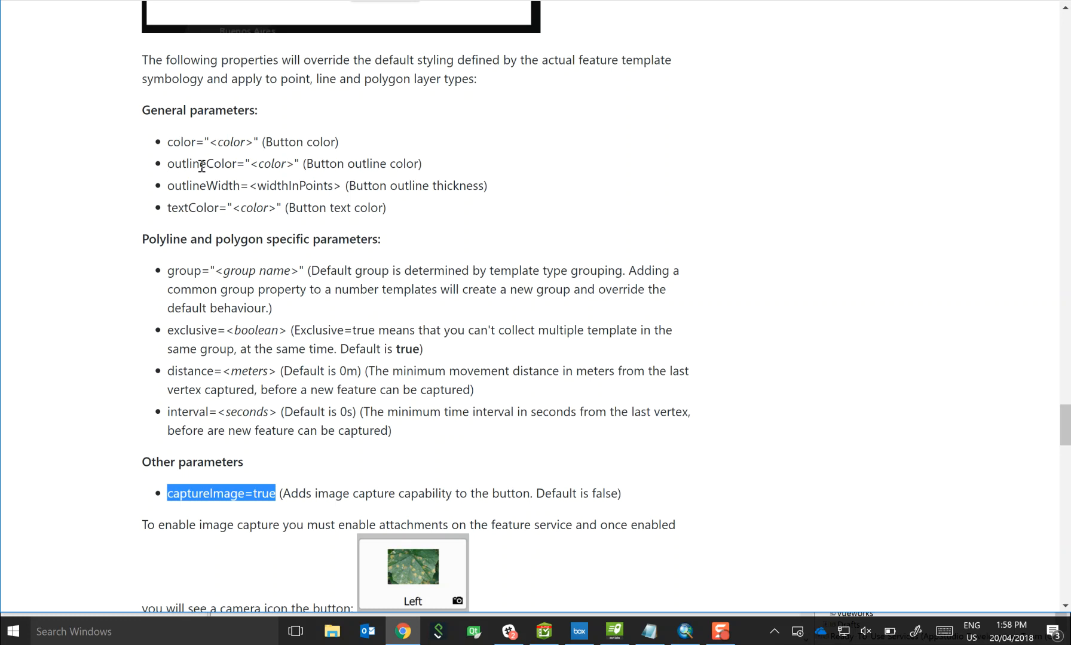
mouse_move(140, 185)
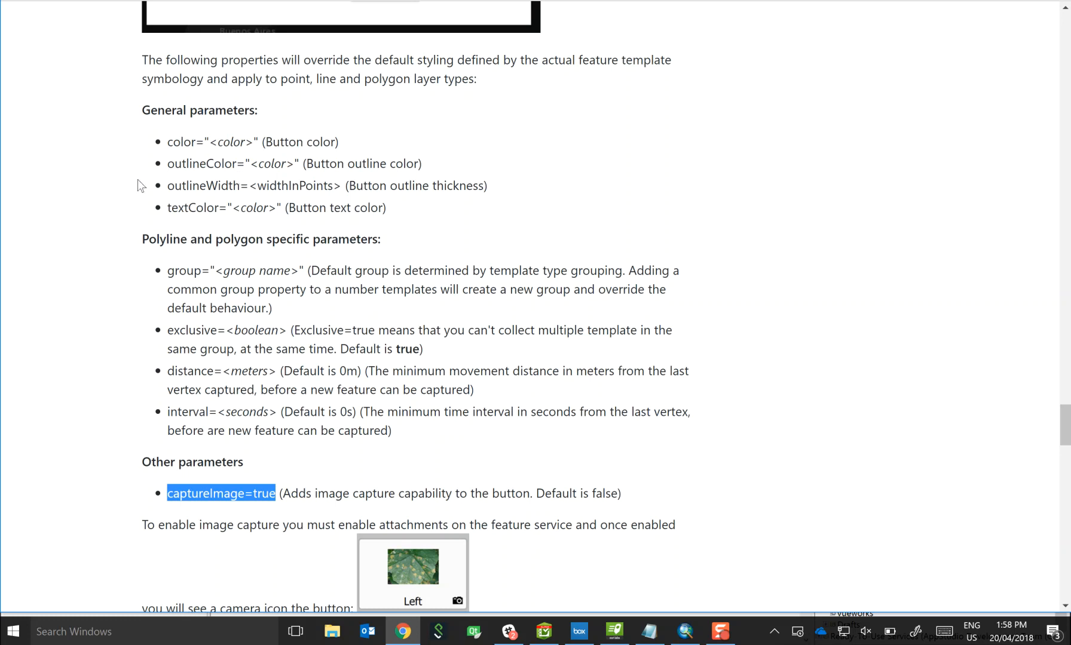
scroll("down", 3)
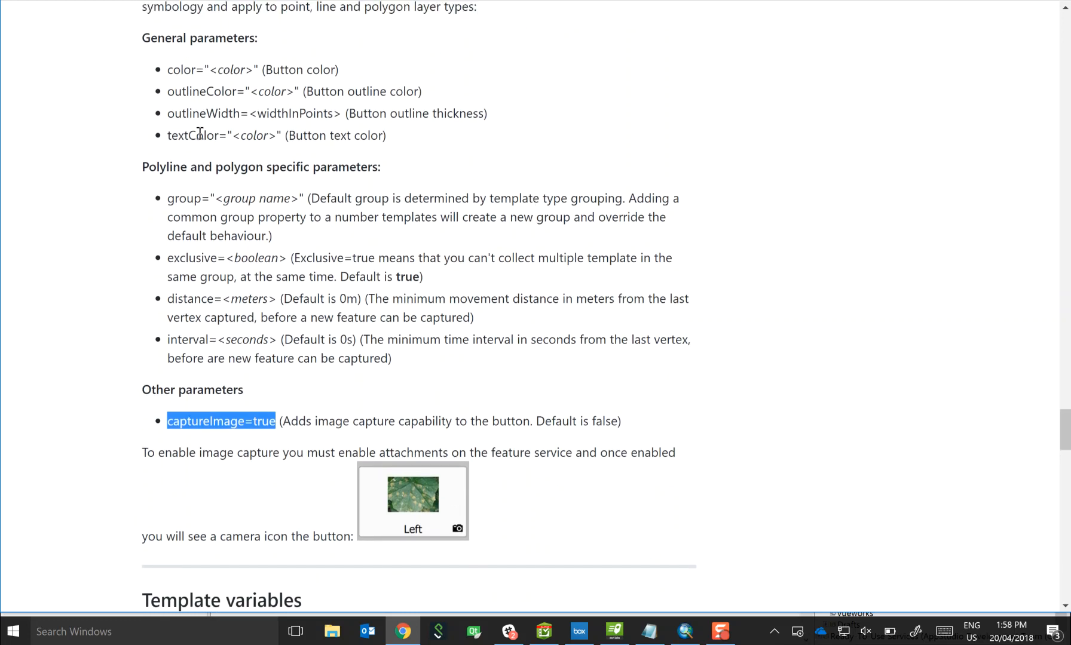
mouse_move(346, 130)
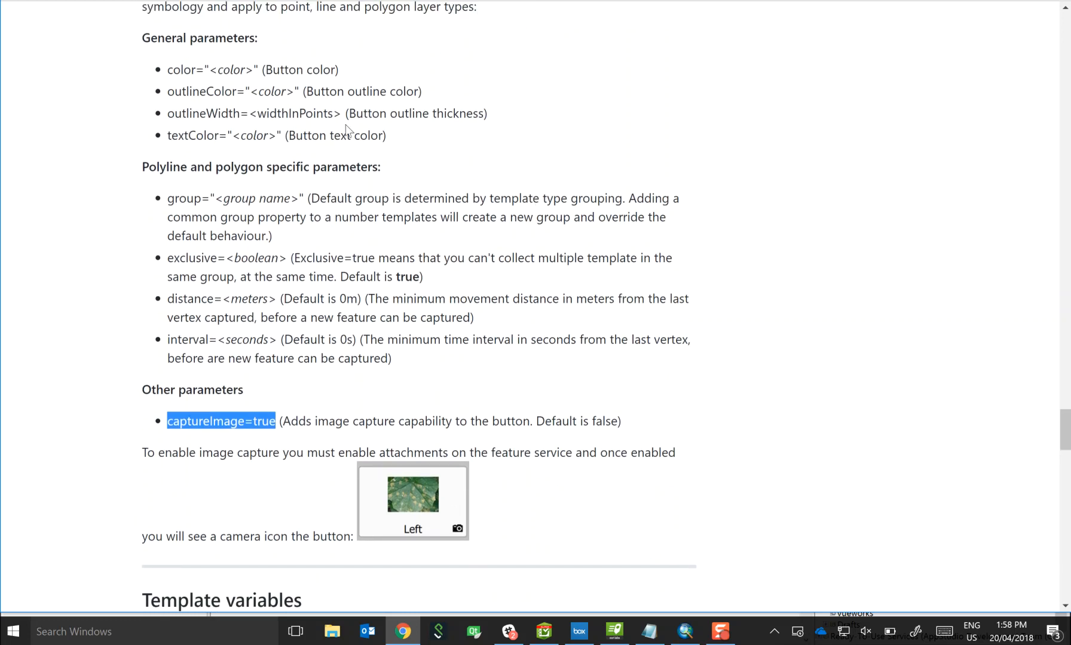
scroll("down", 3)
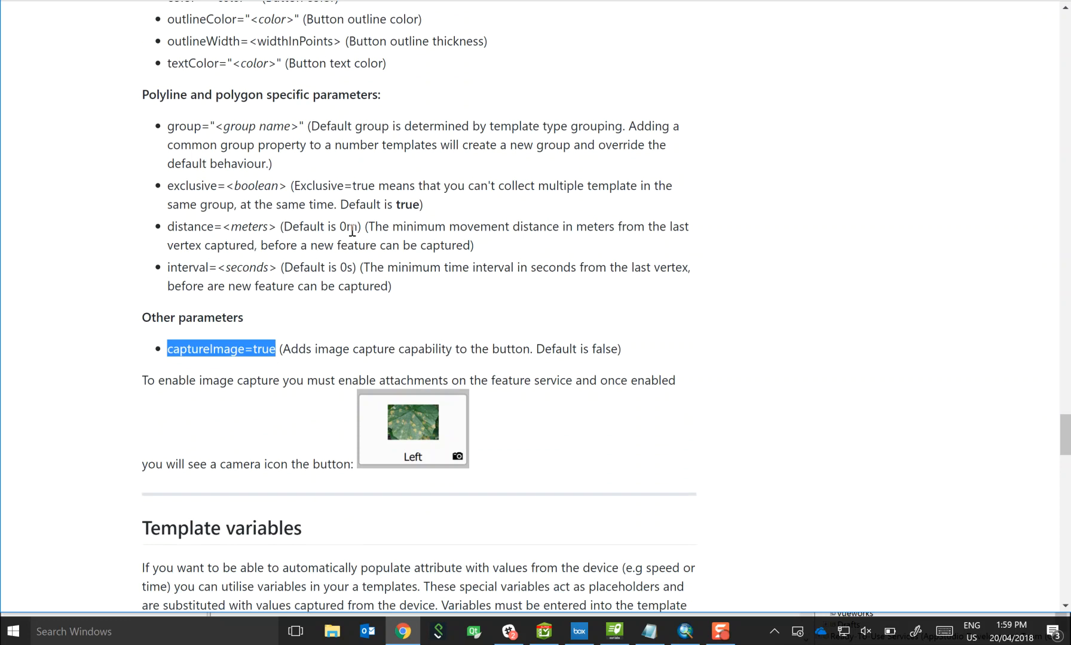
mouse_move(264, 118)
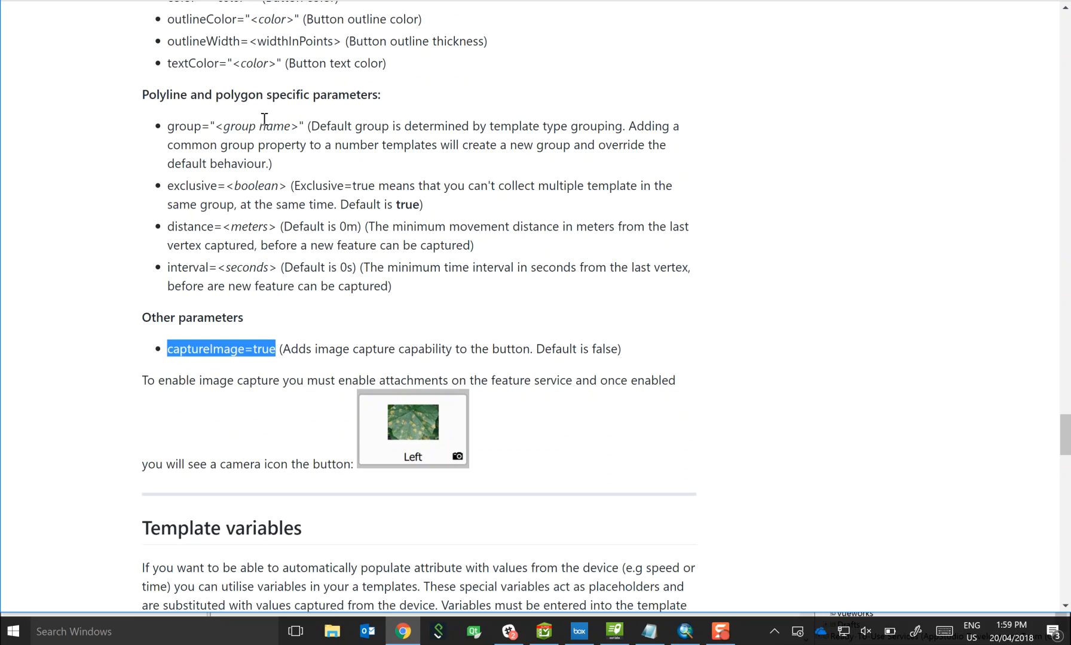
scroll("up", 3)
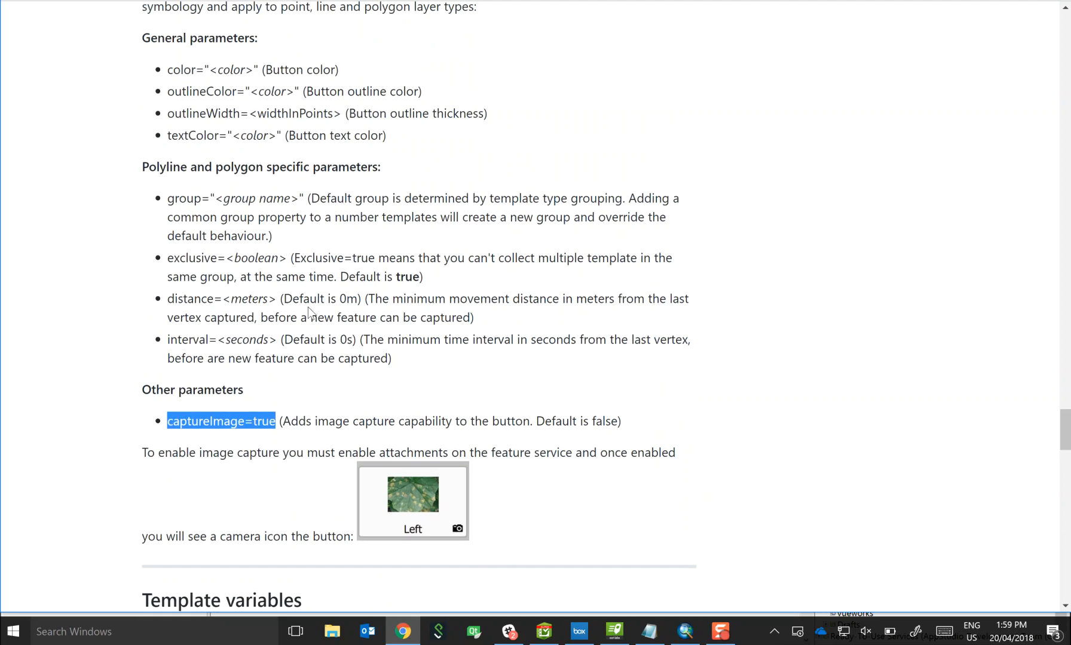
scroll("down", 3)
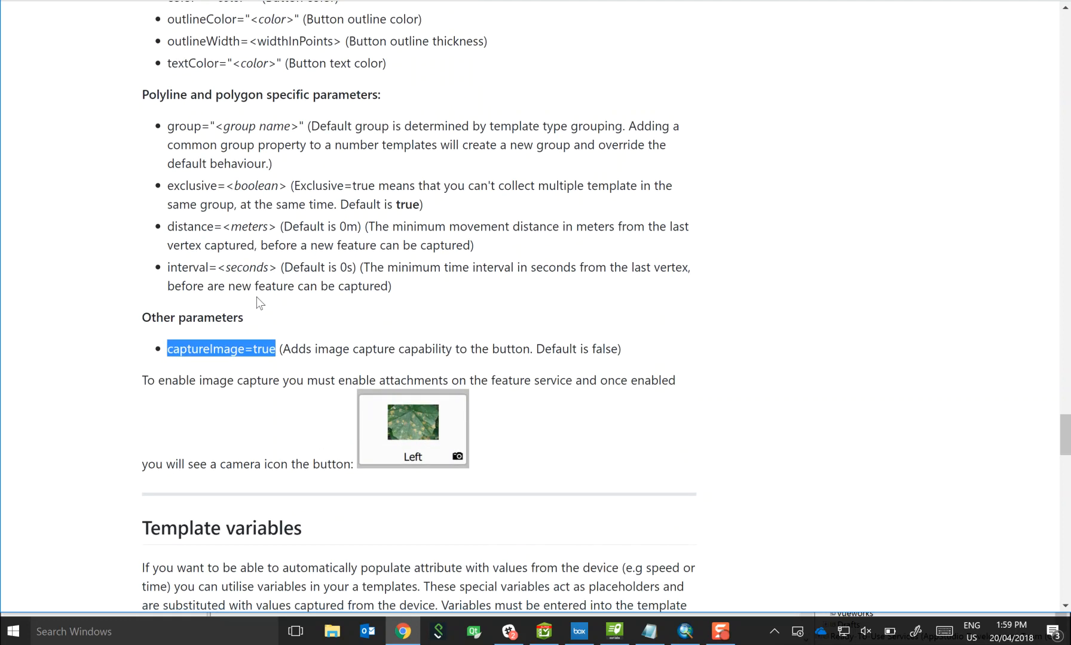
mouse_move(175, 47)
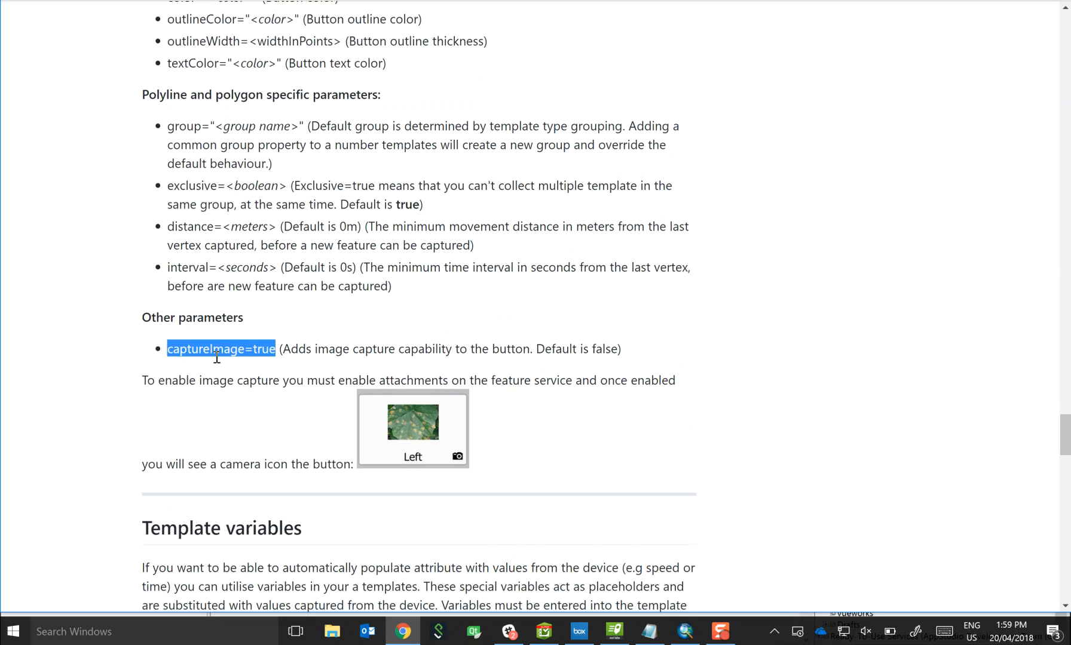
mouse_move(269, 81)
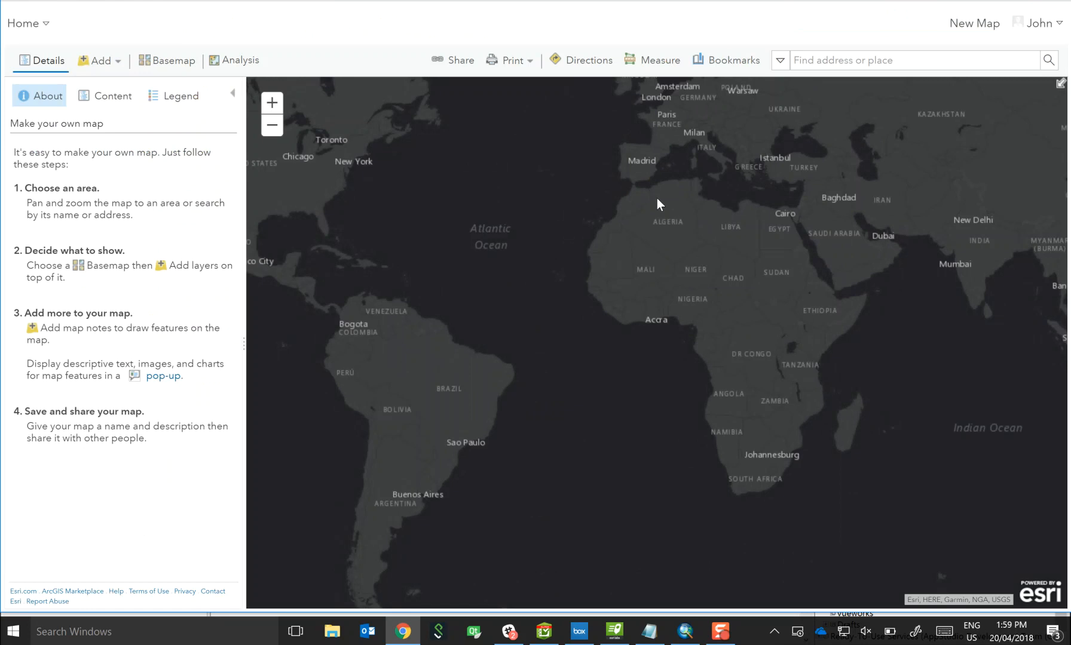
Step: Give the Large - Left template the description '// captureImage=true' via Edit > Manage > Properties
left_click(154, 59)
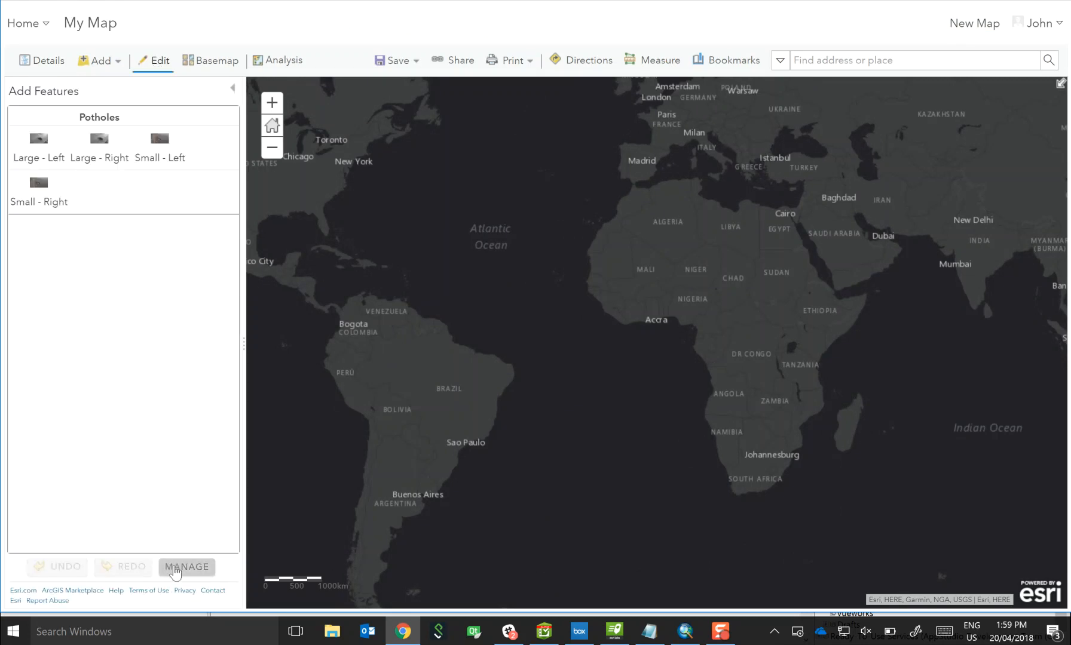
left_click(185, 566)
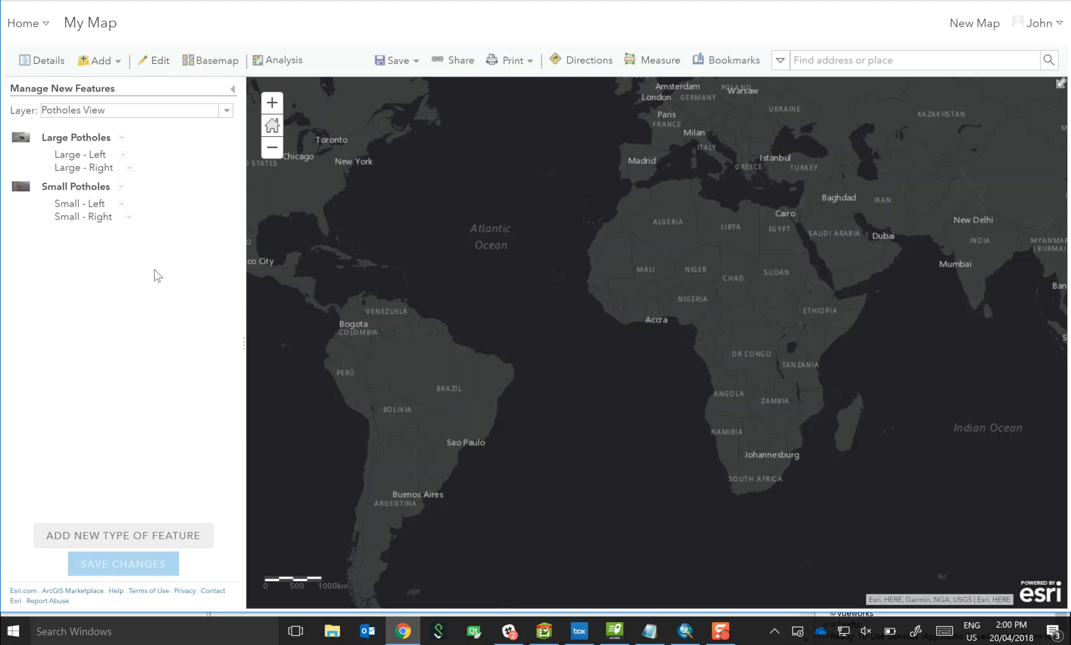
left_click(122, 138)
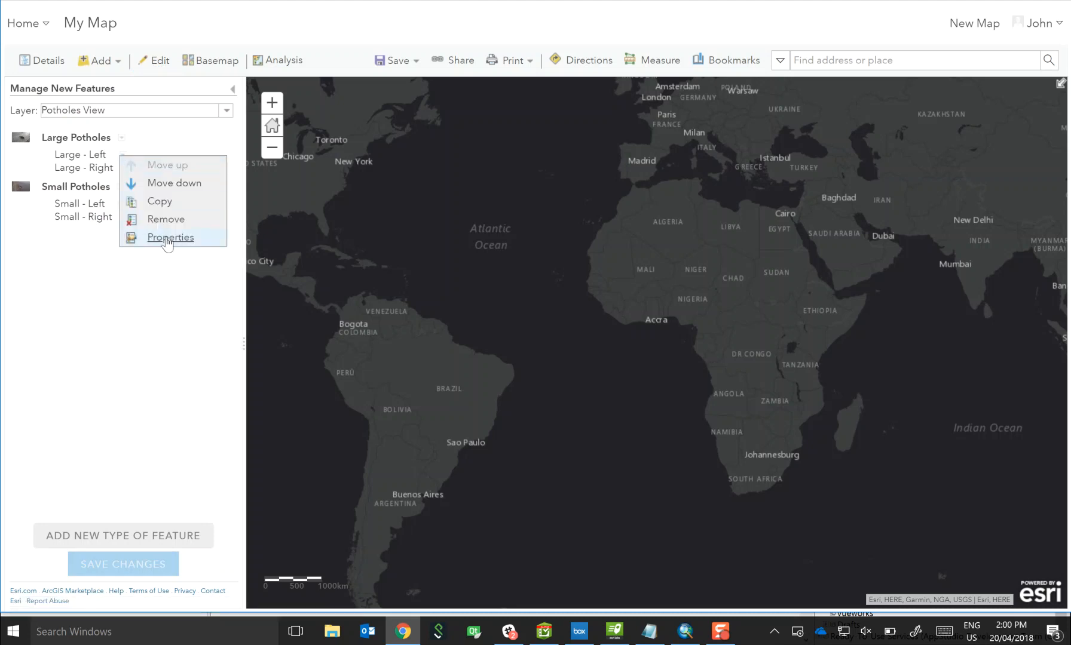
left_click(170, 237)
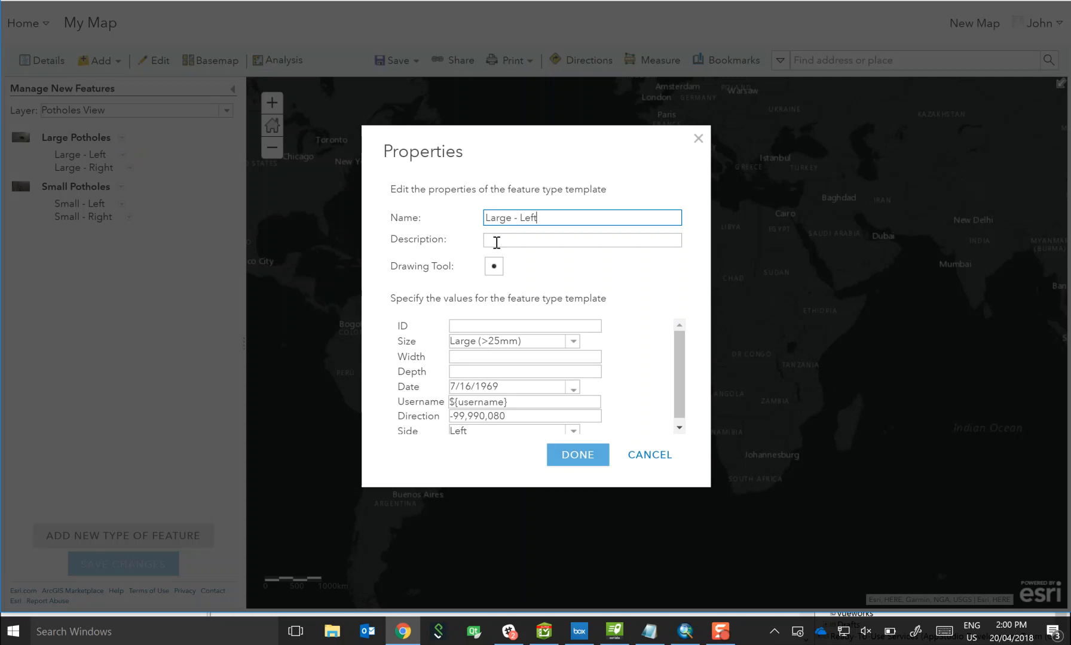
left_click(580, 240)
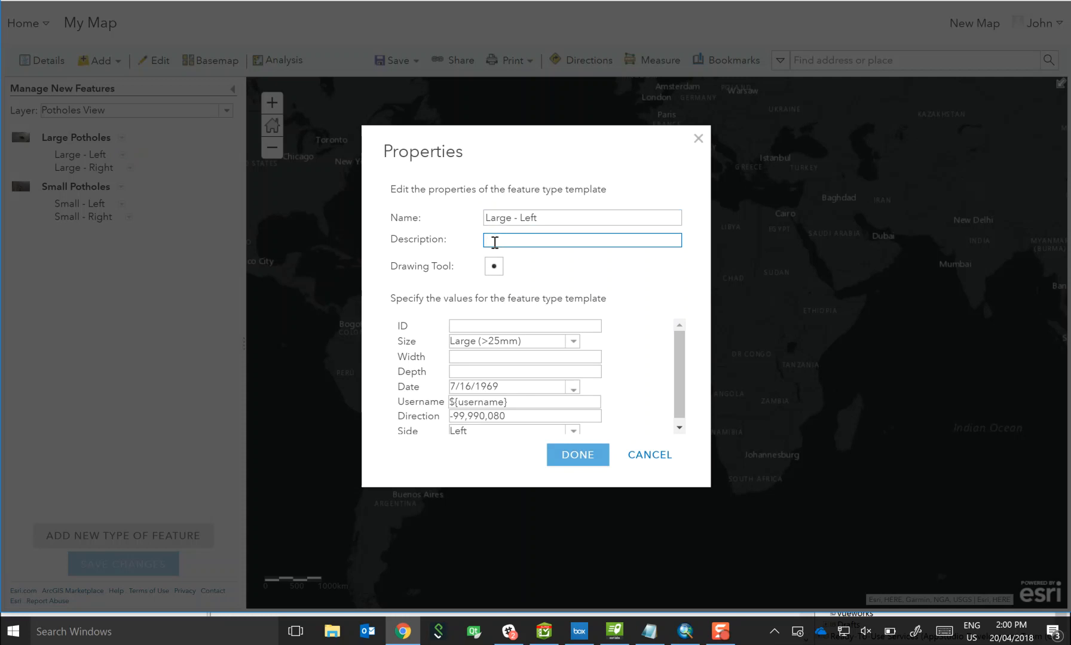
type("//")
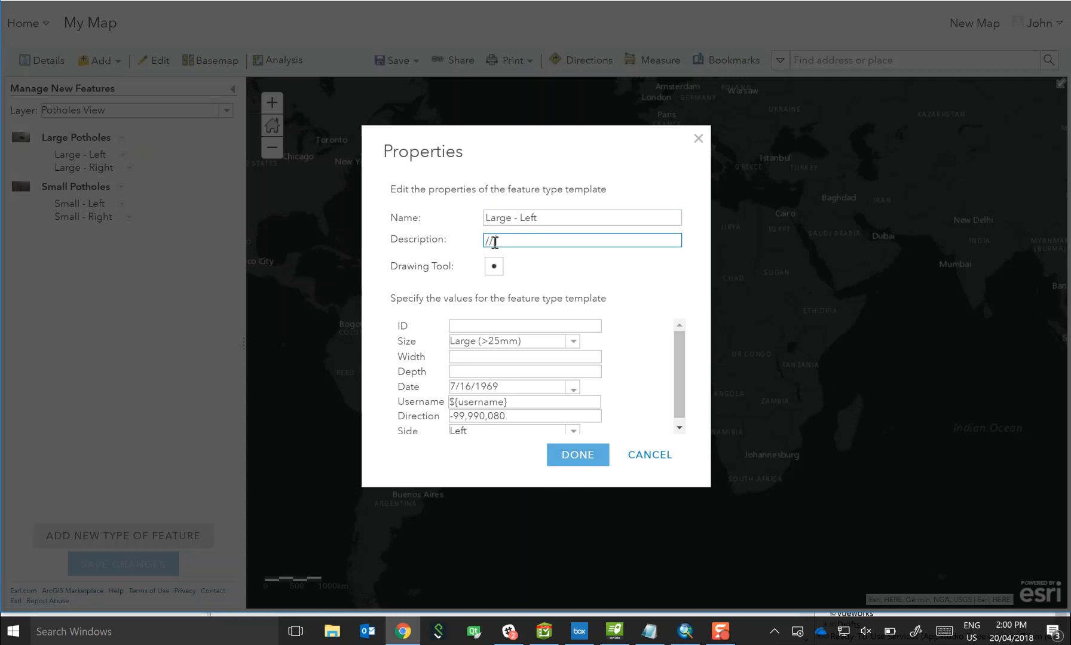
type("captureImage=true")
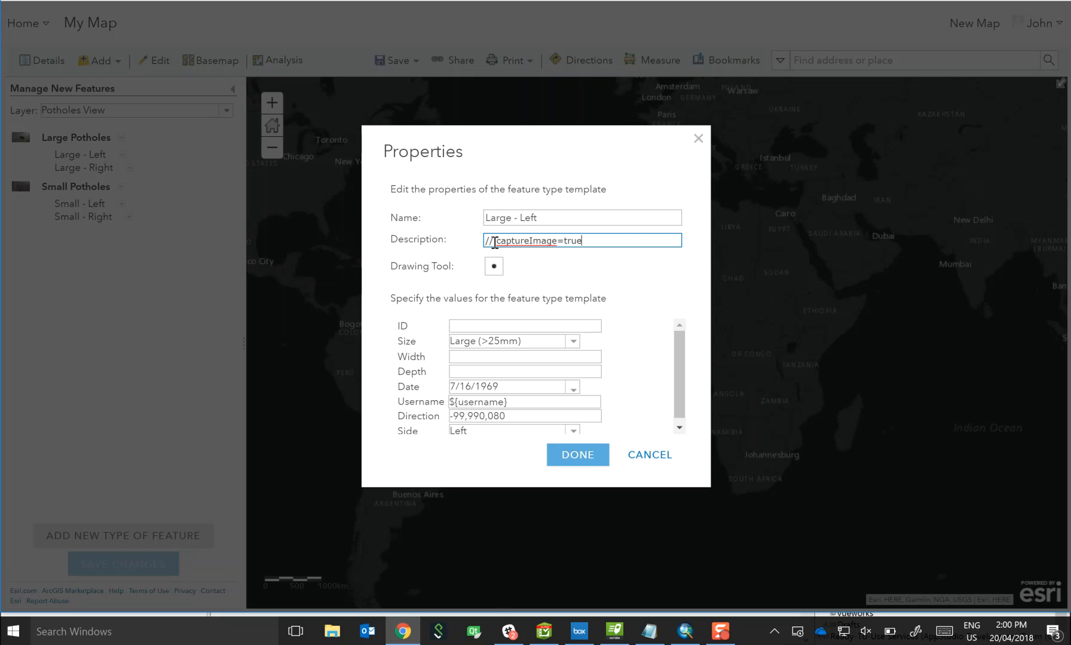
right_click(534, 240)
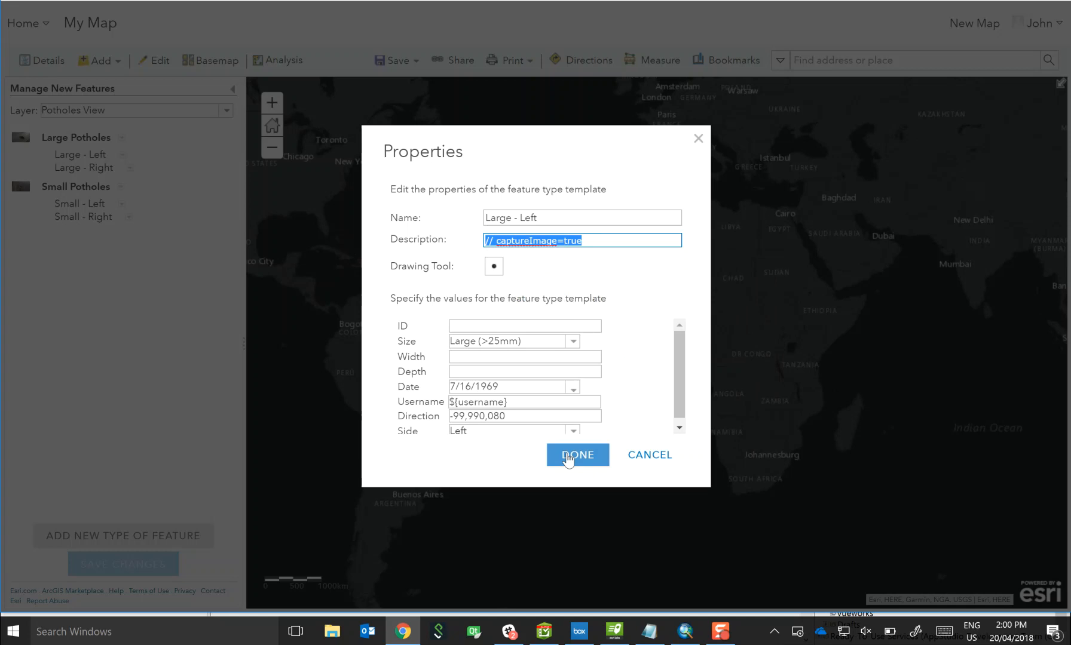
left_click(576, 455)
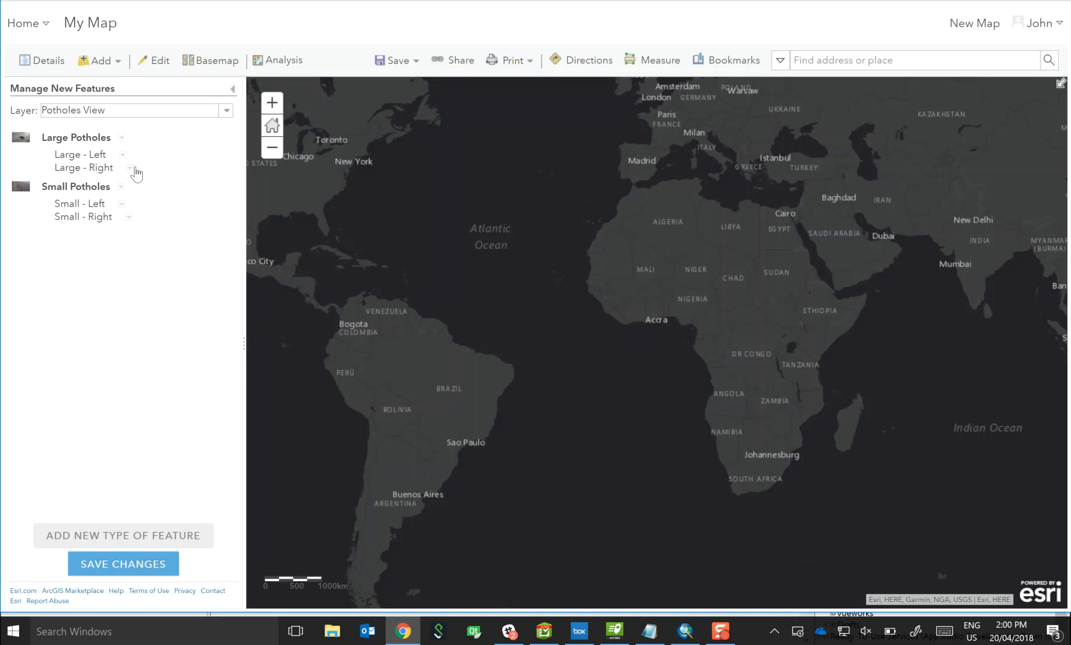
Step: Give the Large - Right template the same '// captureImage=true' description and save the template changes
left_click(126, 170)
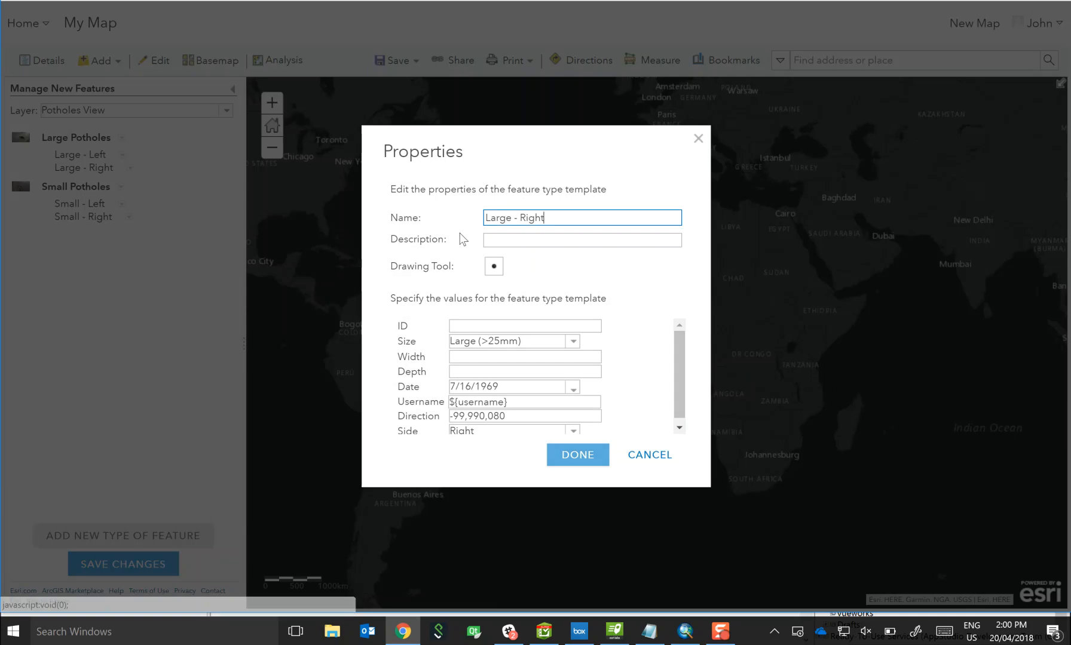
type("// captureImage=true")
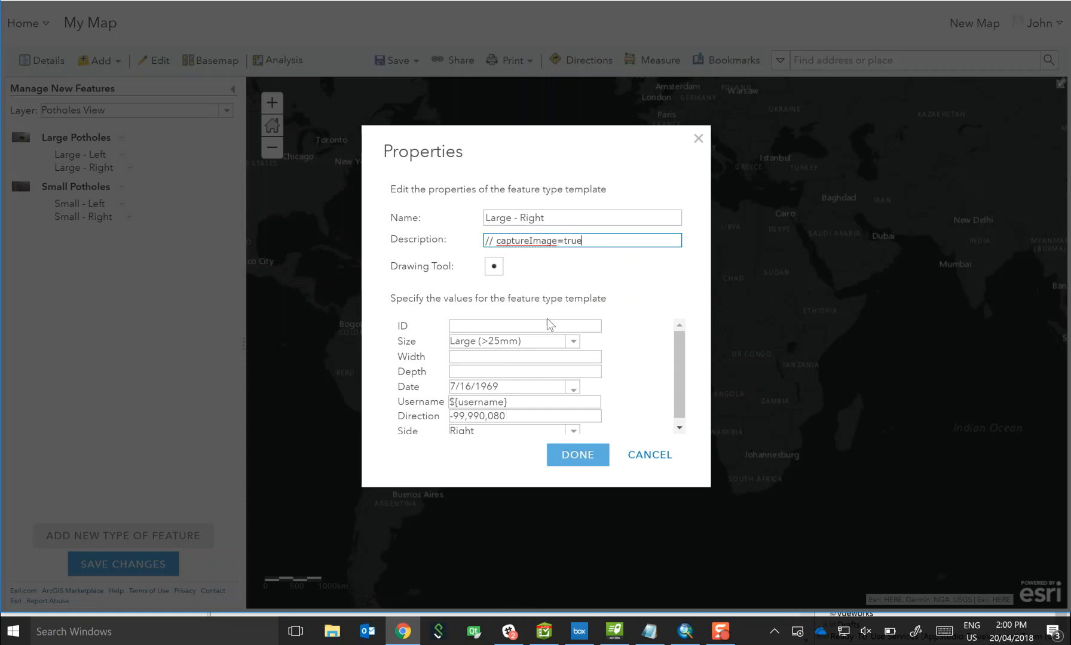
left_click(576, 454)
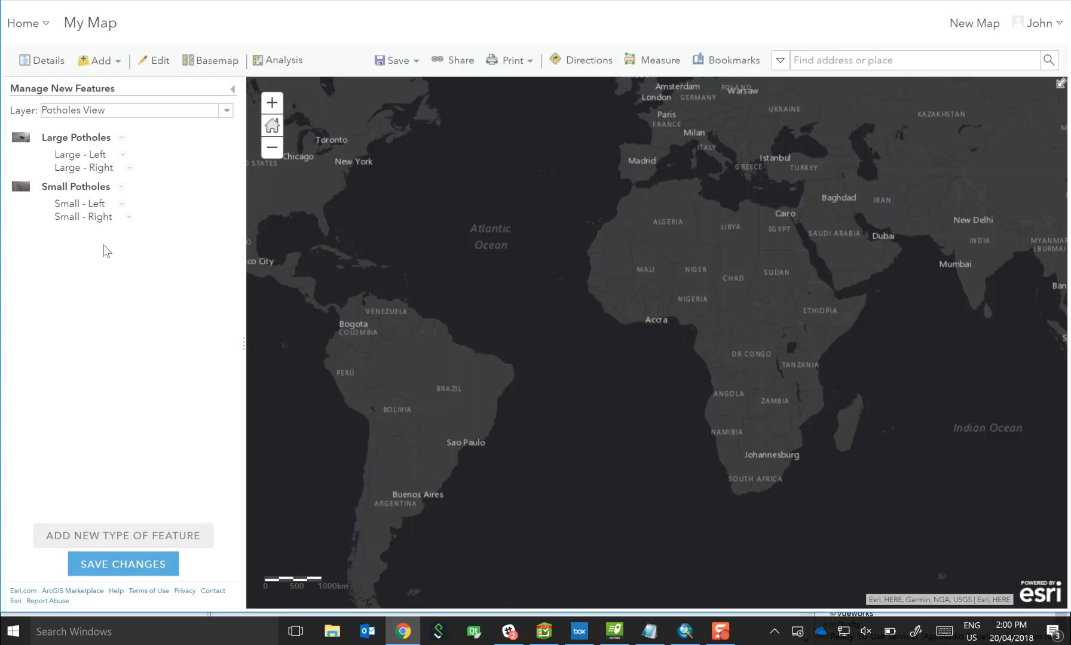
left_click(124, 563)
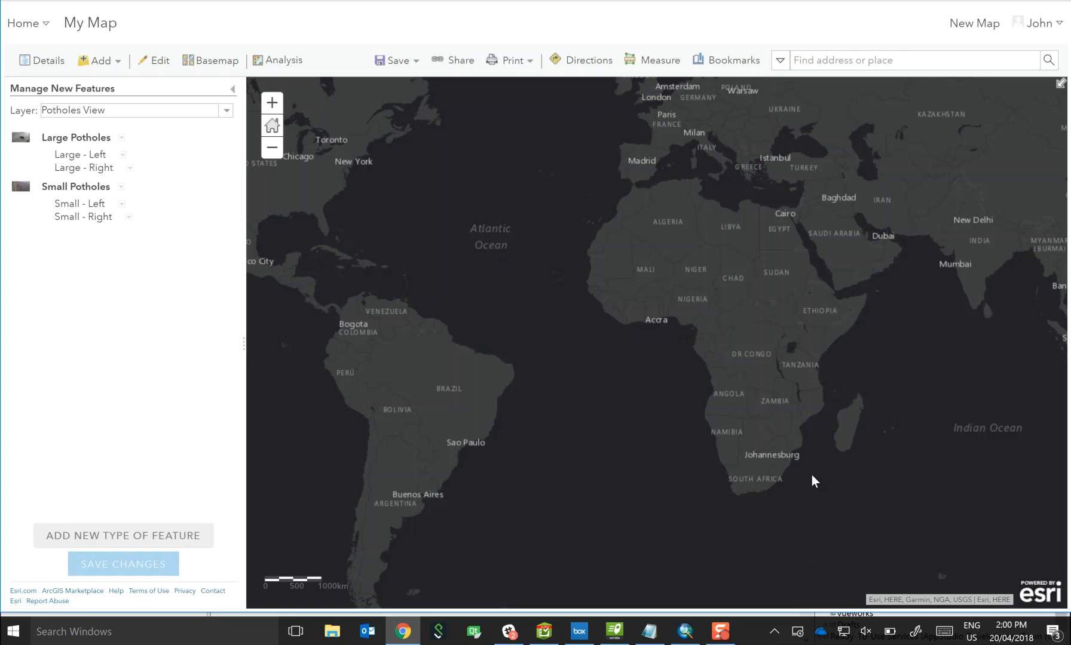
mouse_move(792, 474)
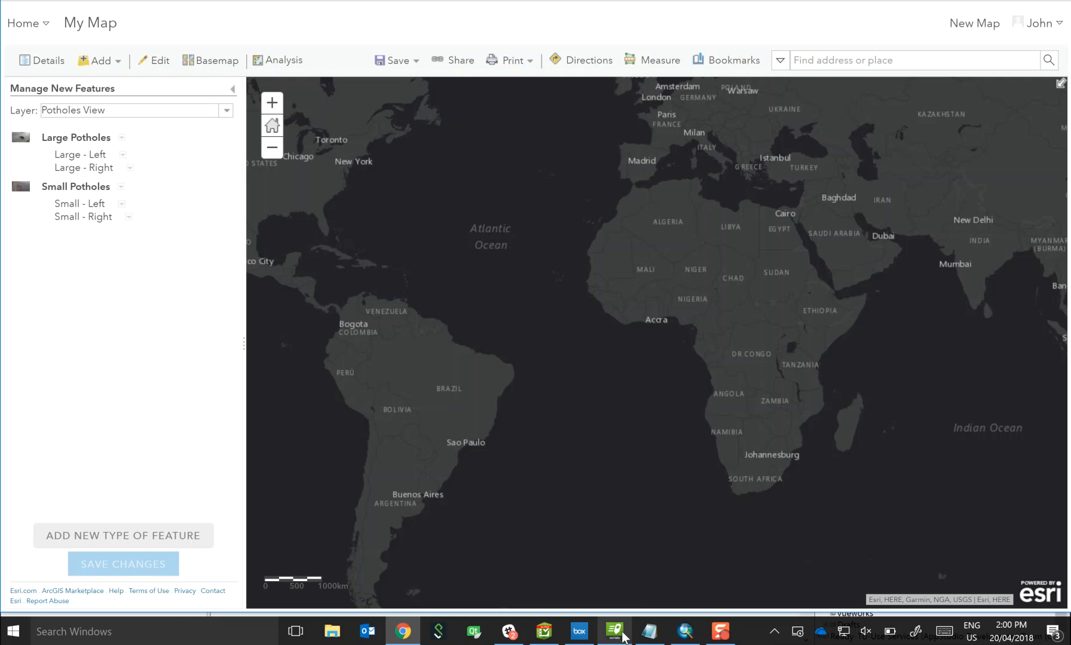
Step: In QuickCapture, refresh the project list and reopen Potholes View so both Large buttons show camera icons
left_click(613, 630)
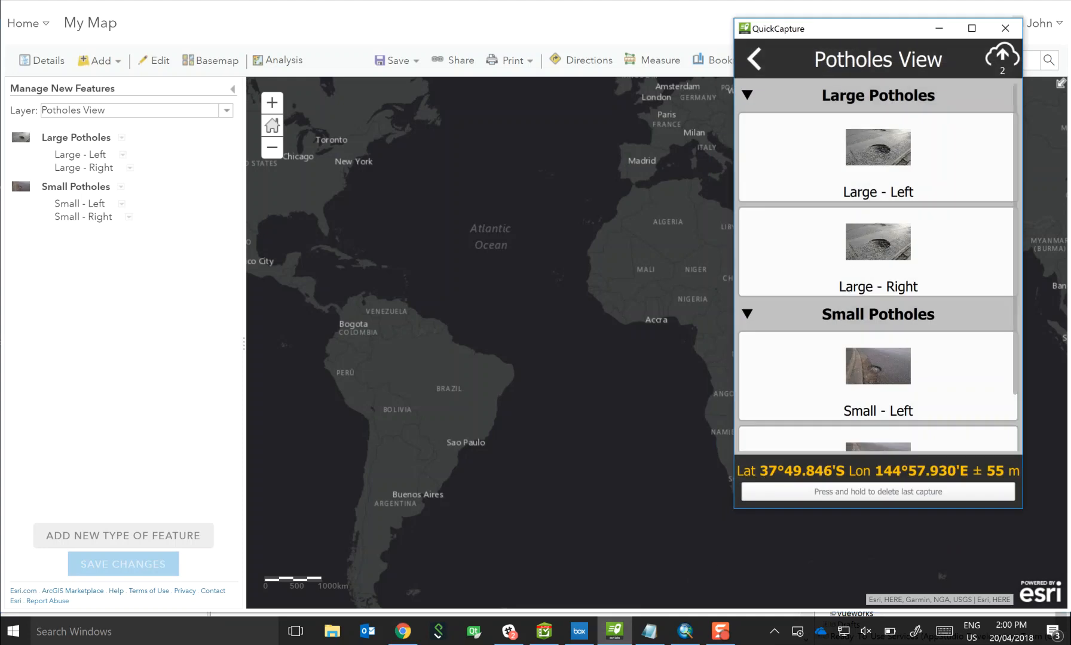
left_click(754, 58)
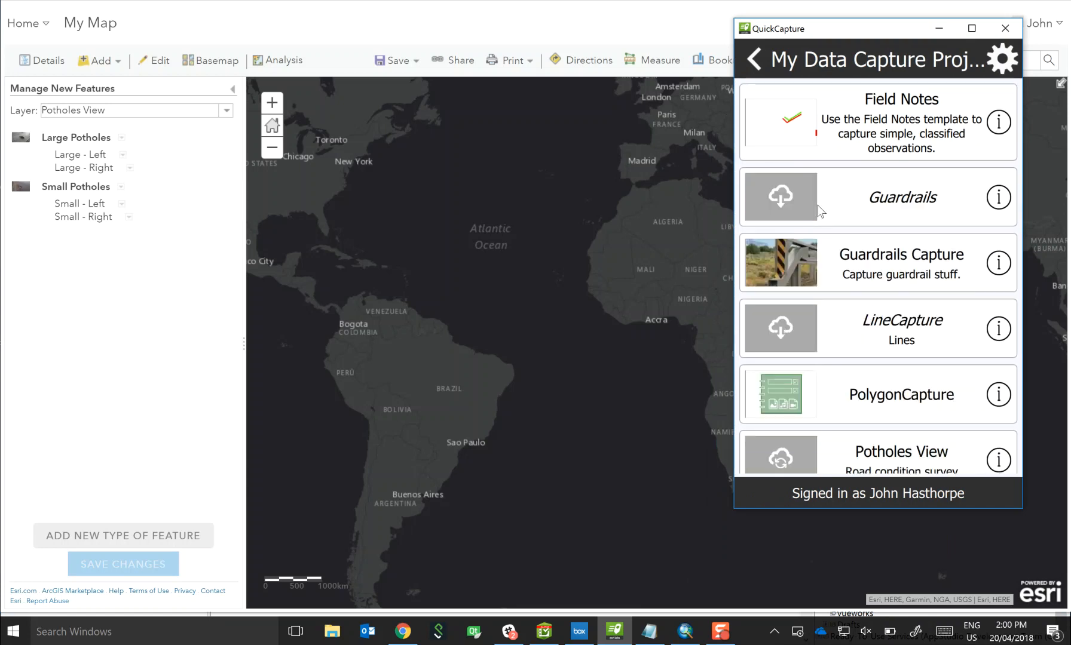
scroll("up", 3)
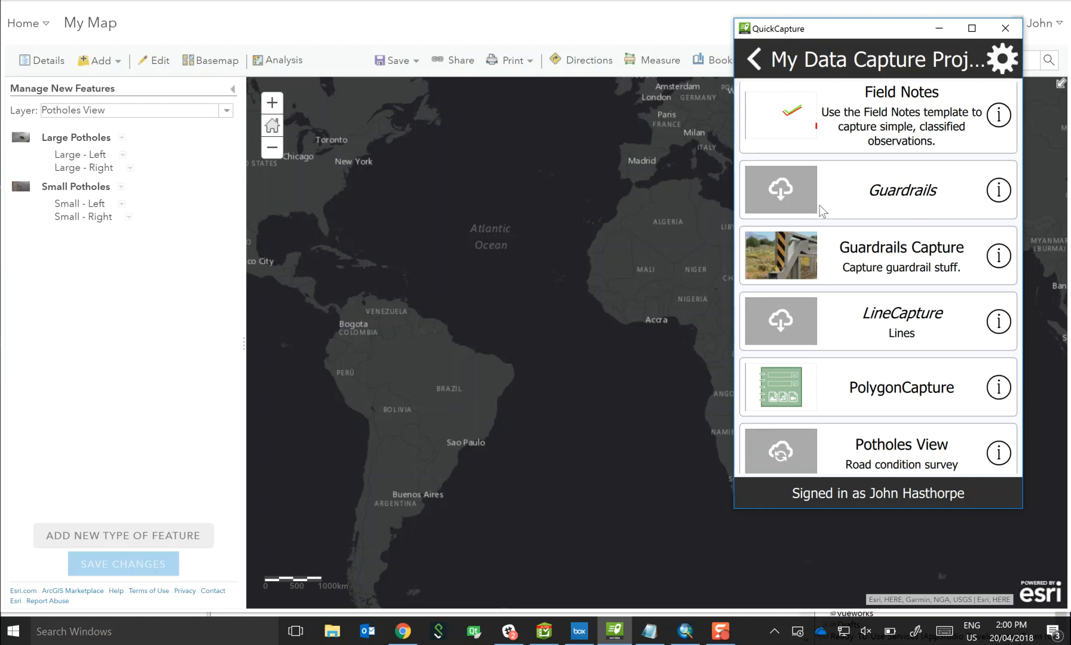
scroll("up", 3)
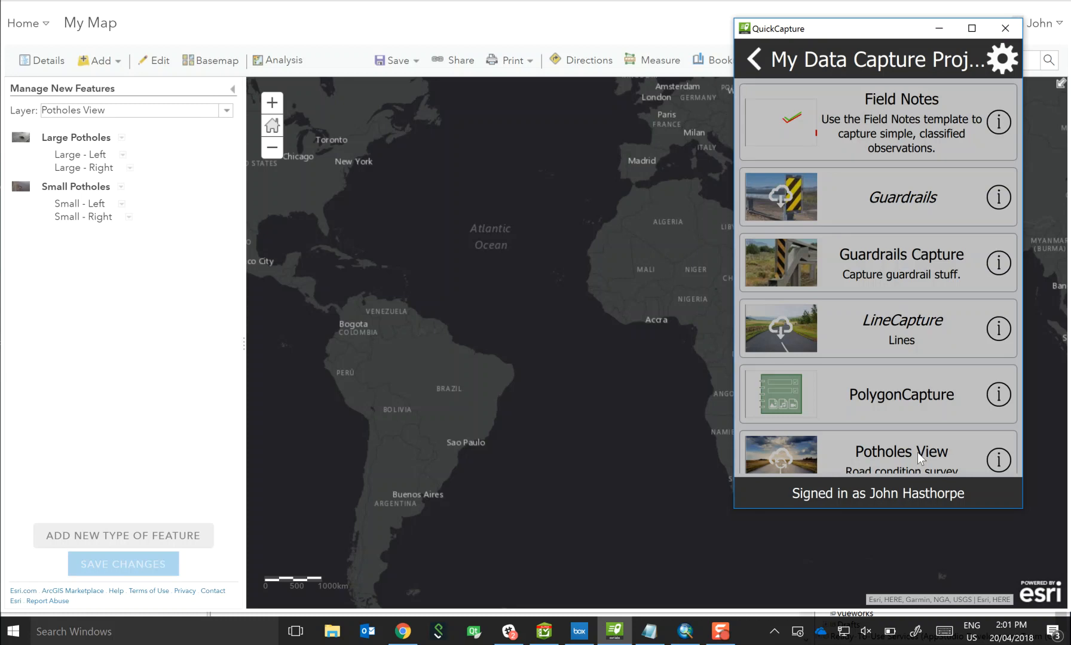
left_click(899, 457)
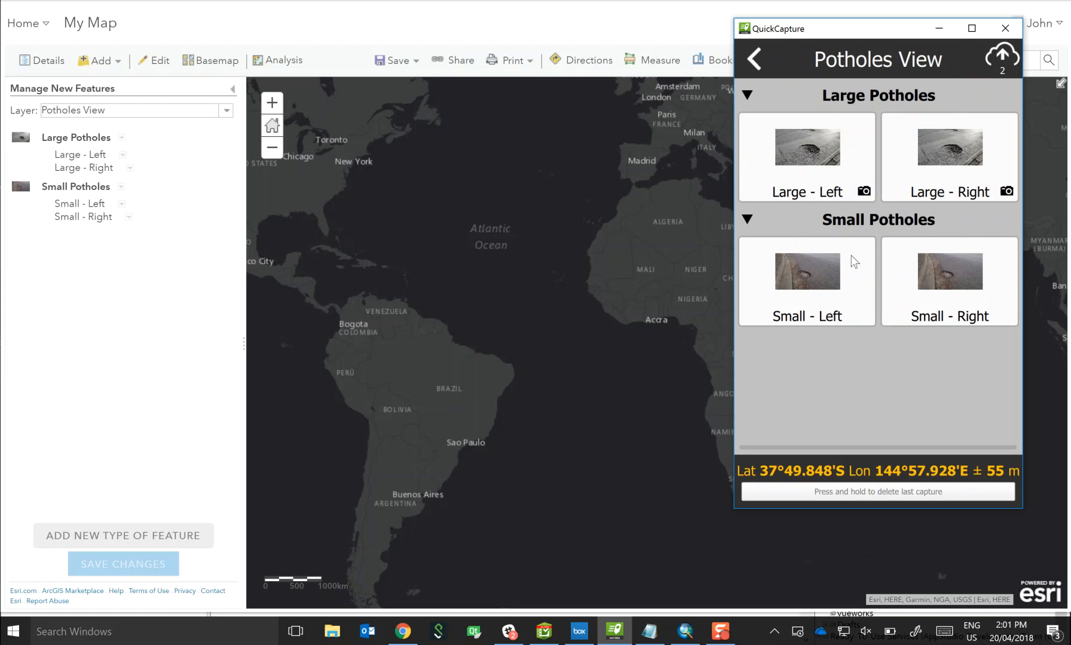
mouse_move(926, 191)
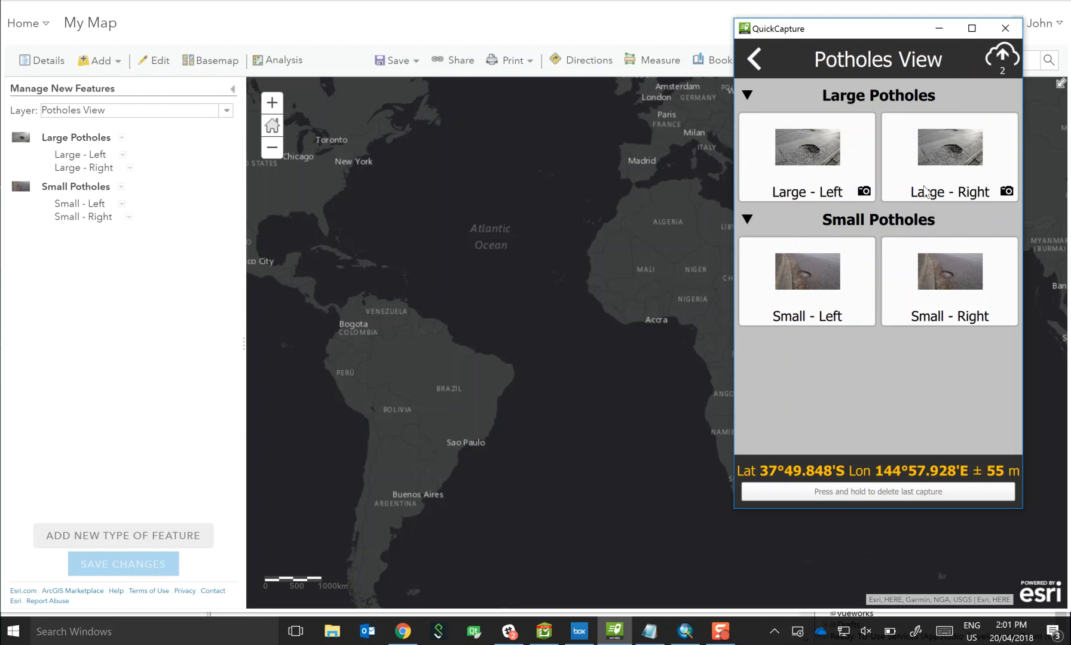
mouse_move(828, 149)
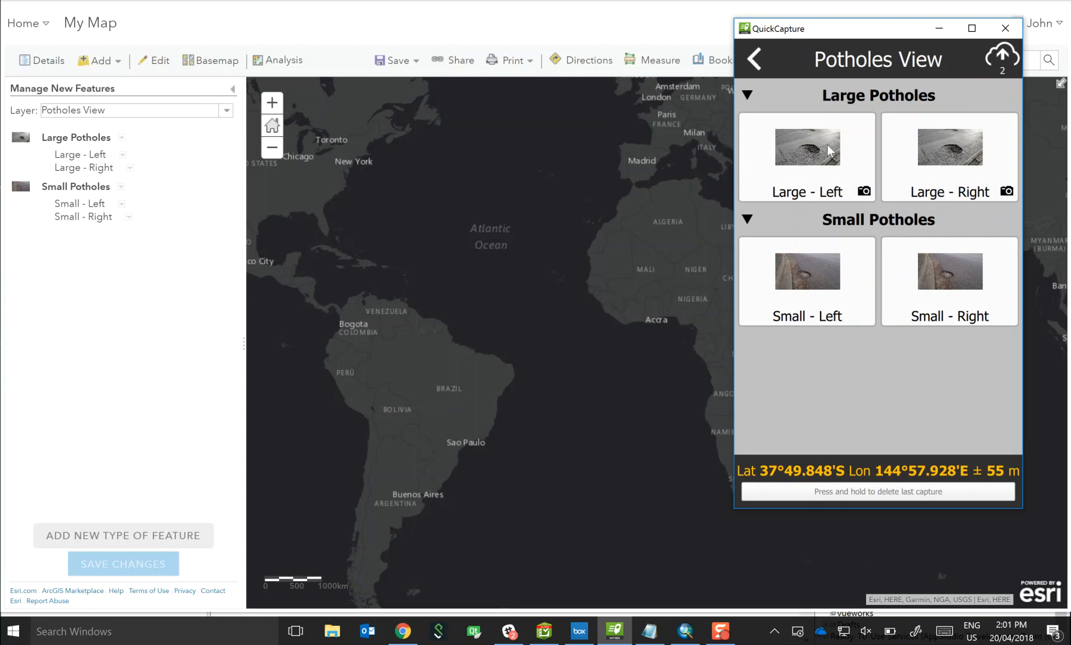